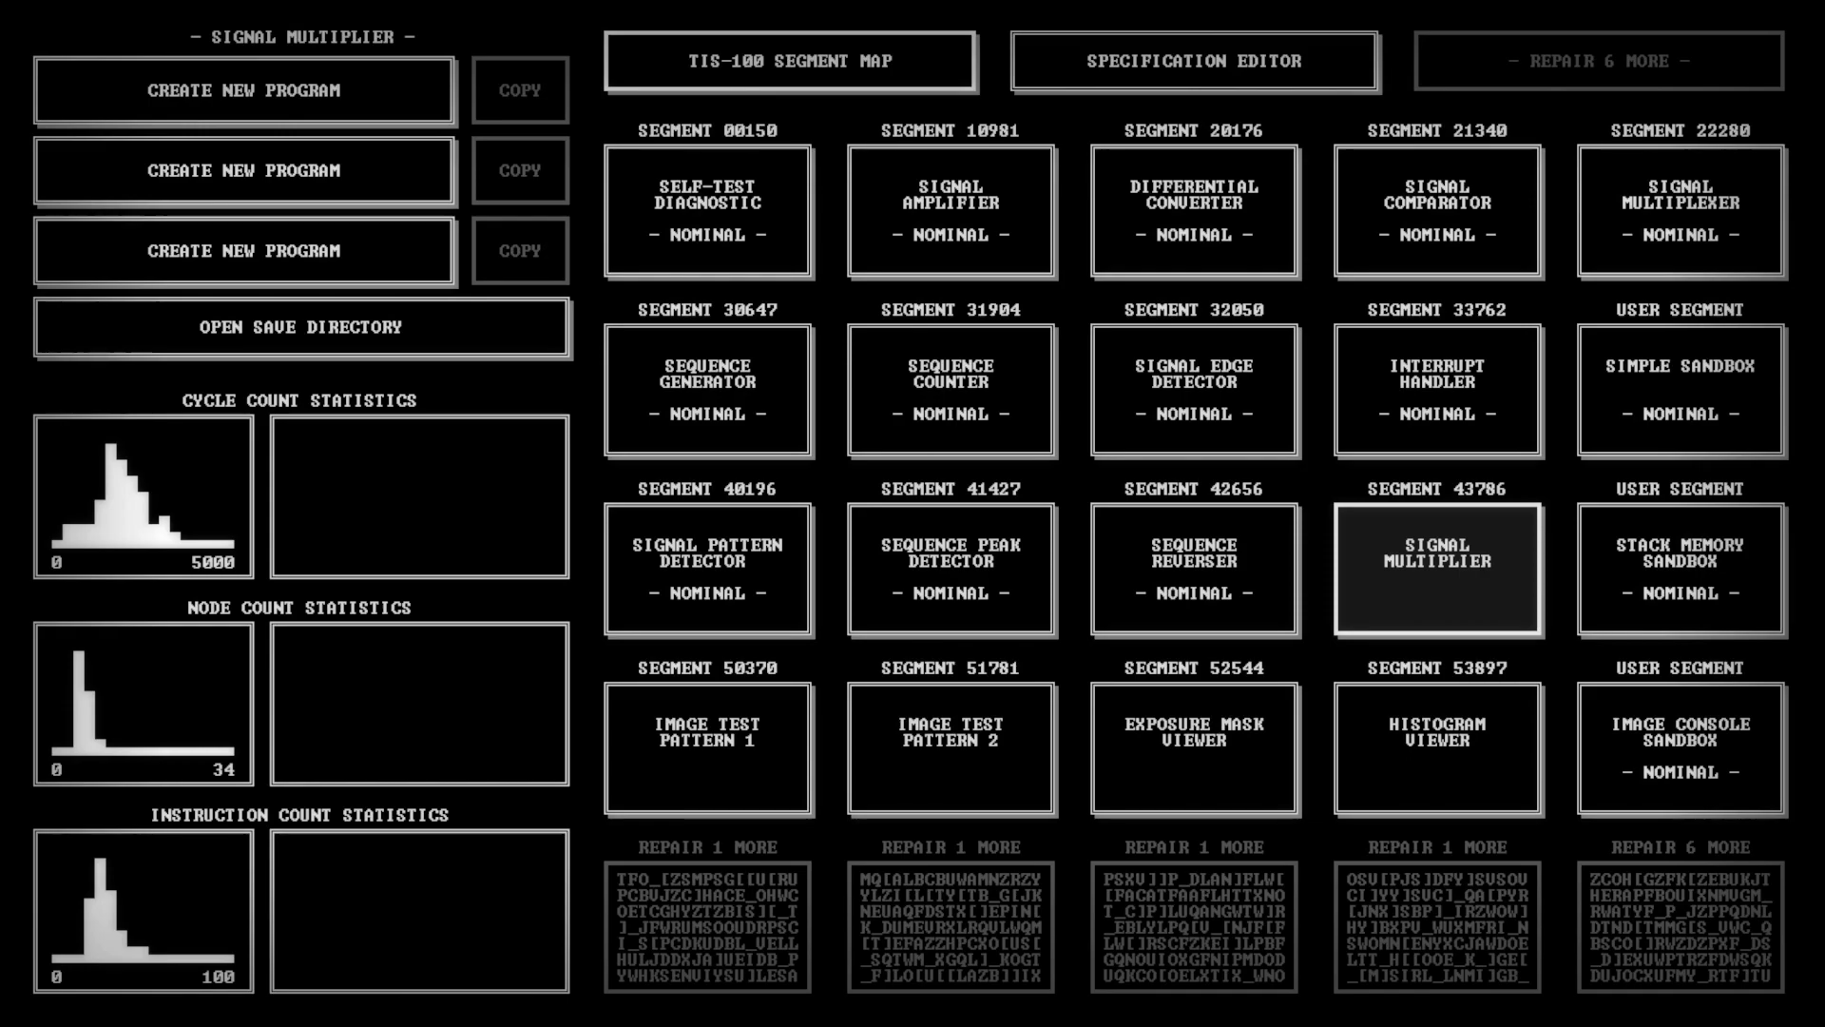
{"action": "mouse_move", "coordinate": [1448, 598]}
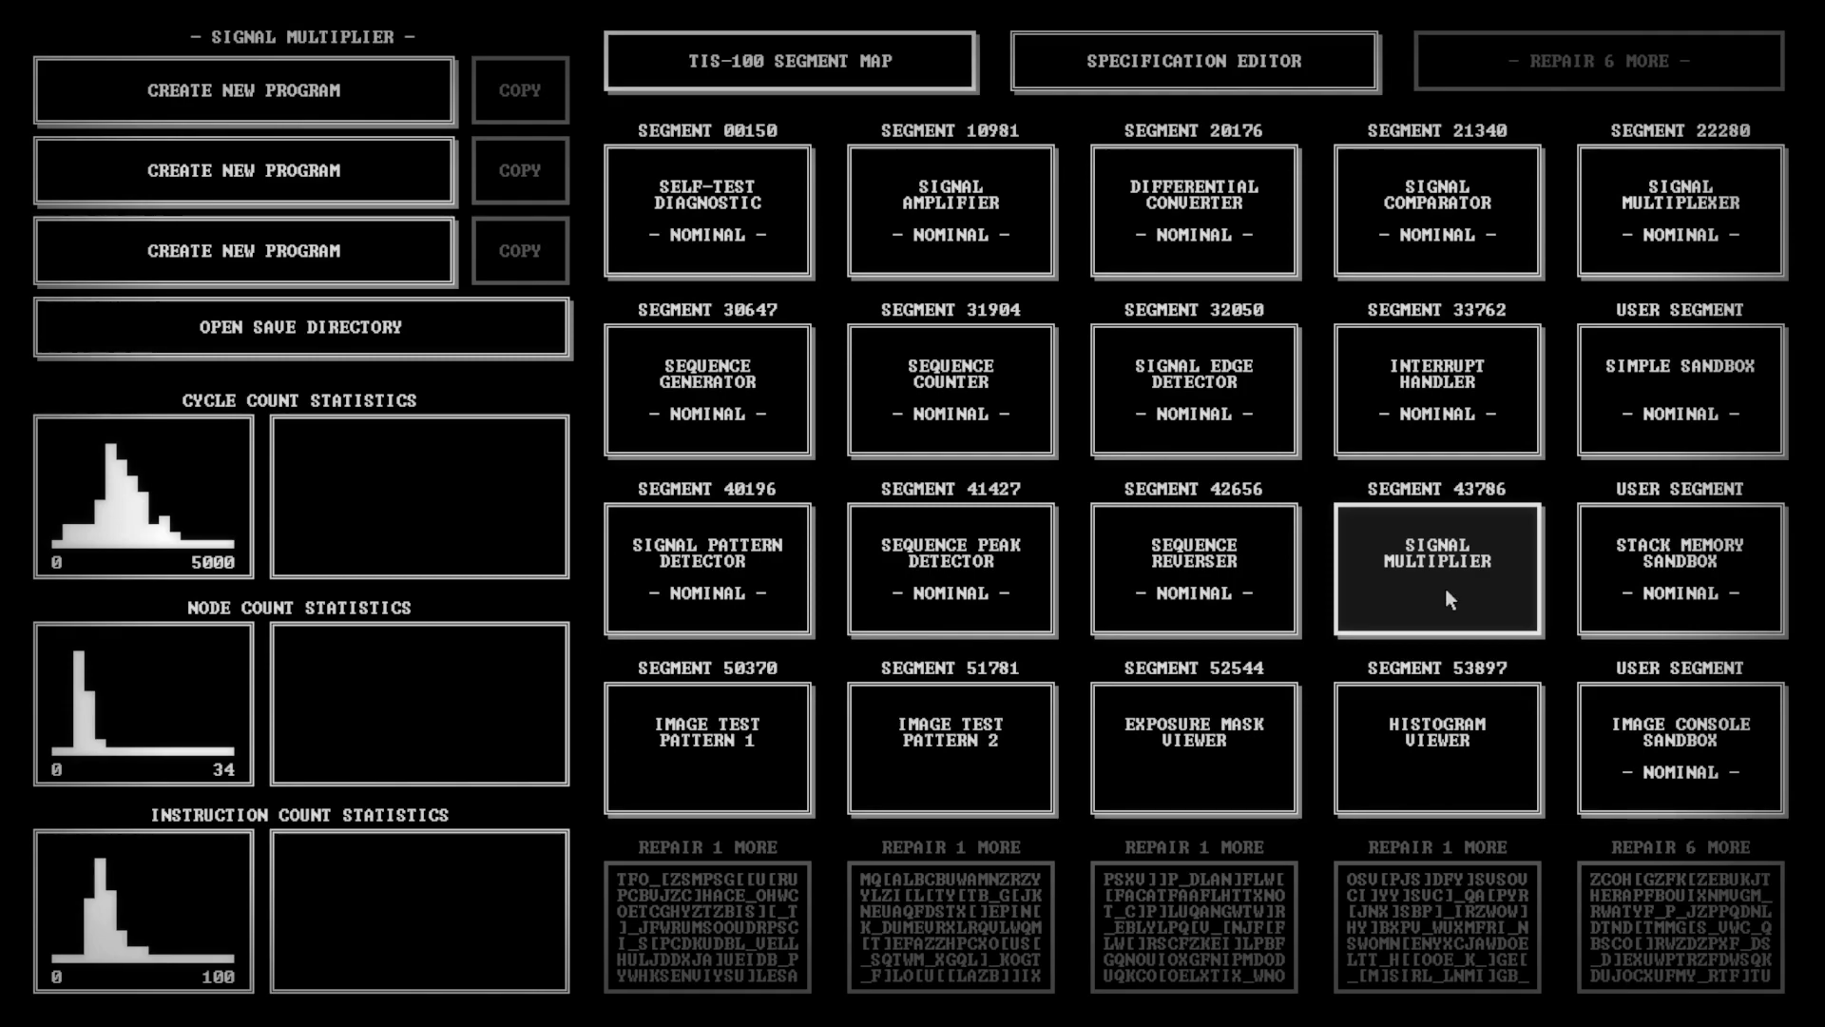
Open the Signal Multiplier puzzle from the segment map
{"action": "left_click", "coordinate": [1438, 569]}
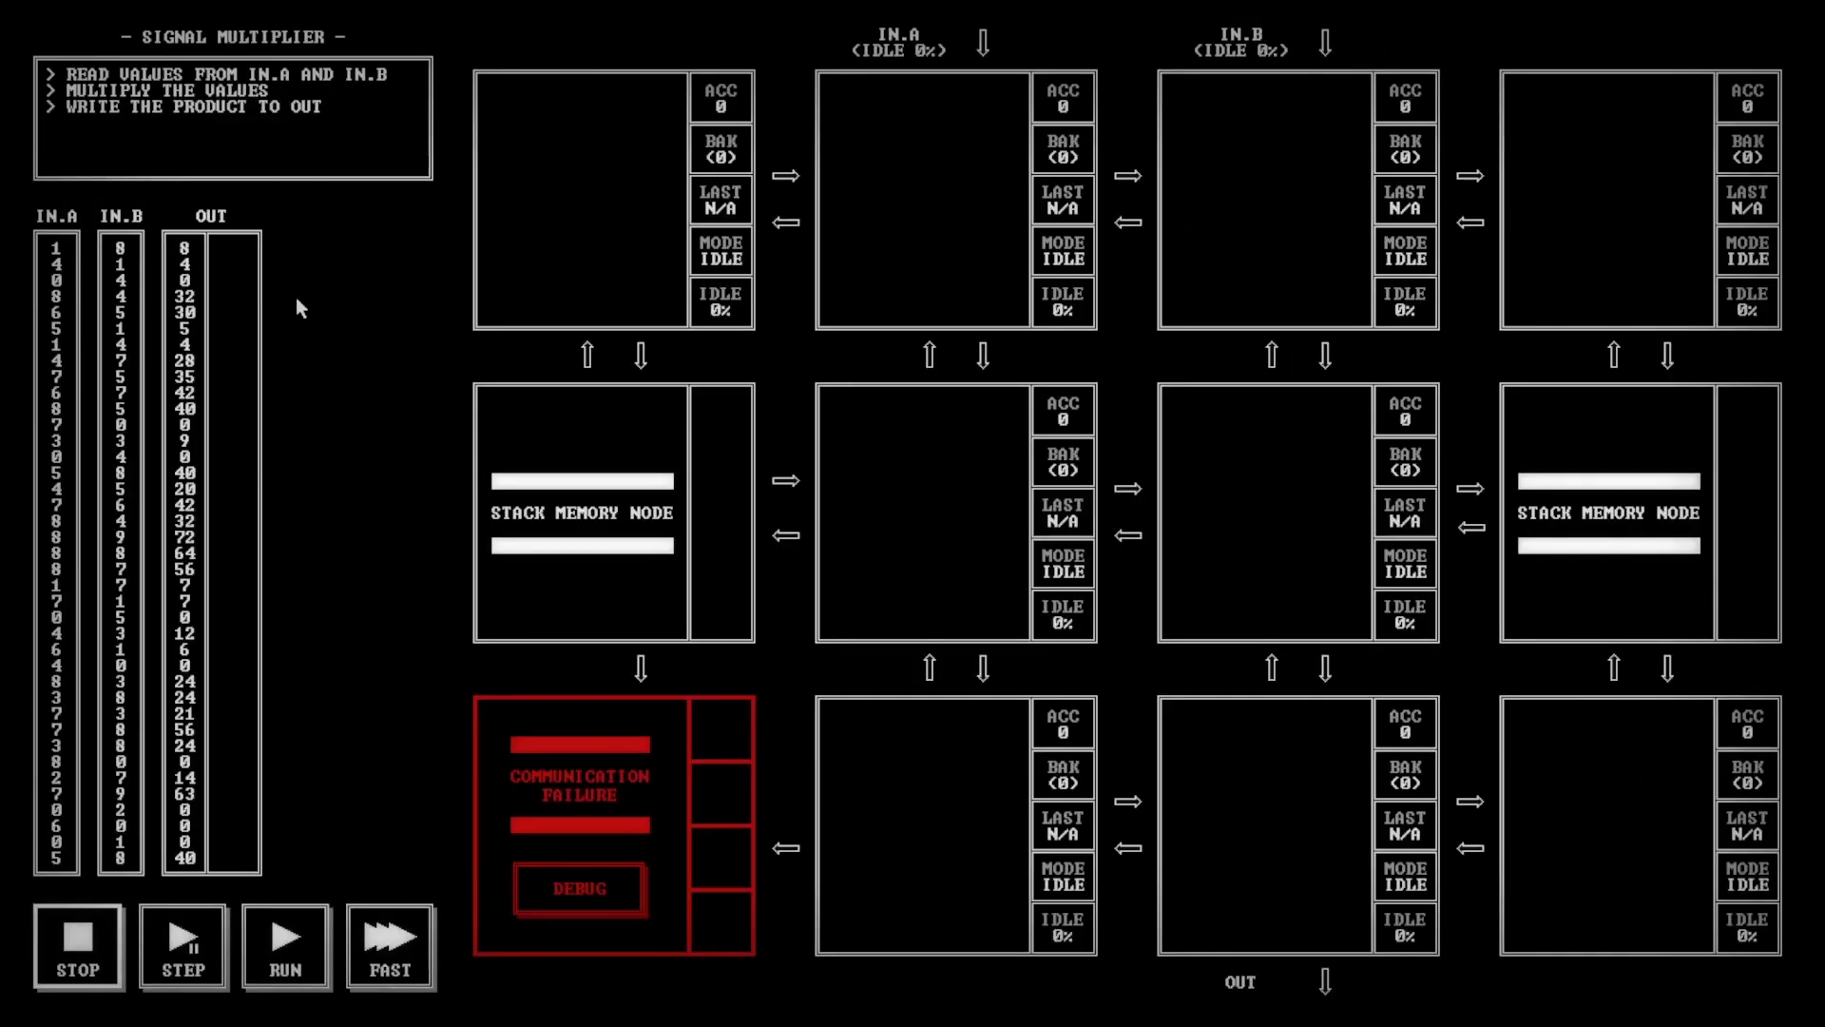
{"action": "mouse_move", "coordinate": [1230, 156]}
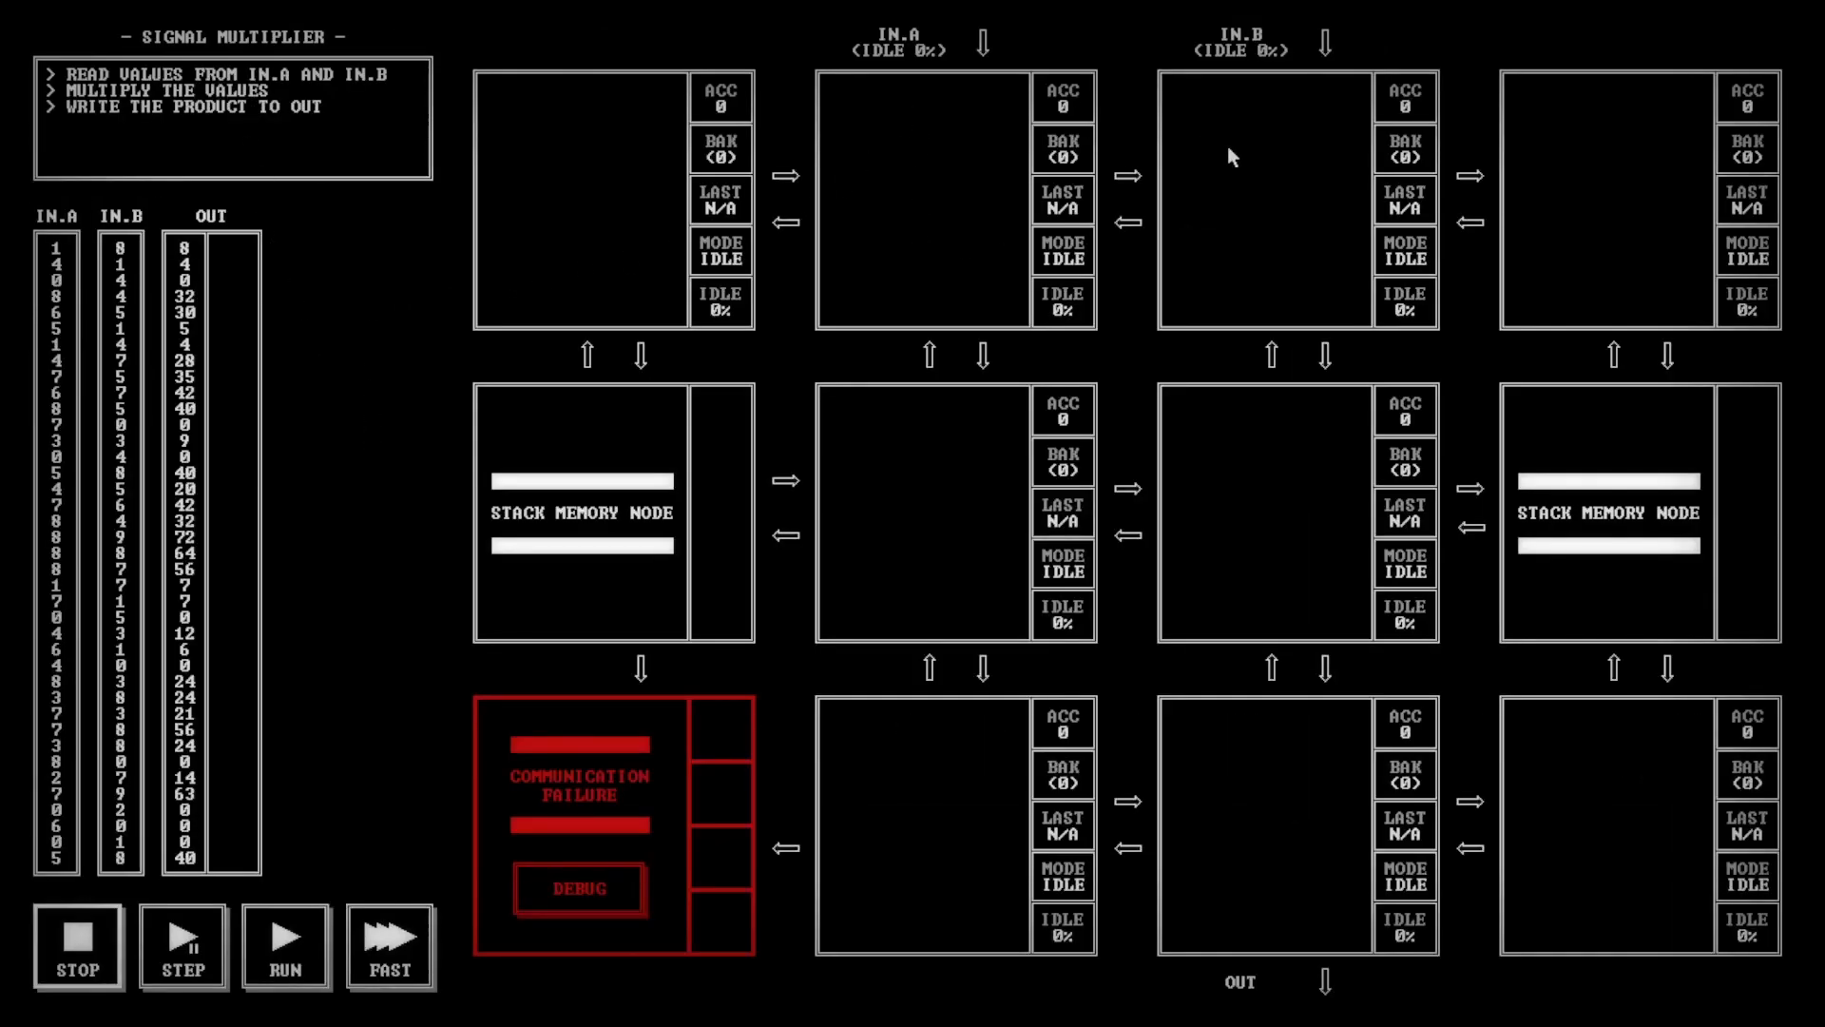
{"action": "mouse_move", "coordinate": [1230, 294]}
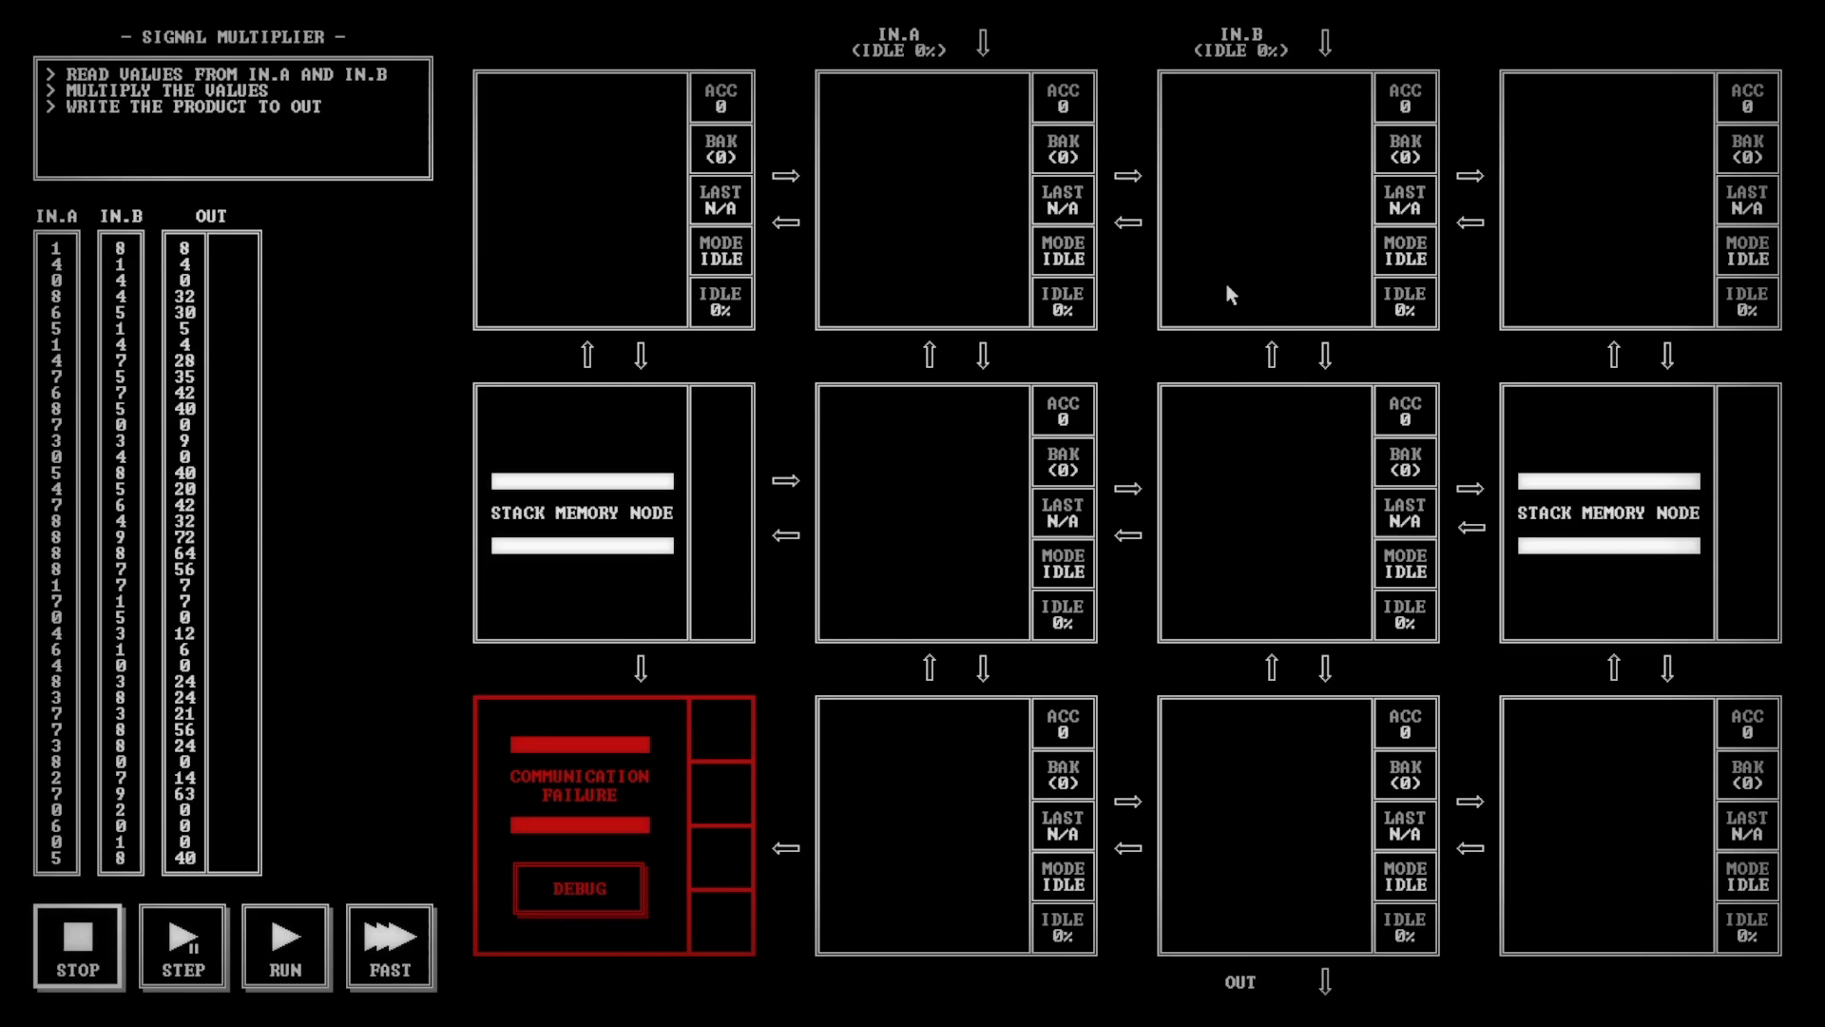
{"action": "mouse_move", "coordinate": [1220, 295]}
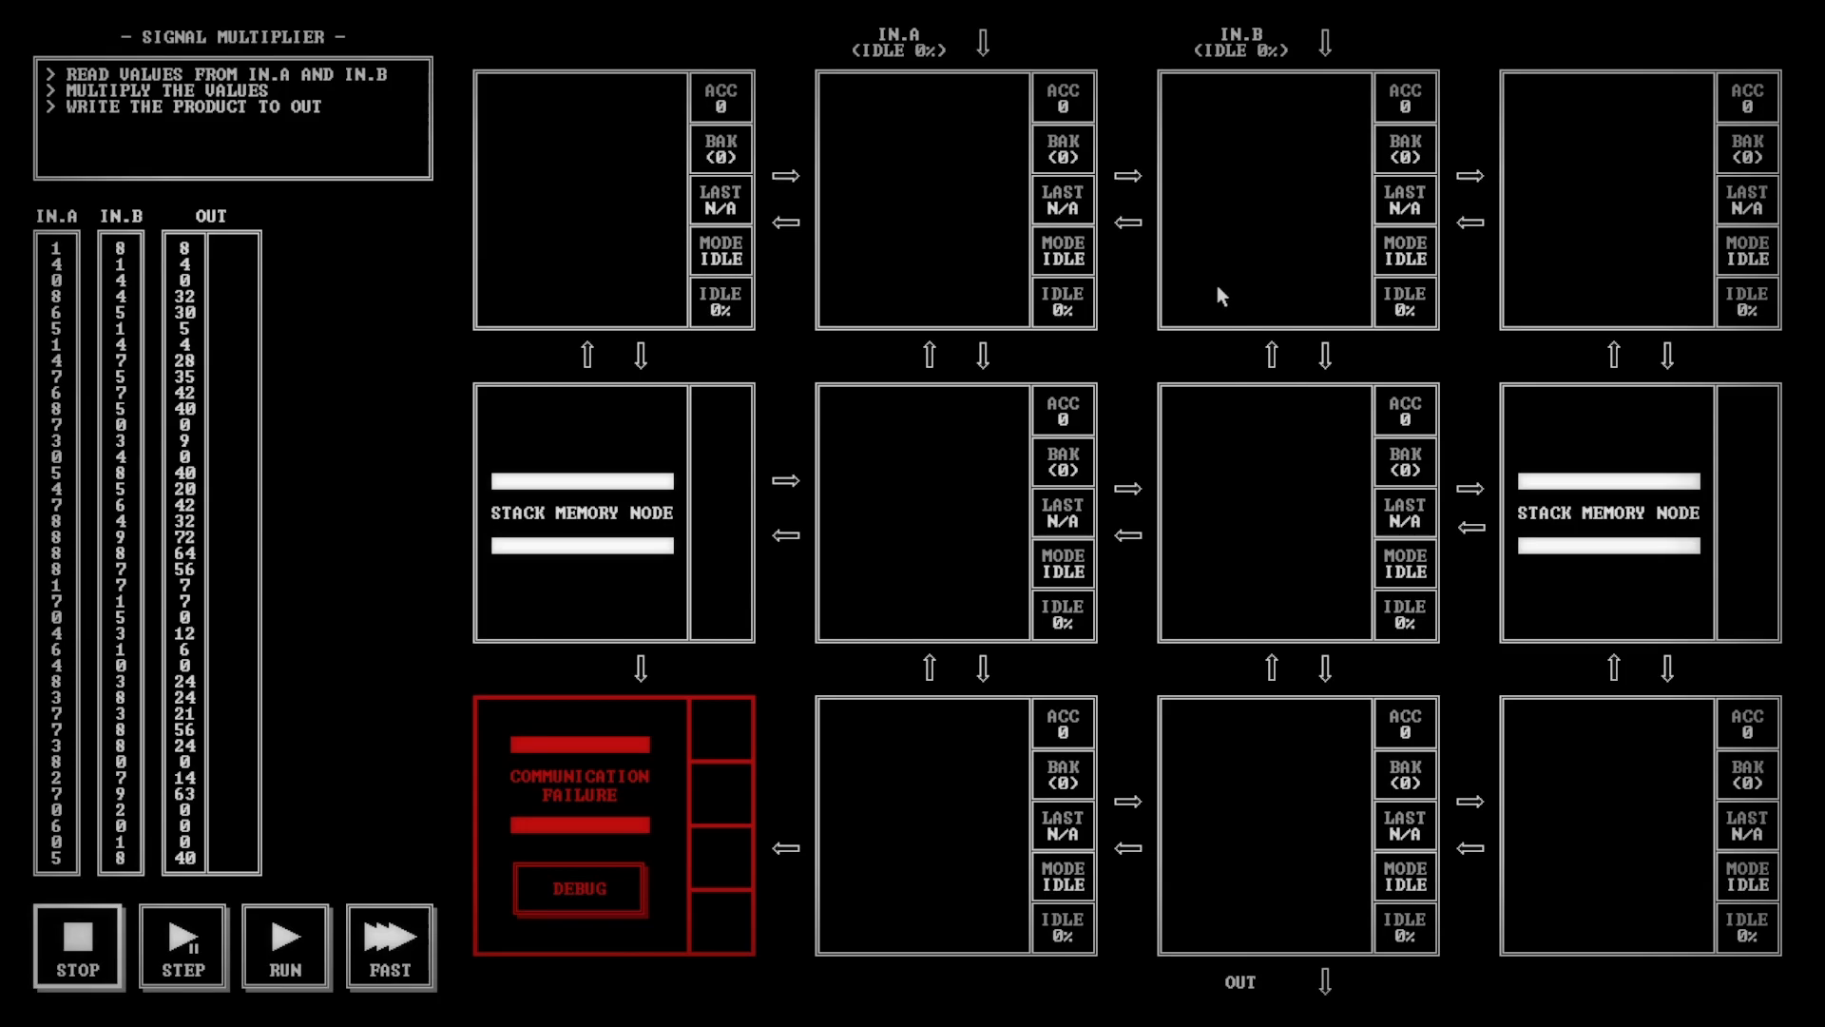
{"action": "mouse_move", "coordinate": [945, 205]}
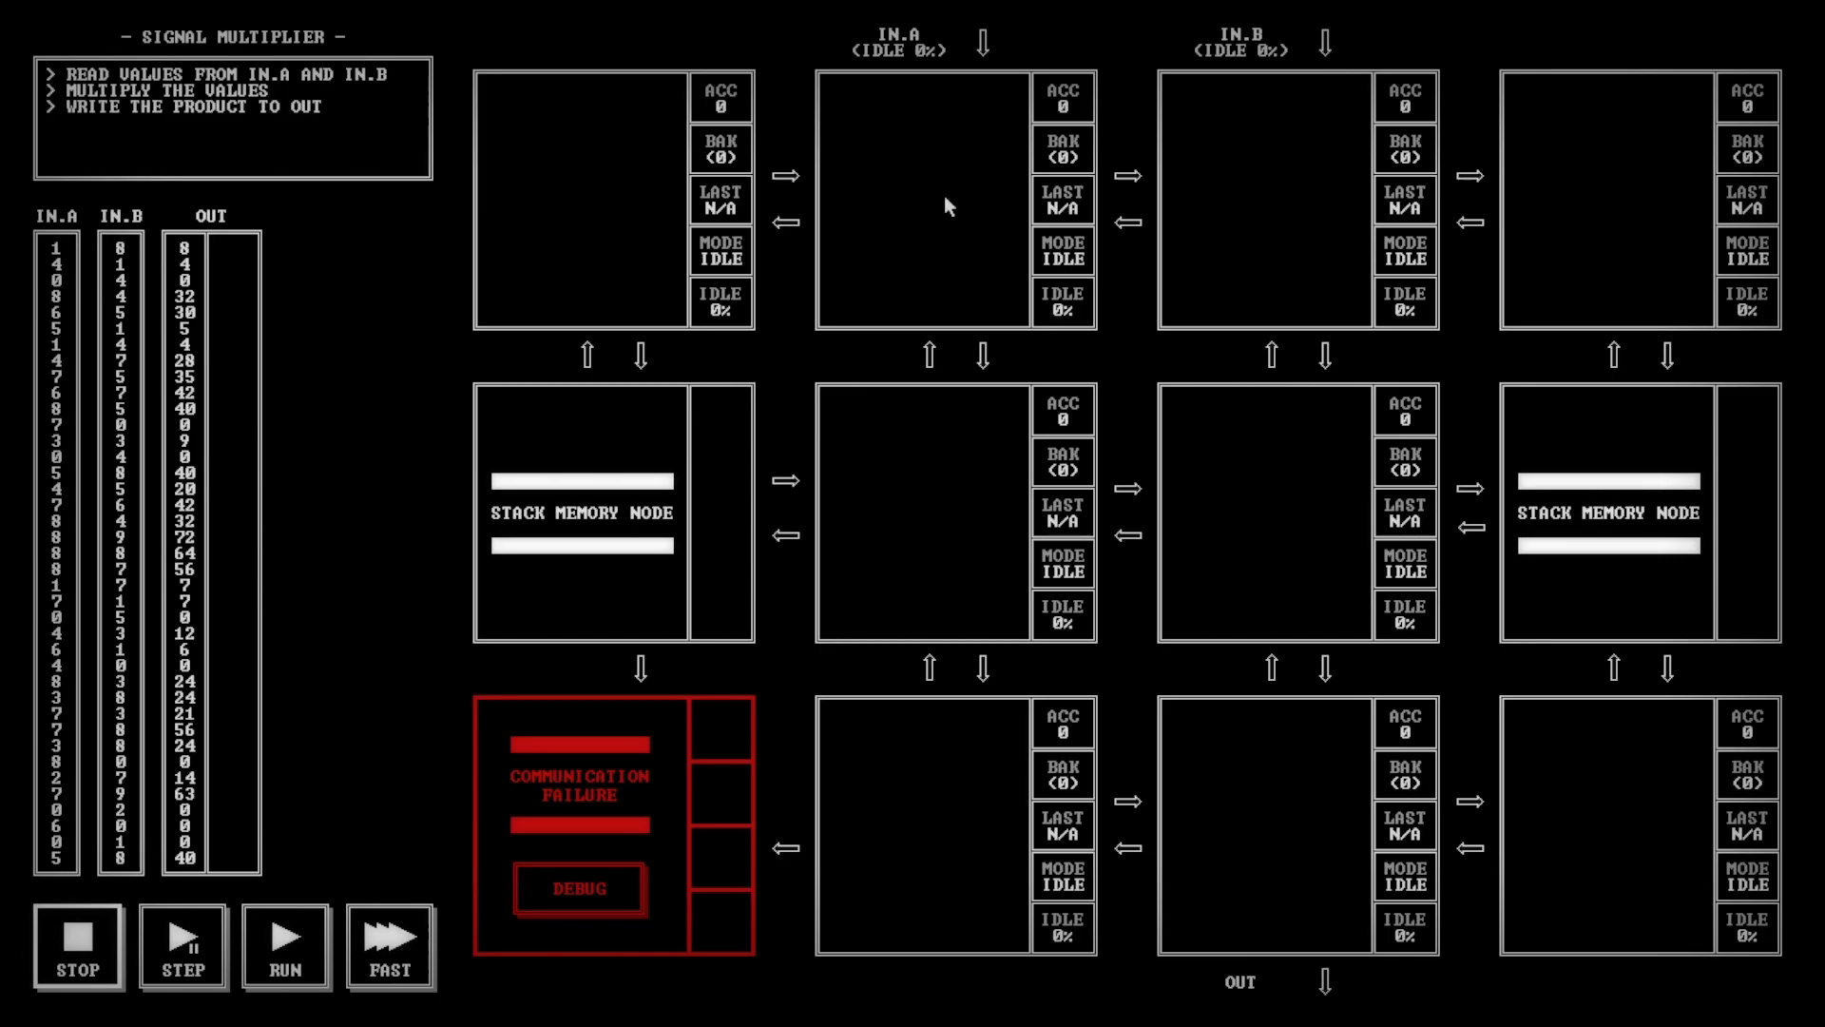
{"action": "mouse_move", "coordinate": [1277, 221]}
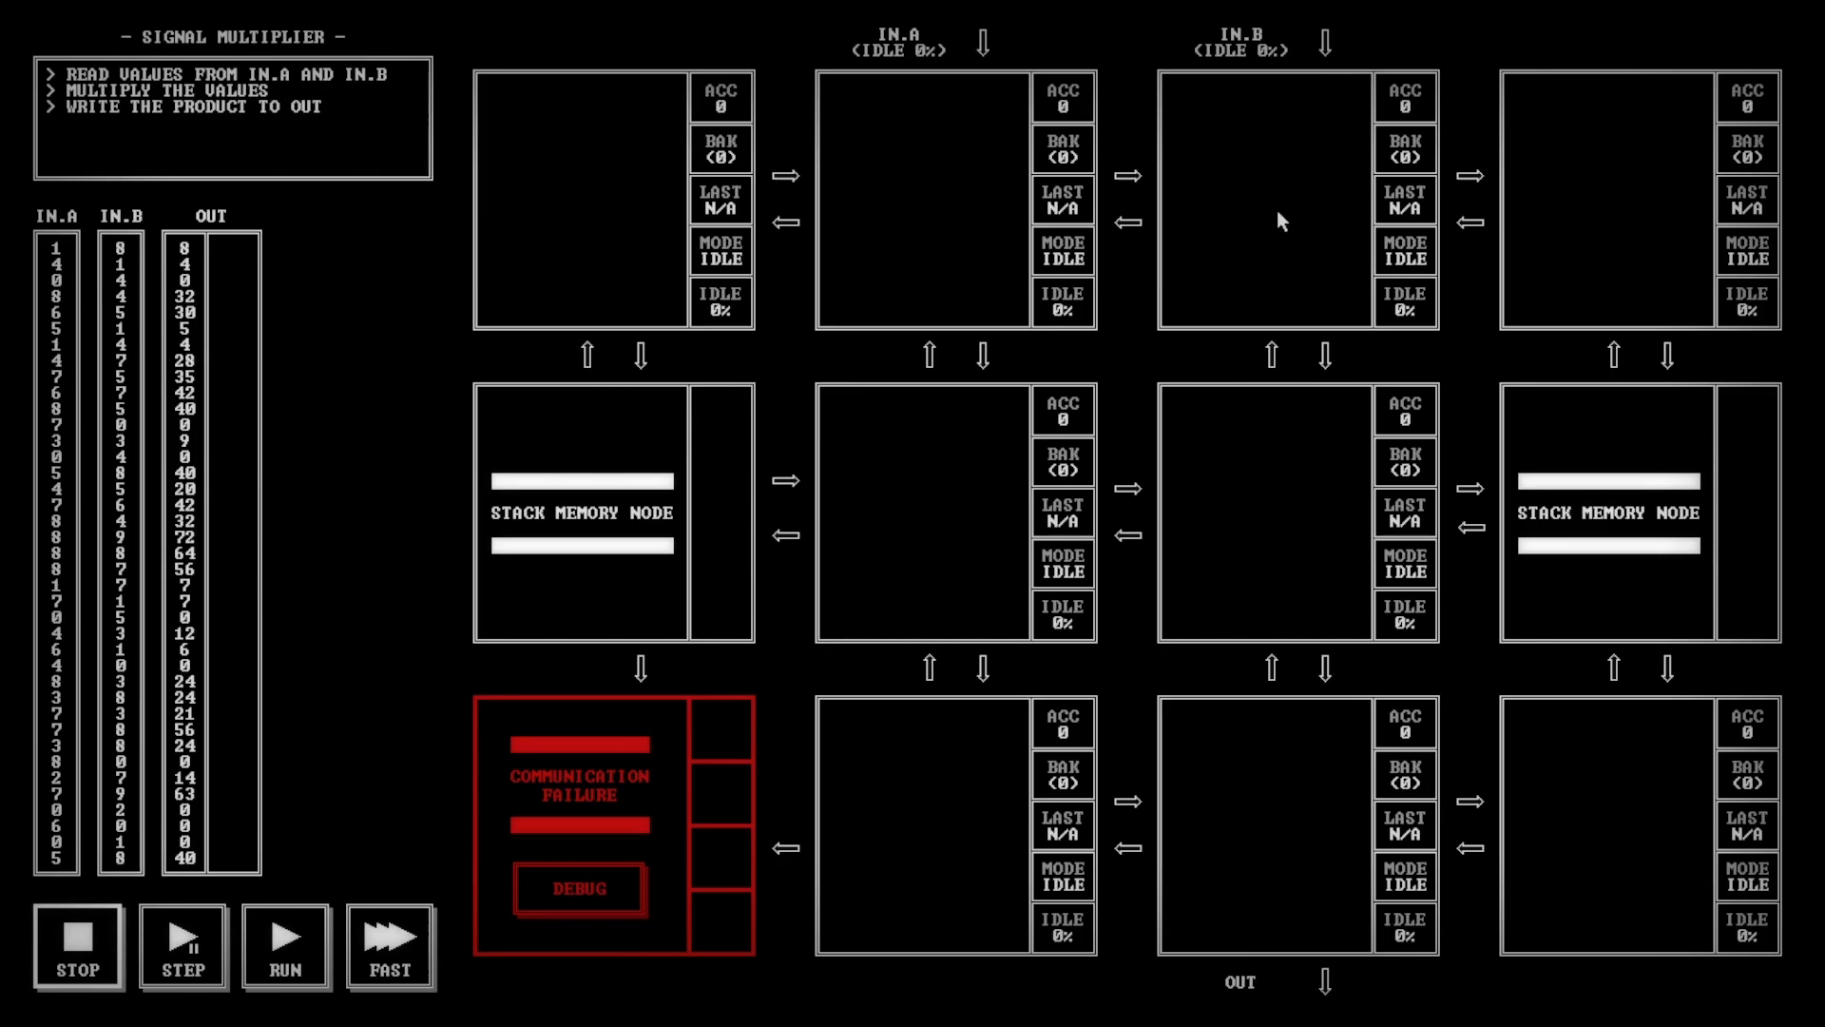
{"action": "mouse_move", "coordinate": [1295, 271]}
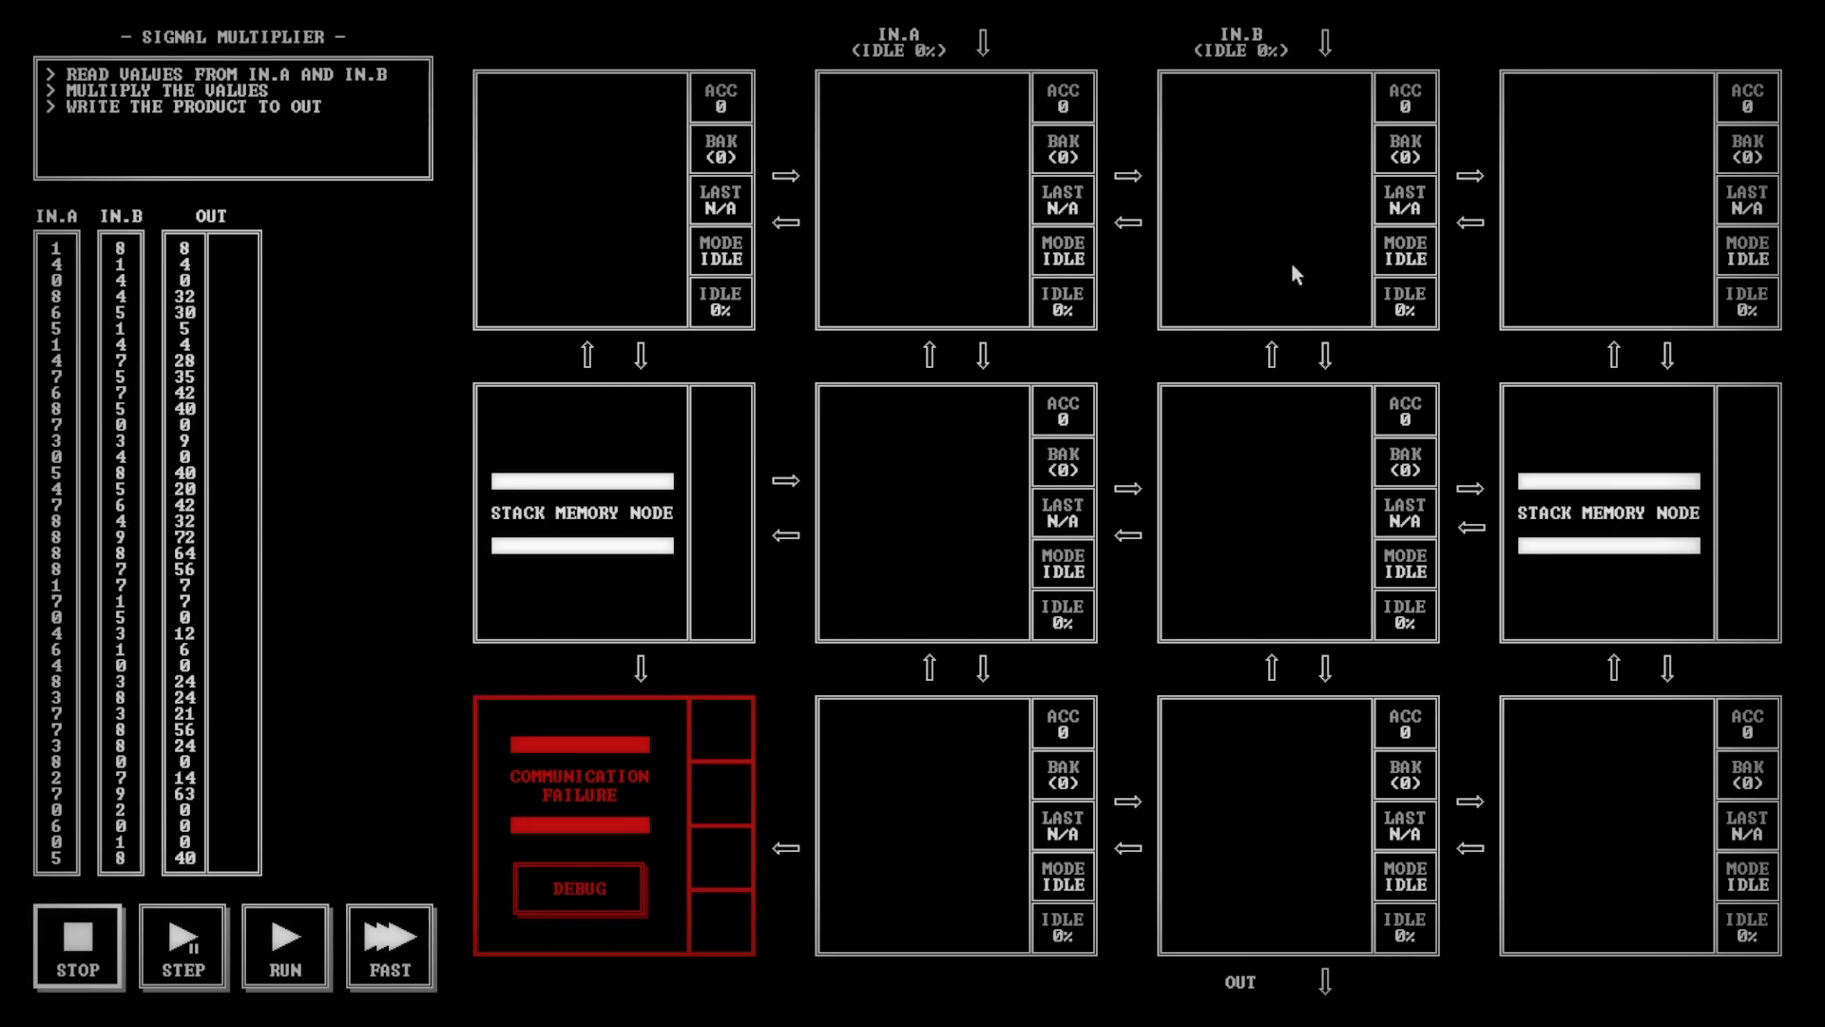
{"action": "mouse_move", "coordinate": [1306, 836]}
{"action": "type", "text": "MOV"}
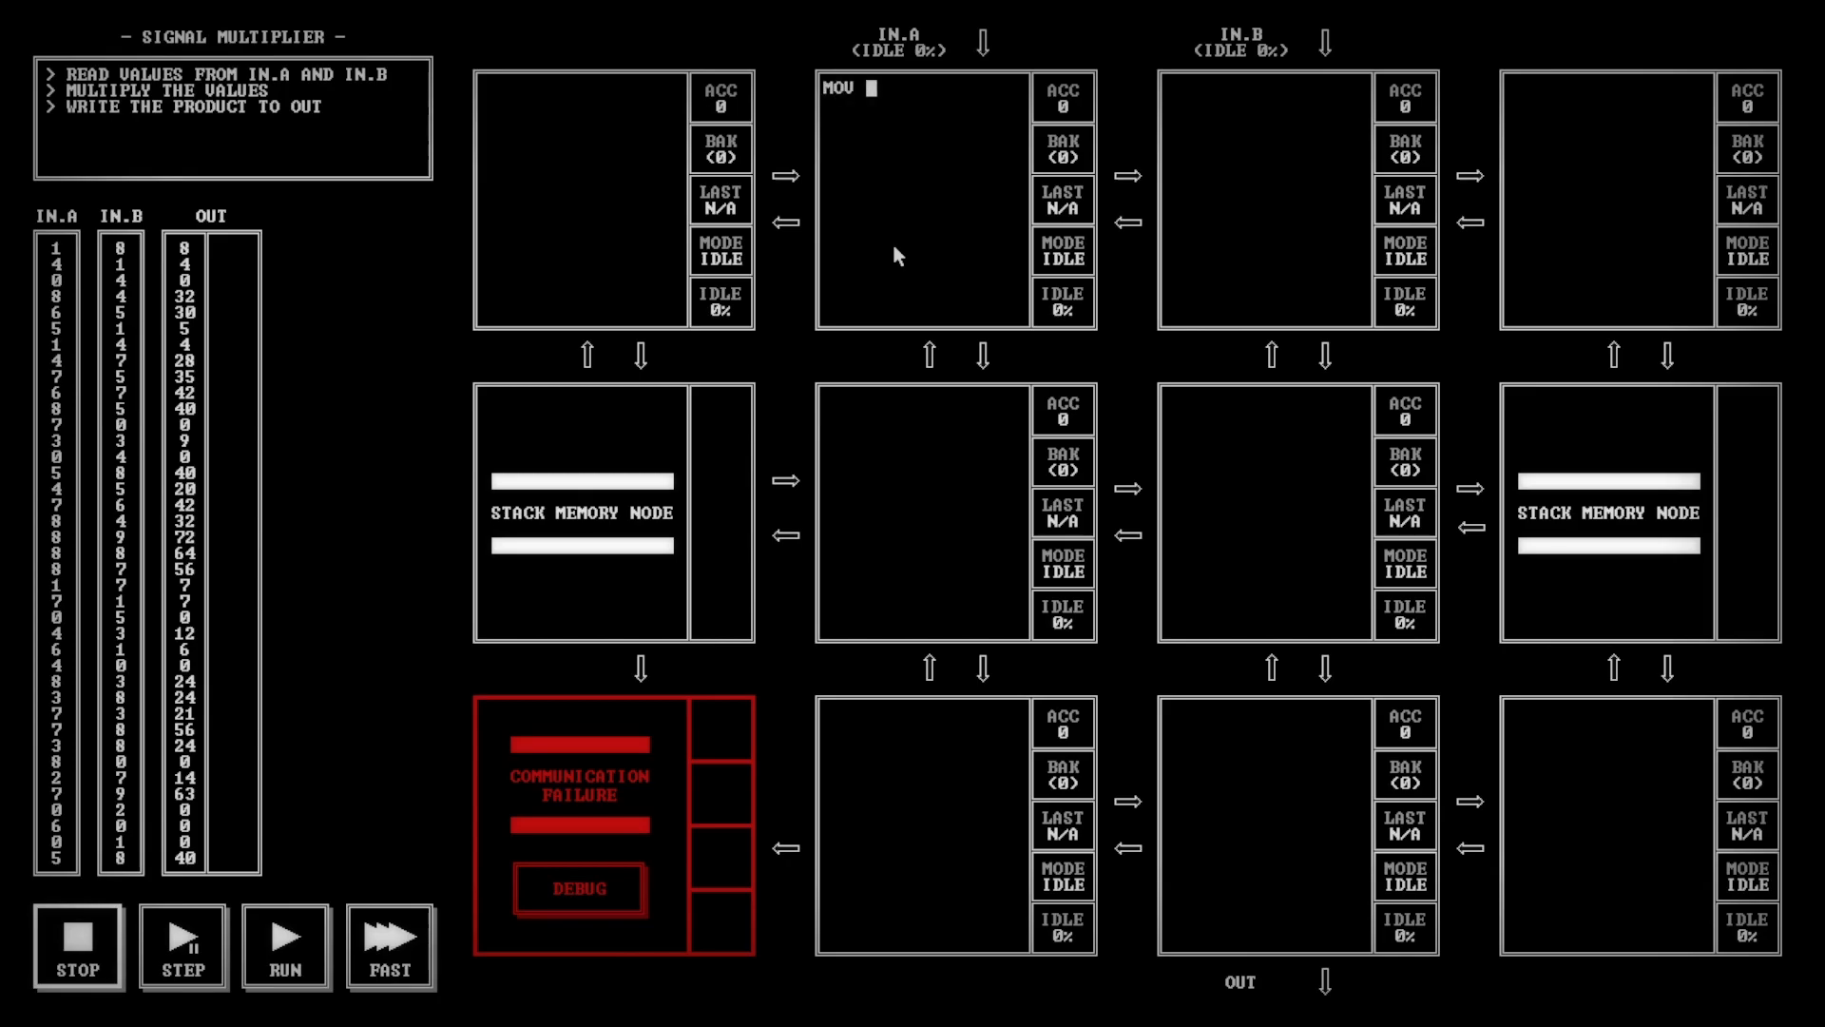
Enter MOV UP, ACC in the IN.A node and begin a second line for the ST label
{"action": "type", "text": "UP"}
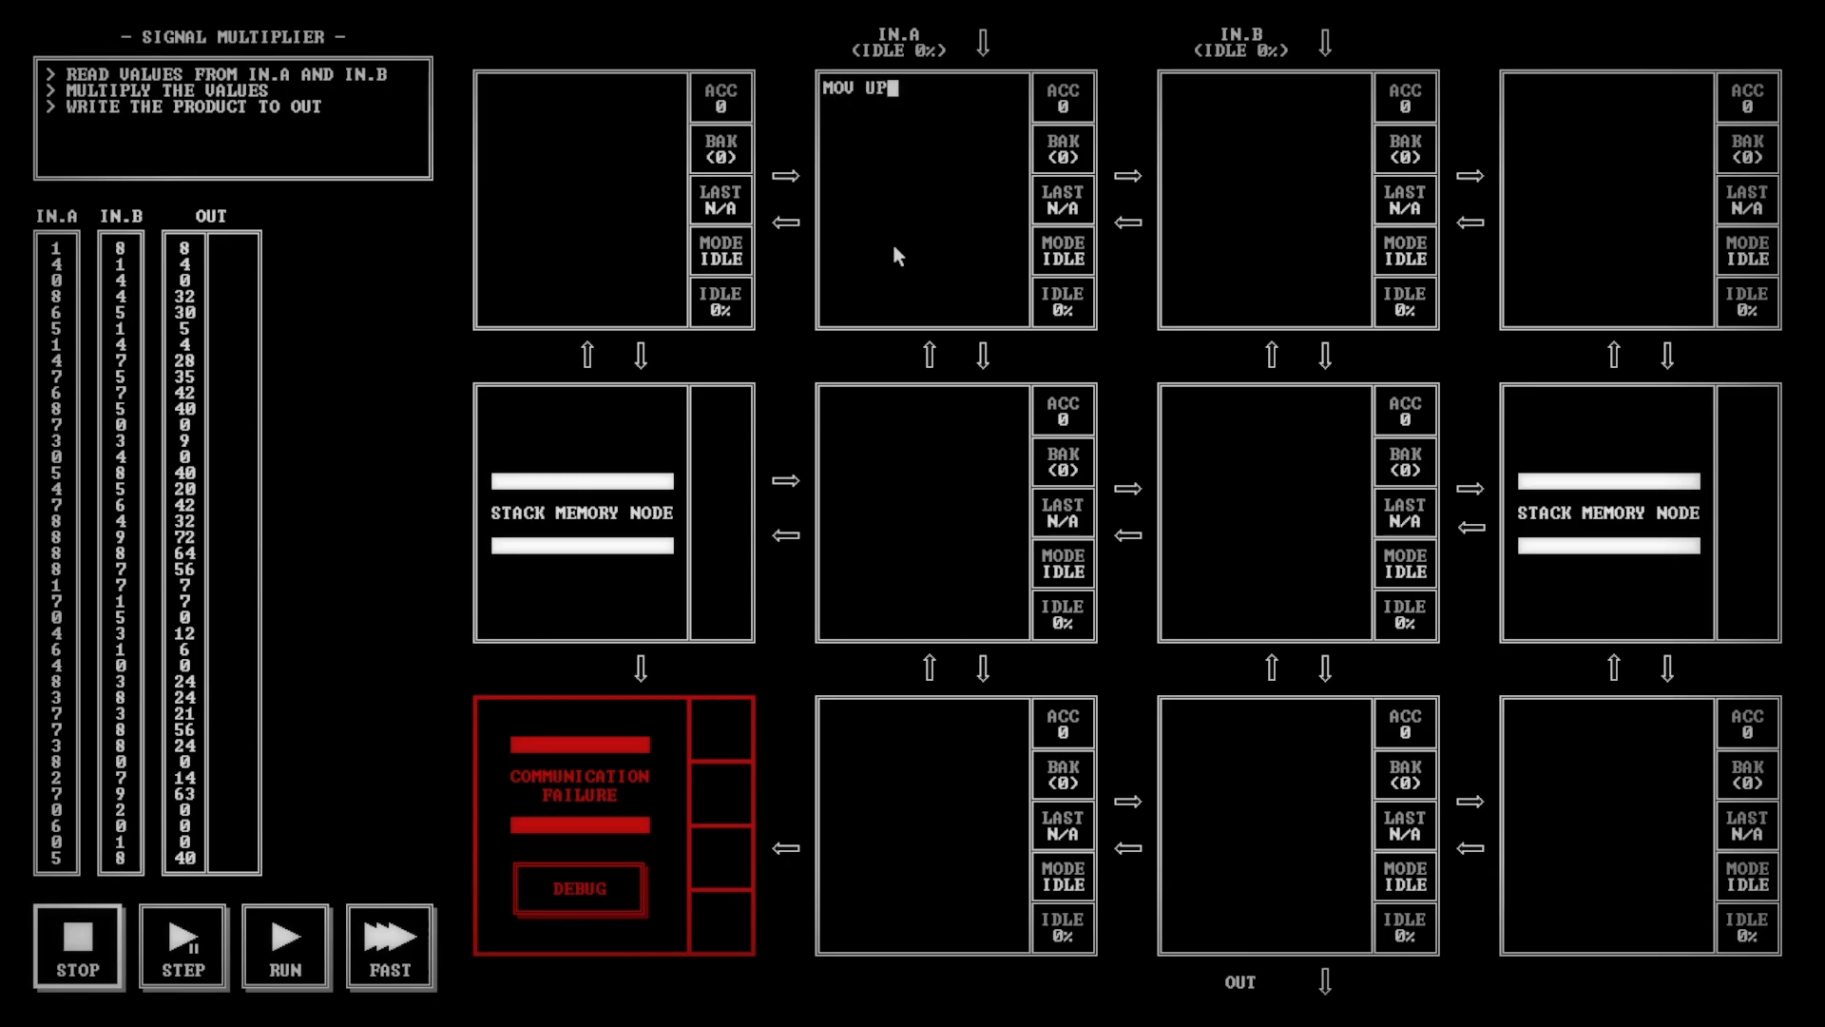
{"action": "type", "text": ", ACC"}
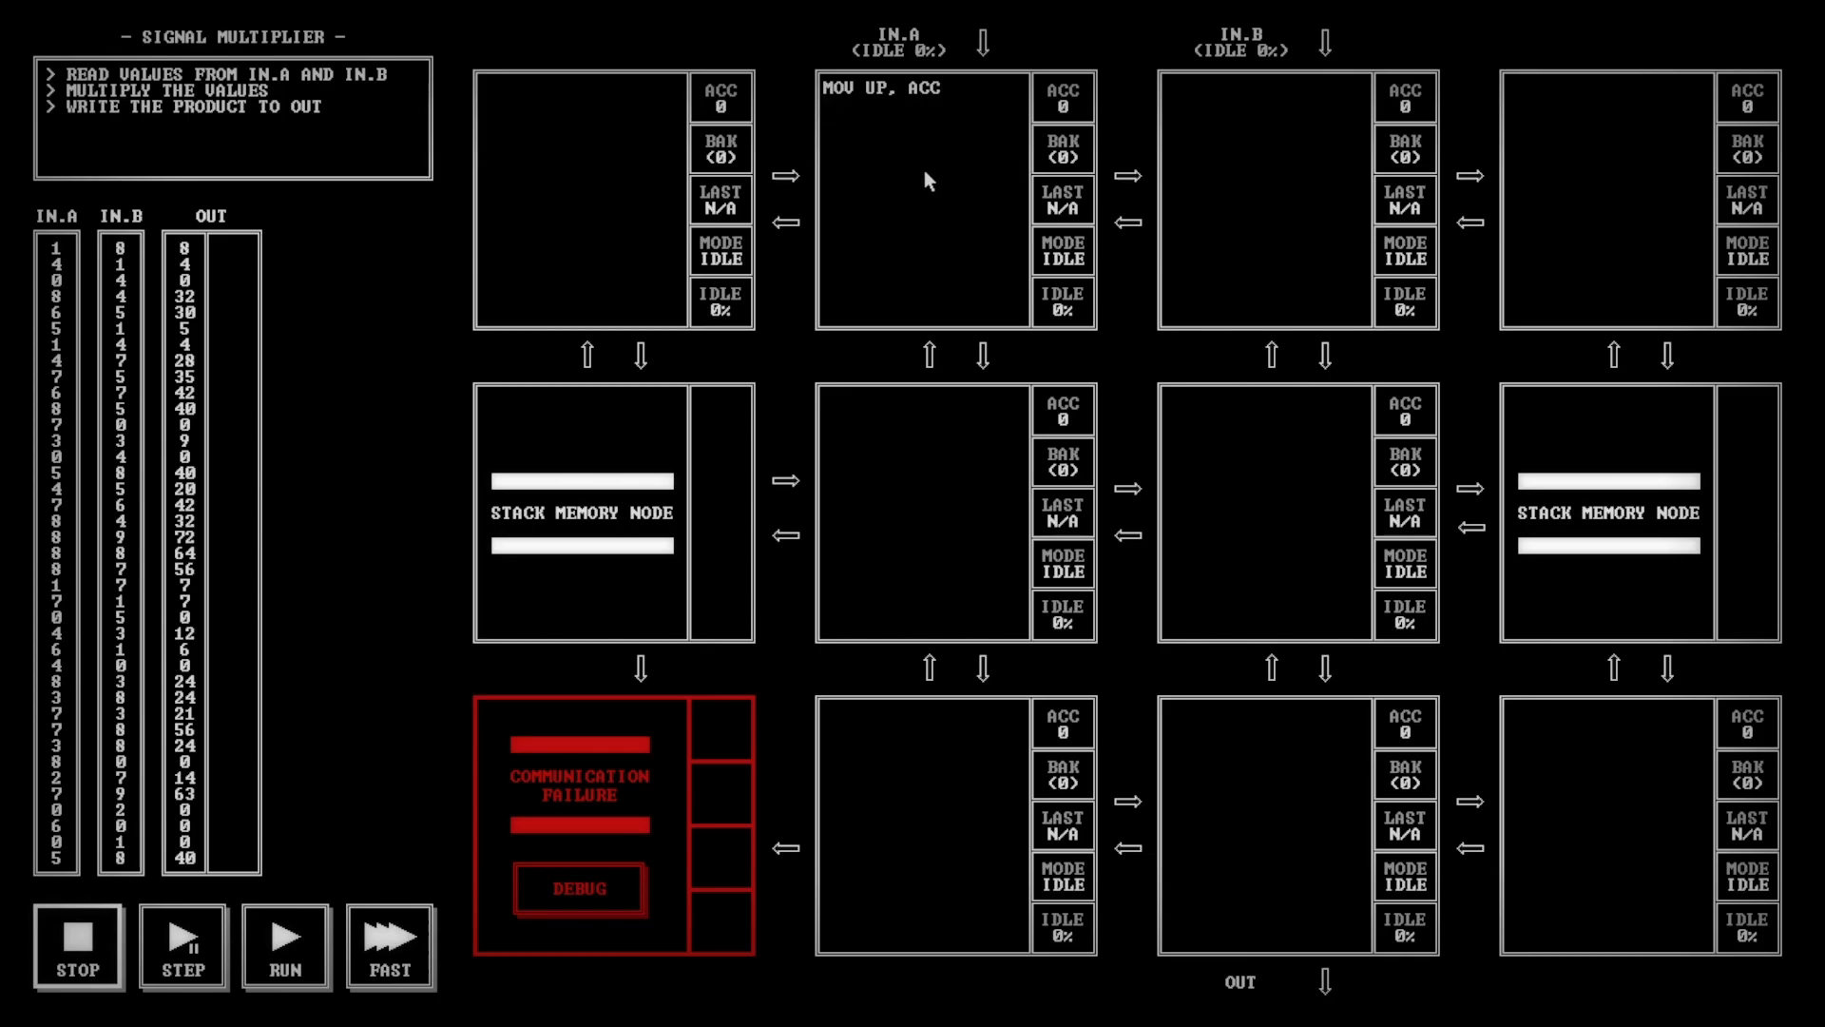
{"action": "left_click", "coordinate": [829, 104]}
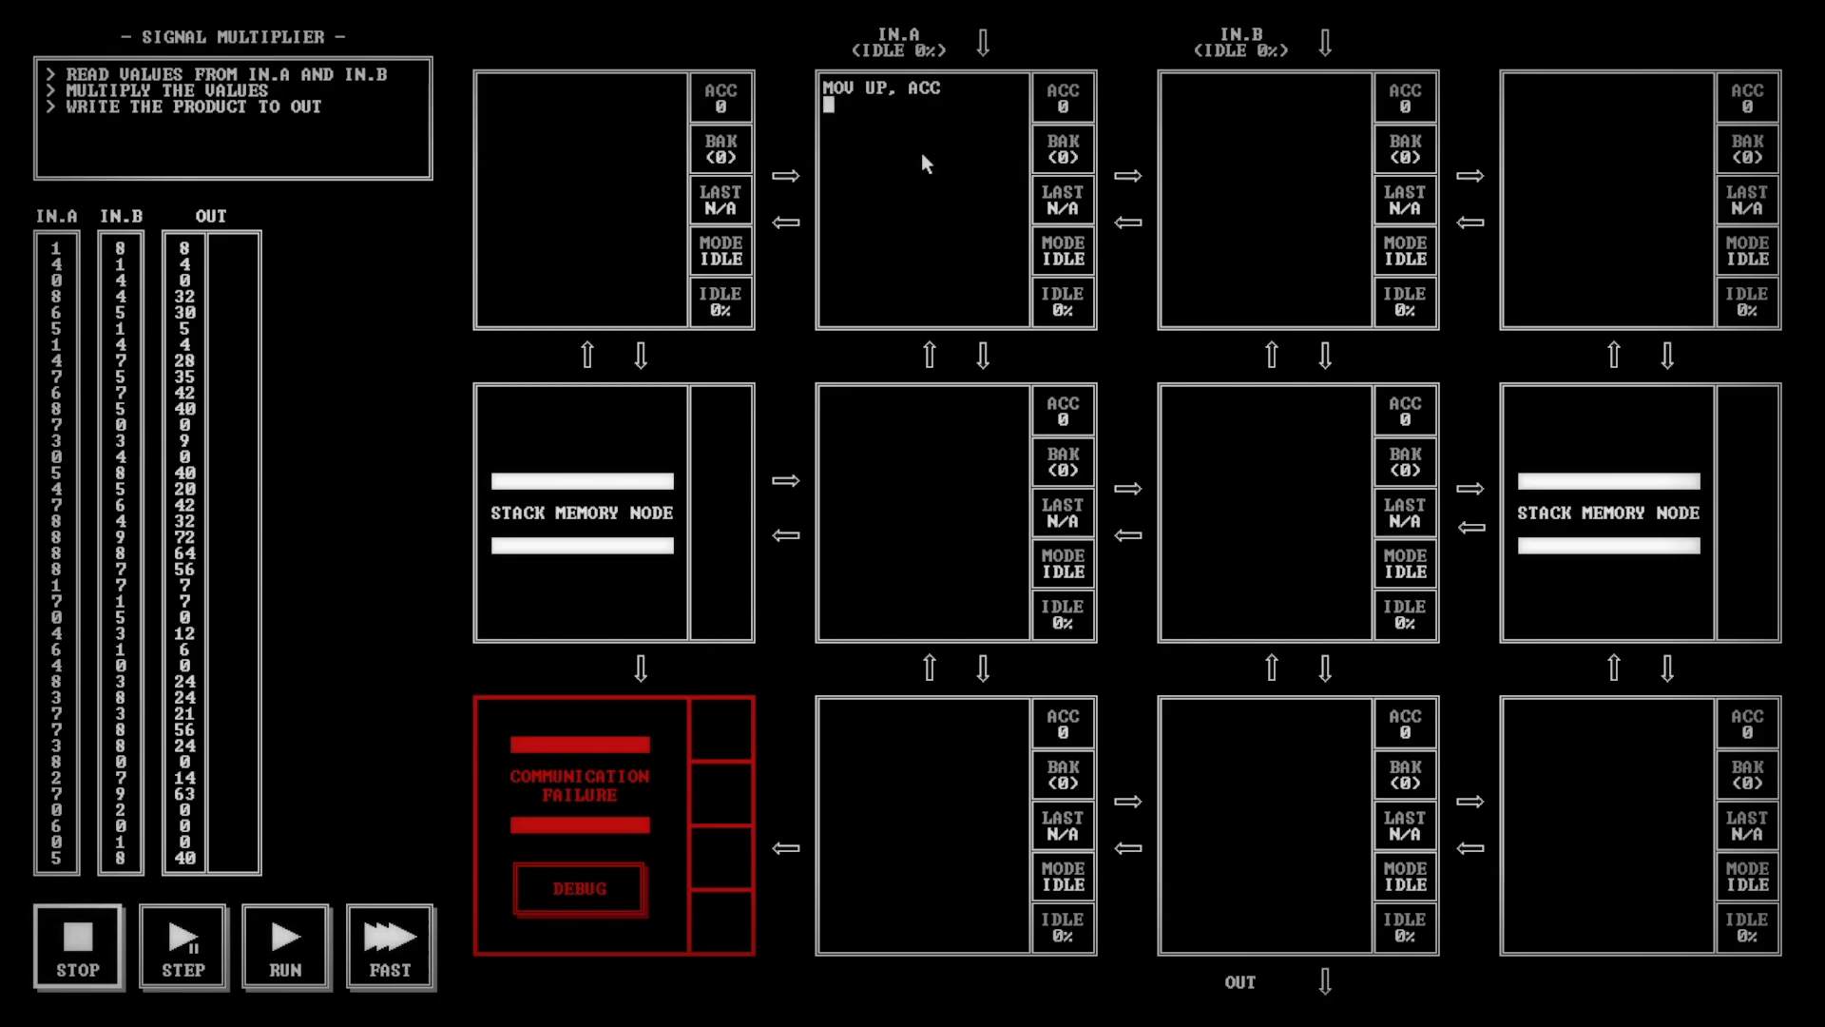
{"action": "mouse_move", "coordinate": [1238, 160]}
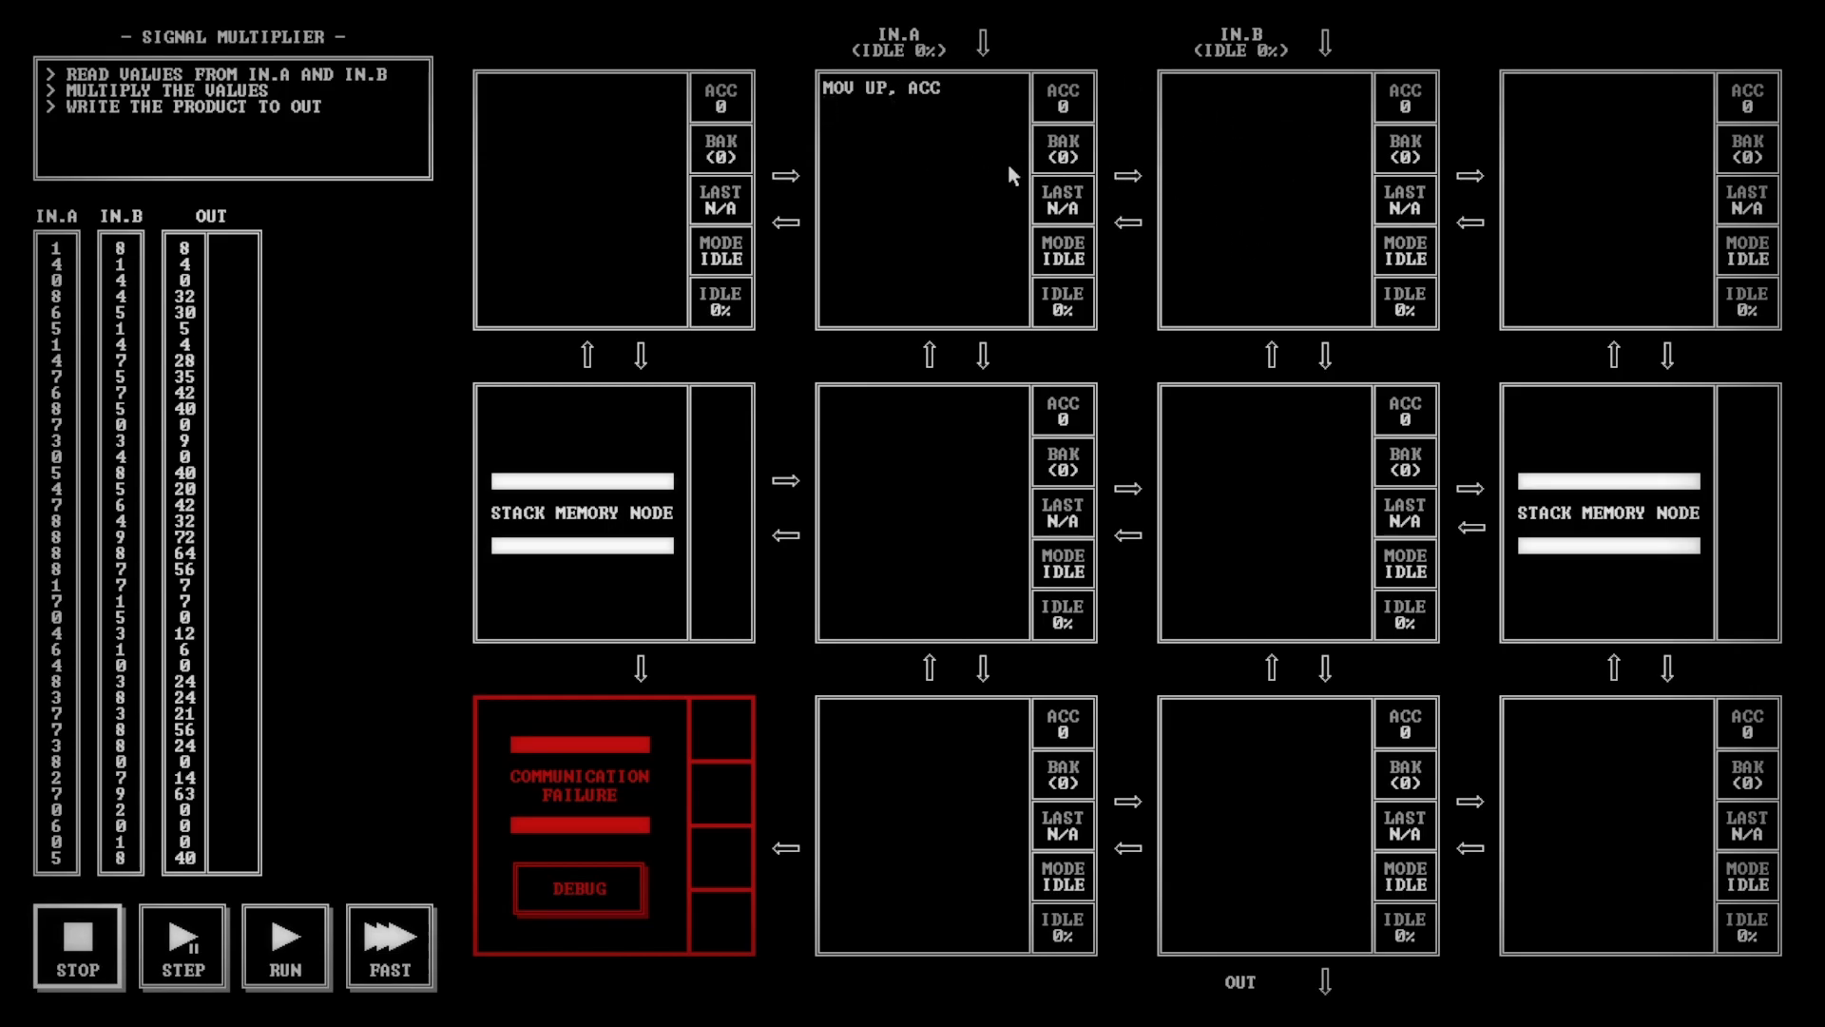
{"action": "mouse_move", "coordinate": [1164, 240]}
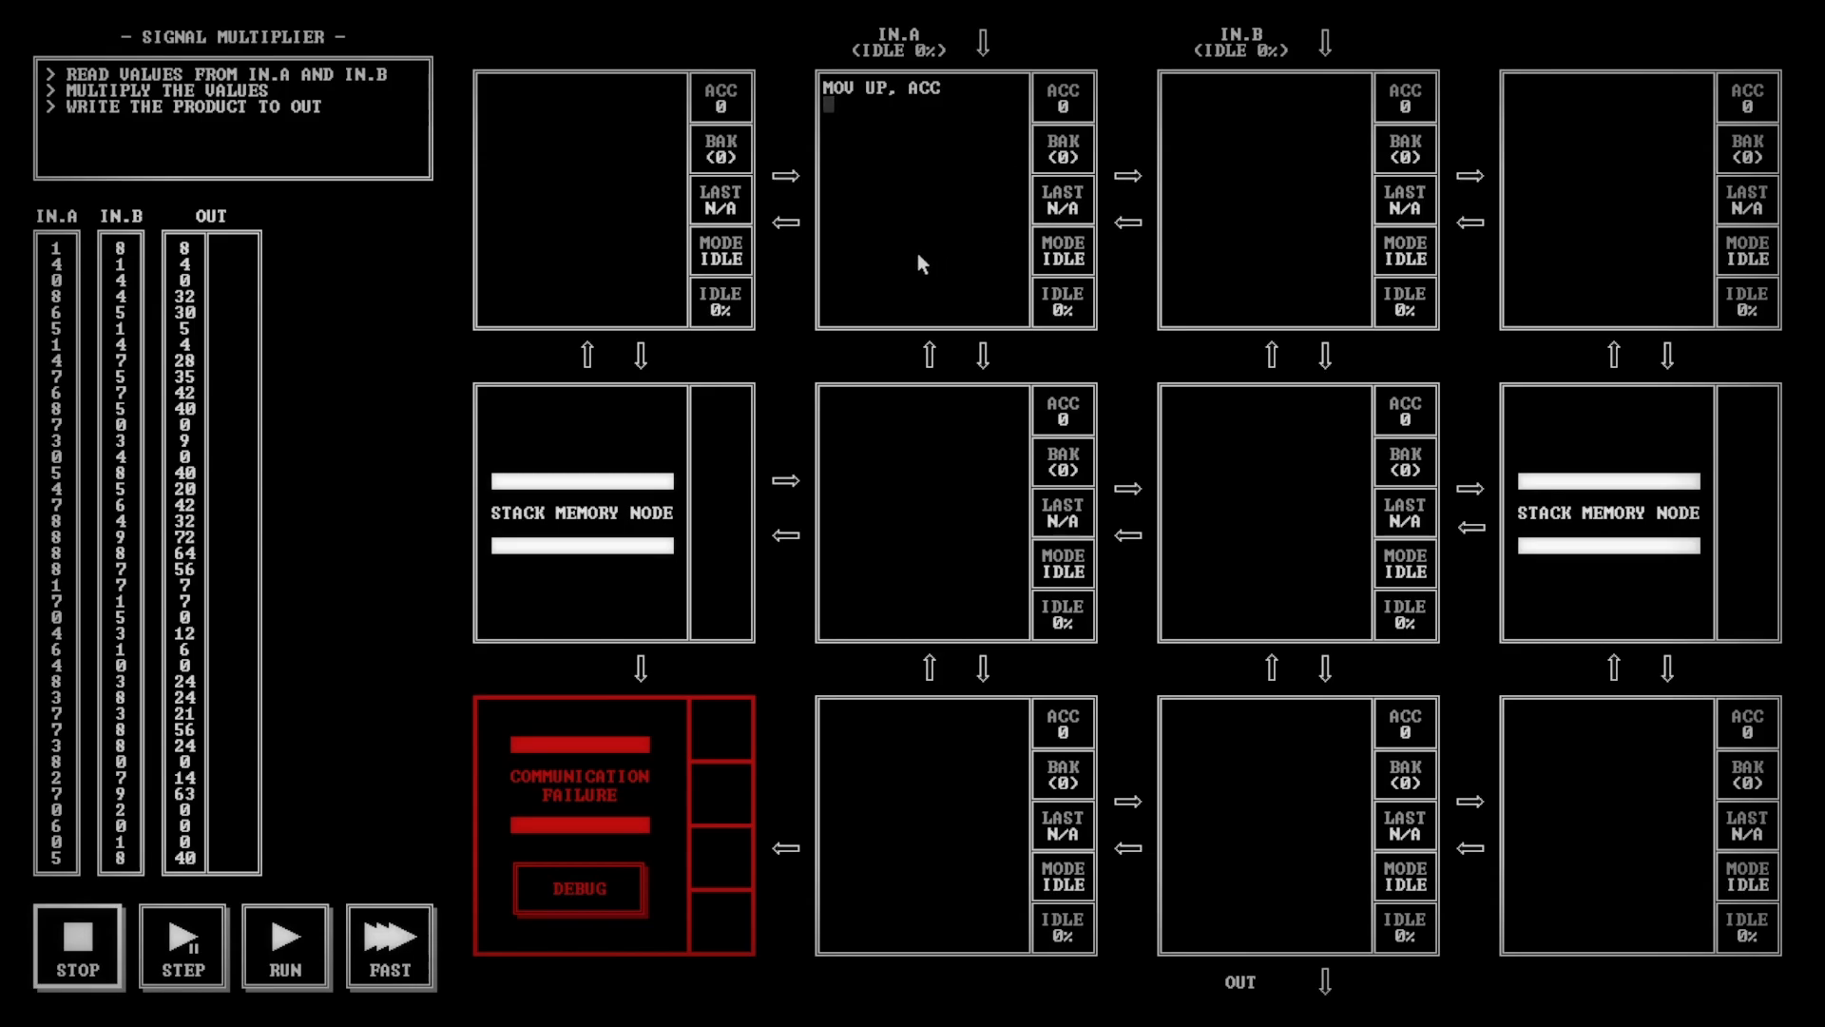
{"action": "mouse_move", "coordinate": [912, 262]}
{"action": "type", "text": "ST:"}
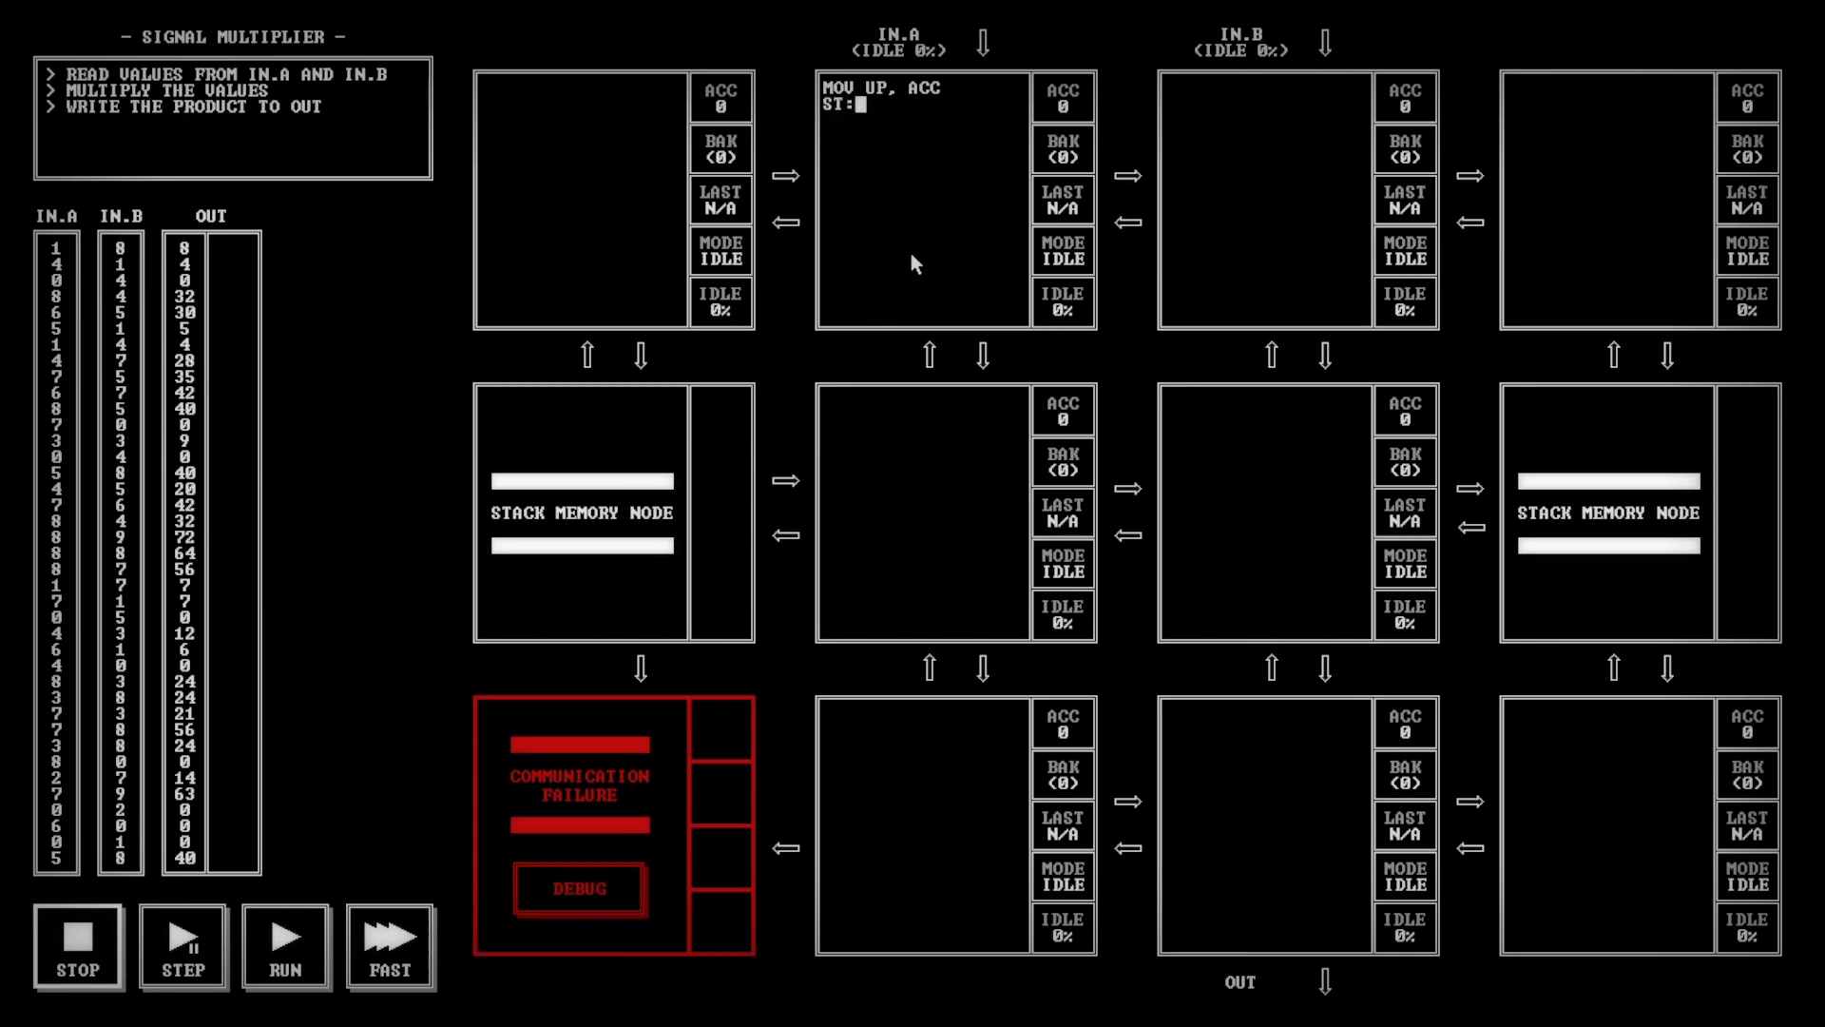
Add JEZ EZ, MOV 1, RIGHT and SUB 1 to the IN.A node's loop
{"action": "type", "text": "J"}
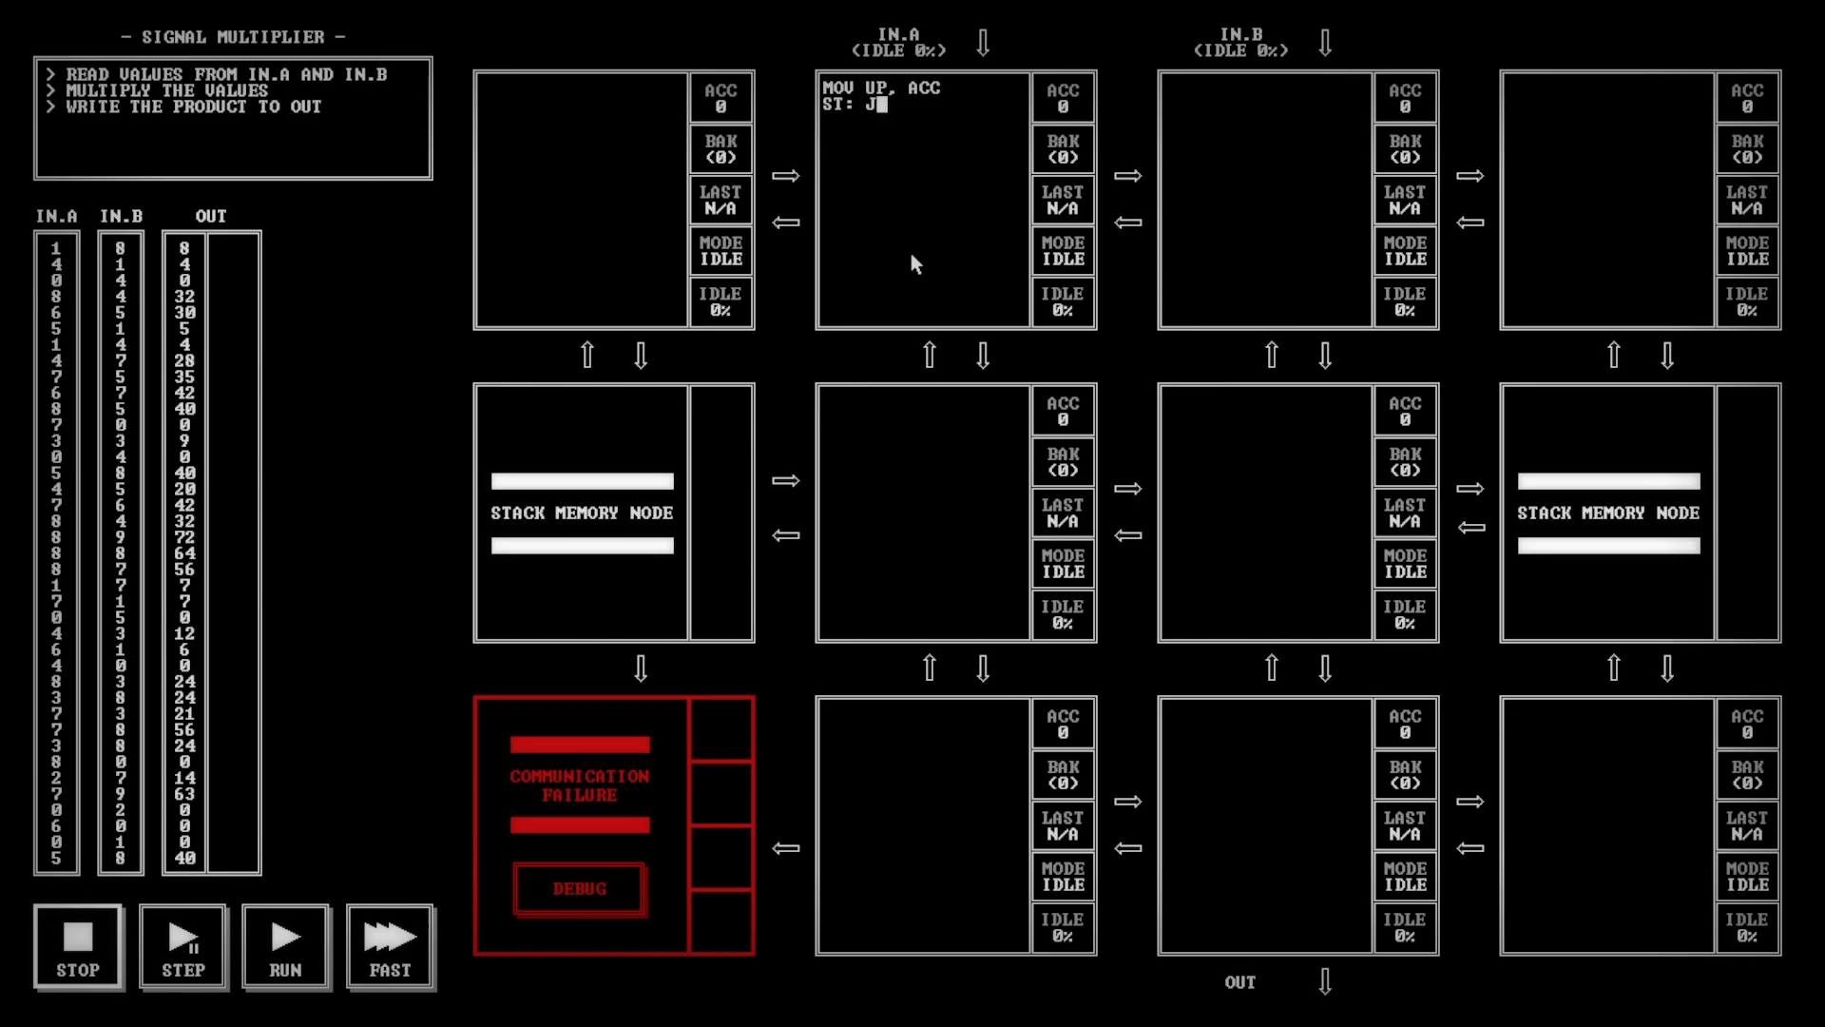
{"action": "type", "text": "NZ"}
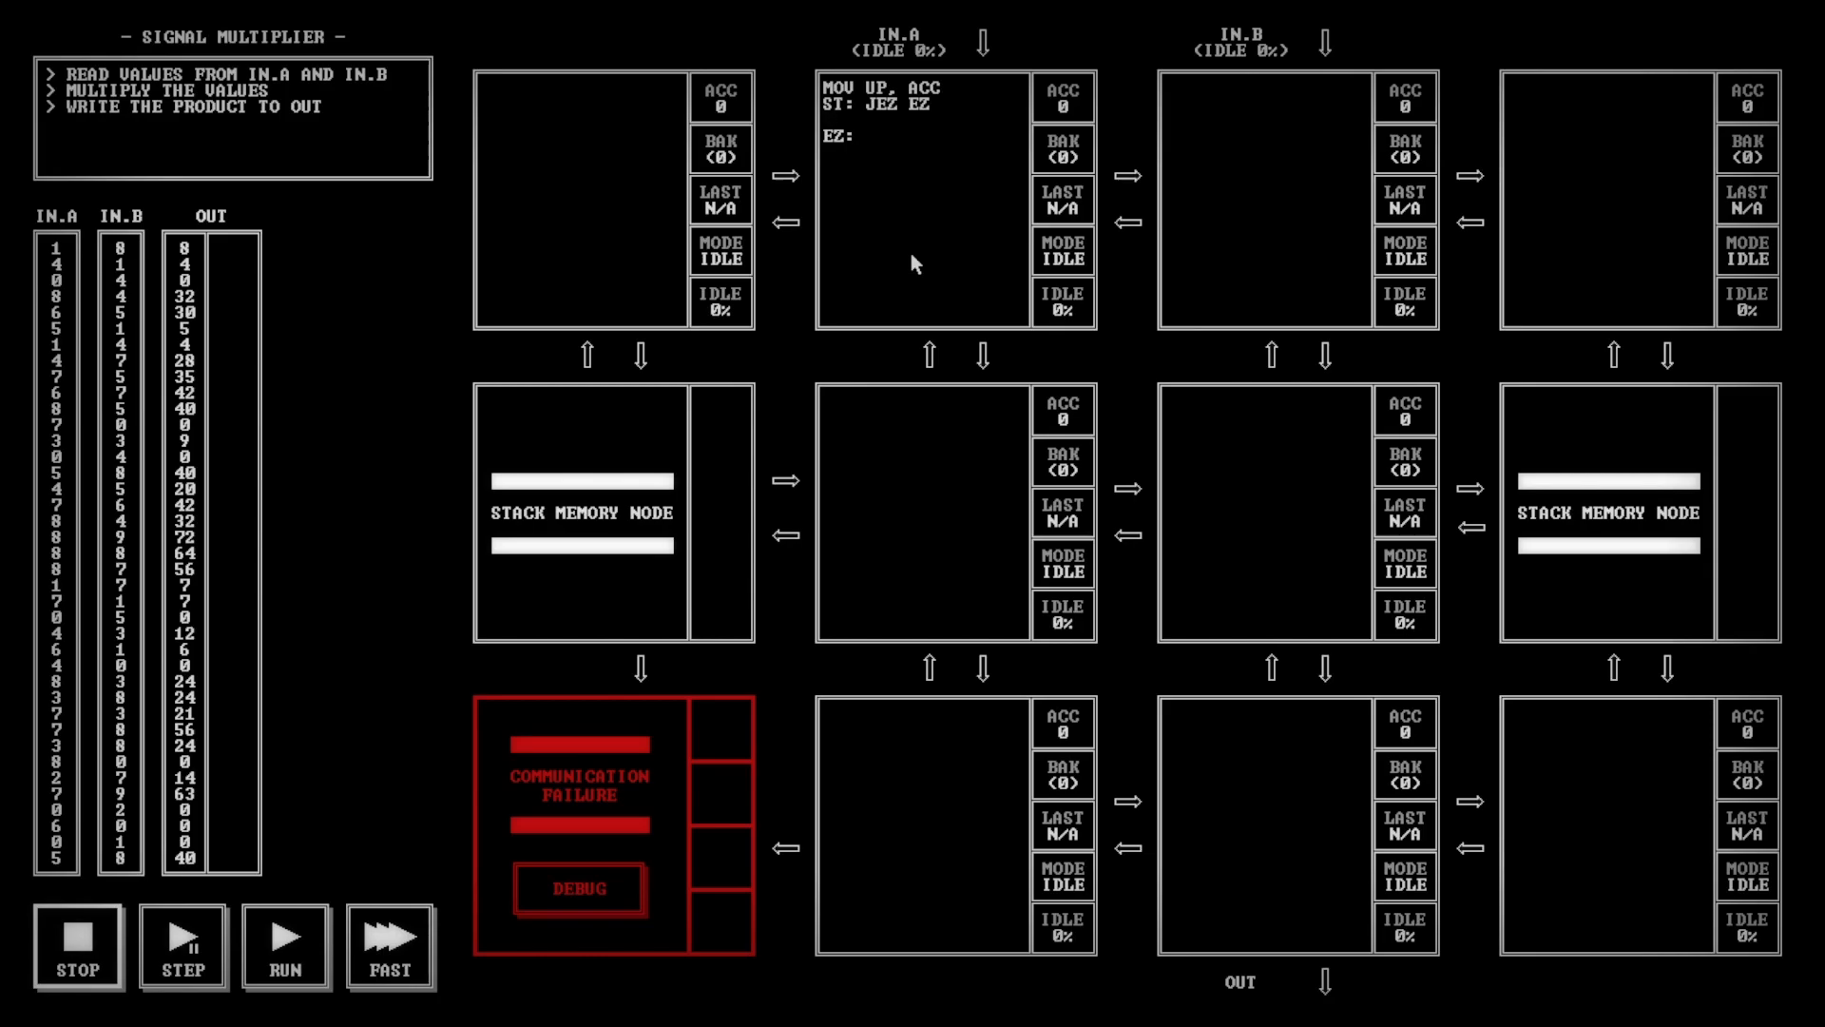
{"action": "type", "text": "MOV 1"}
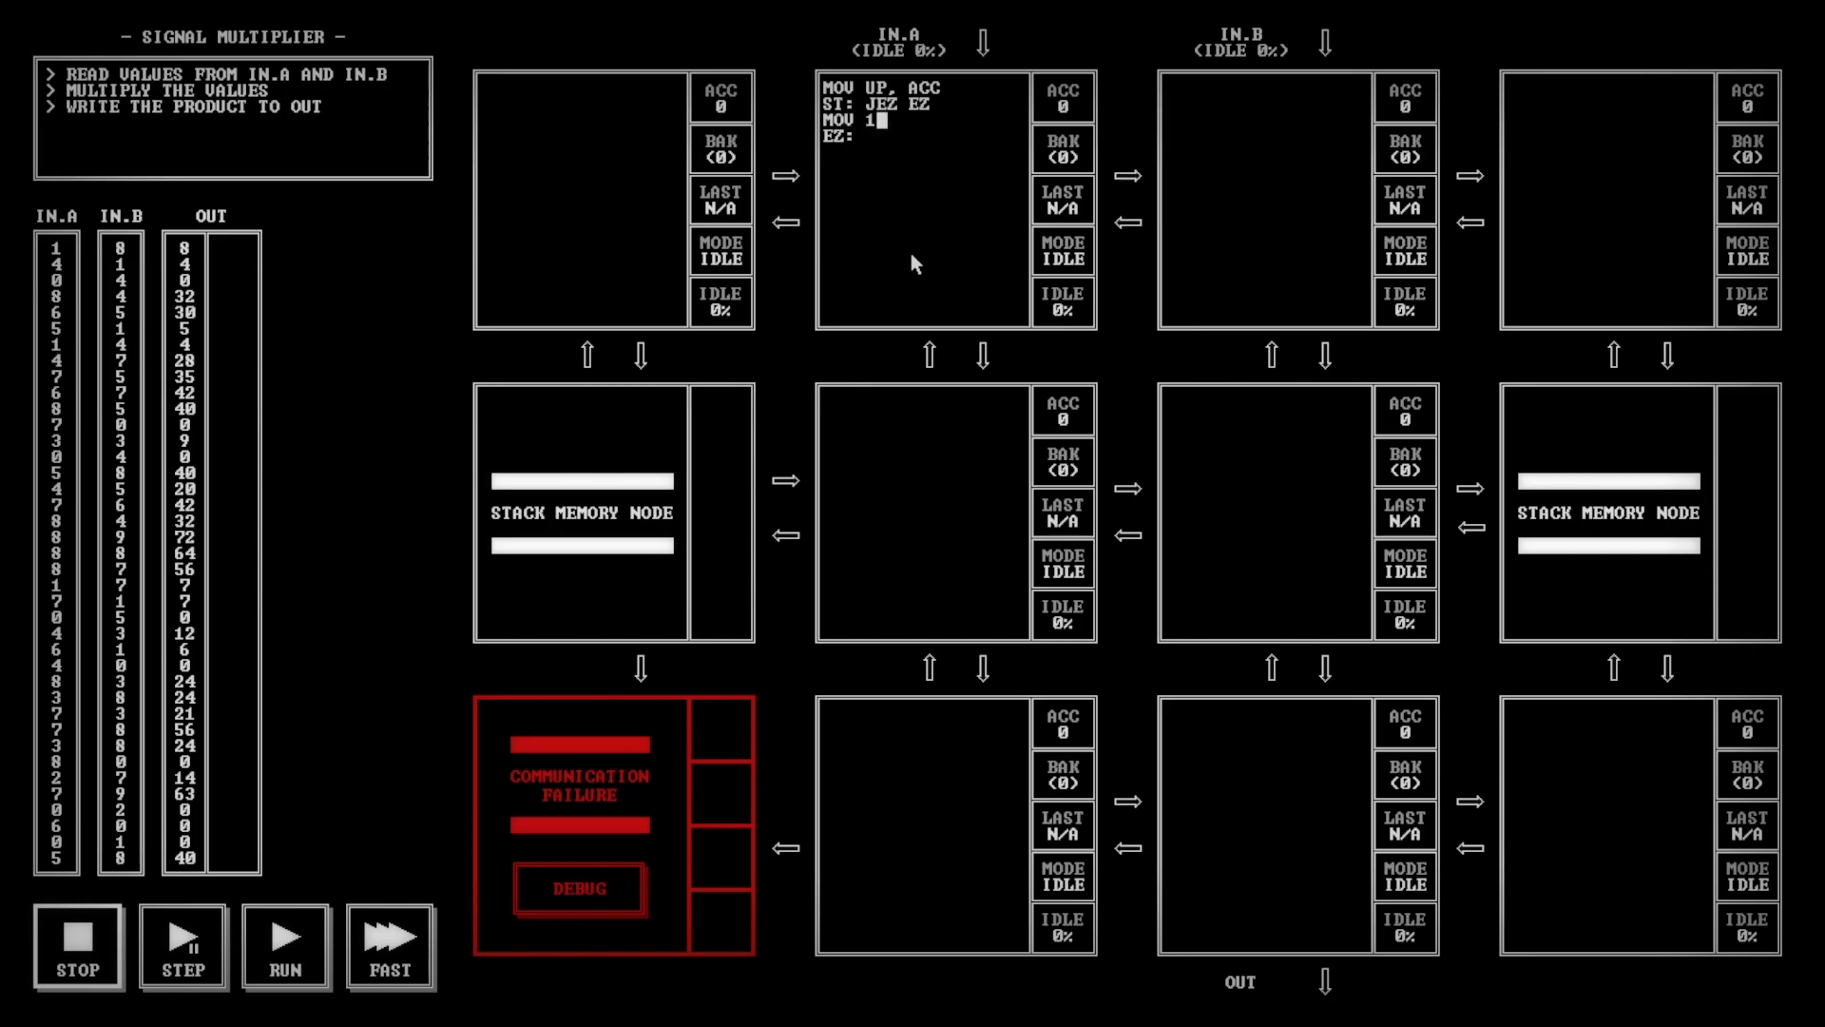
{"action": "type", "text": ", RIGHT"}
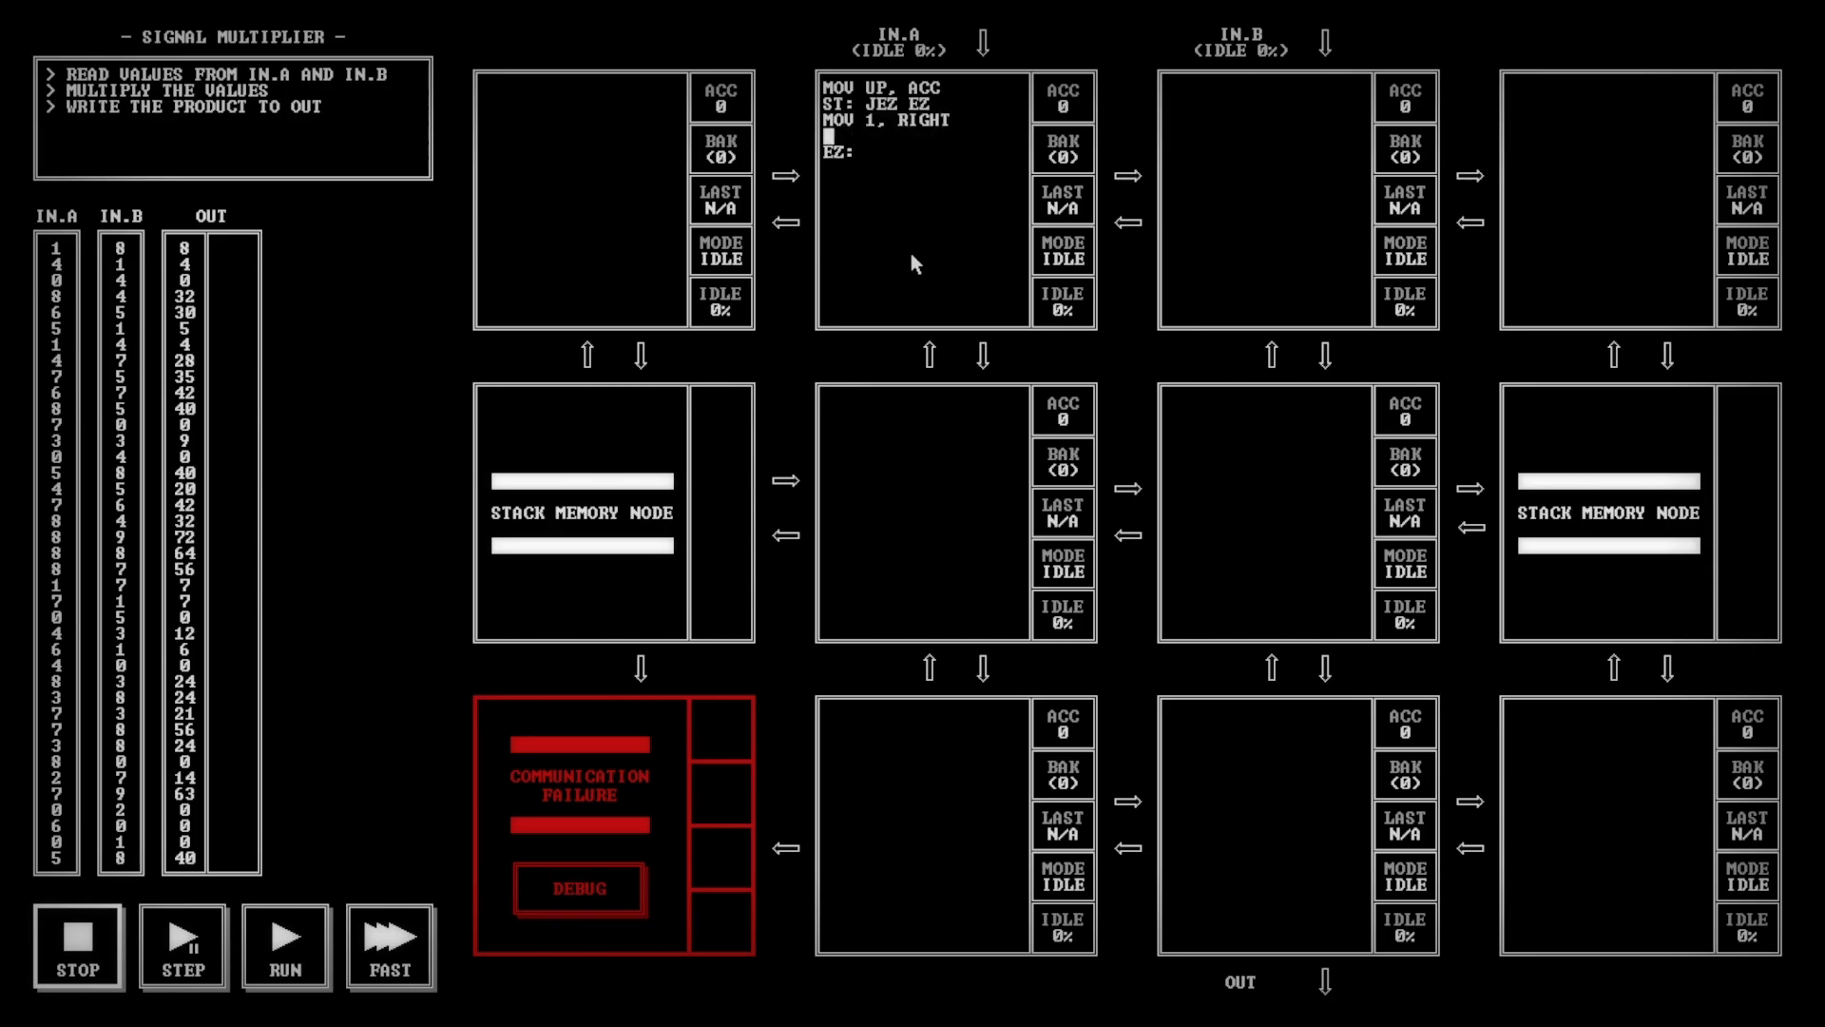
{"action": "type", "text": "SUB 1"}
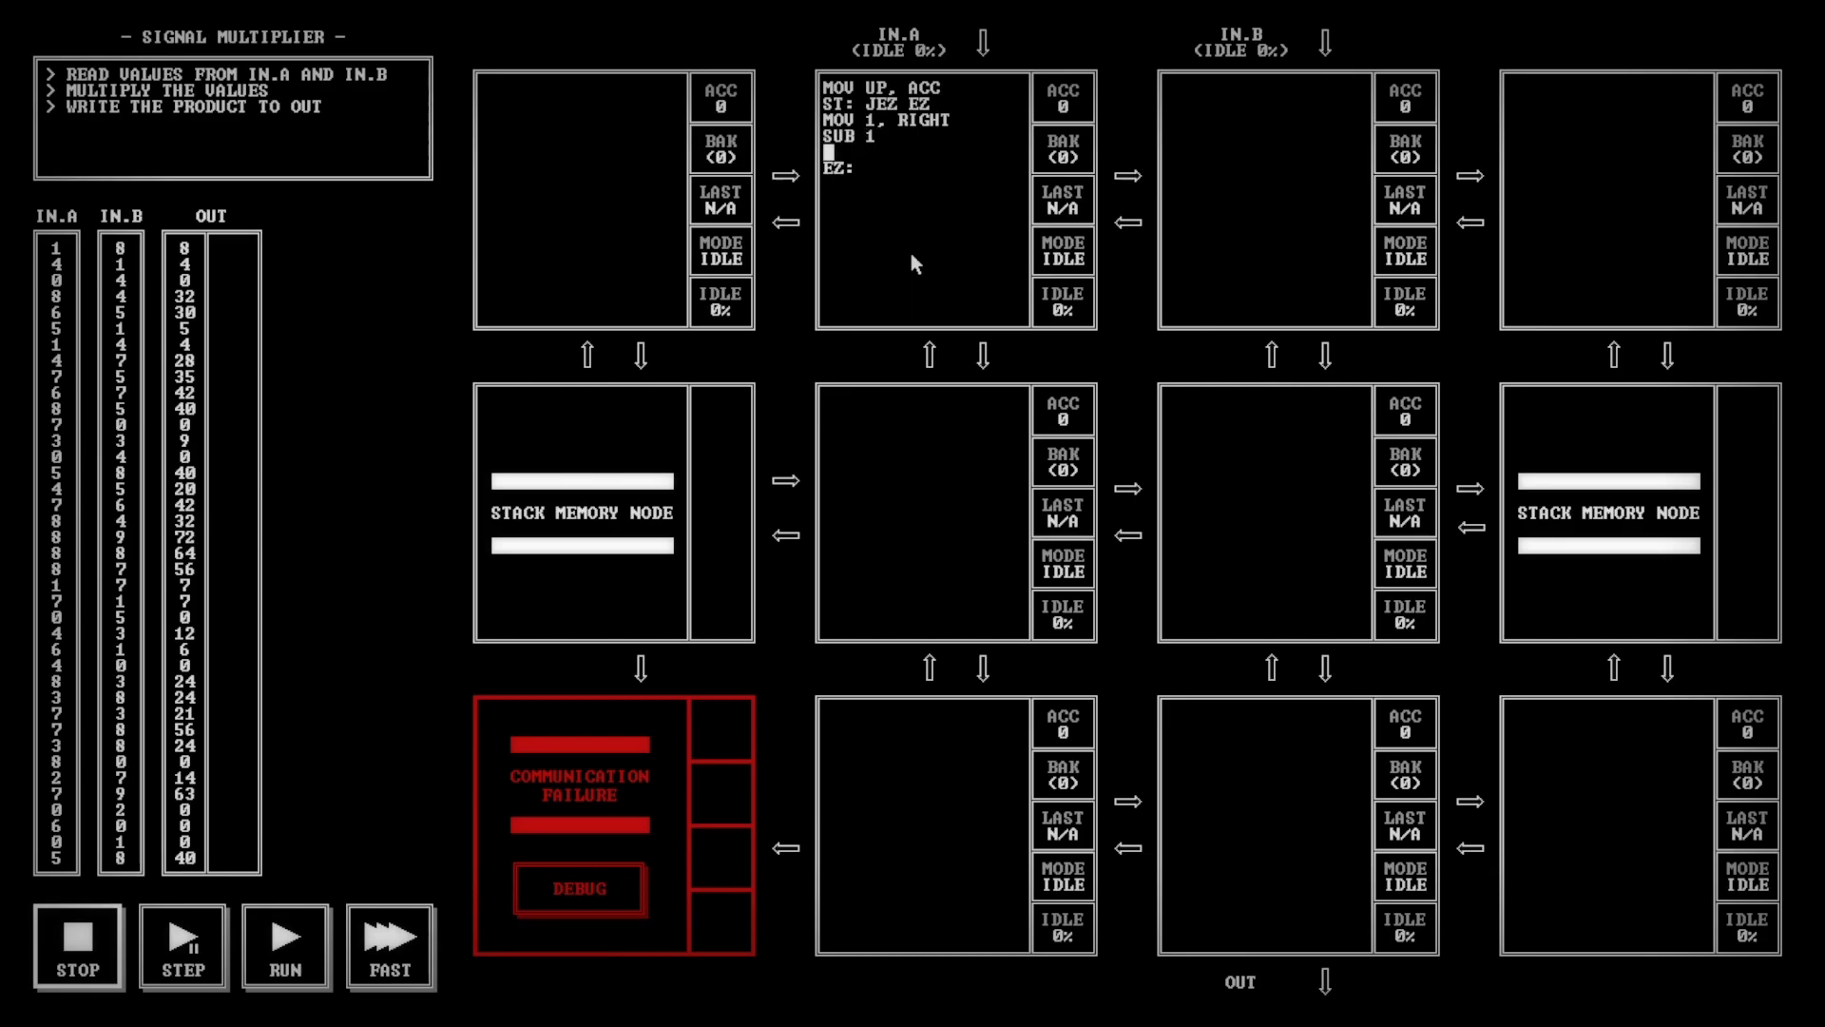
Close the loop with JMP ST and an EZ: MOV 0, RIGHT line
{"action": "type", "text": "JMP"}
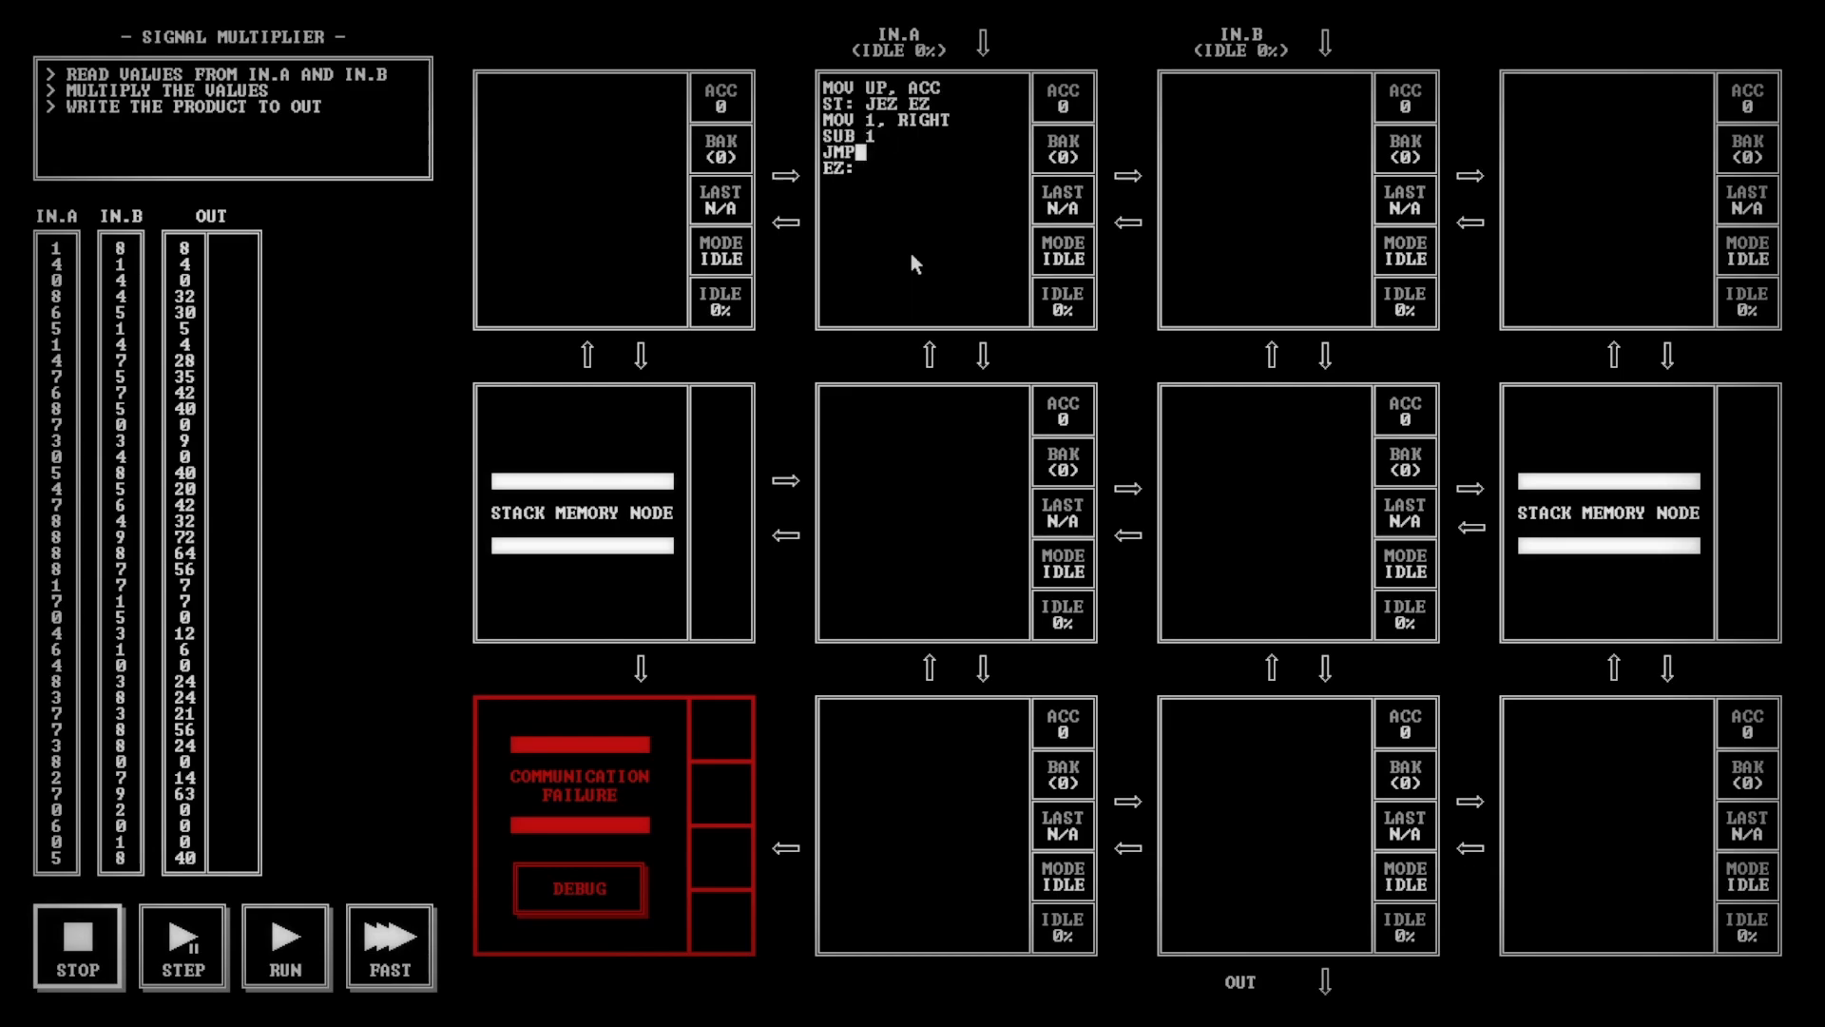
{"action": "type", "text": "ST"}
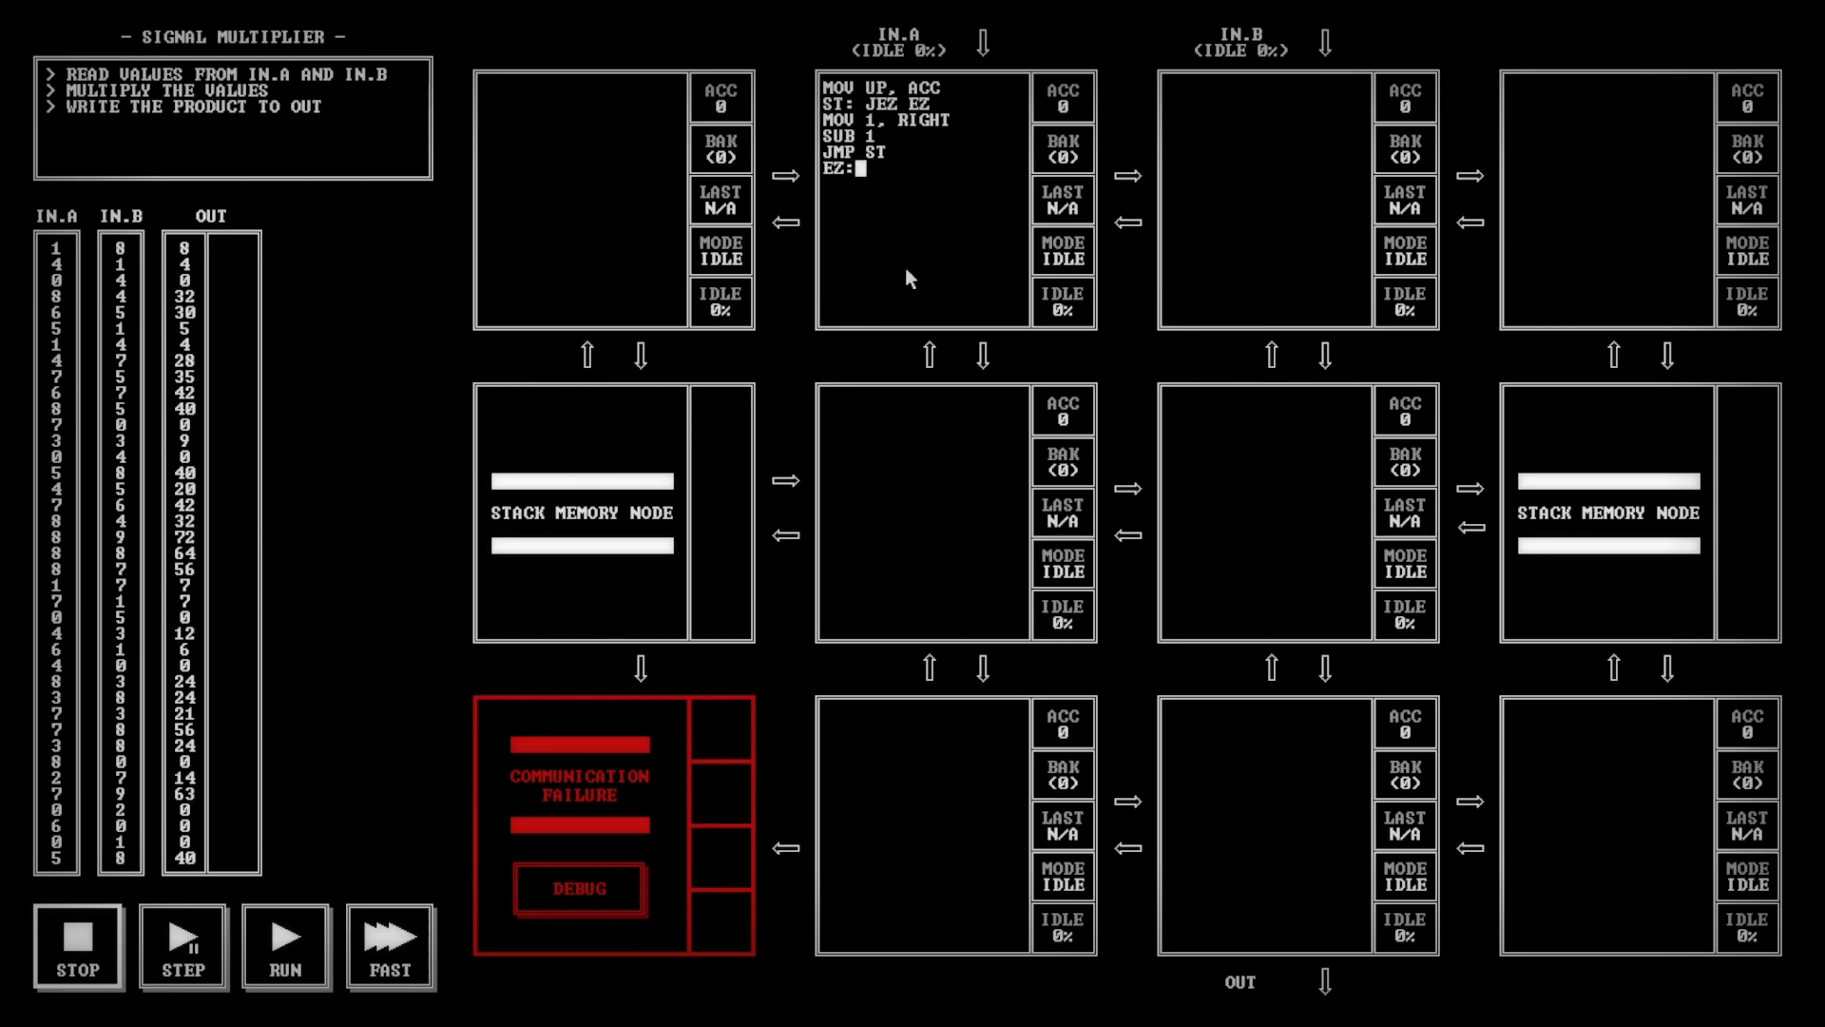
{"action": "type", "text": "NIV"}
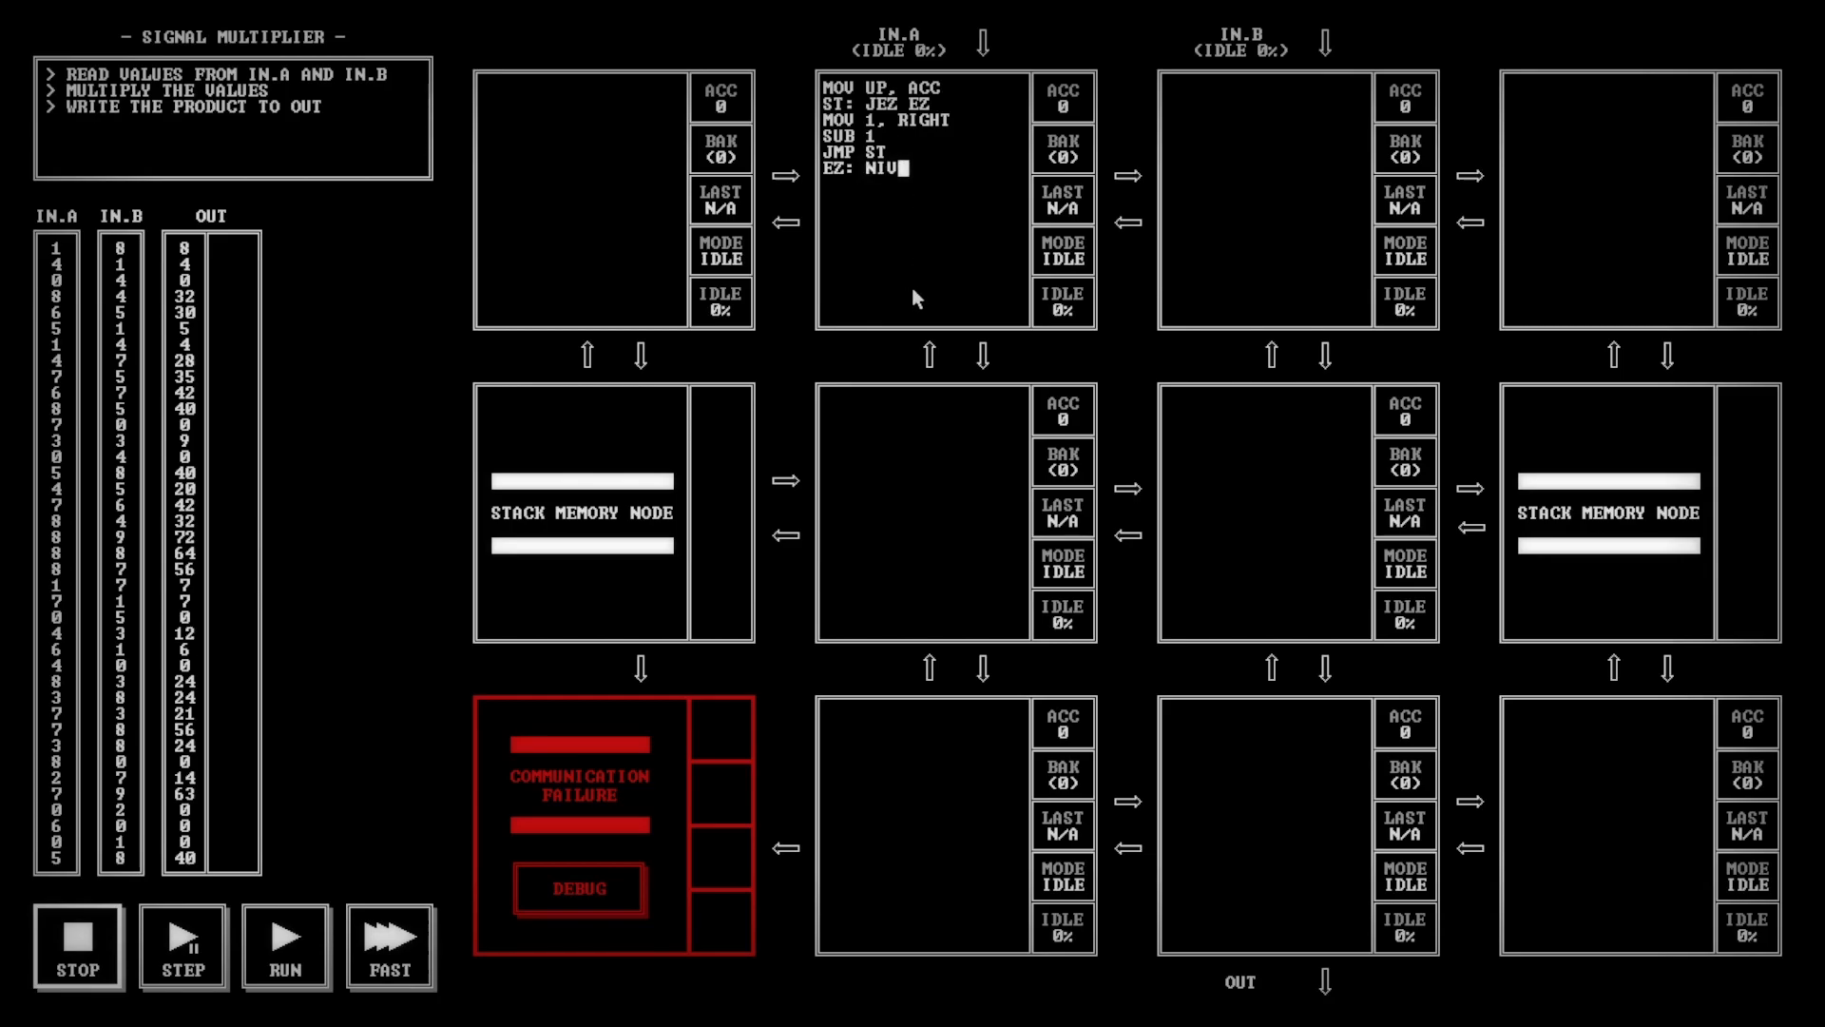
{"action": "type", "text": "MOV 0"}
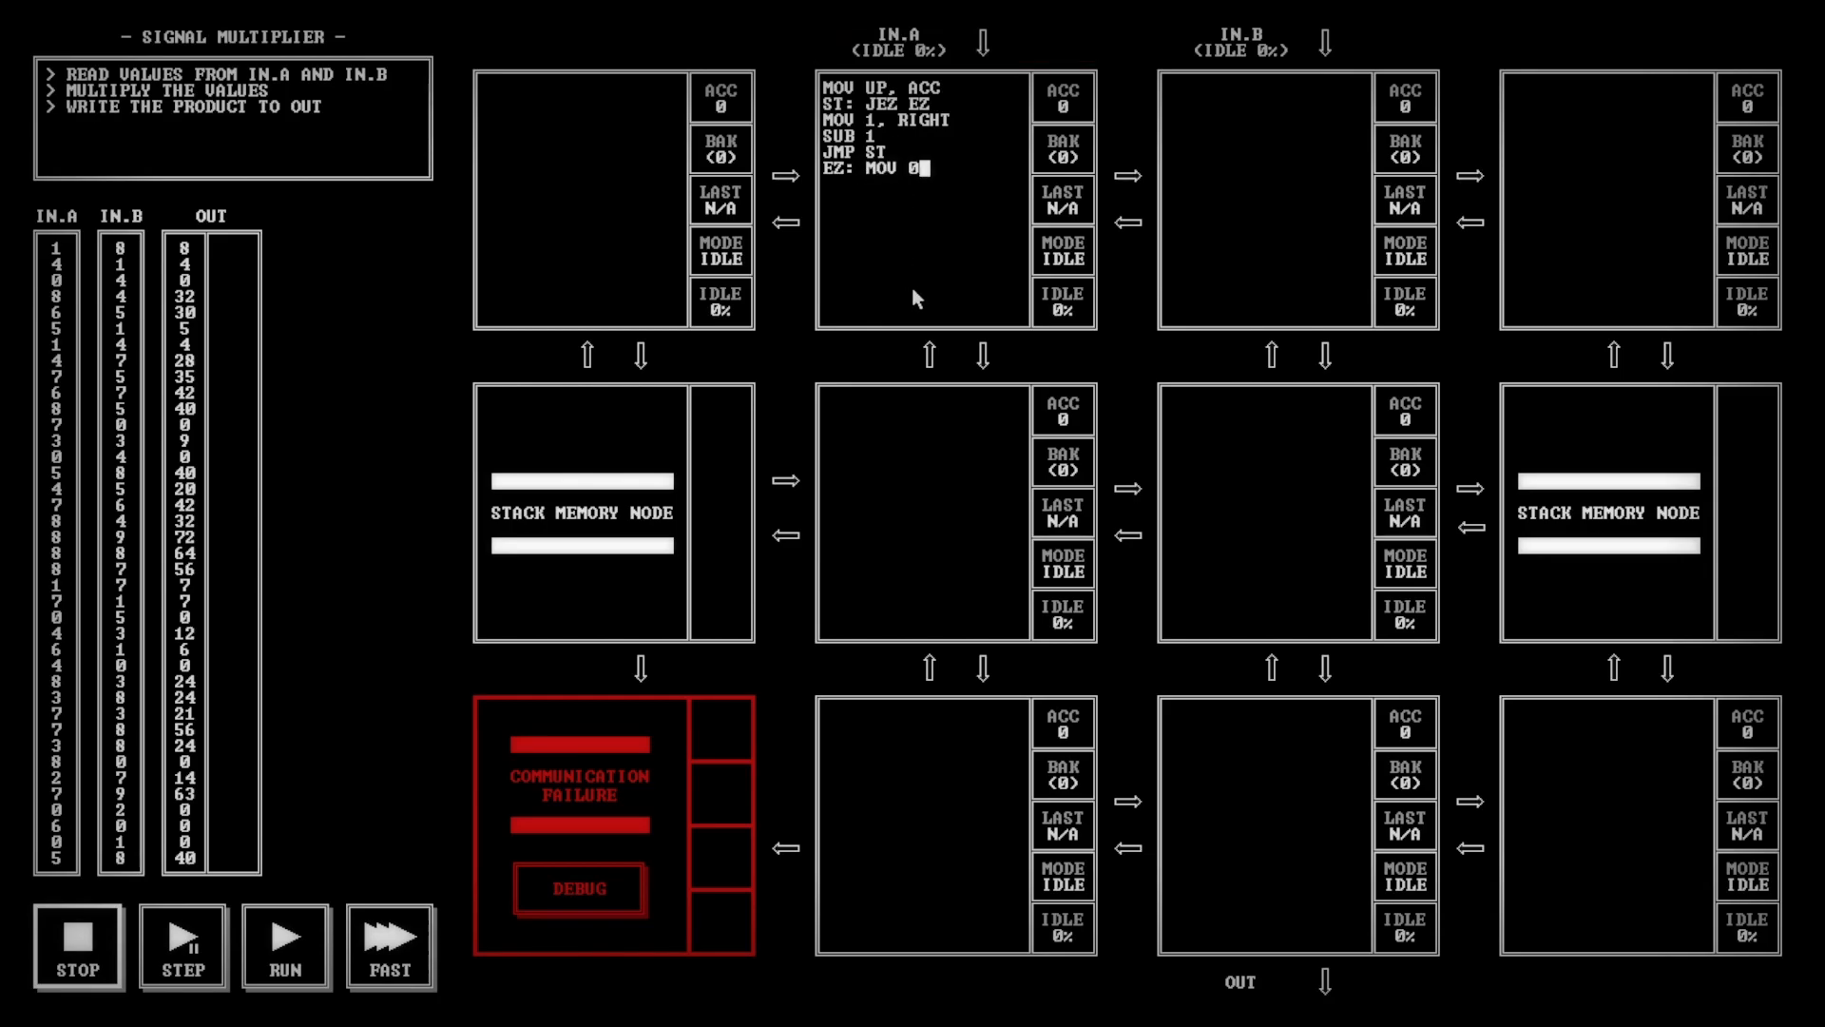
{"action": "type", "text": ", RIGHT"}
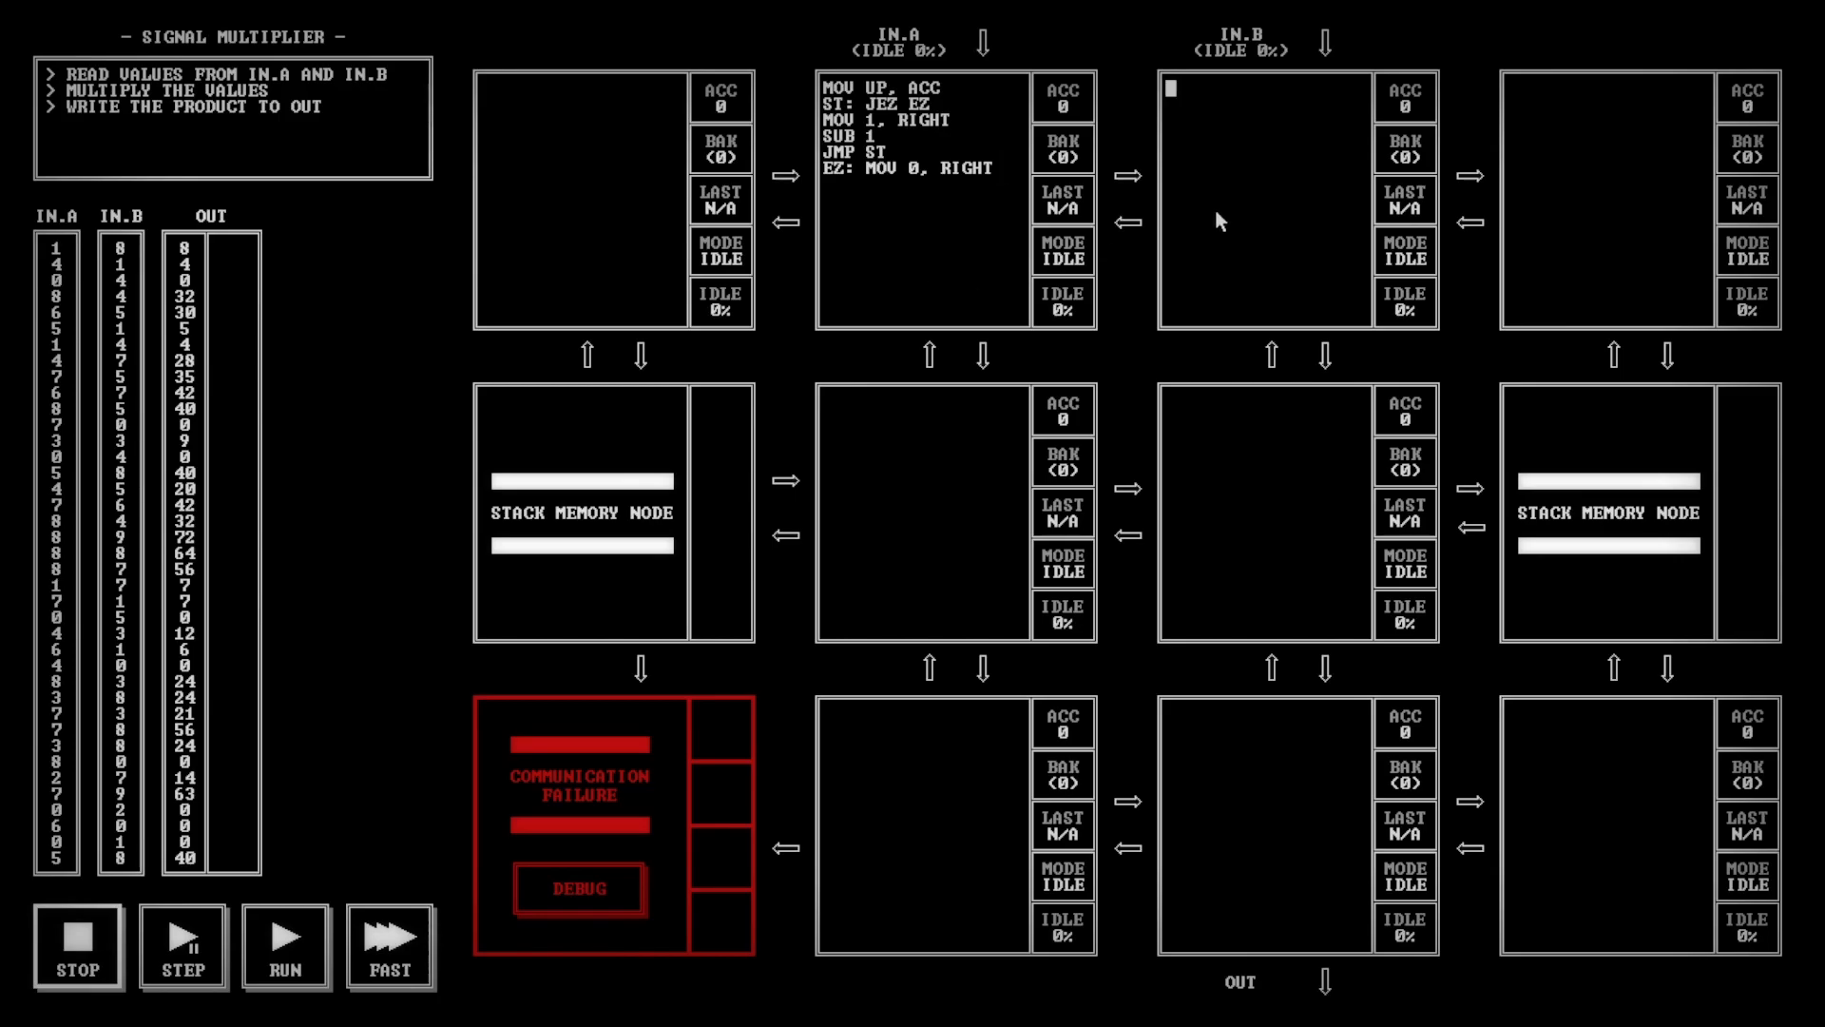
Draft MOV 0, ACC and ADD LEFT lines in the IN.B node, replacing a first MOV LEFT, ACC attempt
{"action": "type", "text": "M"}
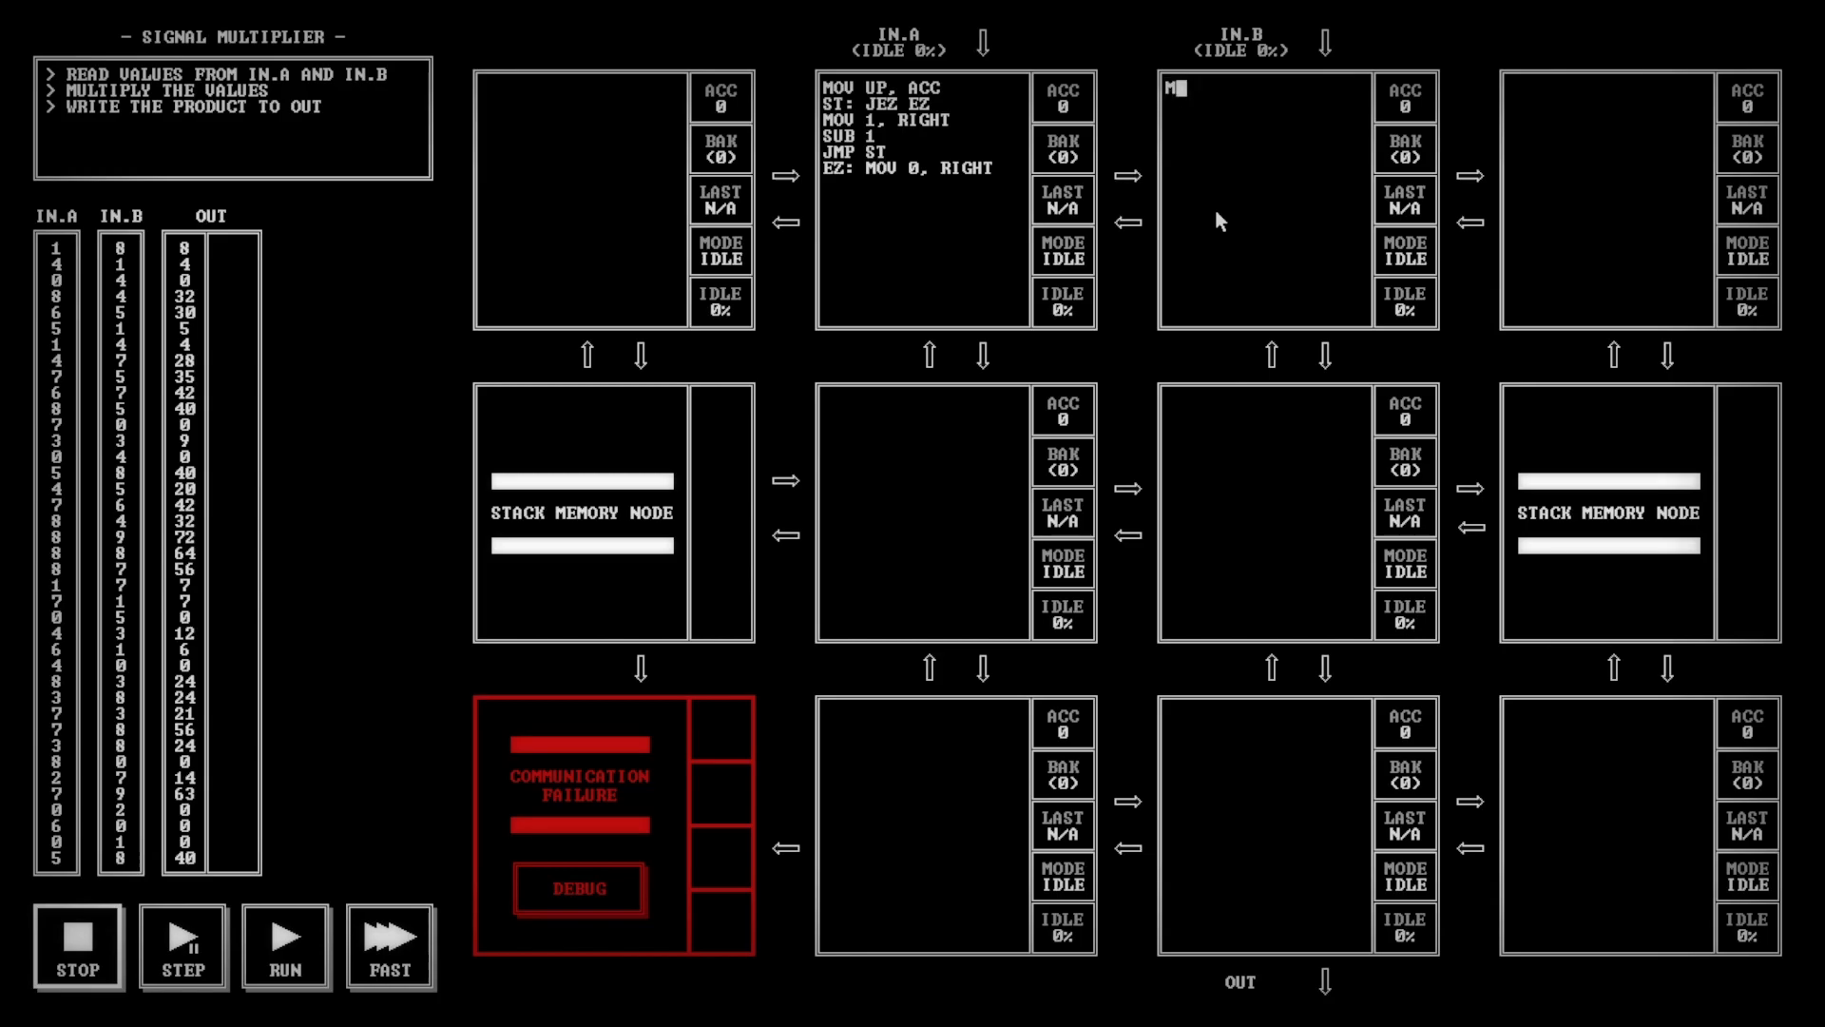
{"action": "type", "text": "OV"}
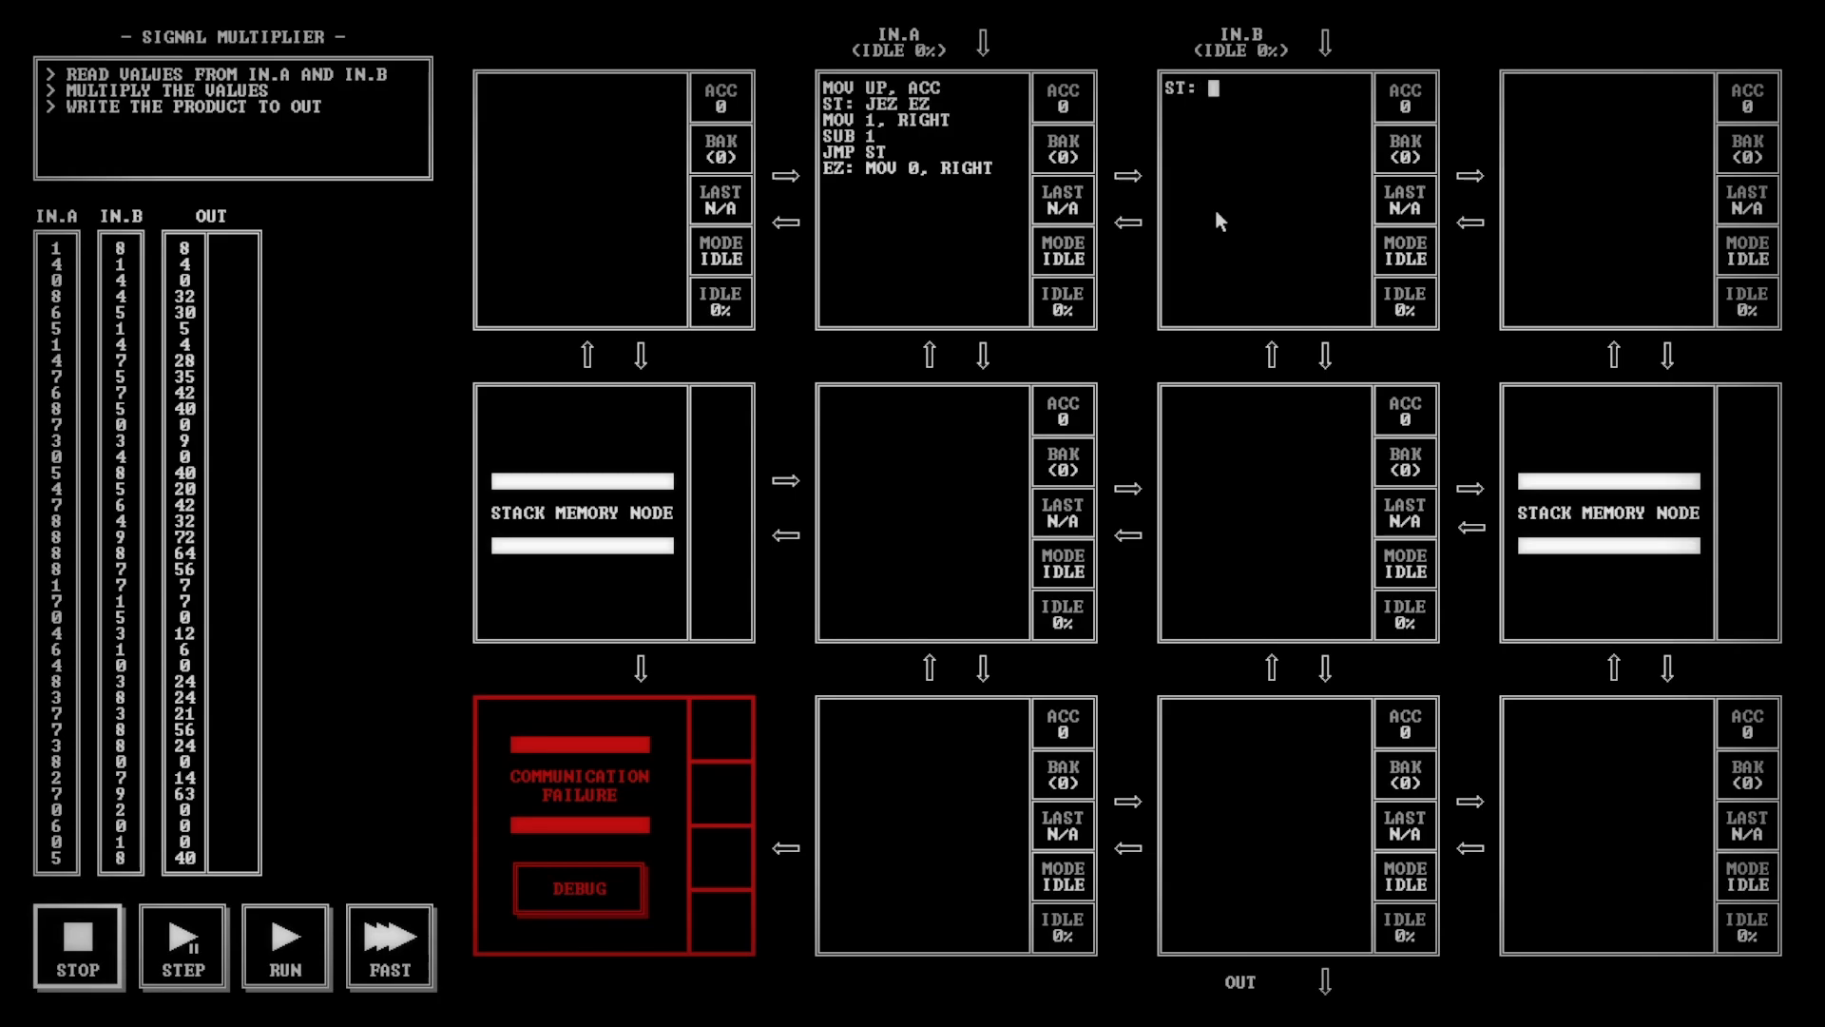
{"action": "type", "text": "MOV LEFT"}
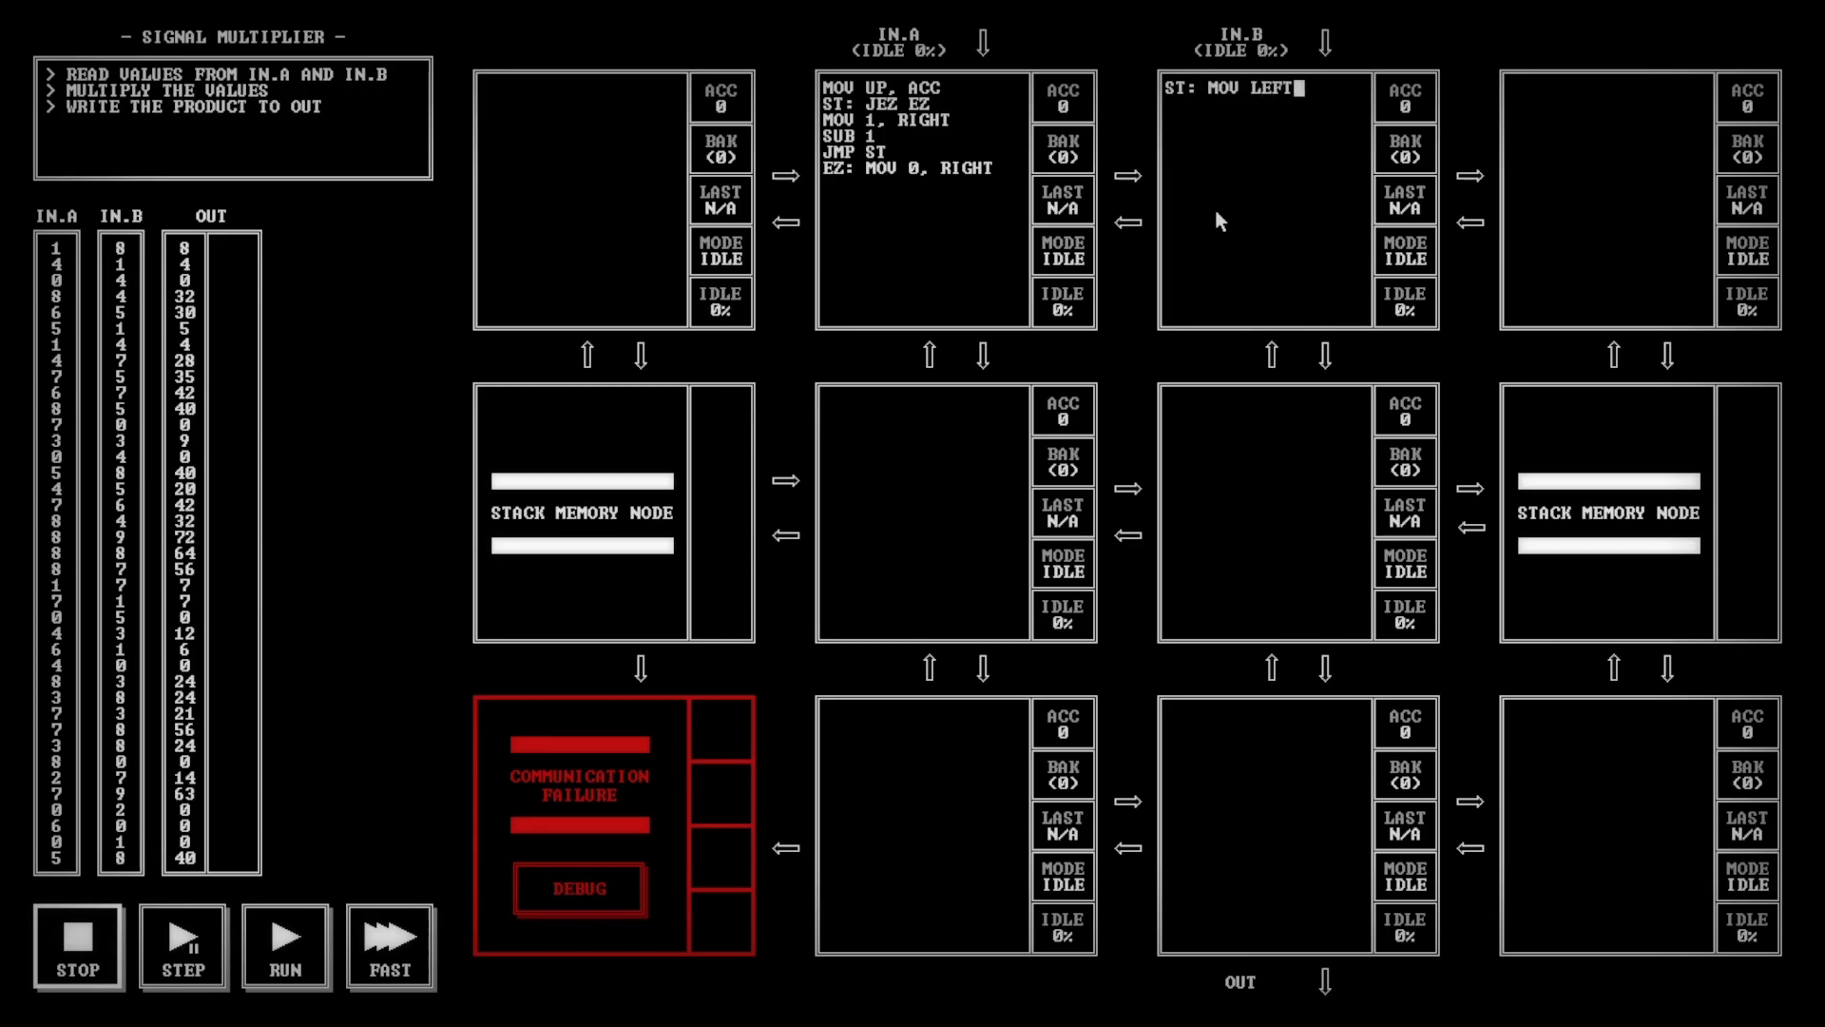
{"action": "type", "text": ", ACC"}
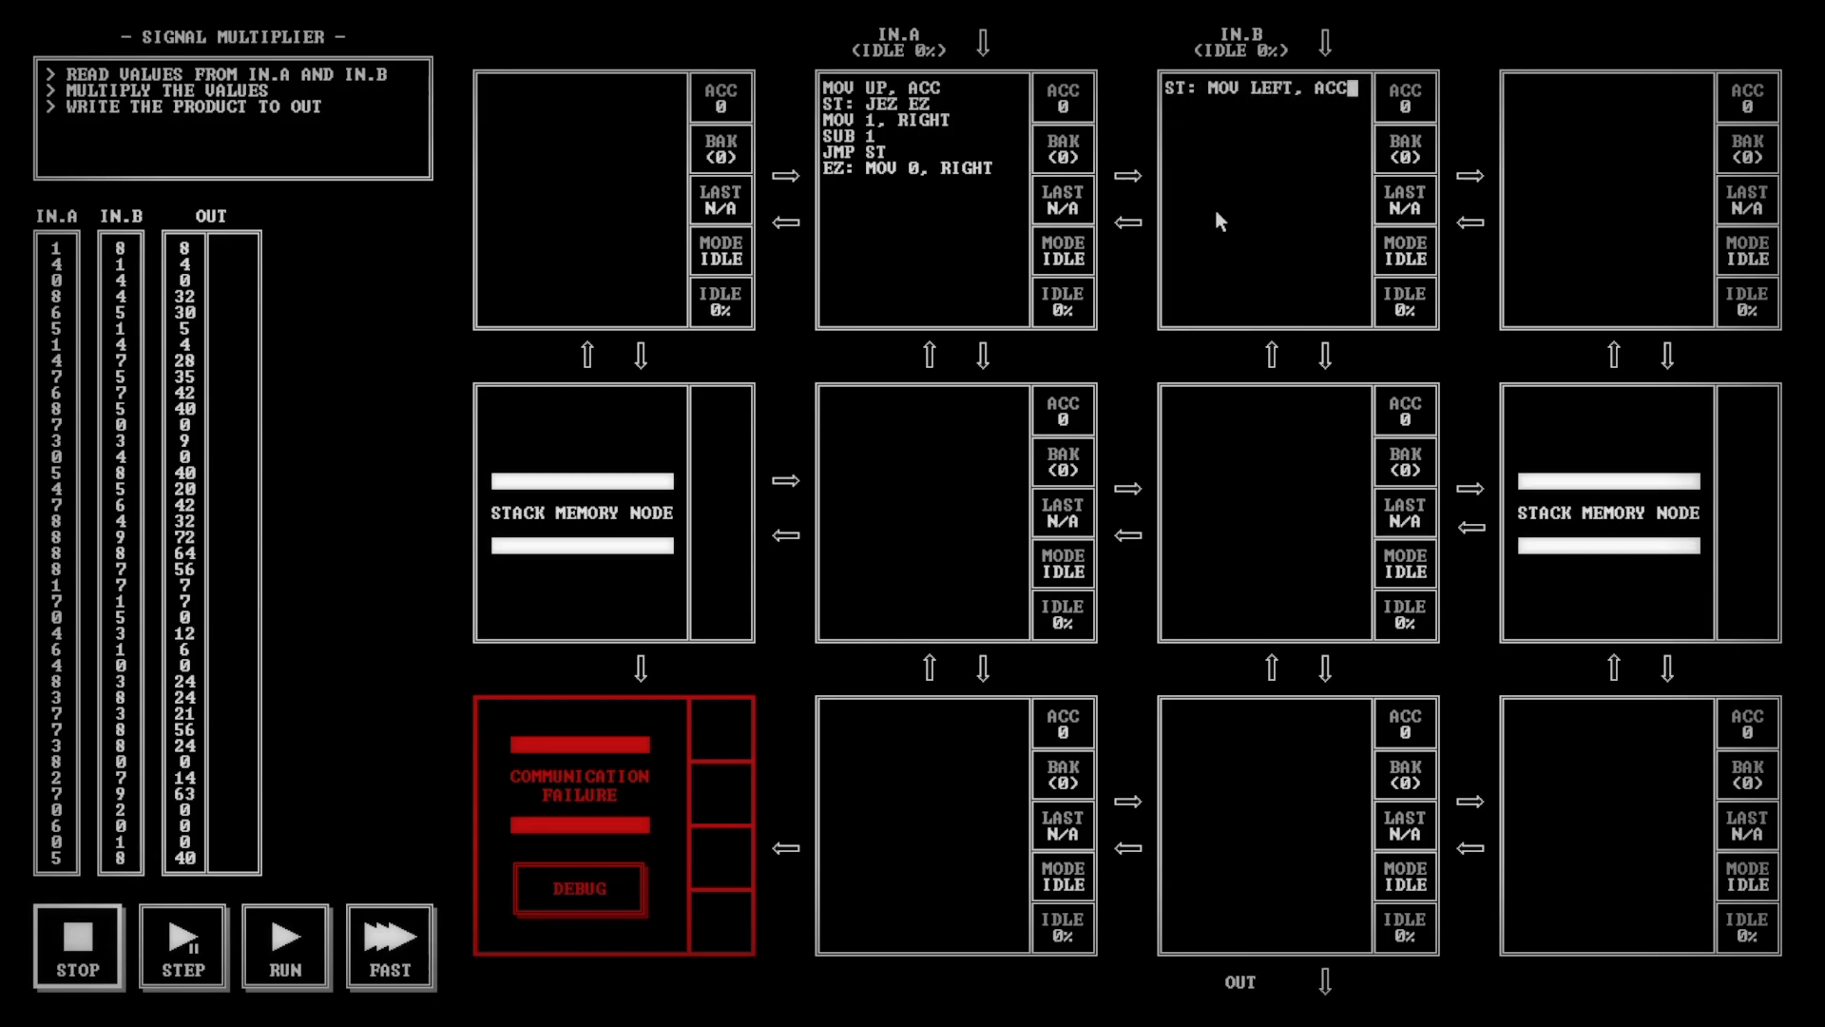
{"action": "key", "text": "BackSpace"}
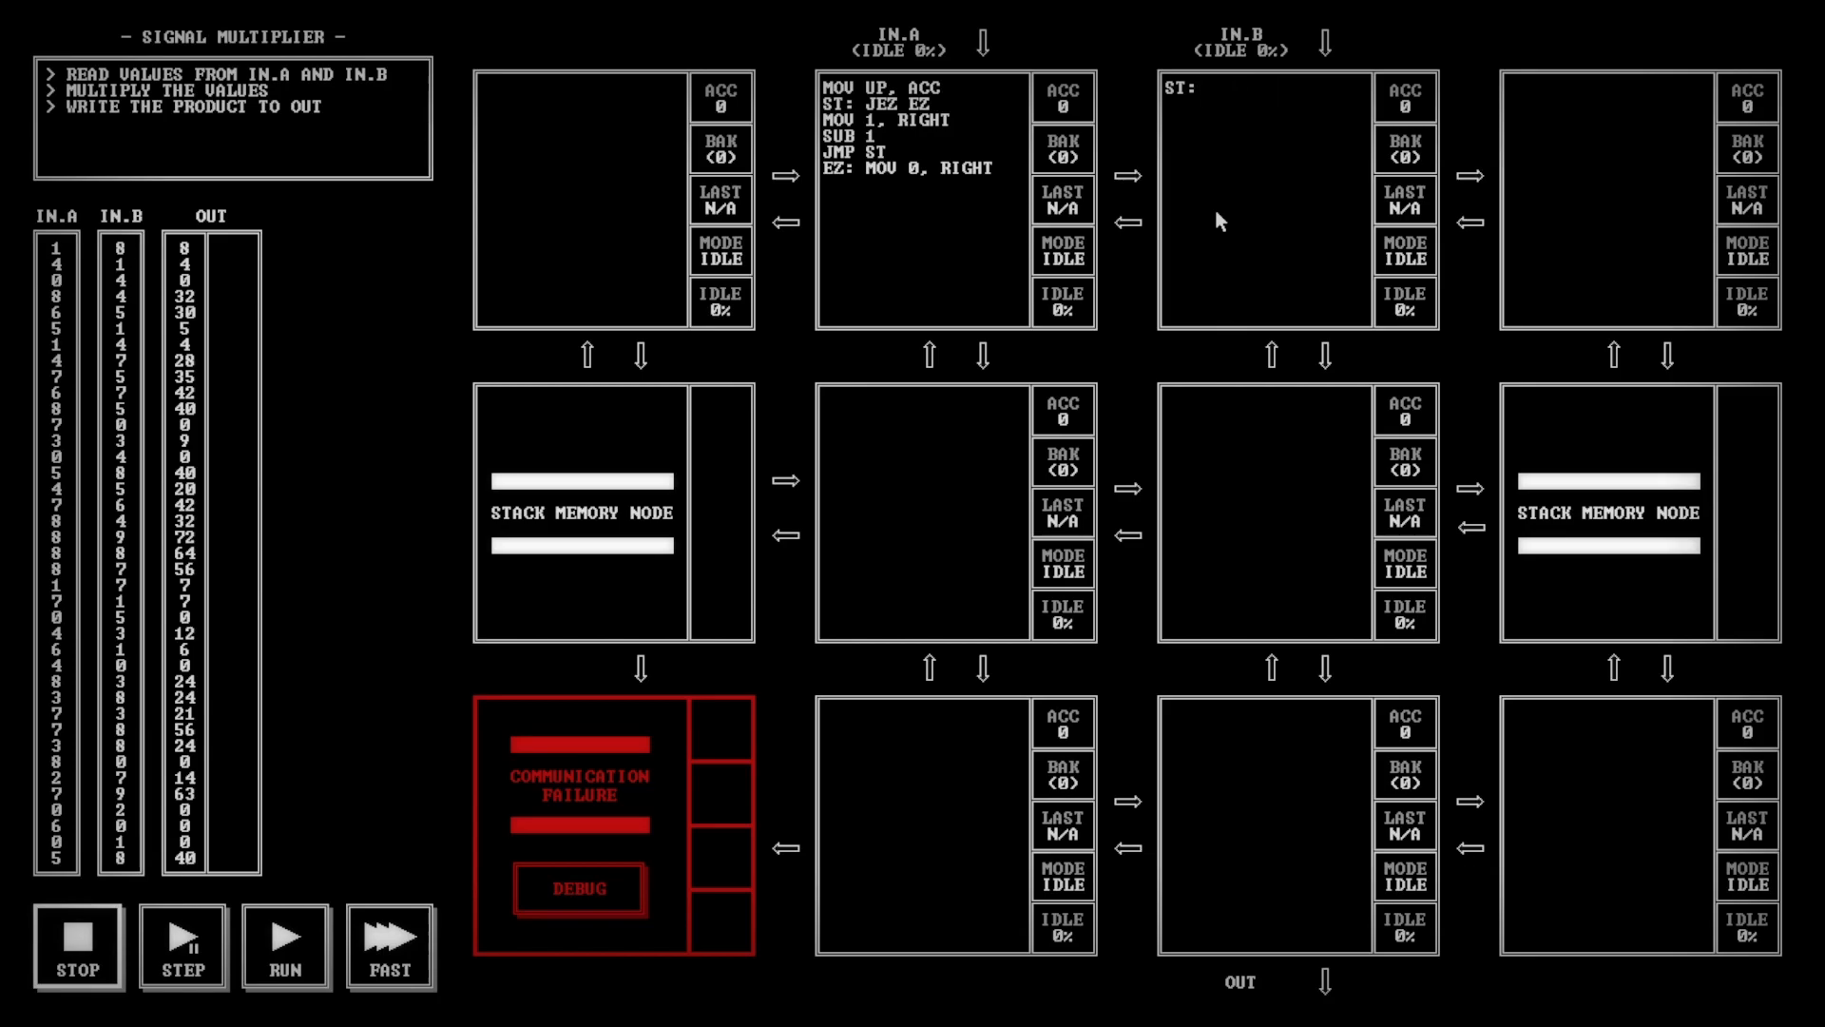
{"action": "type", "text": "MOV"}
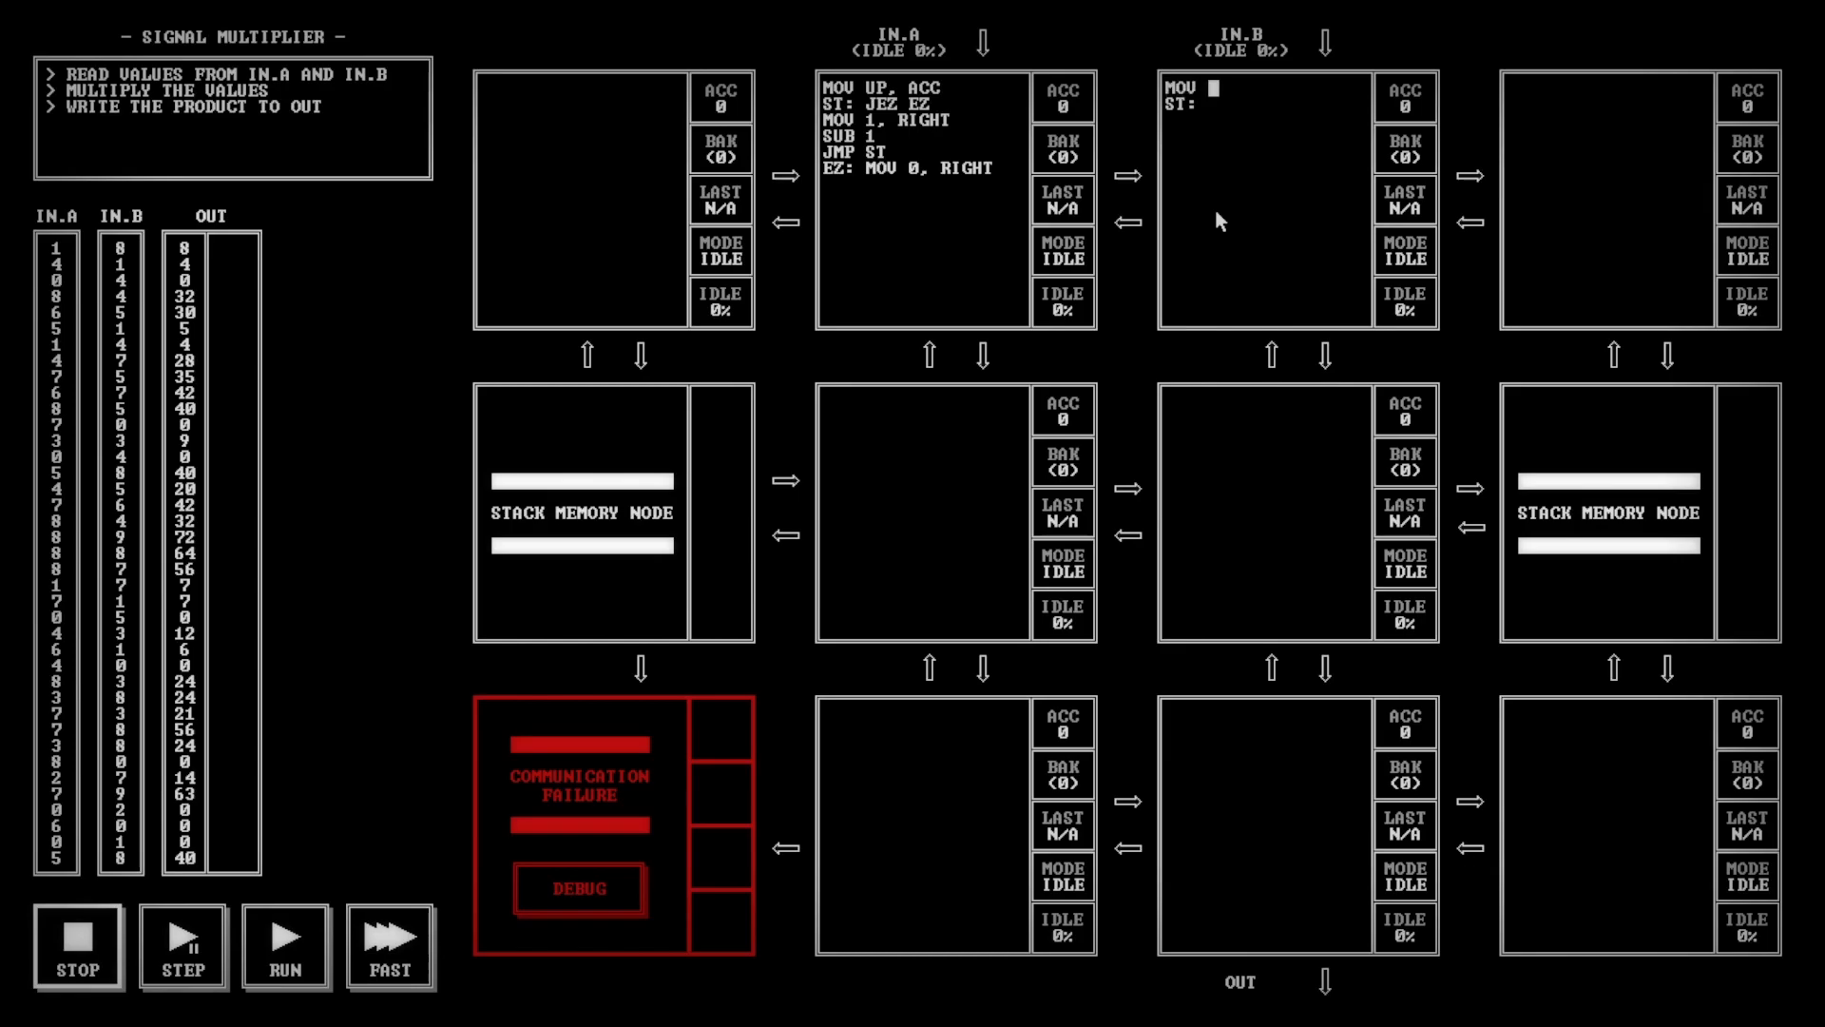
{"action": "type", "text": "0, ACC"}
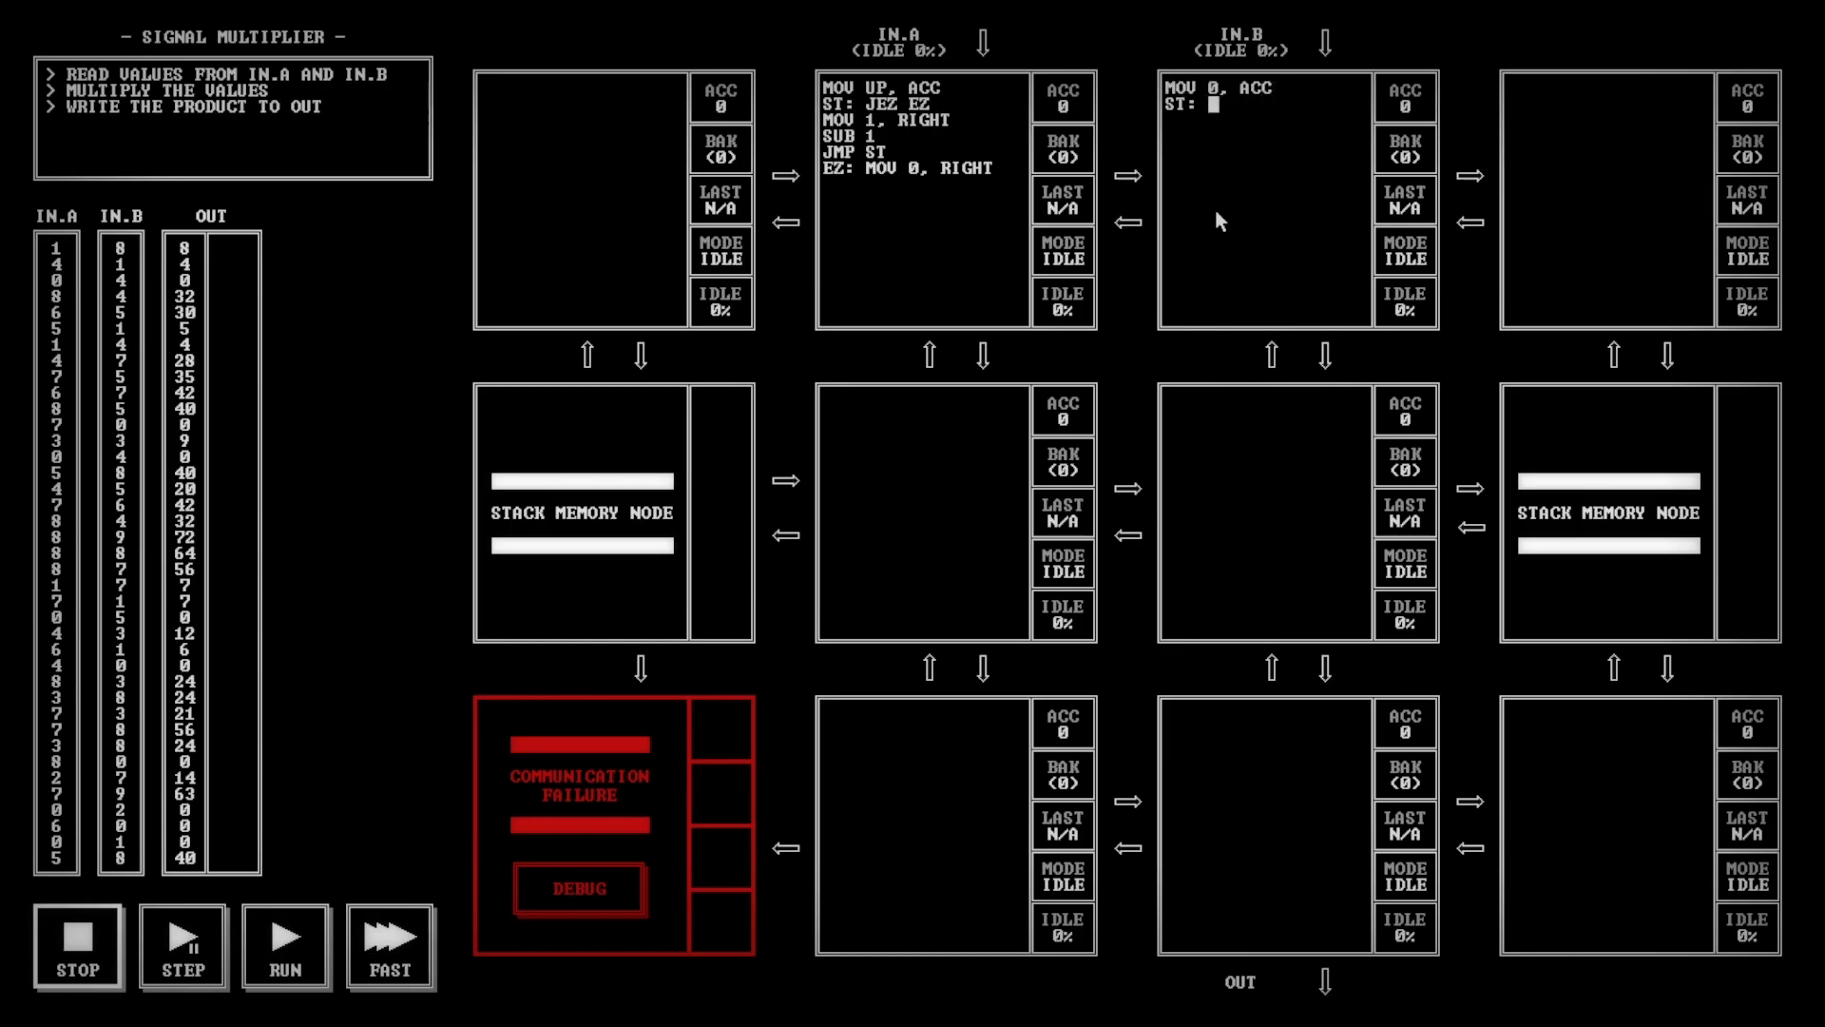
{"action": "type", "text": "ADD LEFT"}
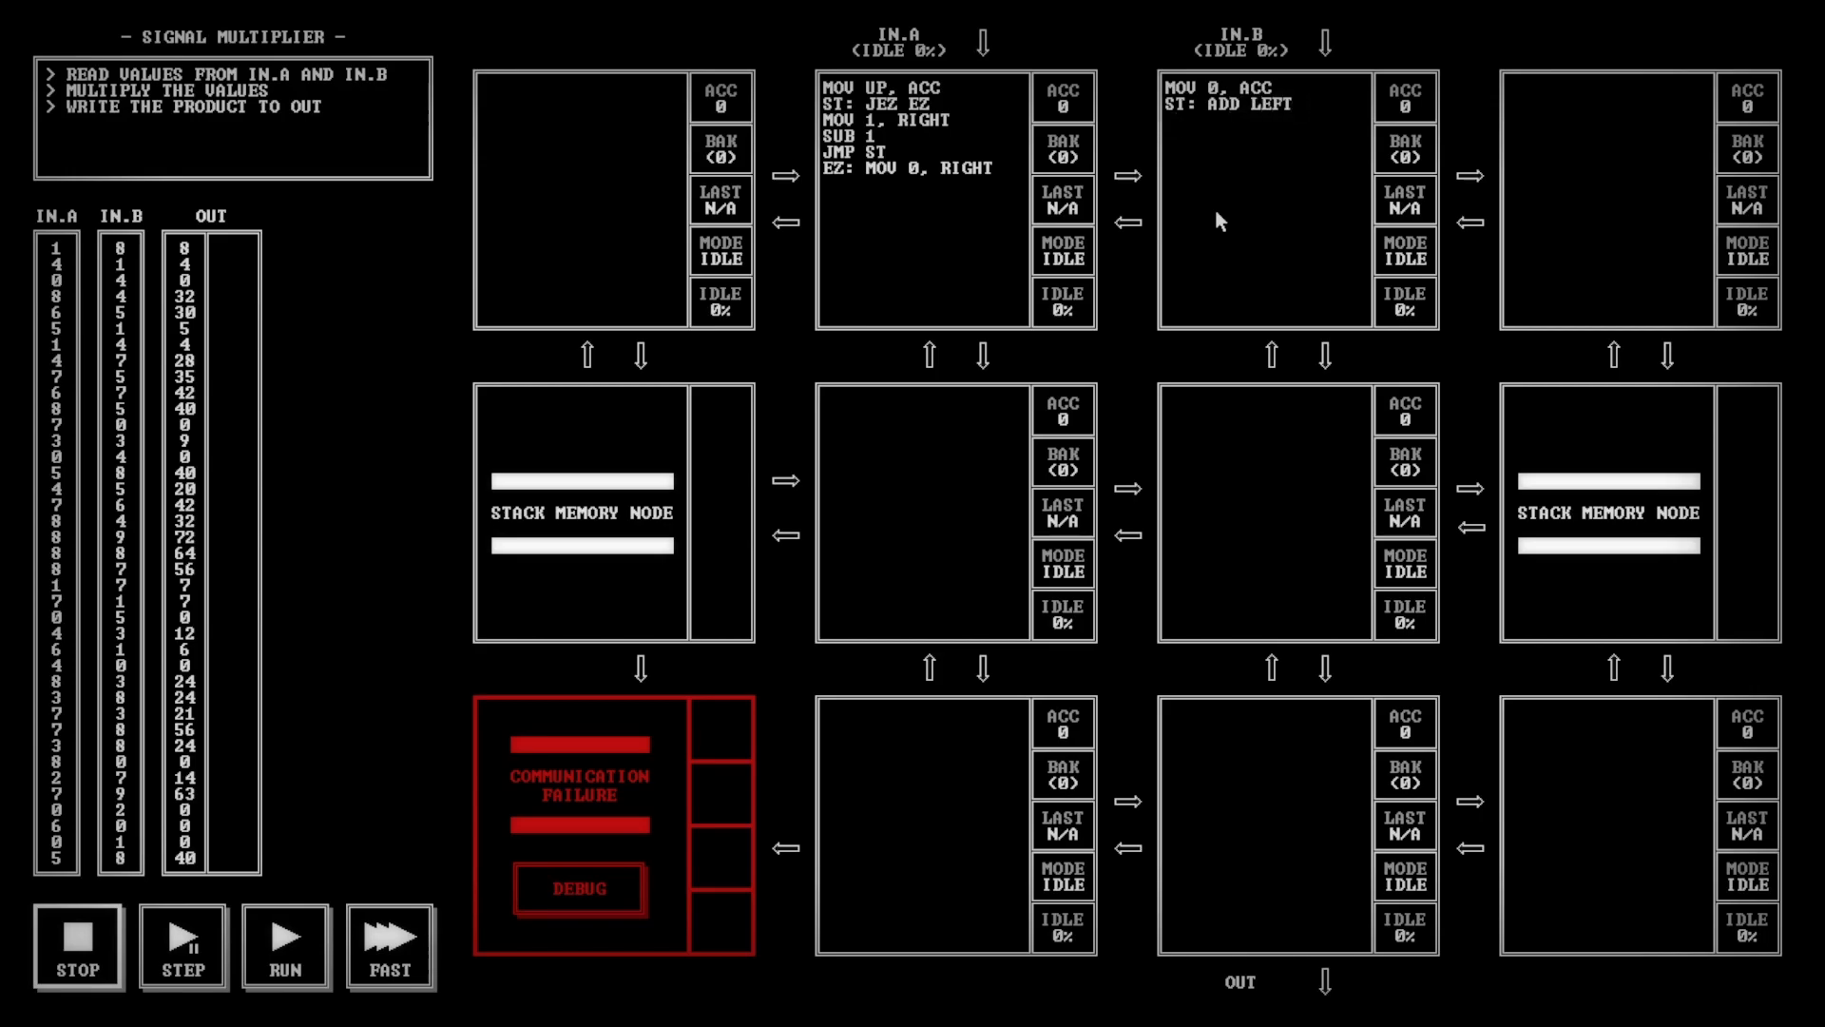
Rework the IN.B node into a MOV LEFT, ACC / JEZ EZ loop with an ADD 1 line
{"action": "left_click", "coordinate": [1223, 103]}
{"action": "type", "text": "ST: MOV"}
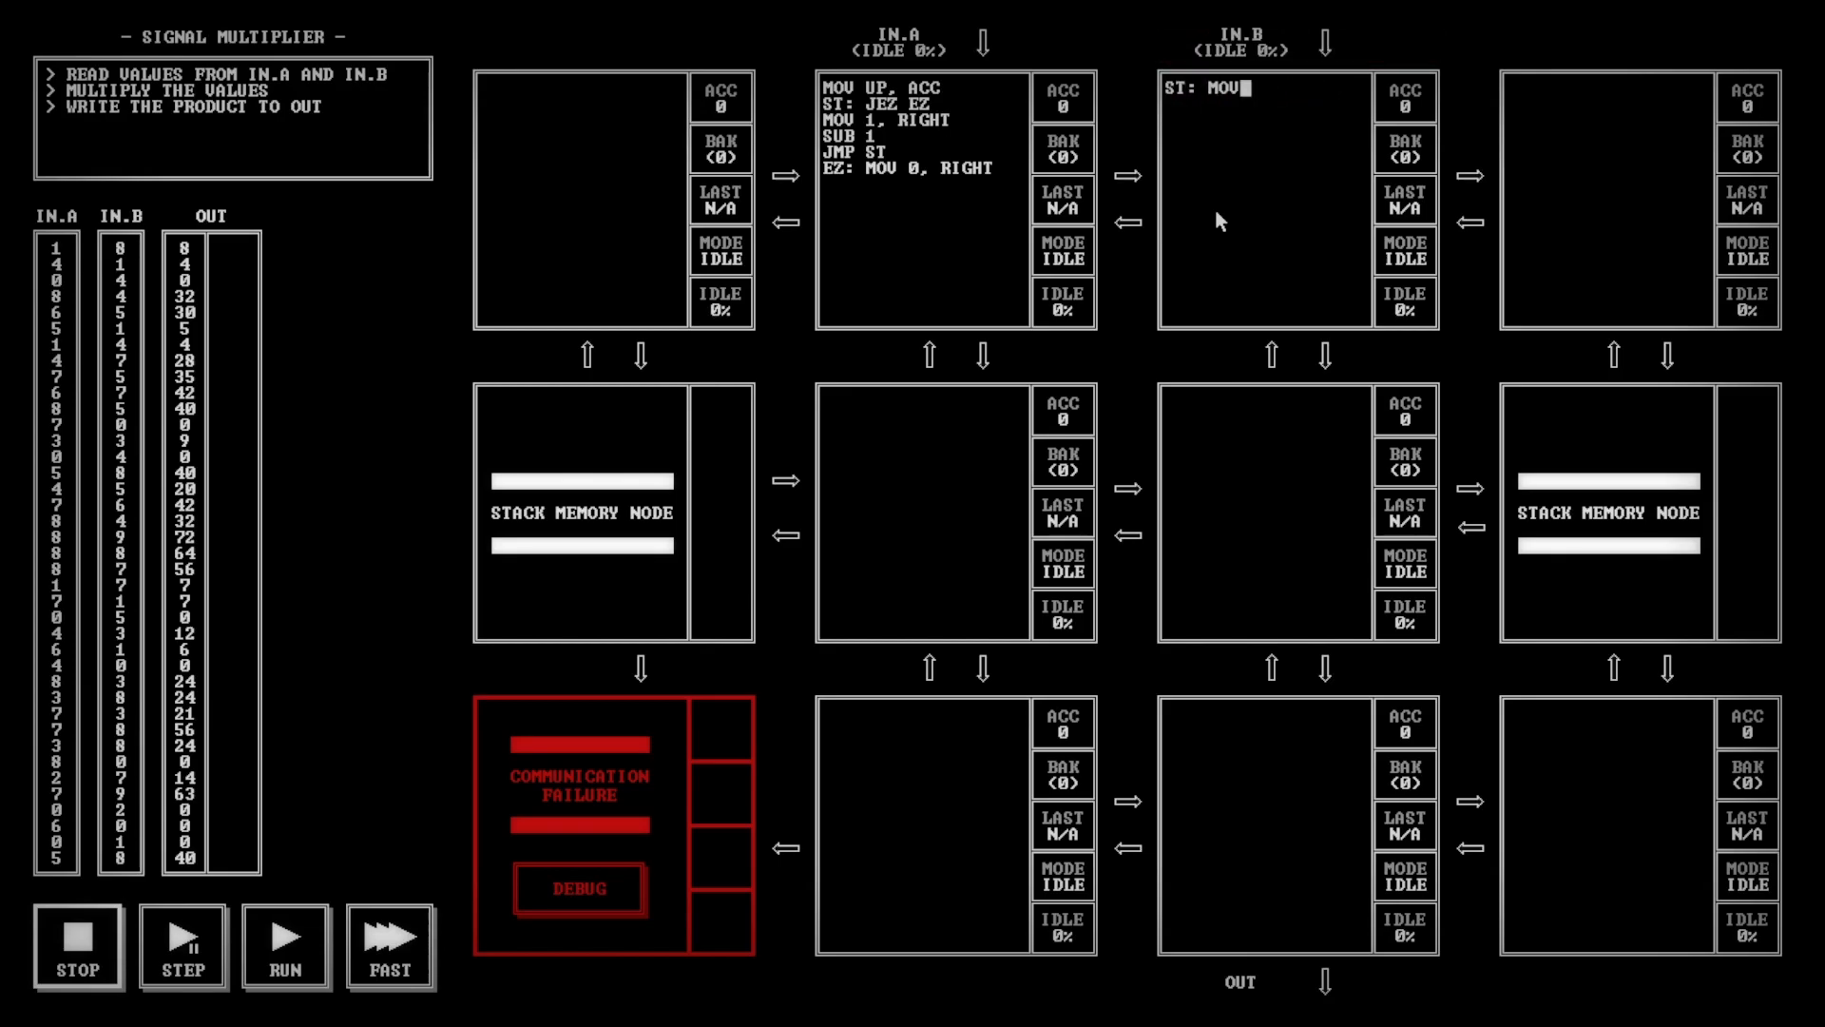
{"action": "type", "text": "LEFT, ACC"}
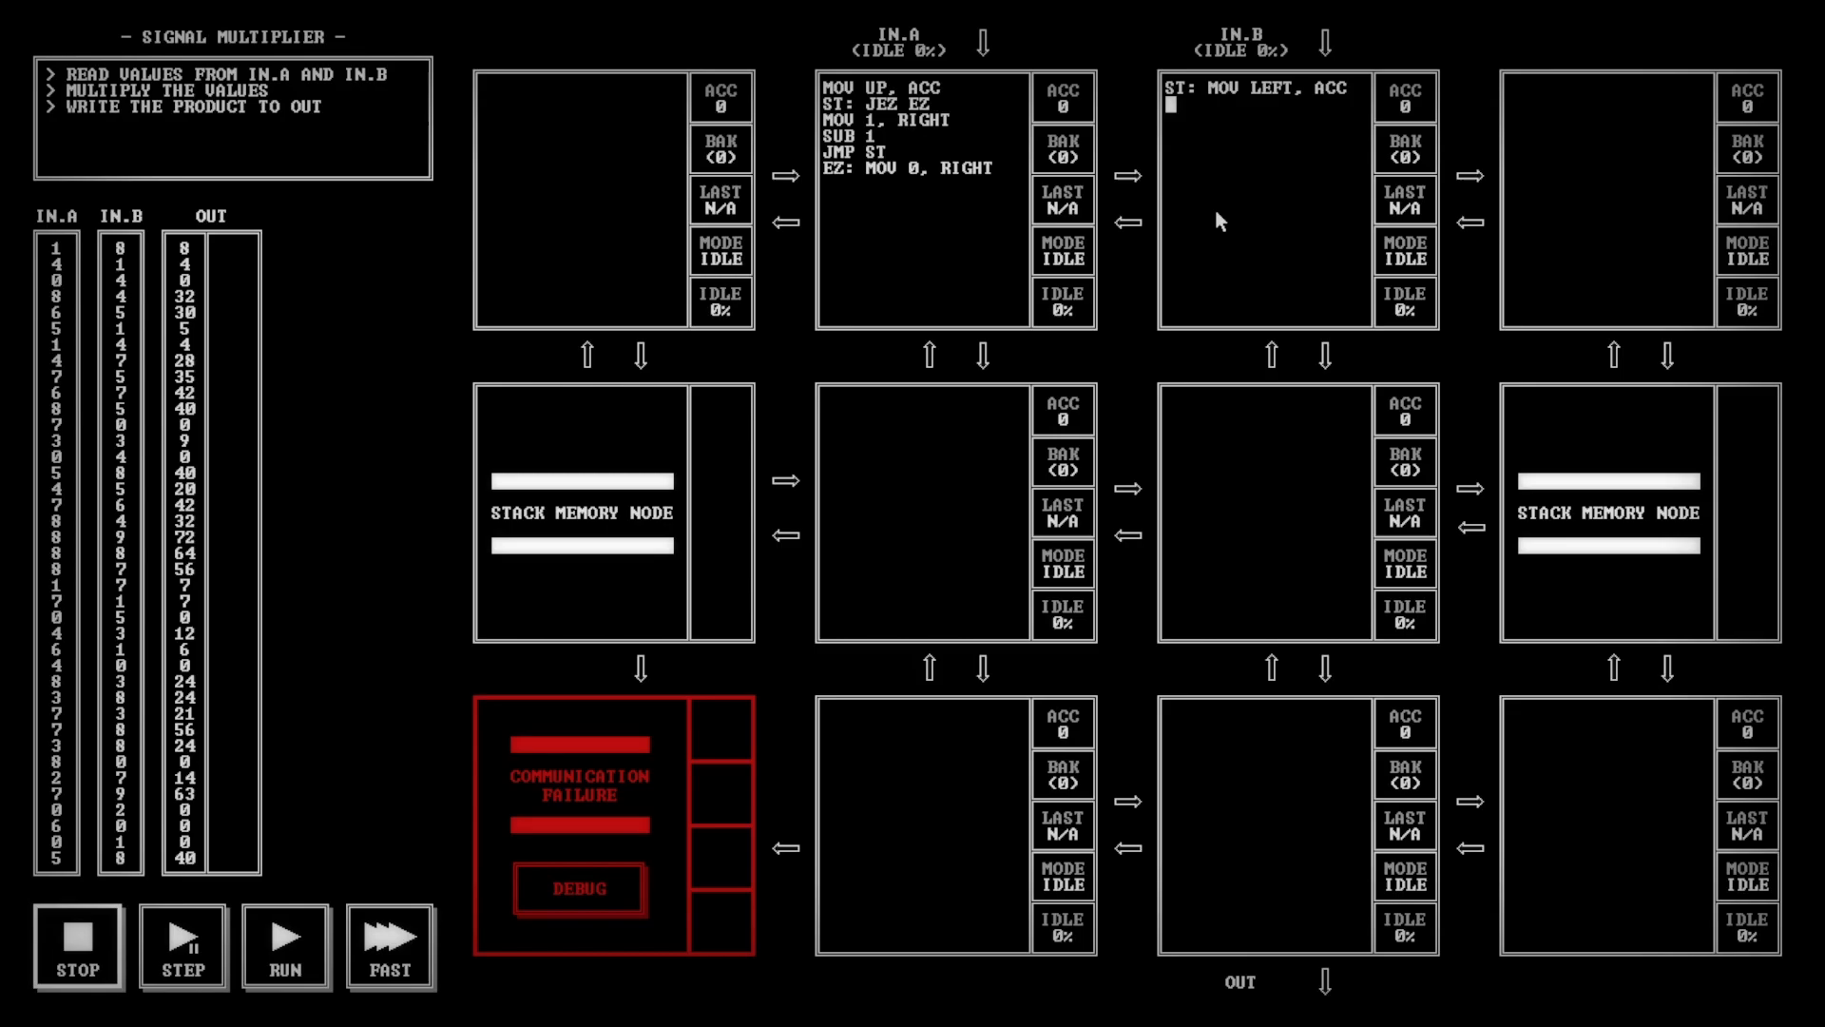
{"action": "type", "text": "JEZ"}
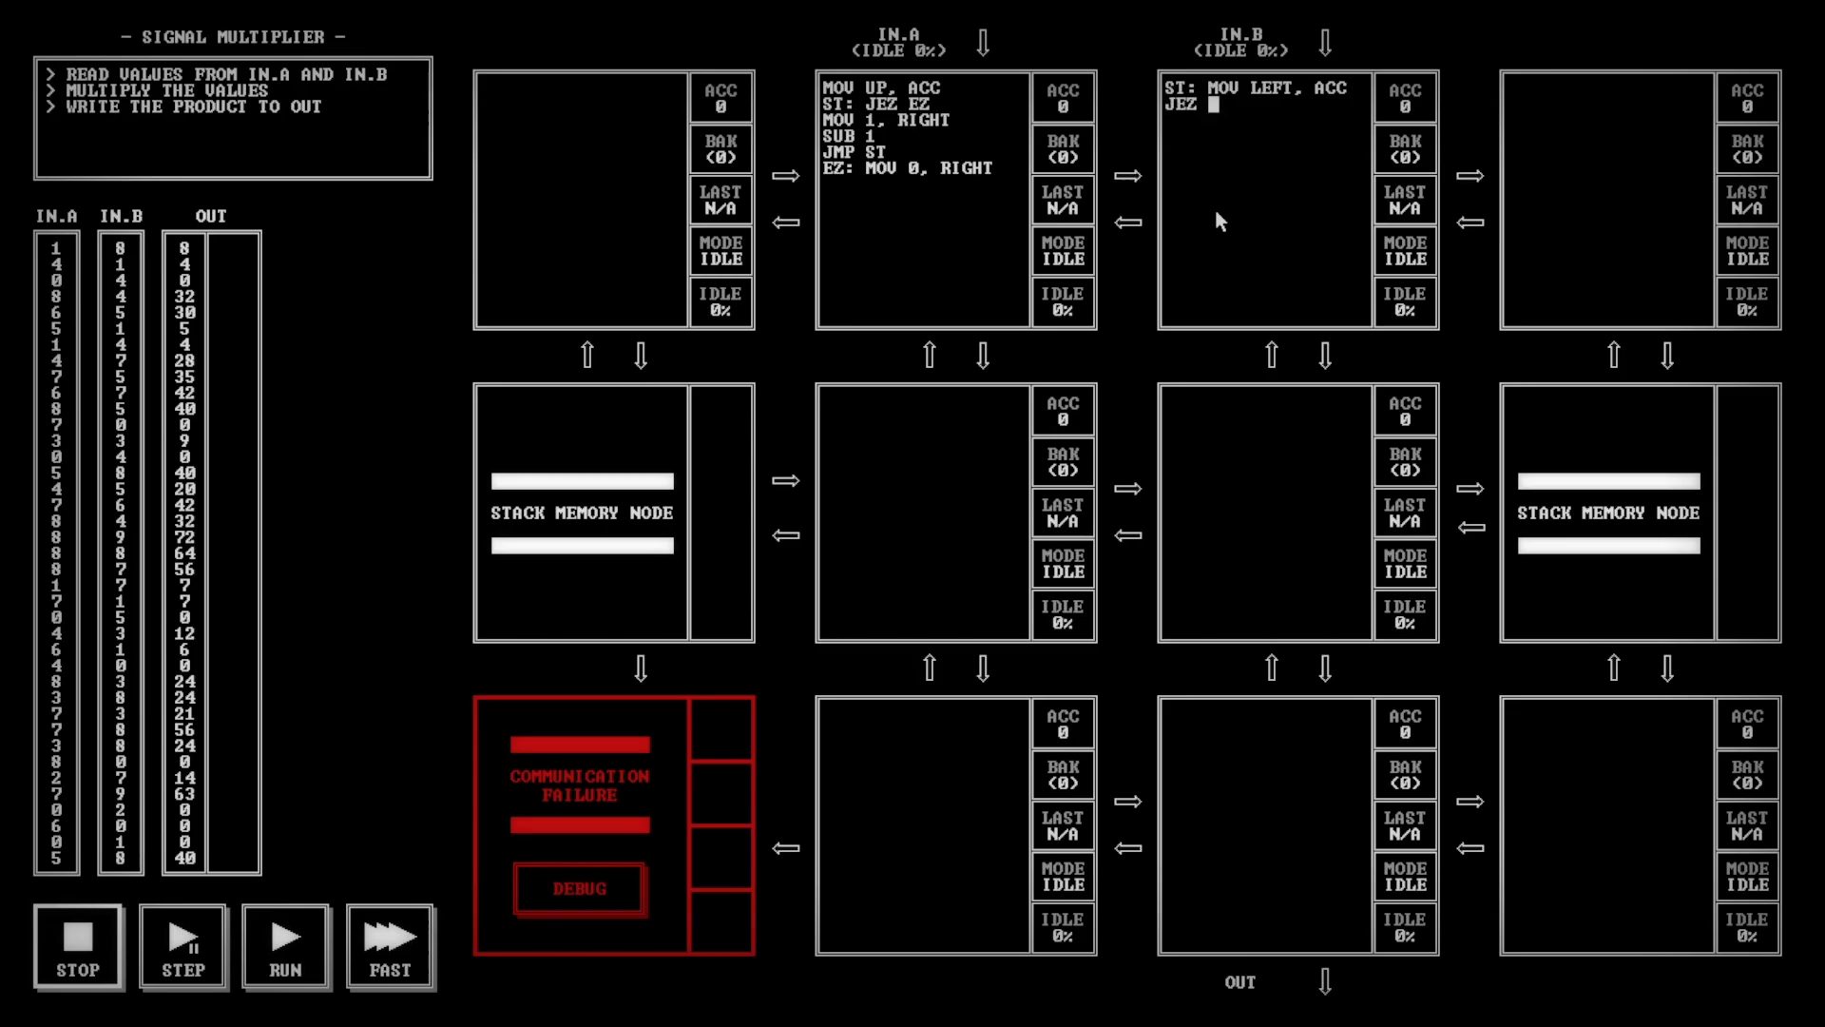
{"action": "type", "text": "EZ"}
{"action": "type", "text": "SWP"}
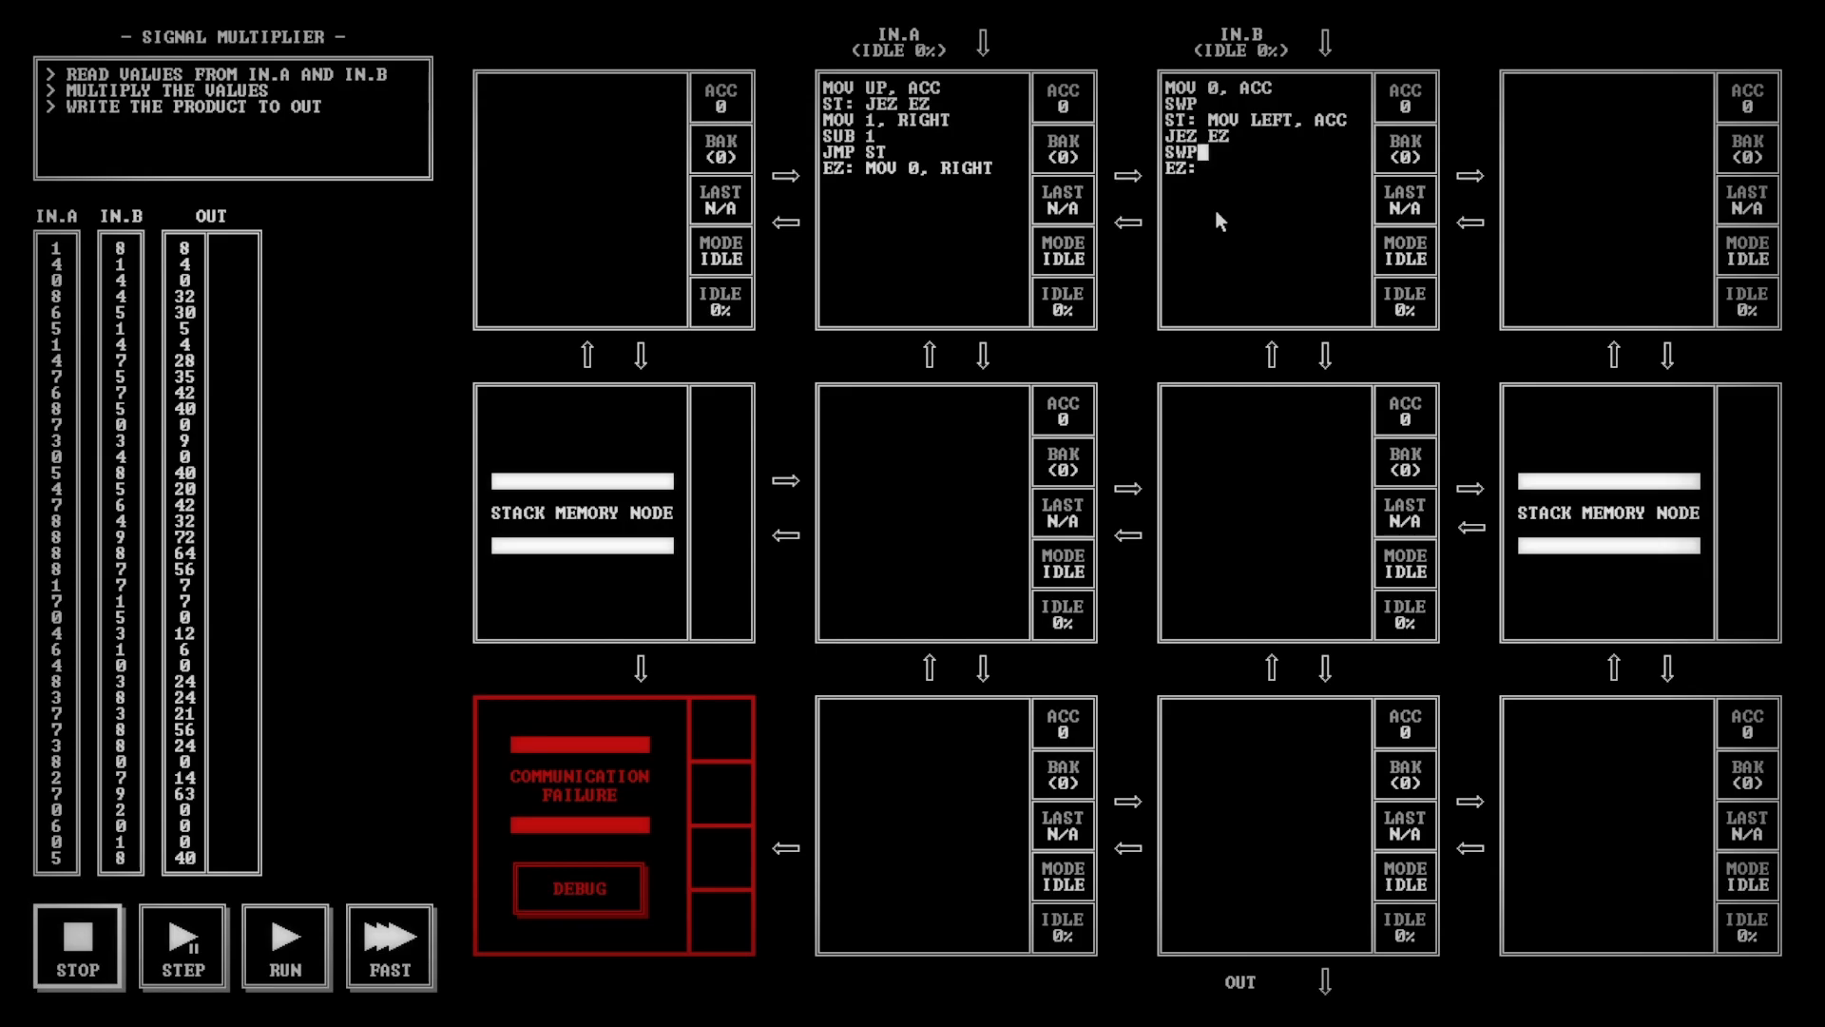
{"action": "type", "text": "ADD 1"}
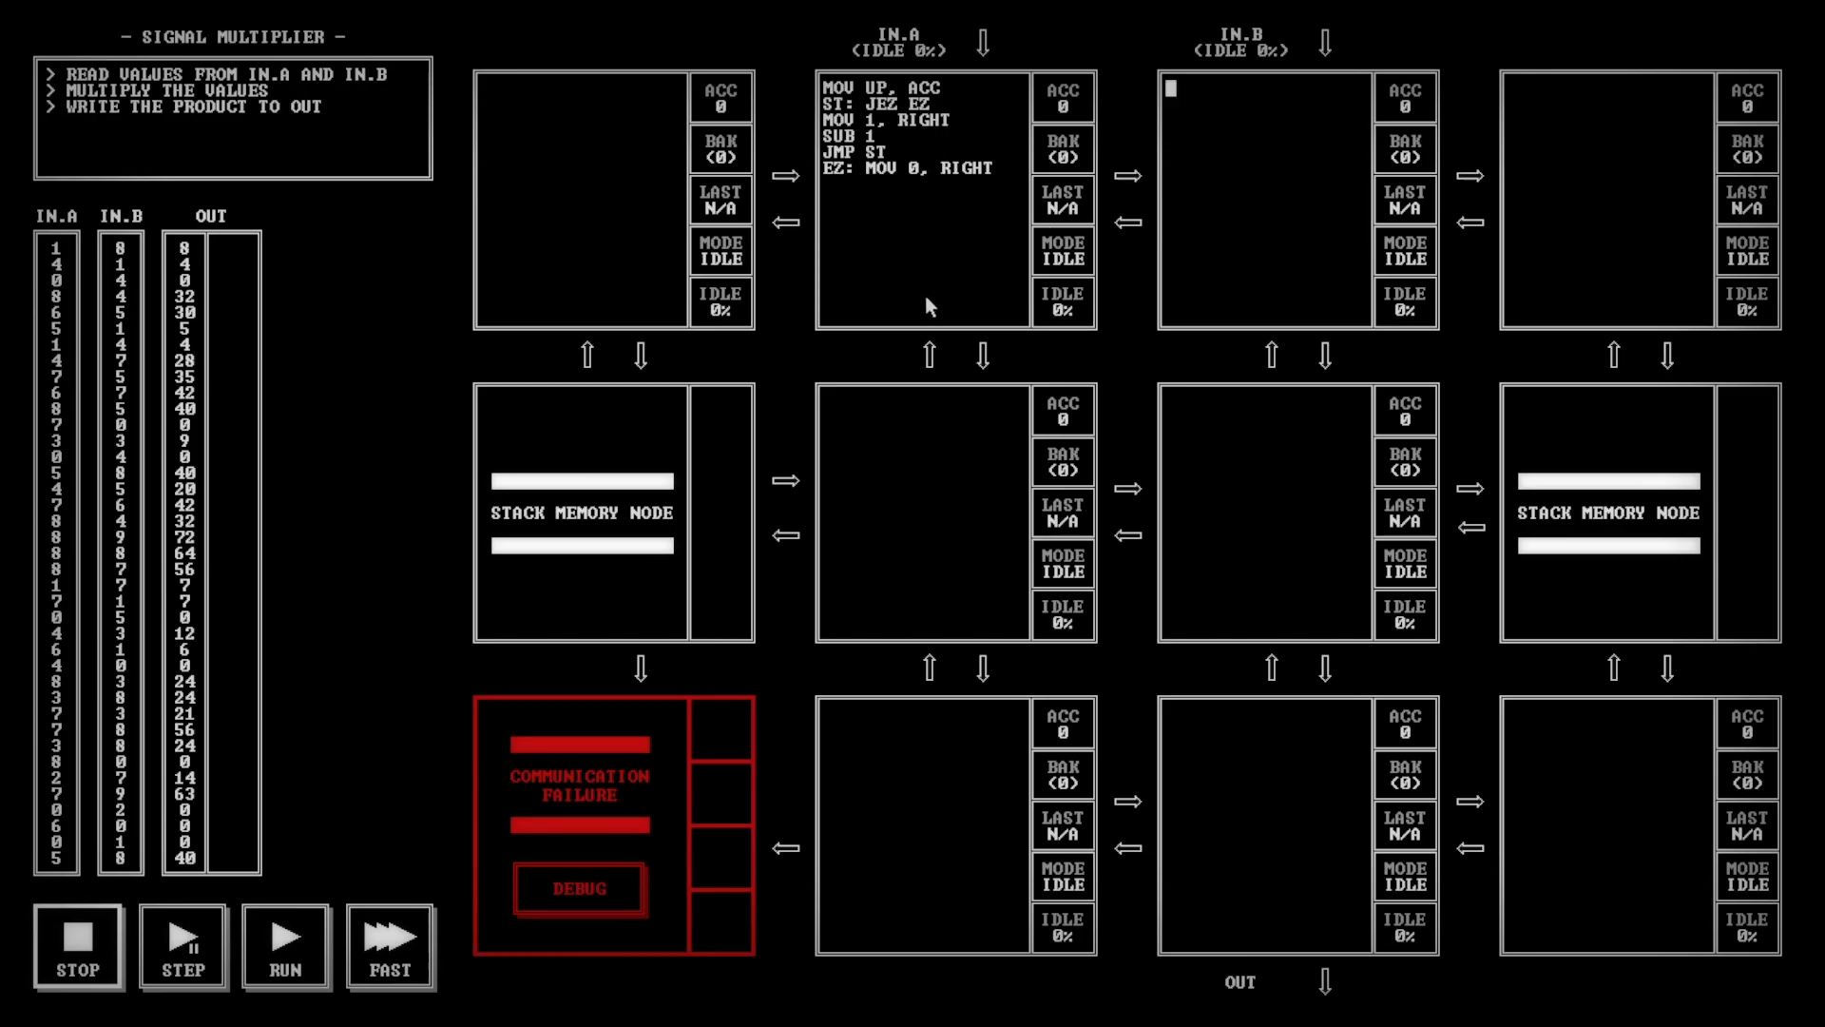
{"action": "mouse_move", "coordinate": [1335, 207]}
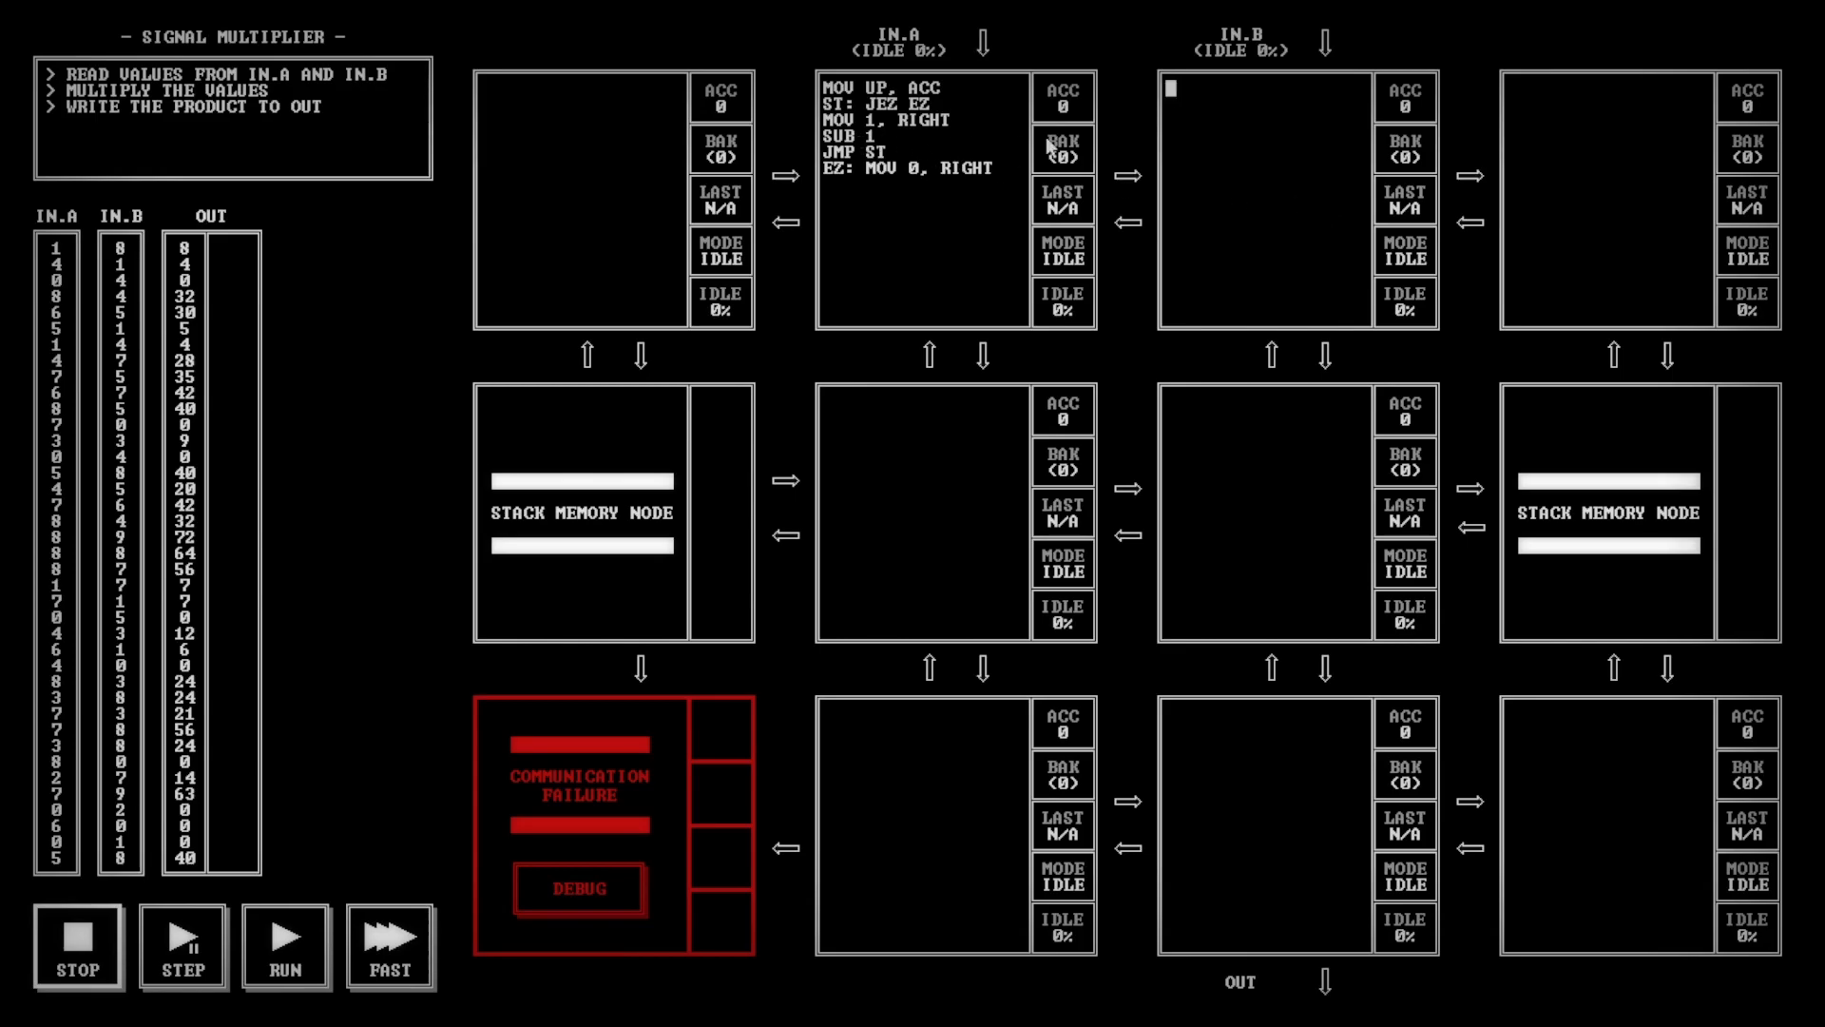
{"action": "mouse_move", "coordinate": [1180, 227]}
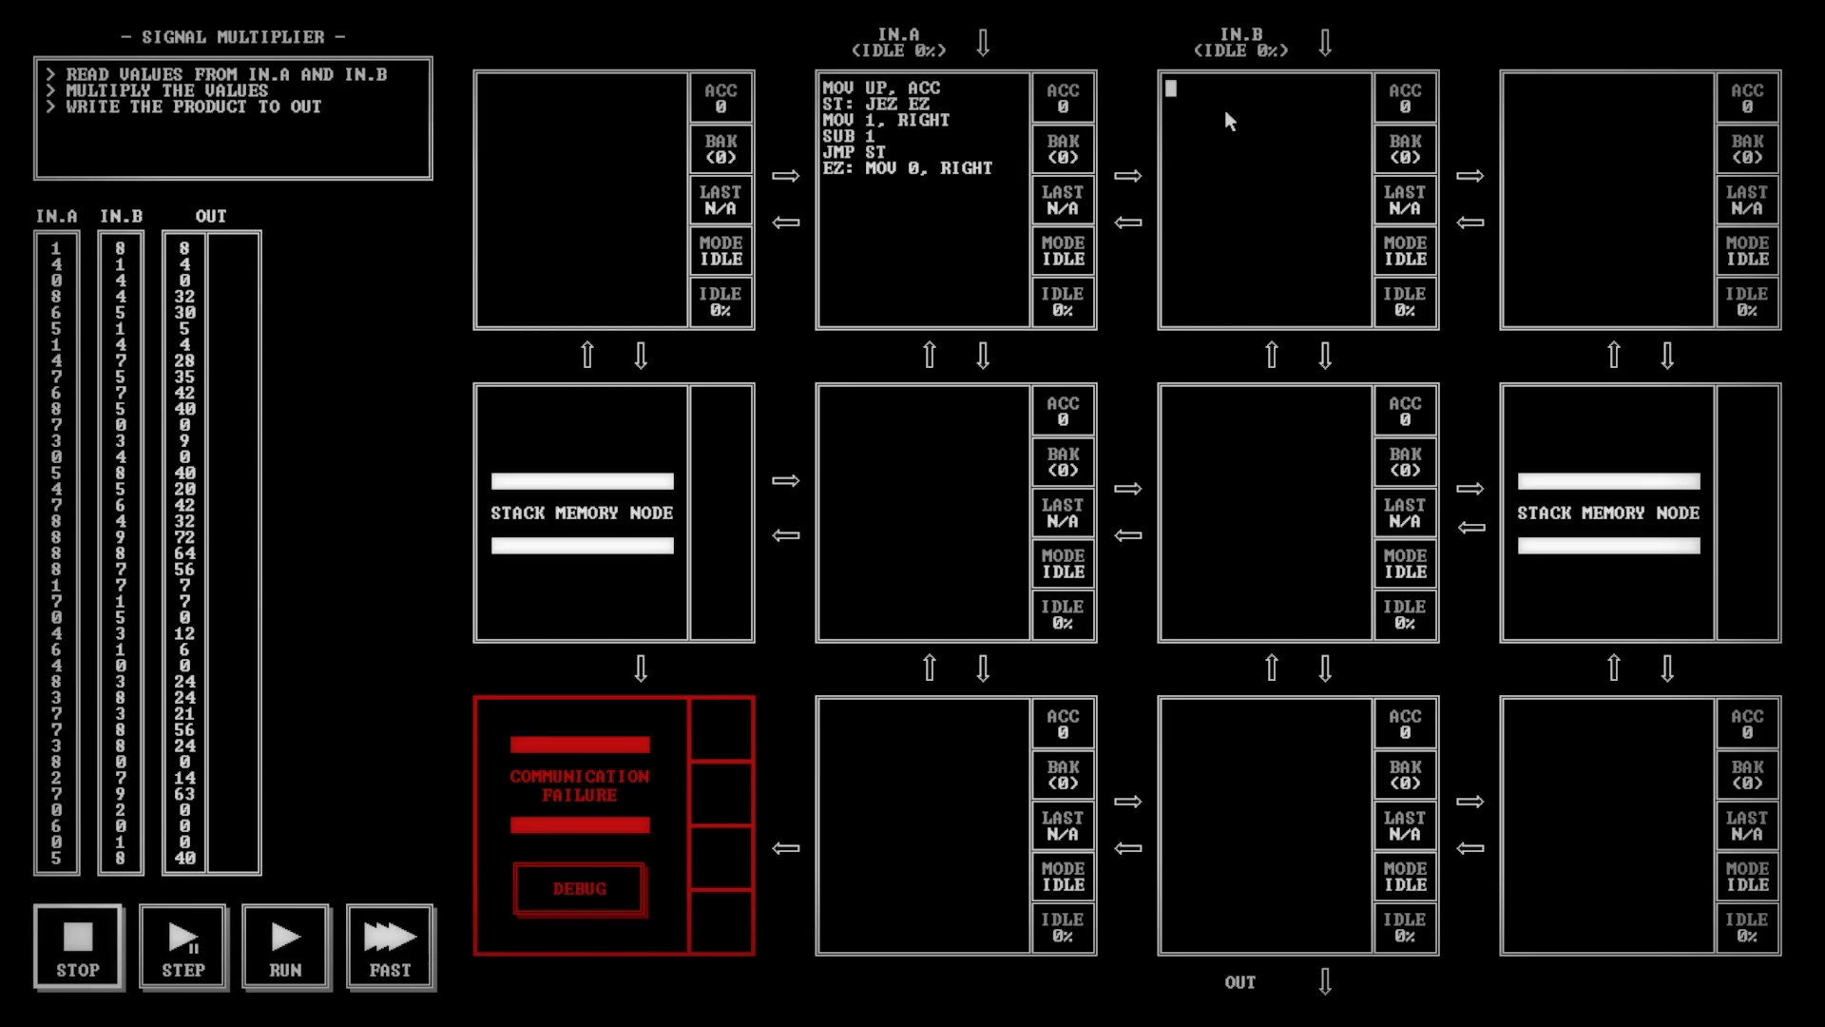
{"action": "mouse_move", "coordinate": [1240, 137]}
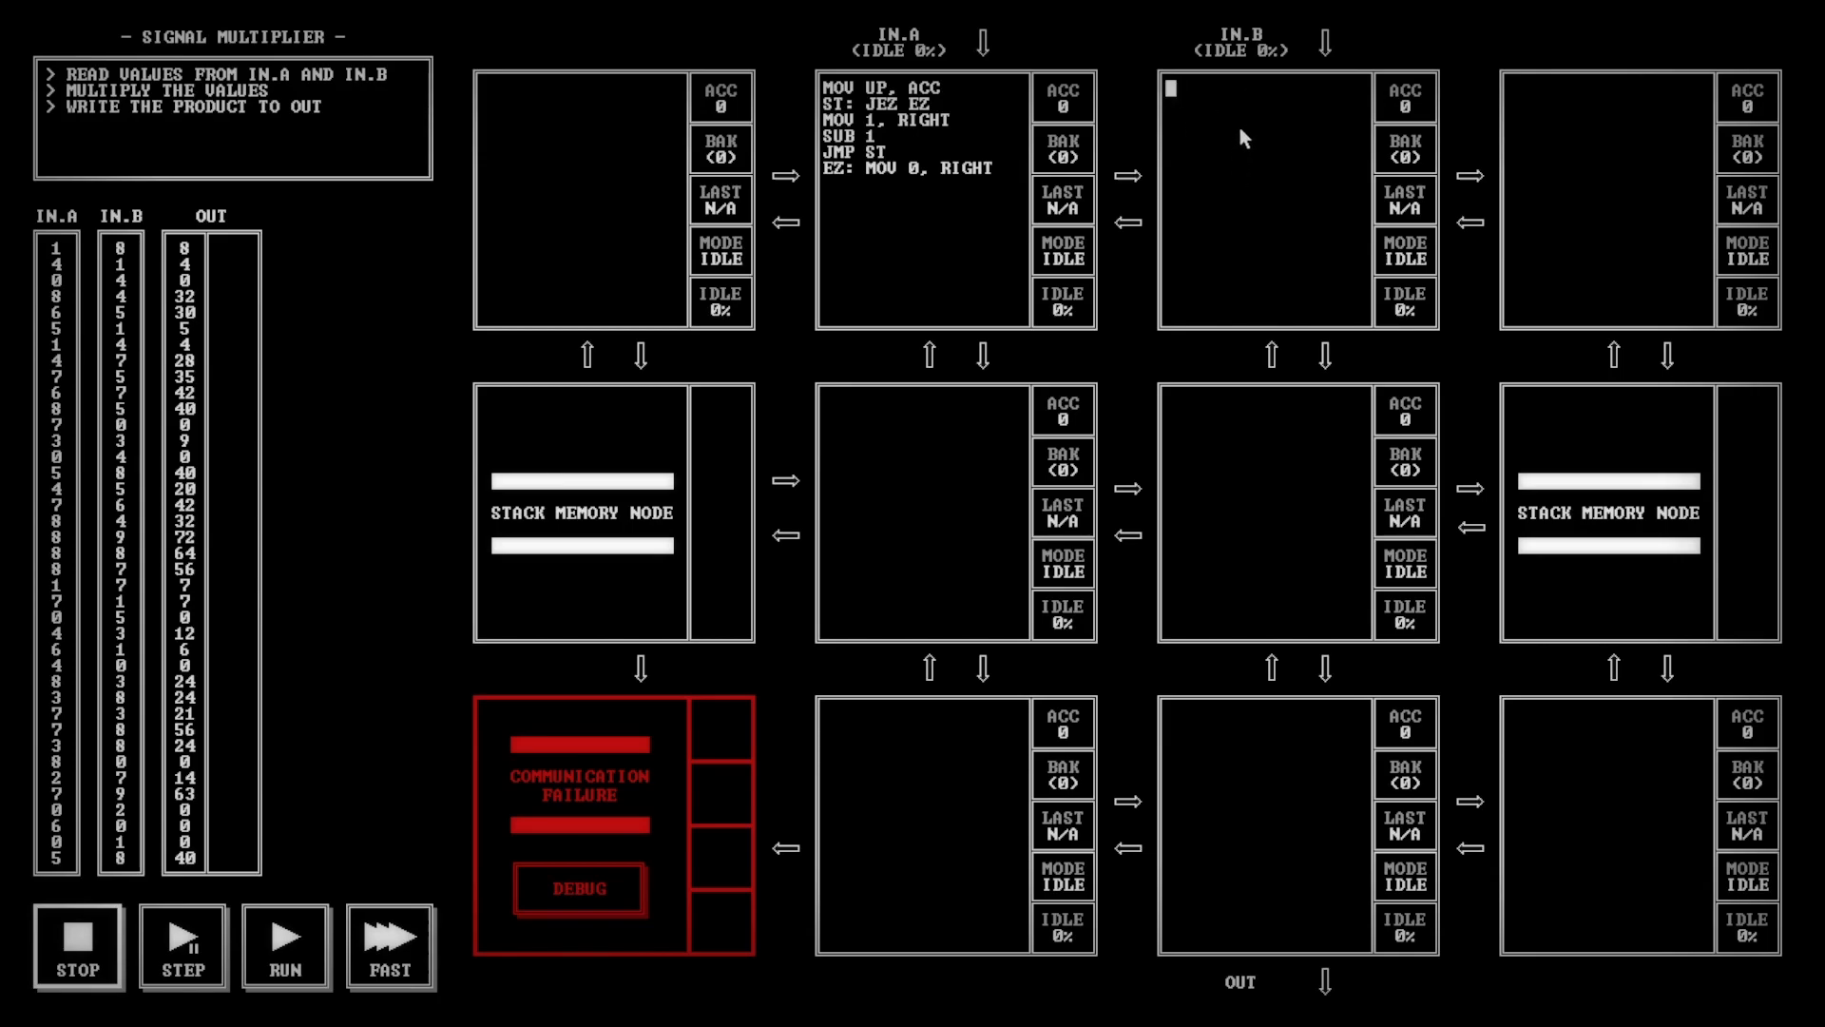
{"action": "mouse_move", "coordinate": [1268, 122]}
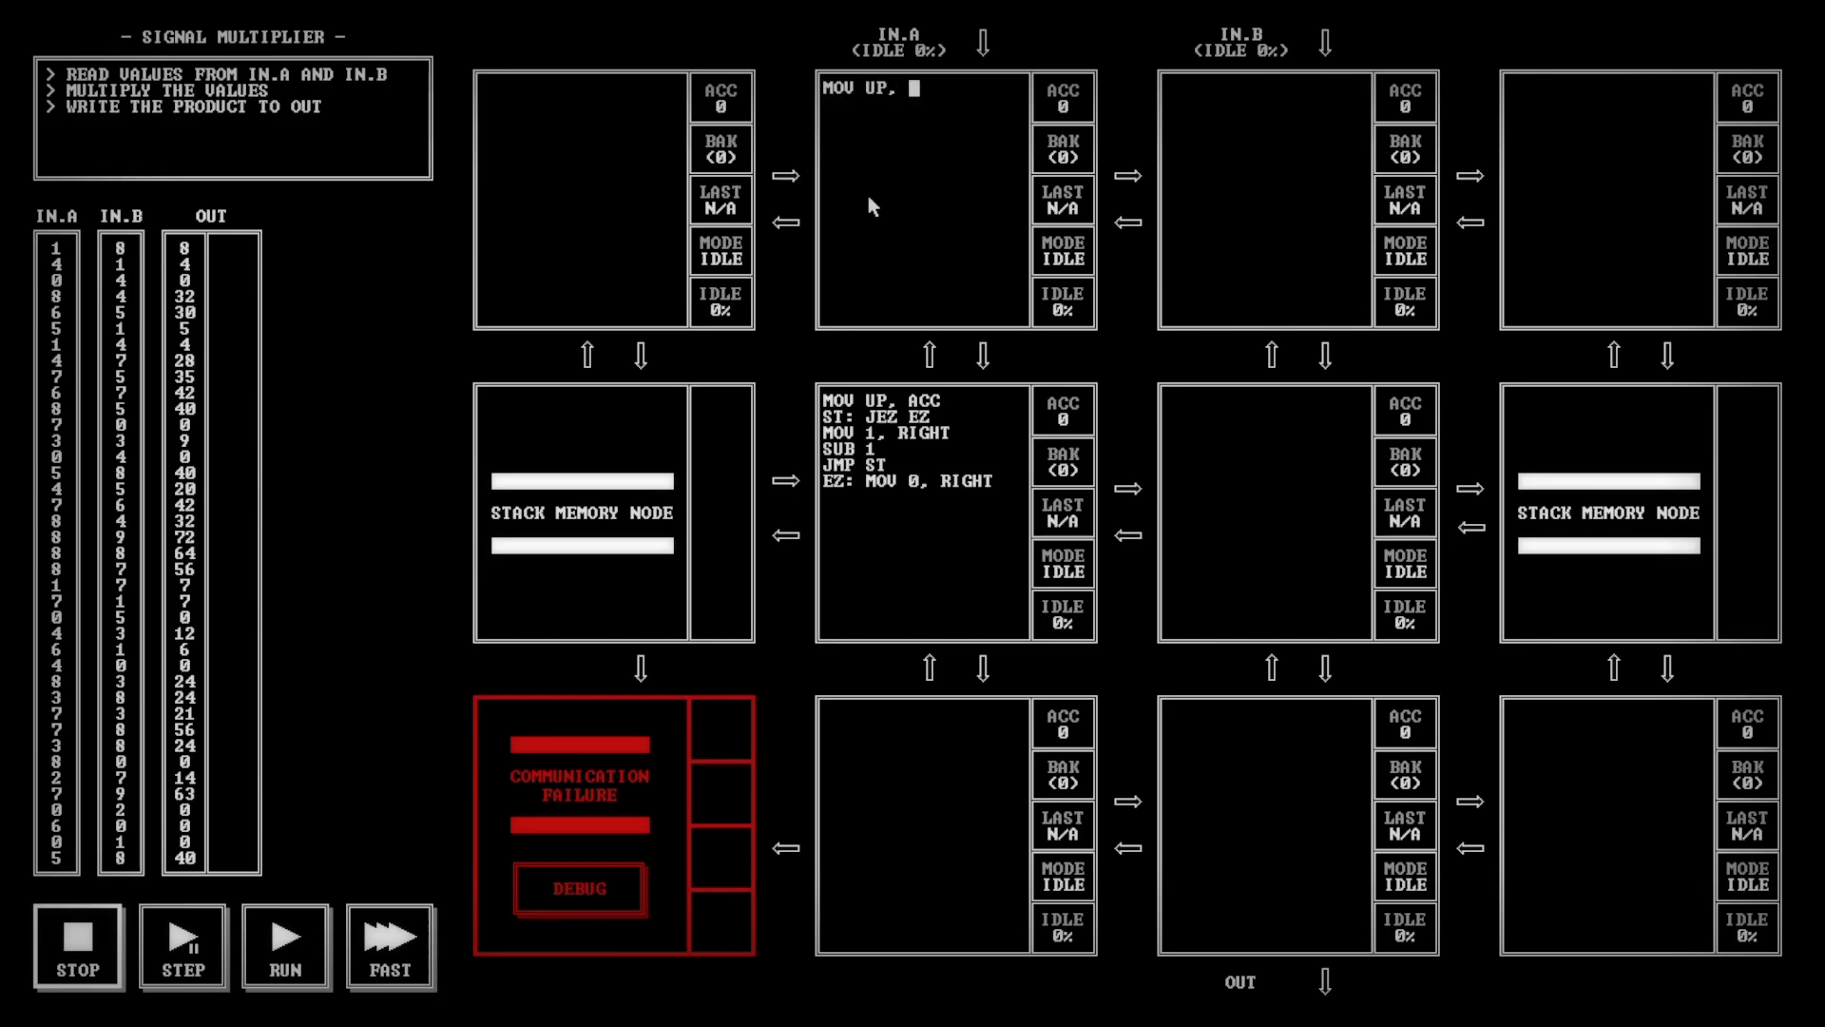
Make the IN.A and IN.B nodes pass values down with MOV UP, DOWN
{"action": "type", "text": "DOWN"}
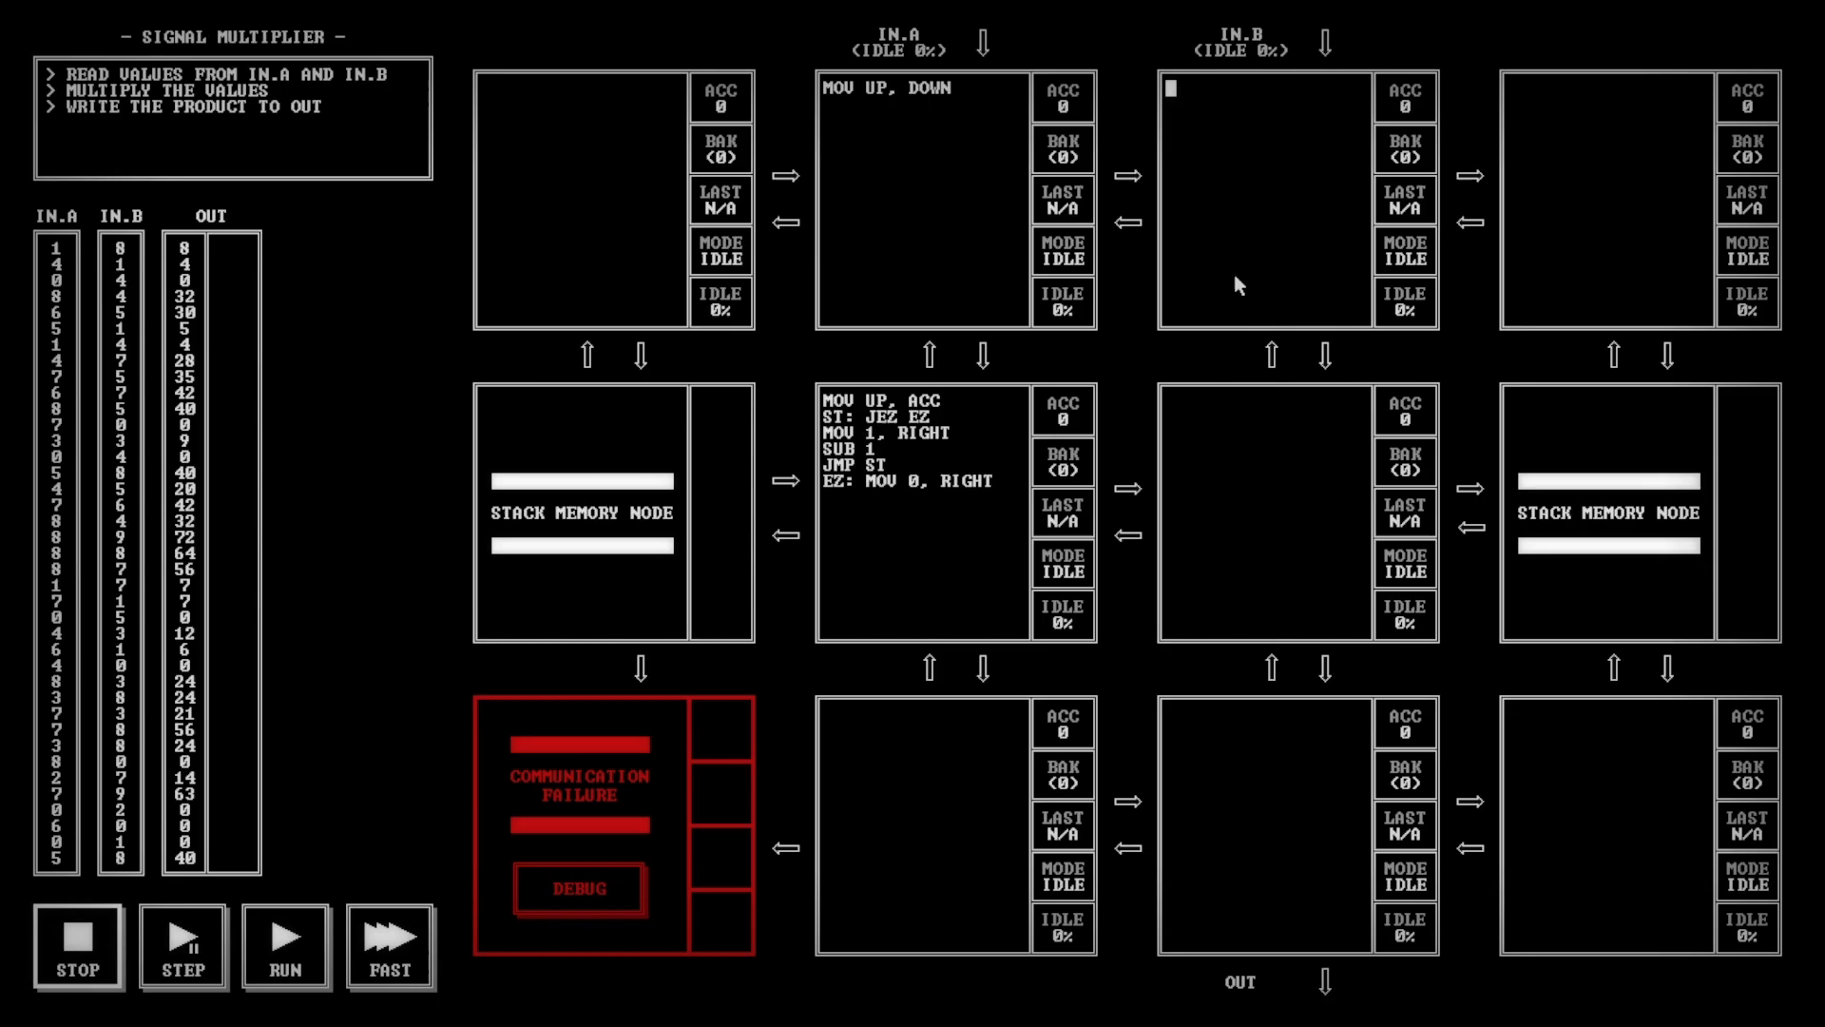
{"action": "type", "text": "MOV"}
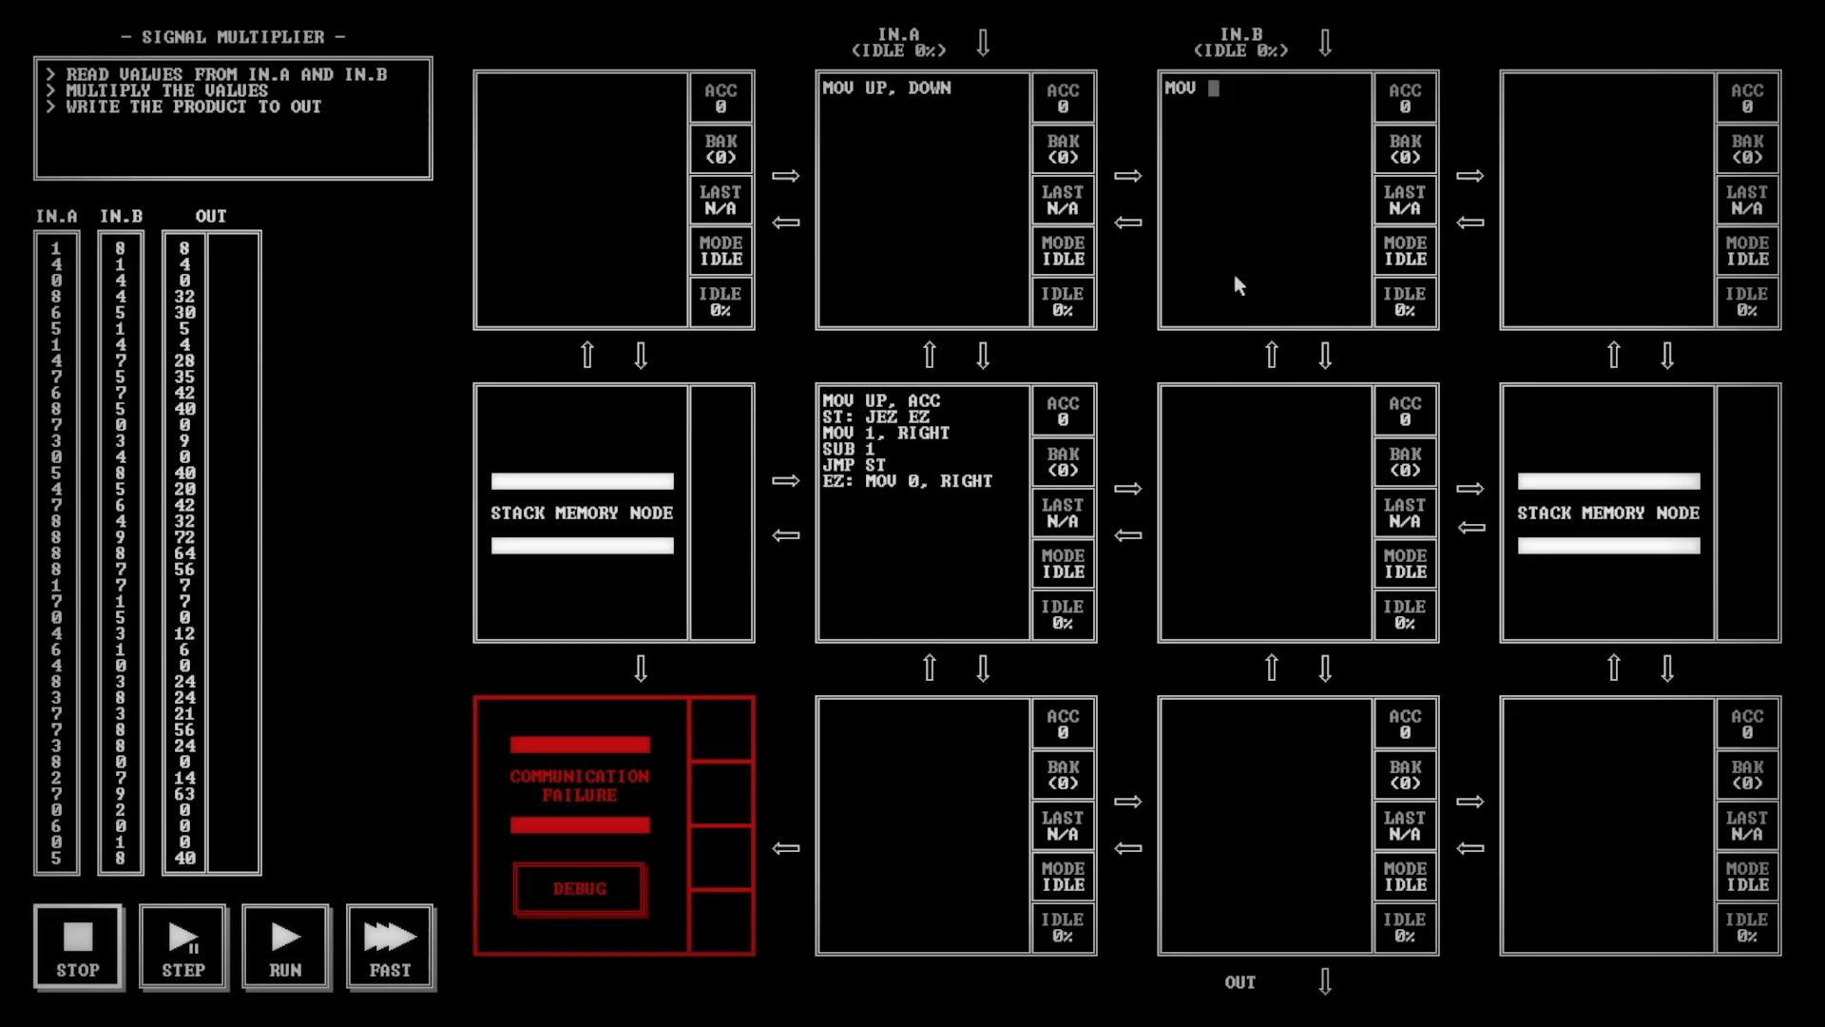
{"action": "type", "text": "UP, DOWN"}
{"action": "left_click", "coordinate": [1264, 513]}
{"action": "type", "text": "SWP"}
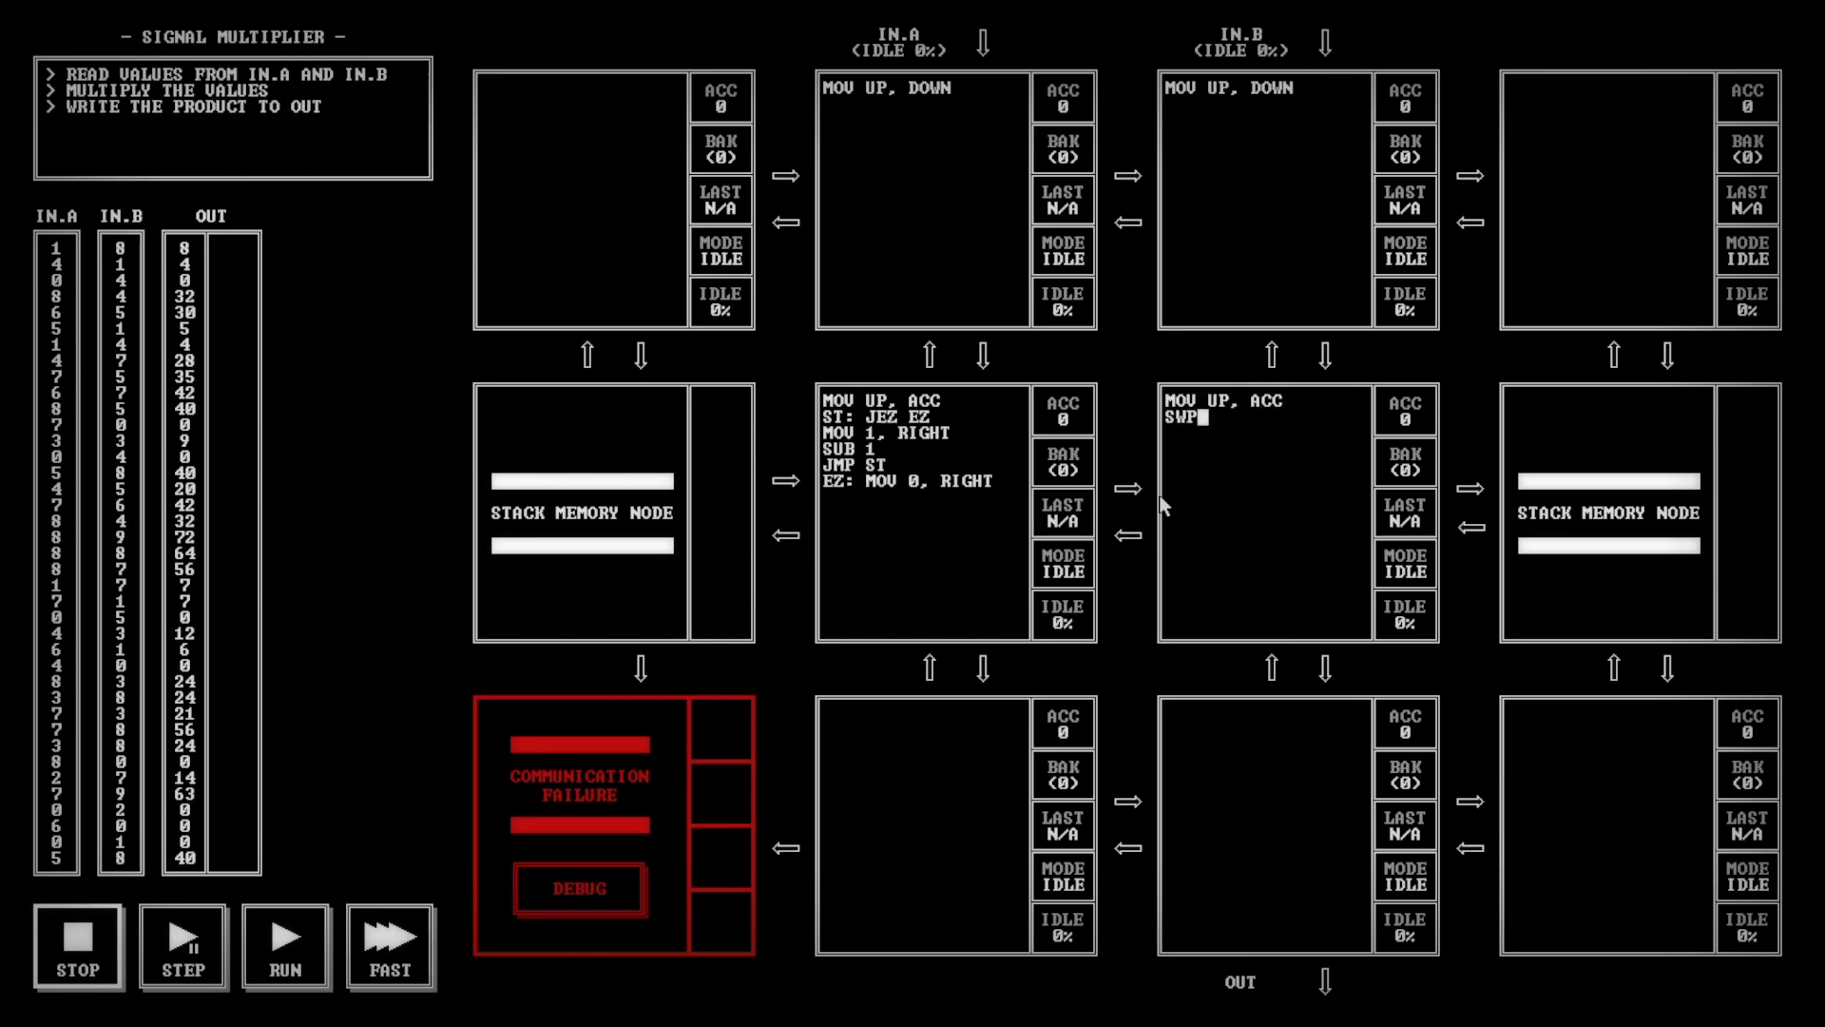
Begin the middle node's ST loop with MOV LEFT, ACC and JEZ EZ
{"action": "type", "text": "ST: MOV"}
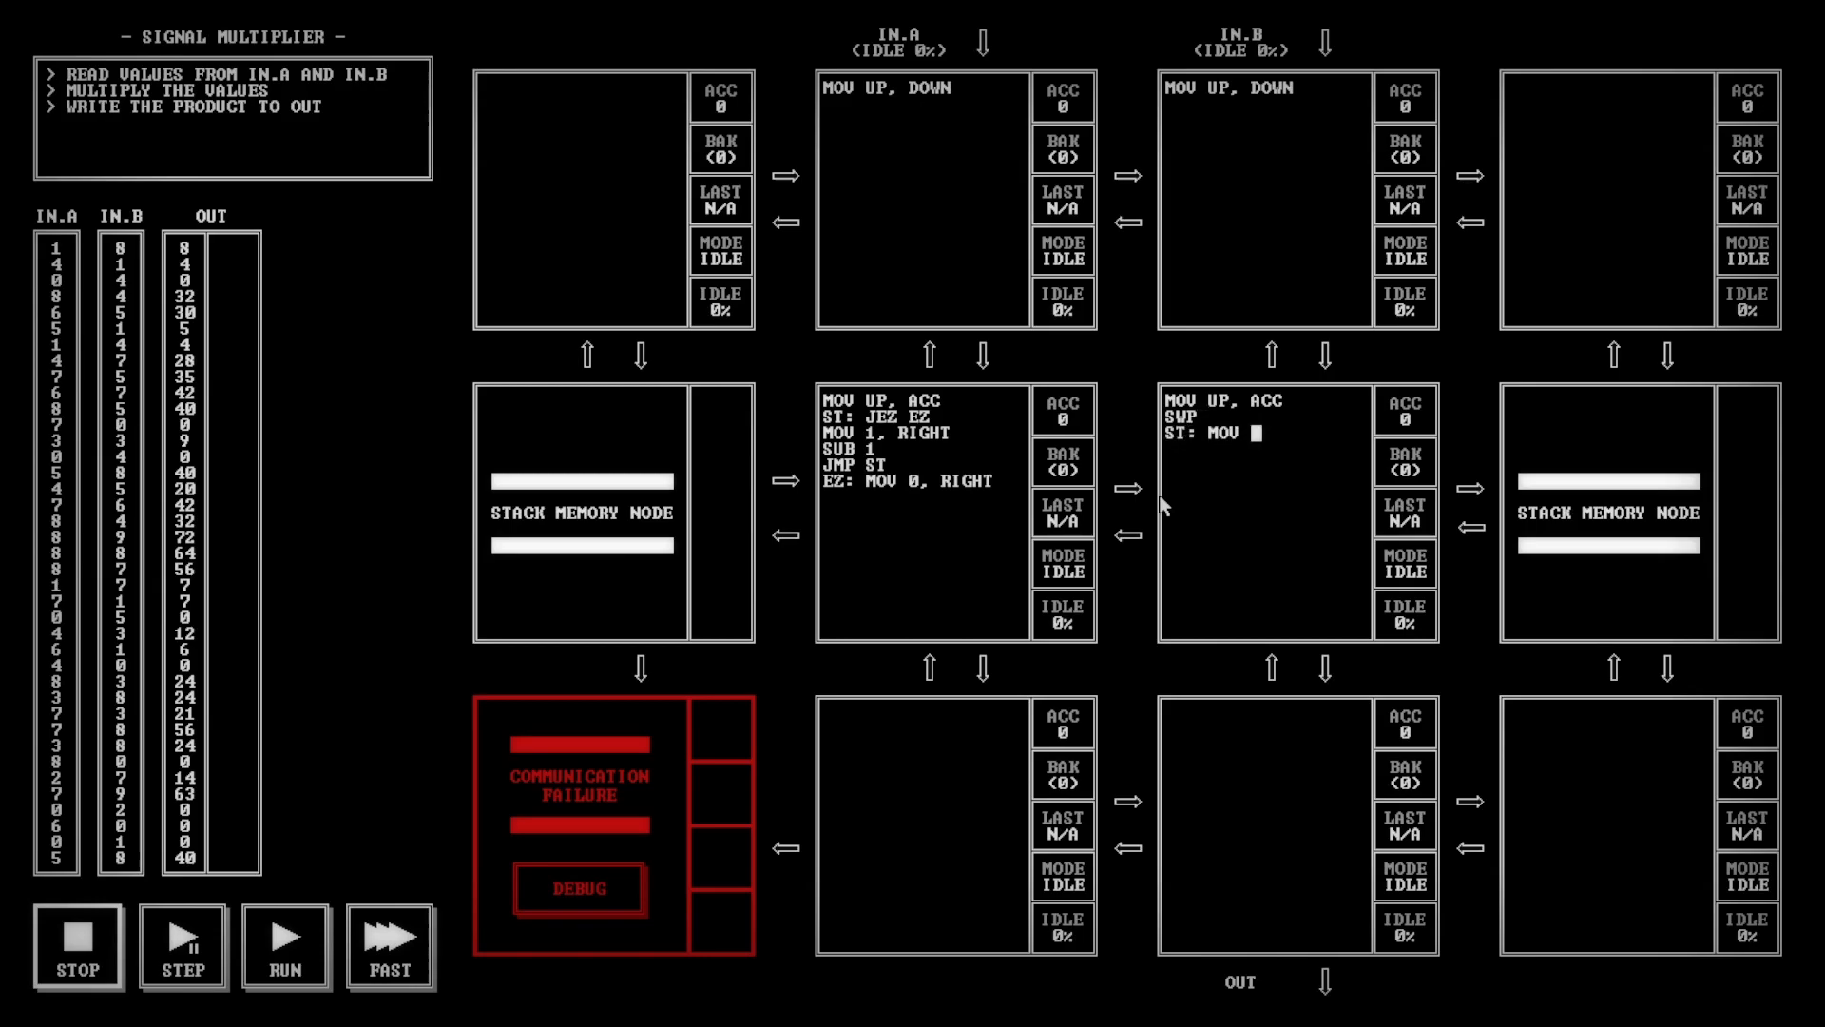
{"action": "type", "text": "LEFT, ACC"}
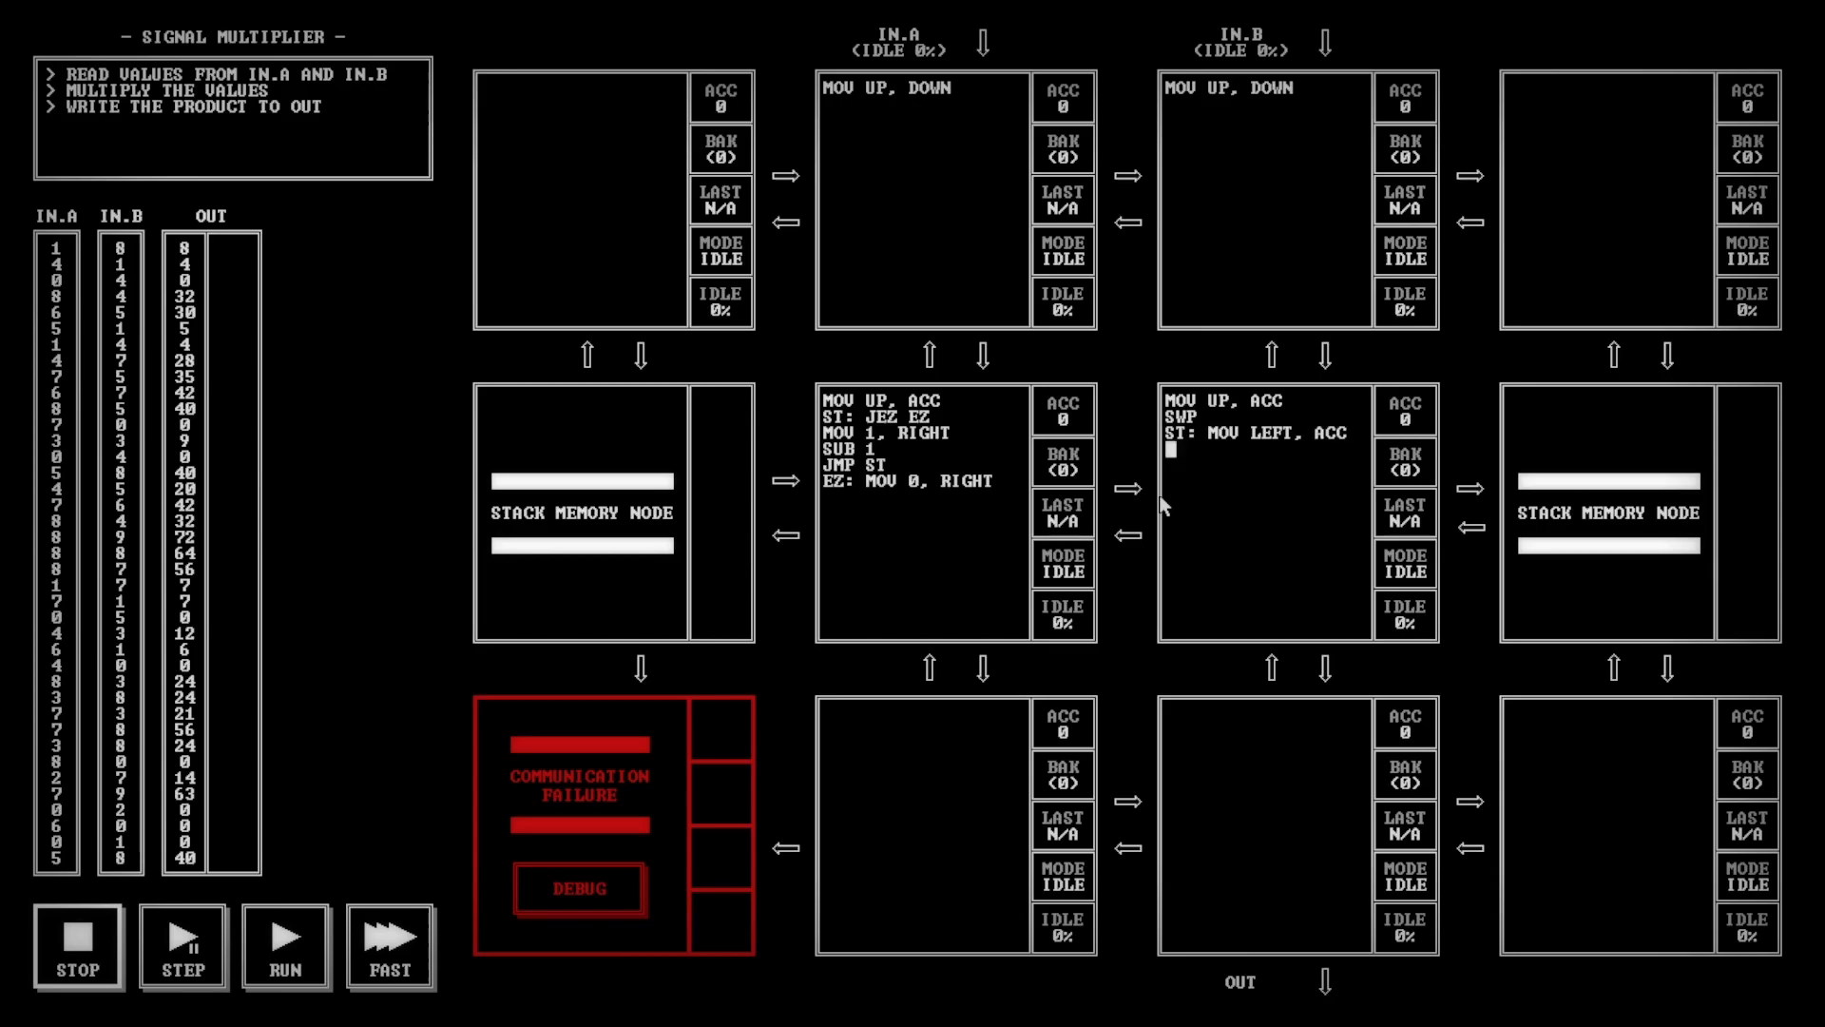
{"action": "type", "text": "JEZ EZ"}
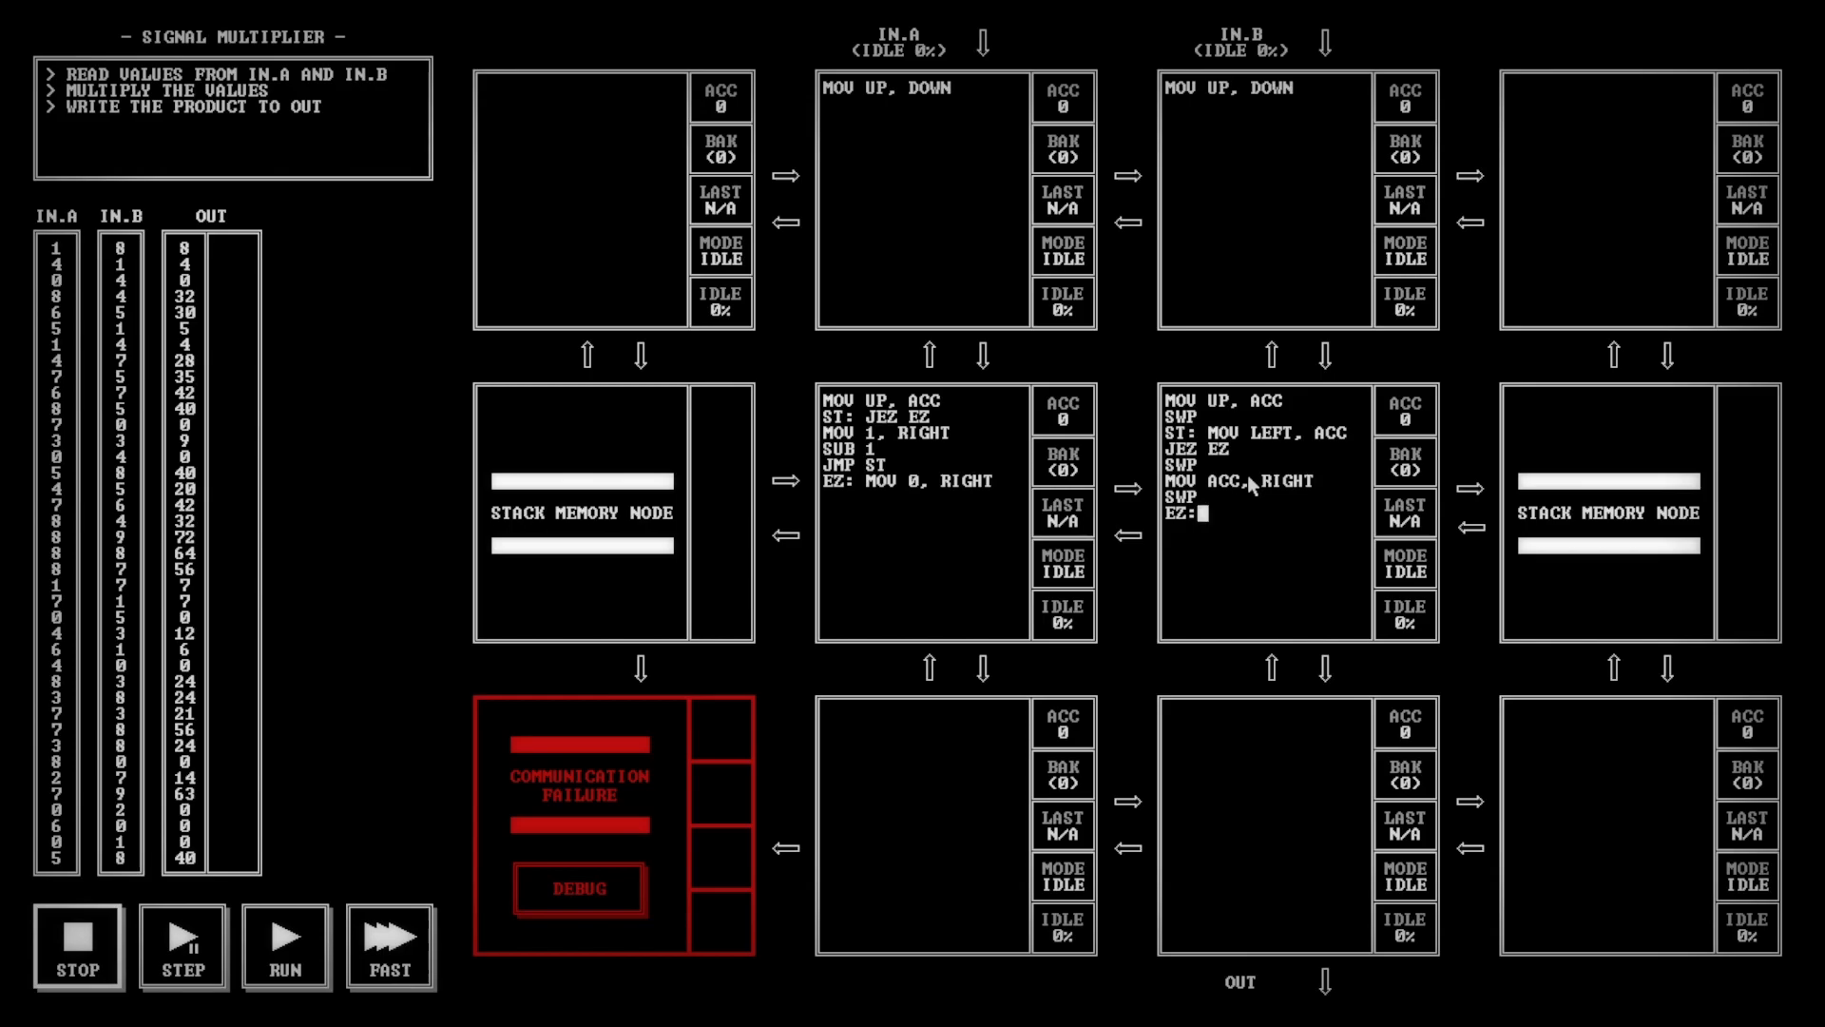
{"action": "mouse_move", "coordinate": [1542, 533]}
{"action": "type", "text": "MOV 0, RI"}
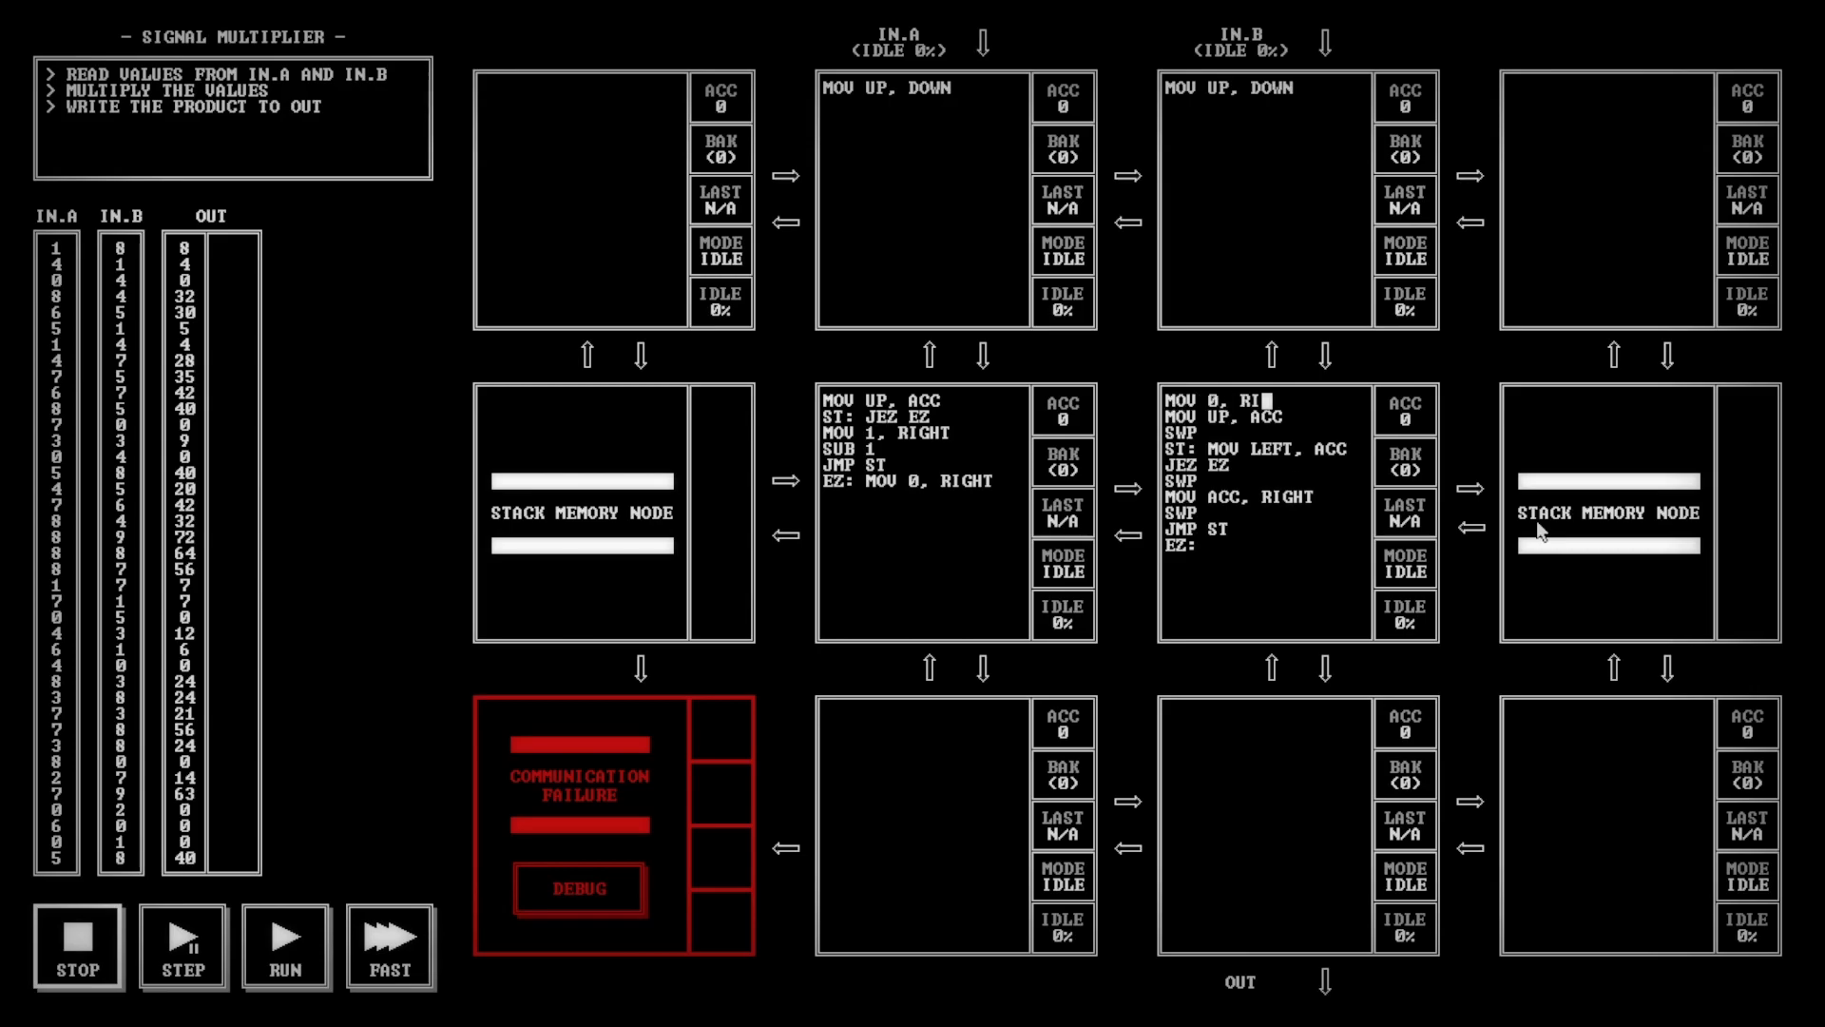
Try MOV RIGHT, ACC / JEZ EZ2 and MOV 0, RIGHT lines in the middle-right node before trimming the loop
{"action": "type", "text": "GHT"}
{"action": "type", "text": "MOV RI"}
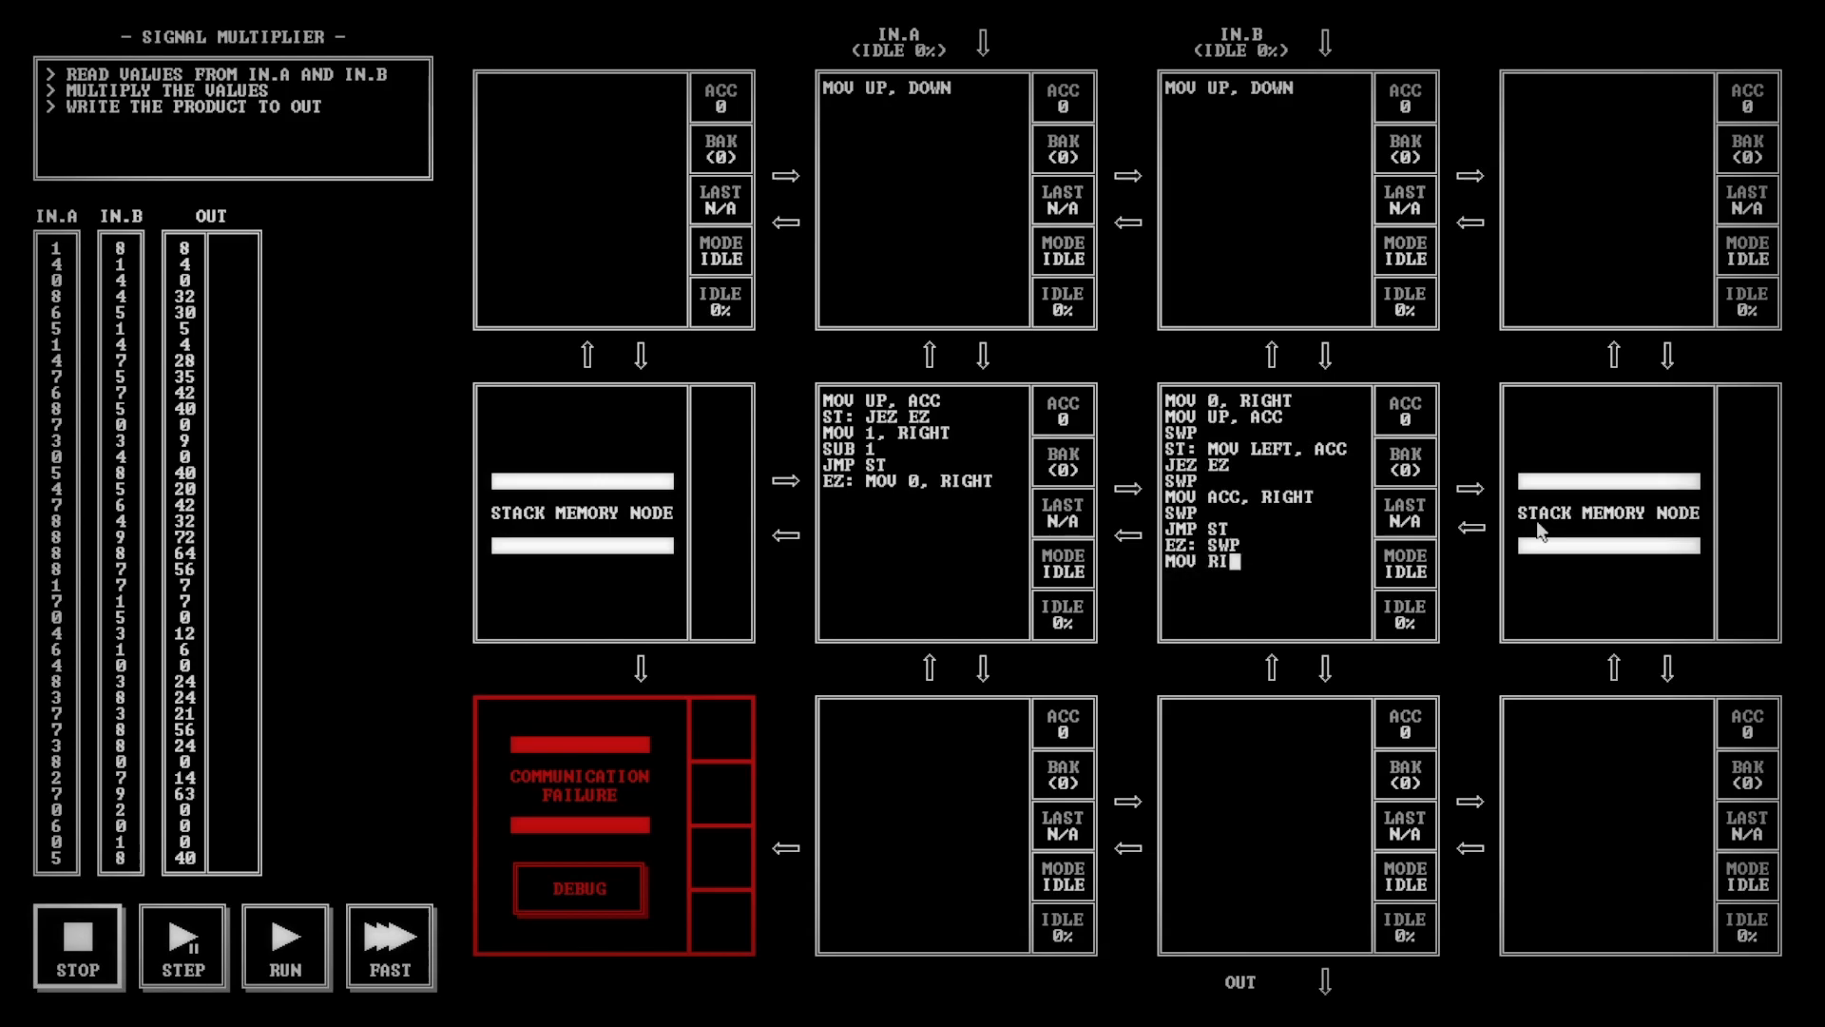
{"action": "type", "text": "GHT, ACC"}
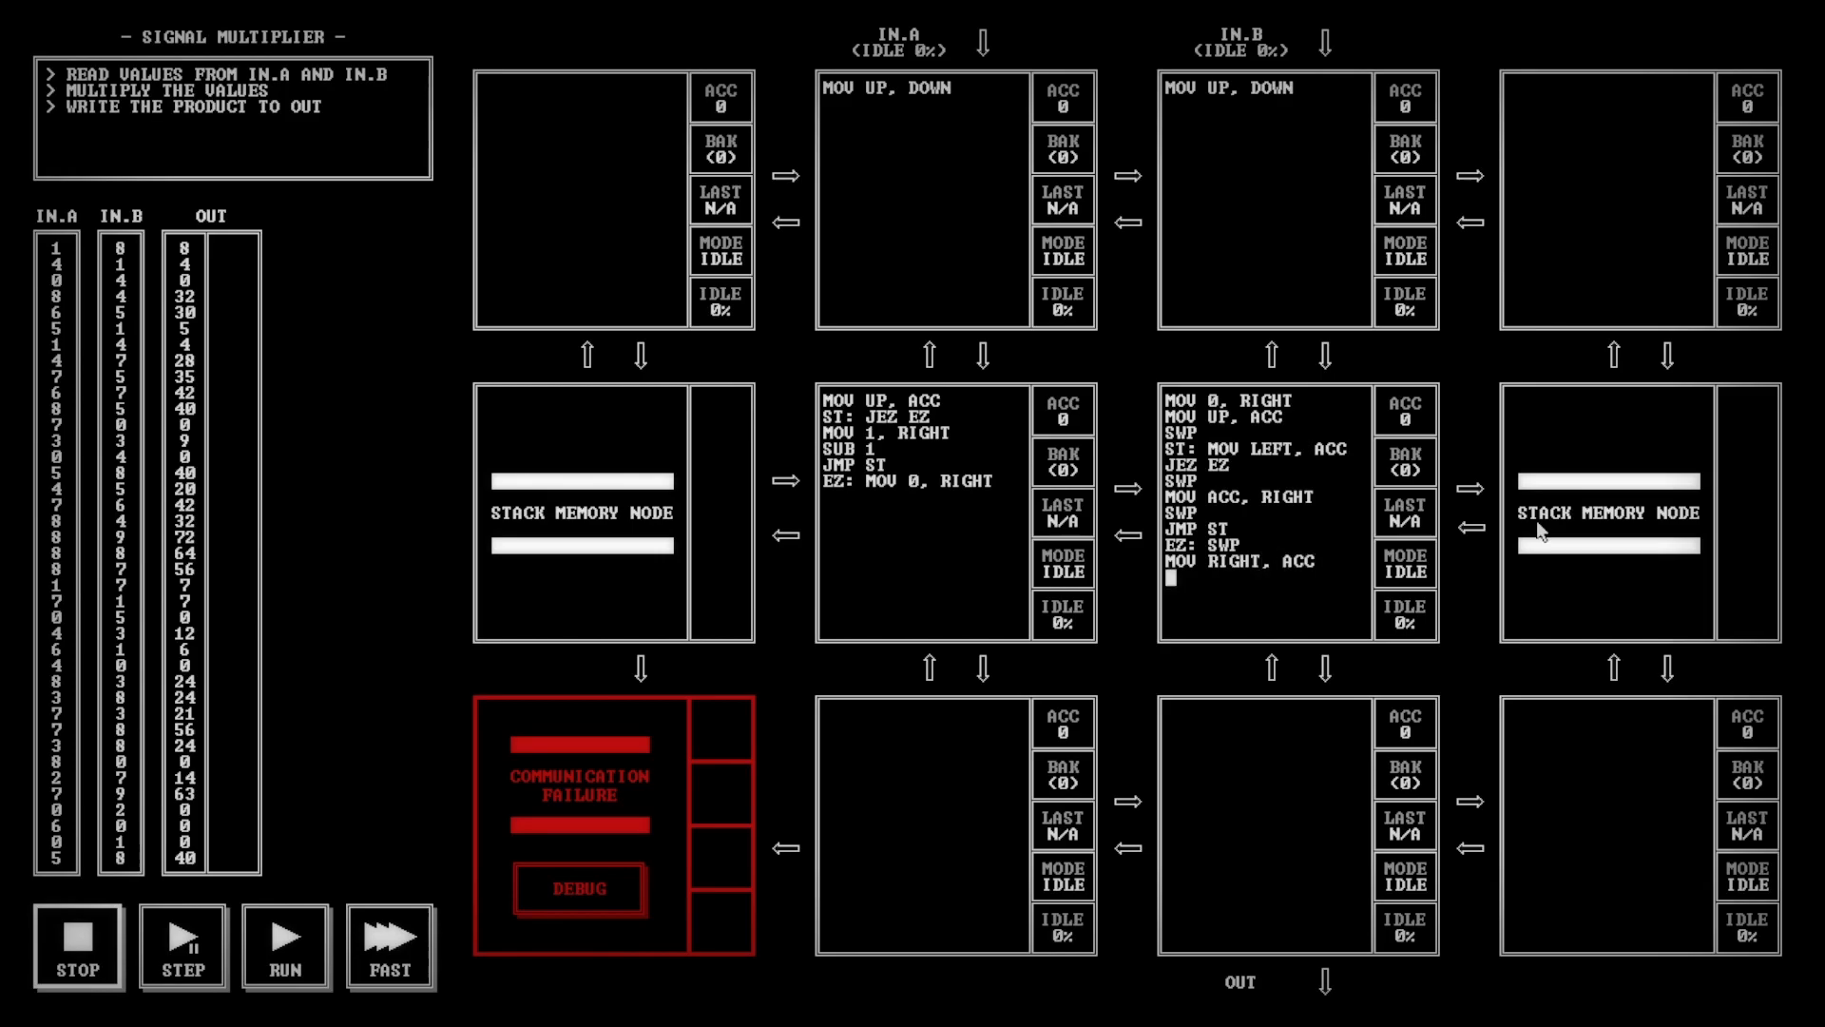
{"action": "type", "text": "JEZ EZ2"}
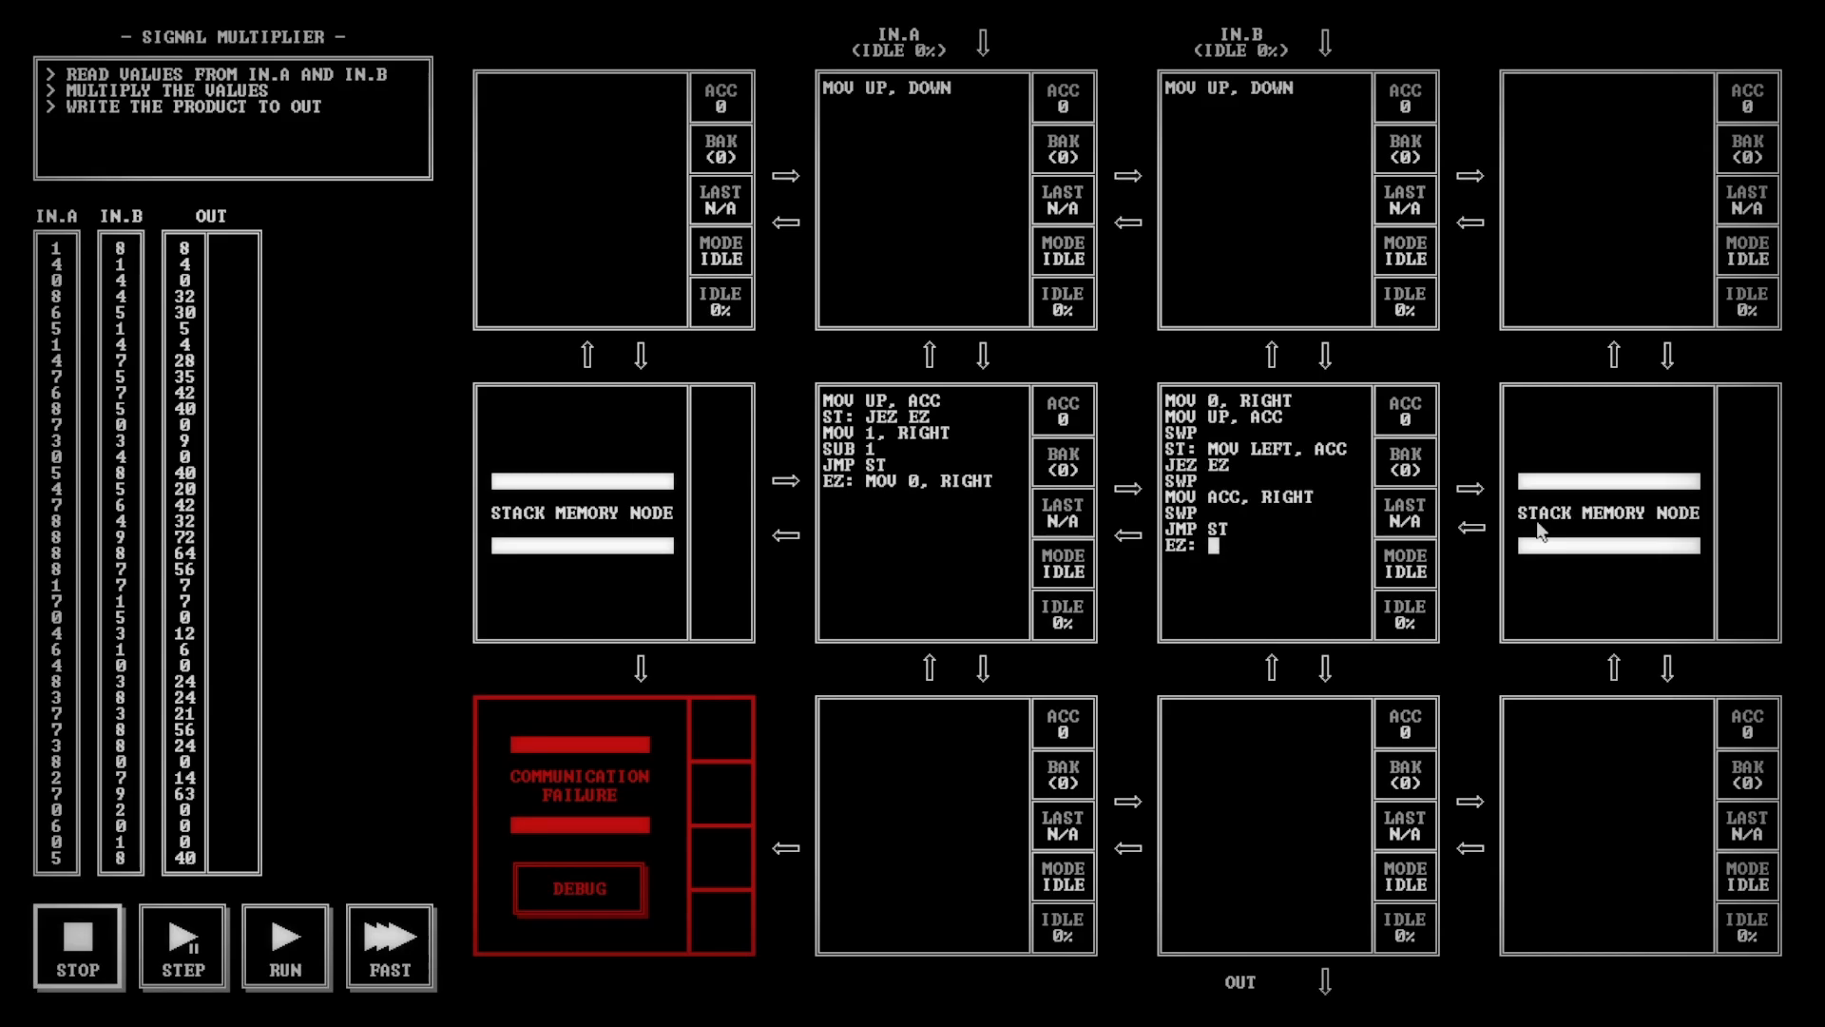
{"action": "type", "text": "MOV 0"}
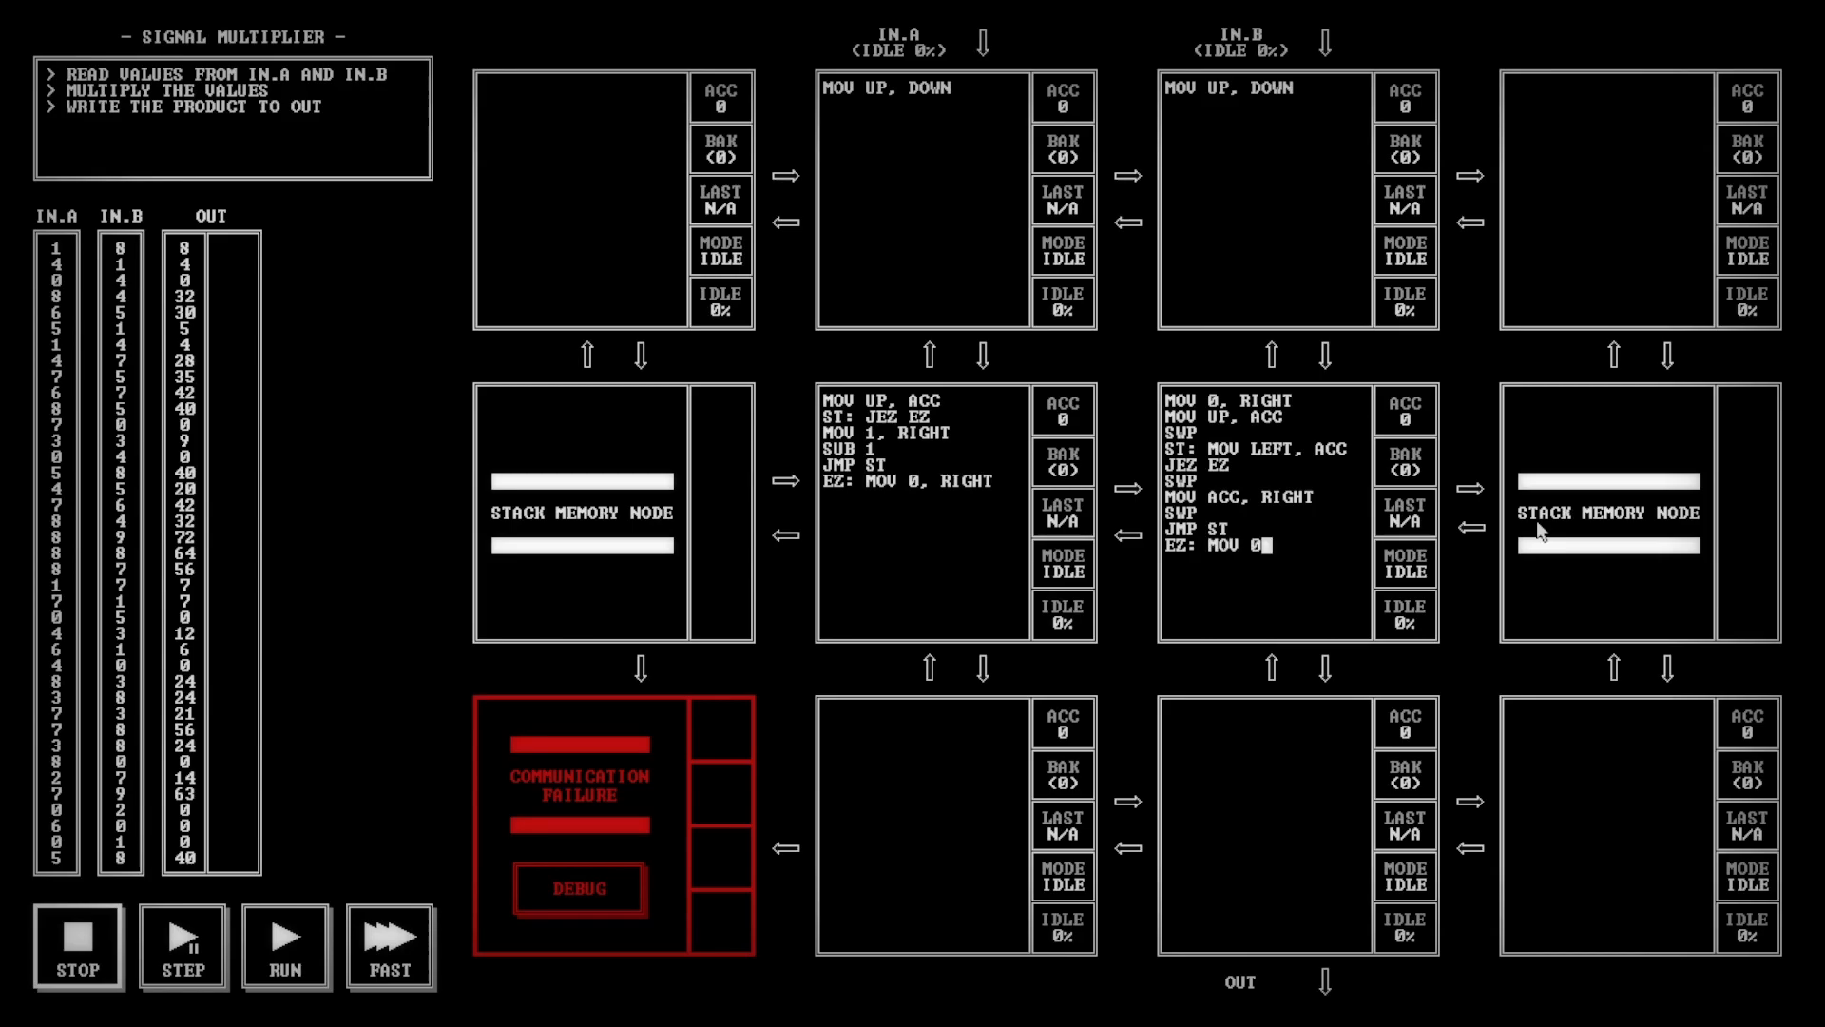
{"action": "type", "text": ", RIGHT"}
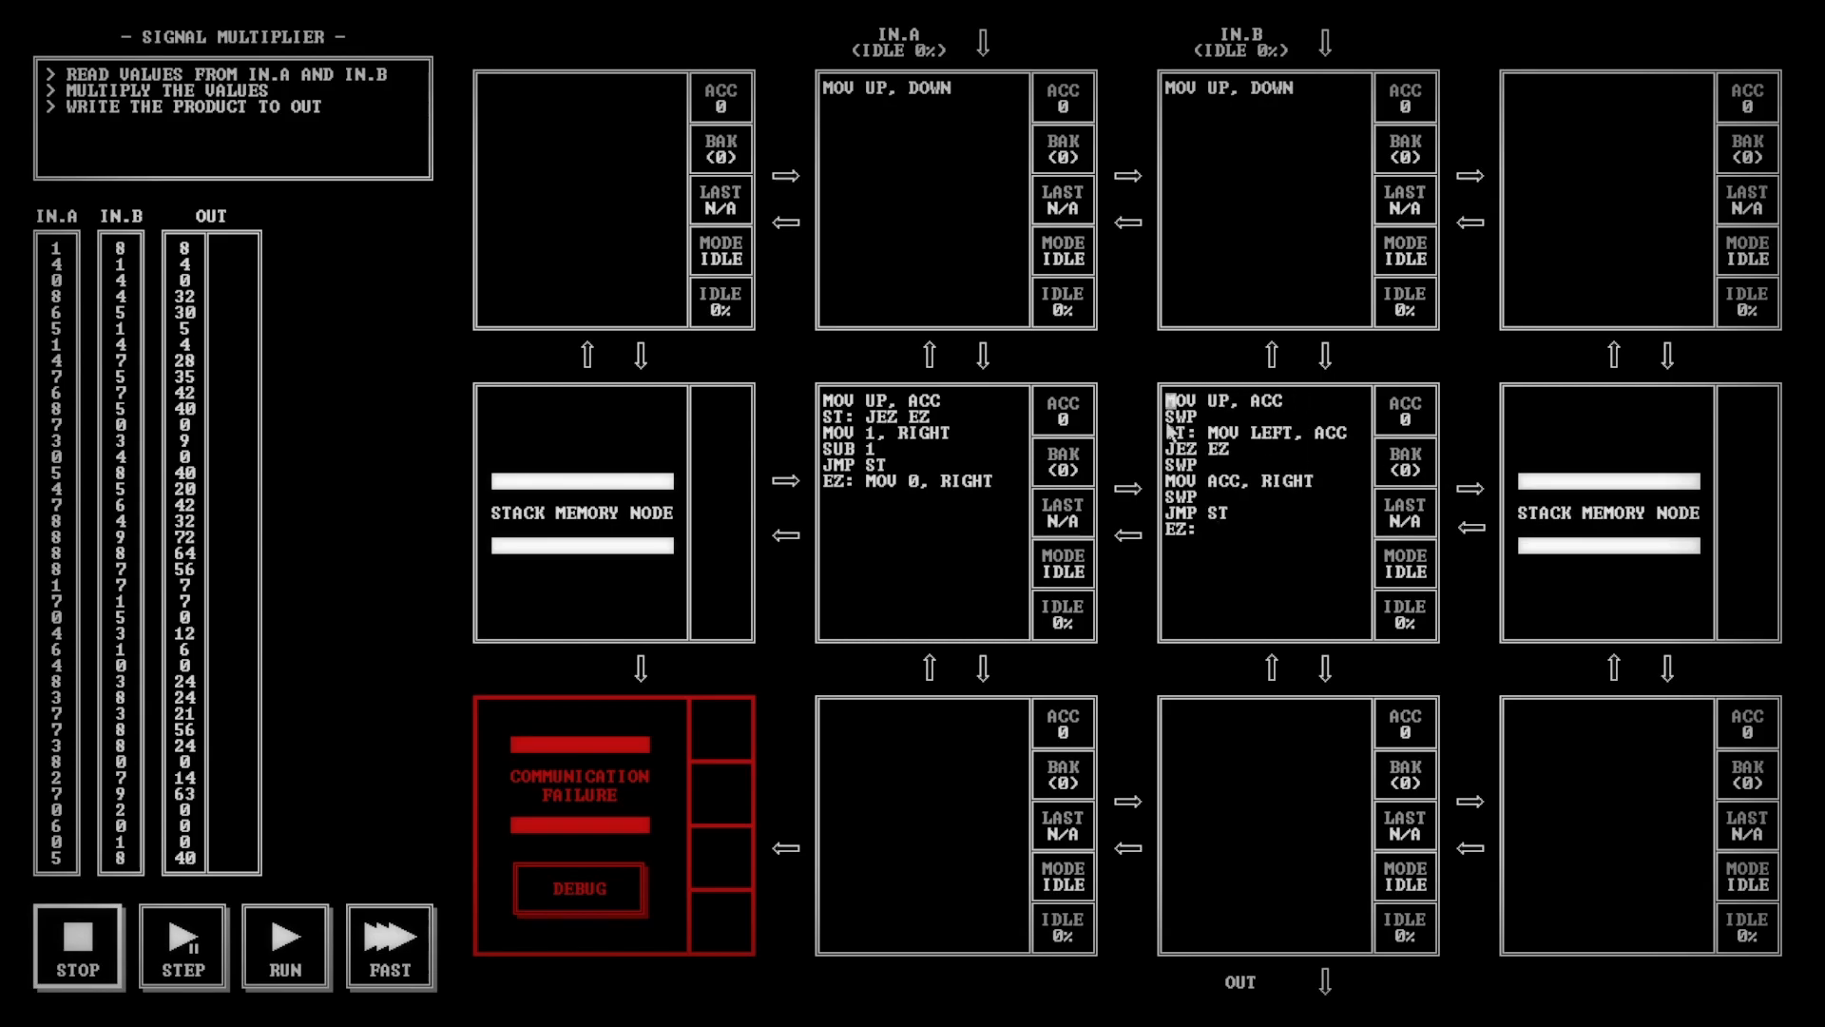
{"action": "mouse_move", "coordinate": [1251, 572]}
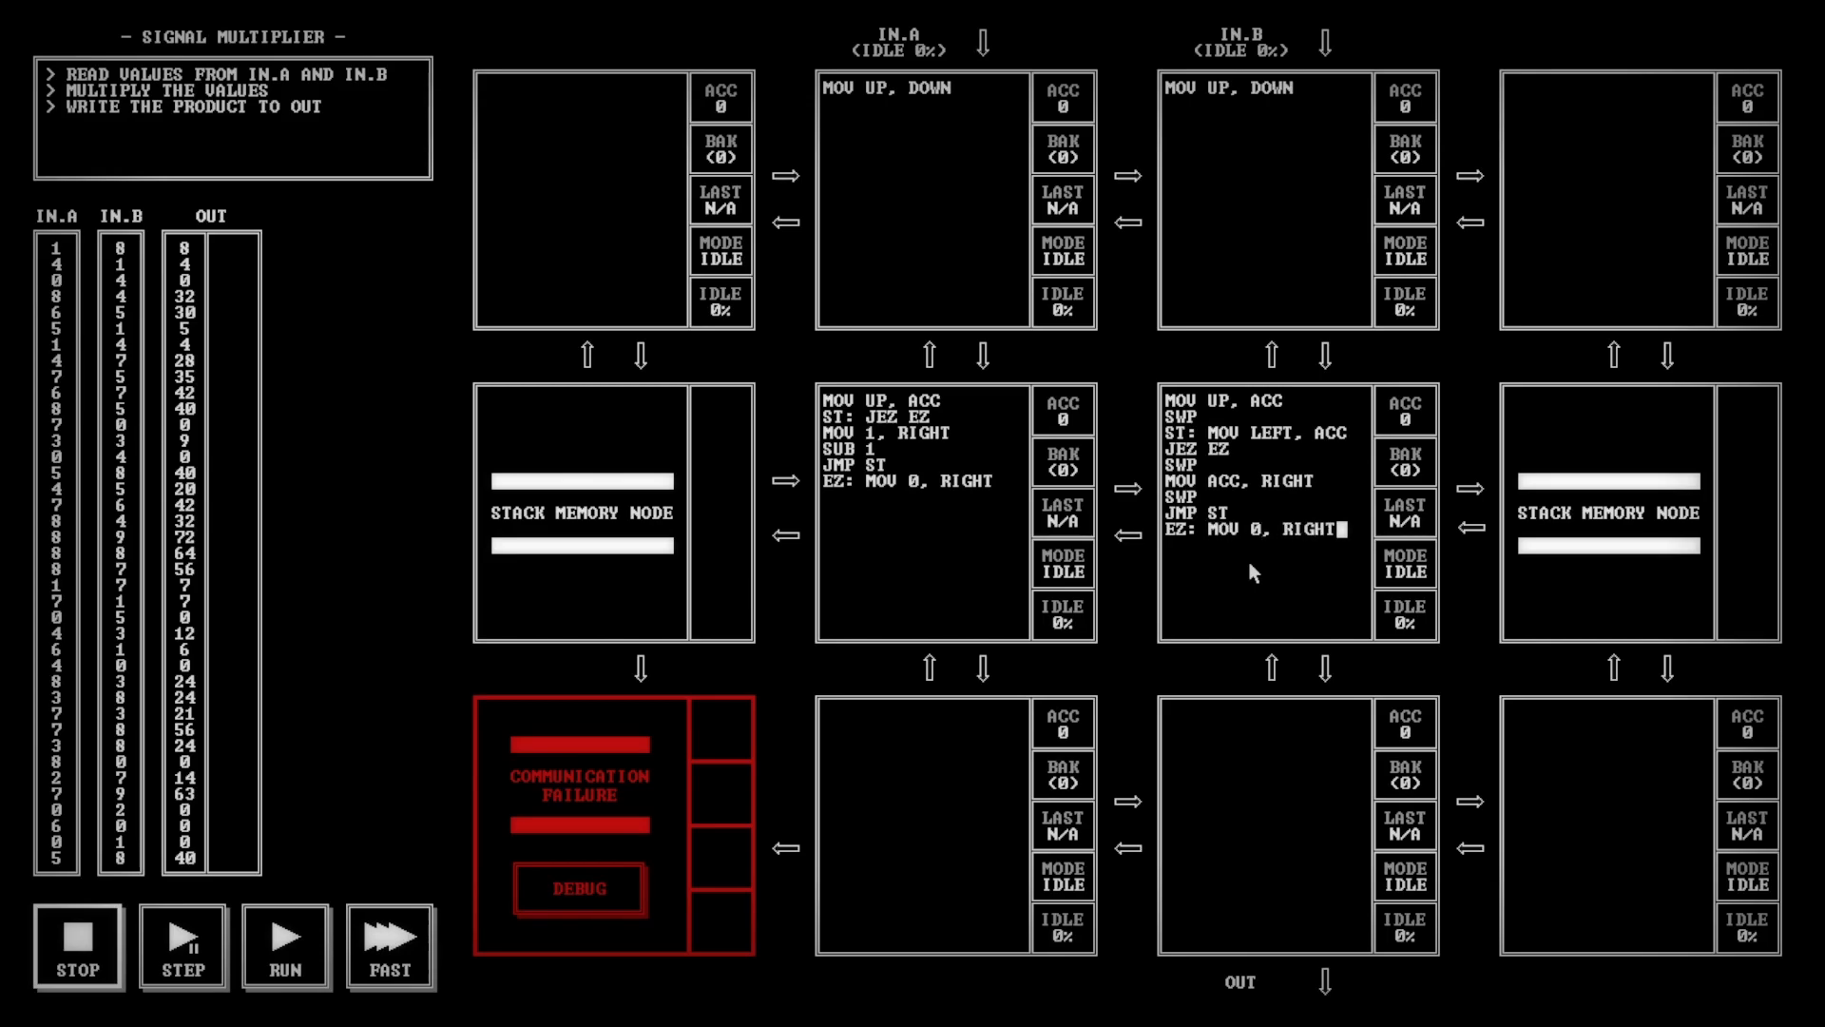
{"action": "mouse_move", "coordinate": [1211, 541]}
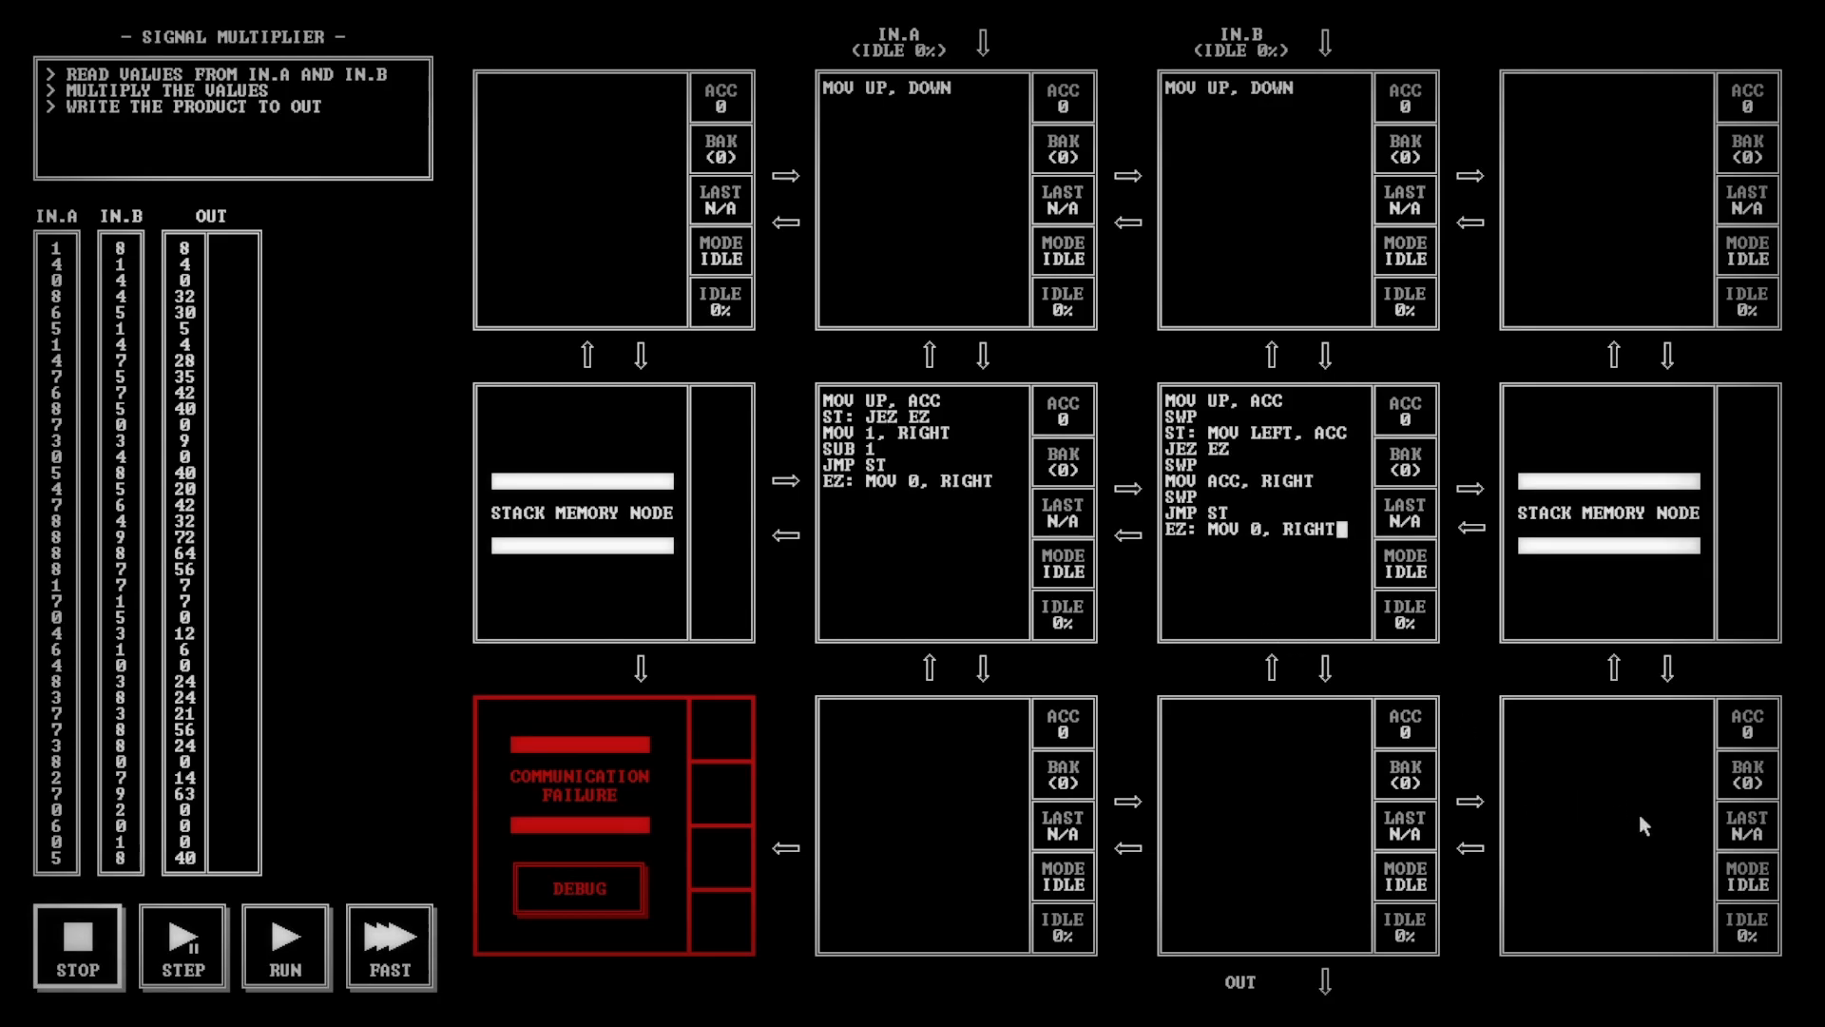
{"action": "mouse_move", "coordinate": [1593, 863]}
{"action": "type", "text": "MOV UP"}
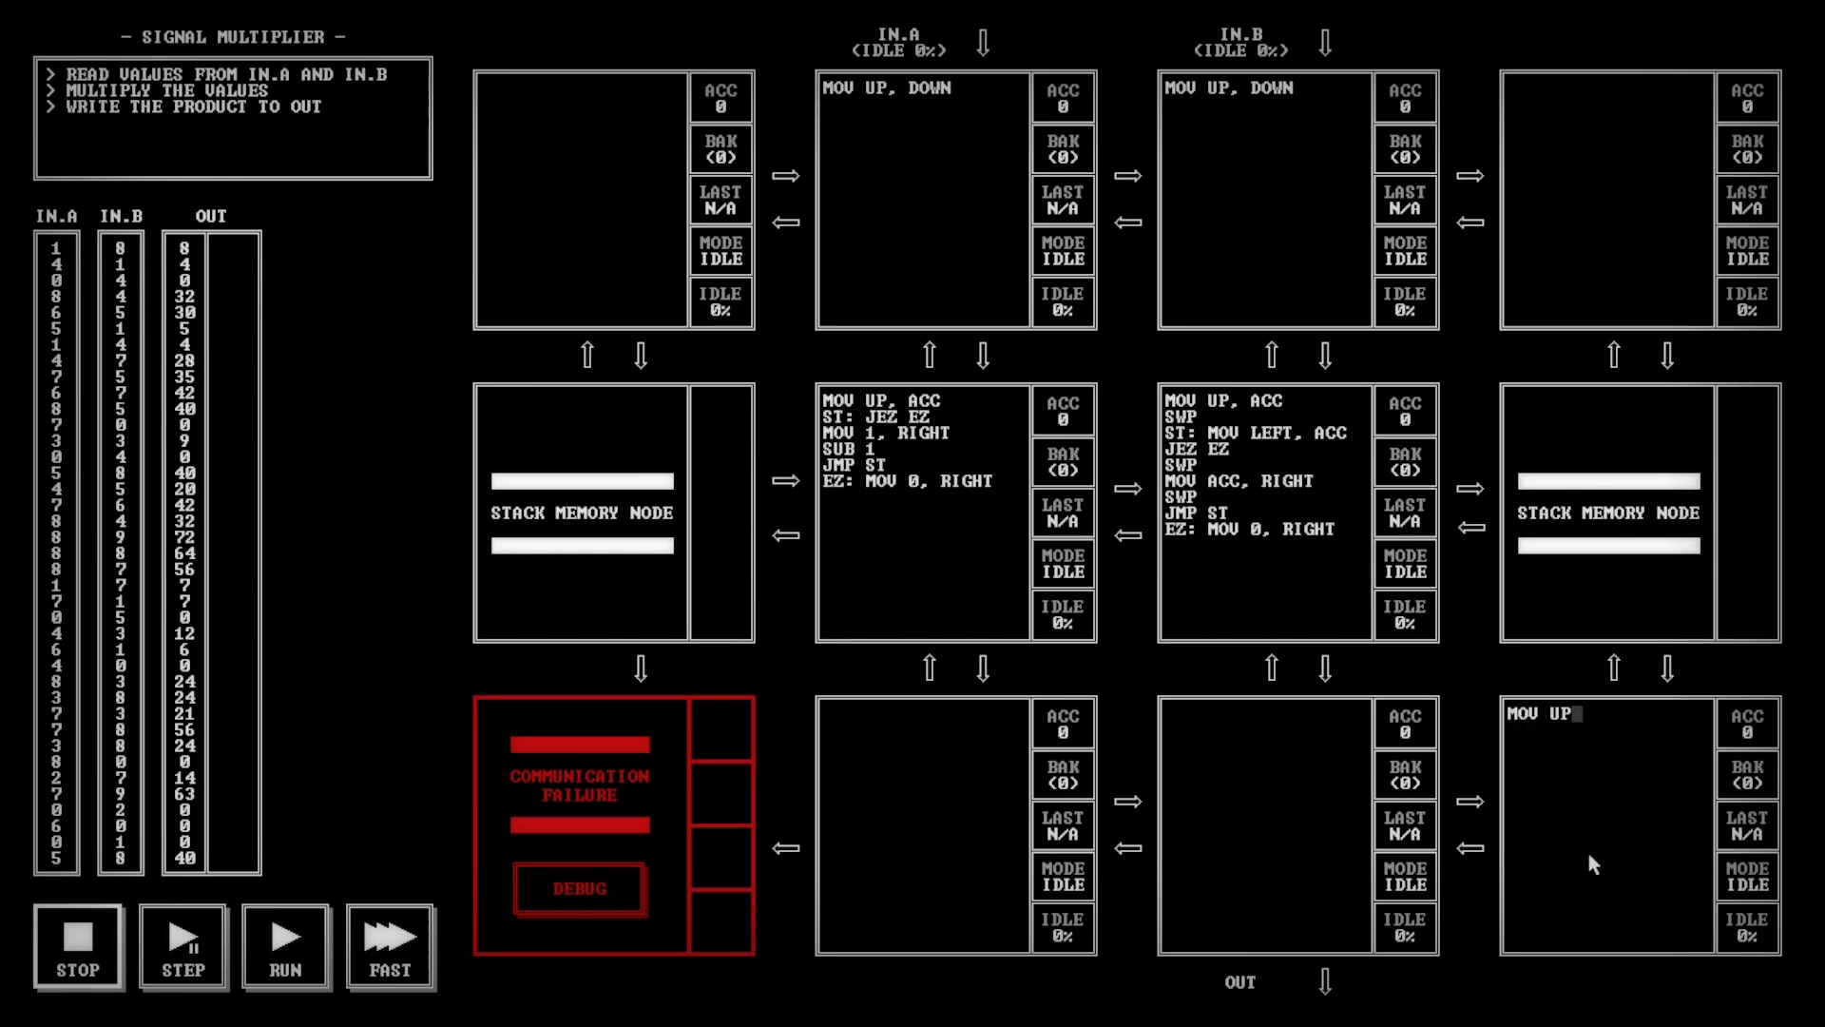
Enter MOV UP, ACC and JEZ EZ in the bottom-right node
{"action": "type", "text": ", ACC"}
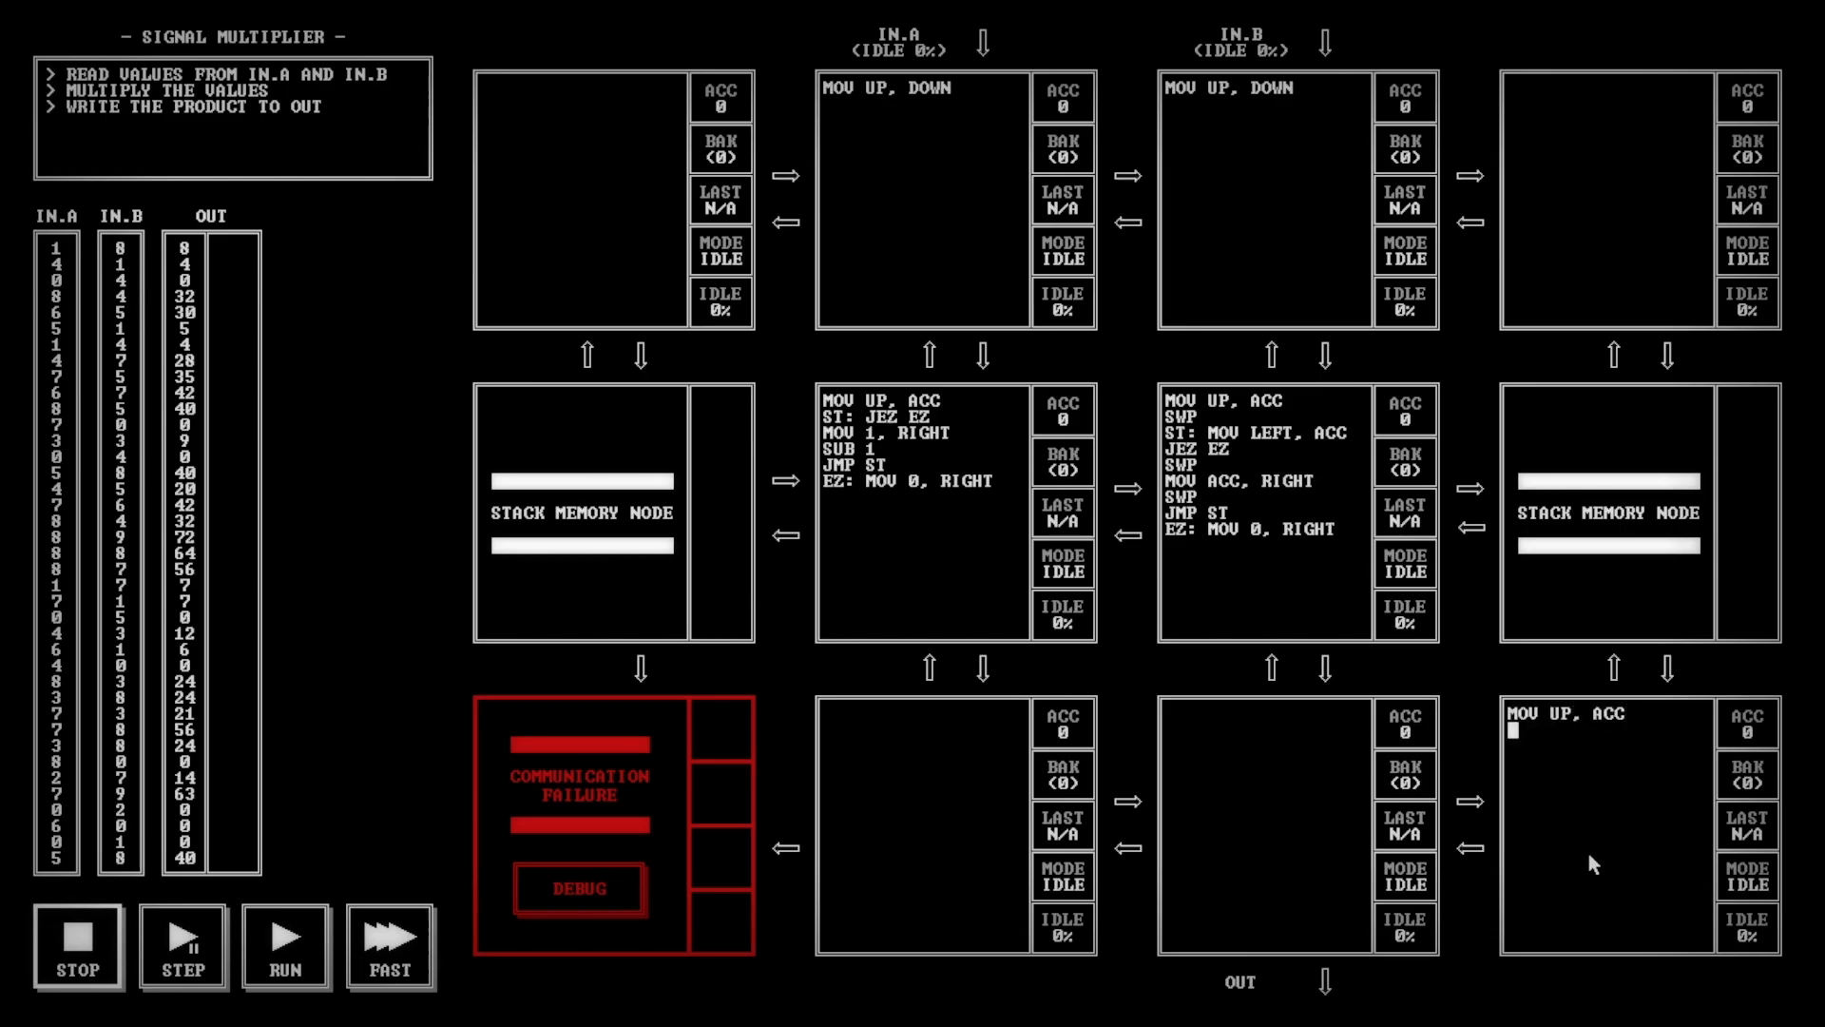
{"action": "type", "text": "JEZ EZ"}
{"action": "type", "text": "EZ:"}
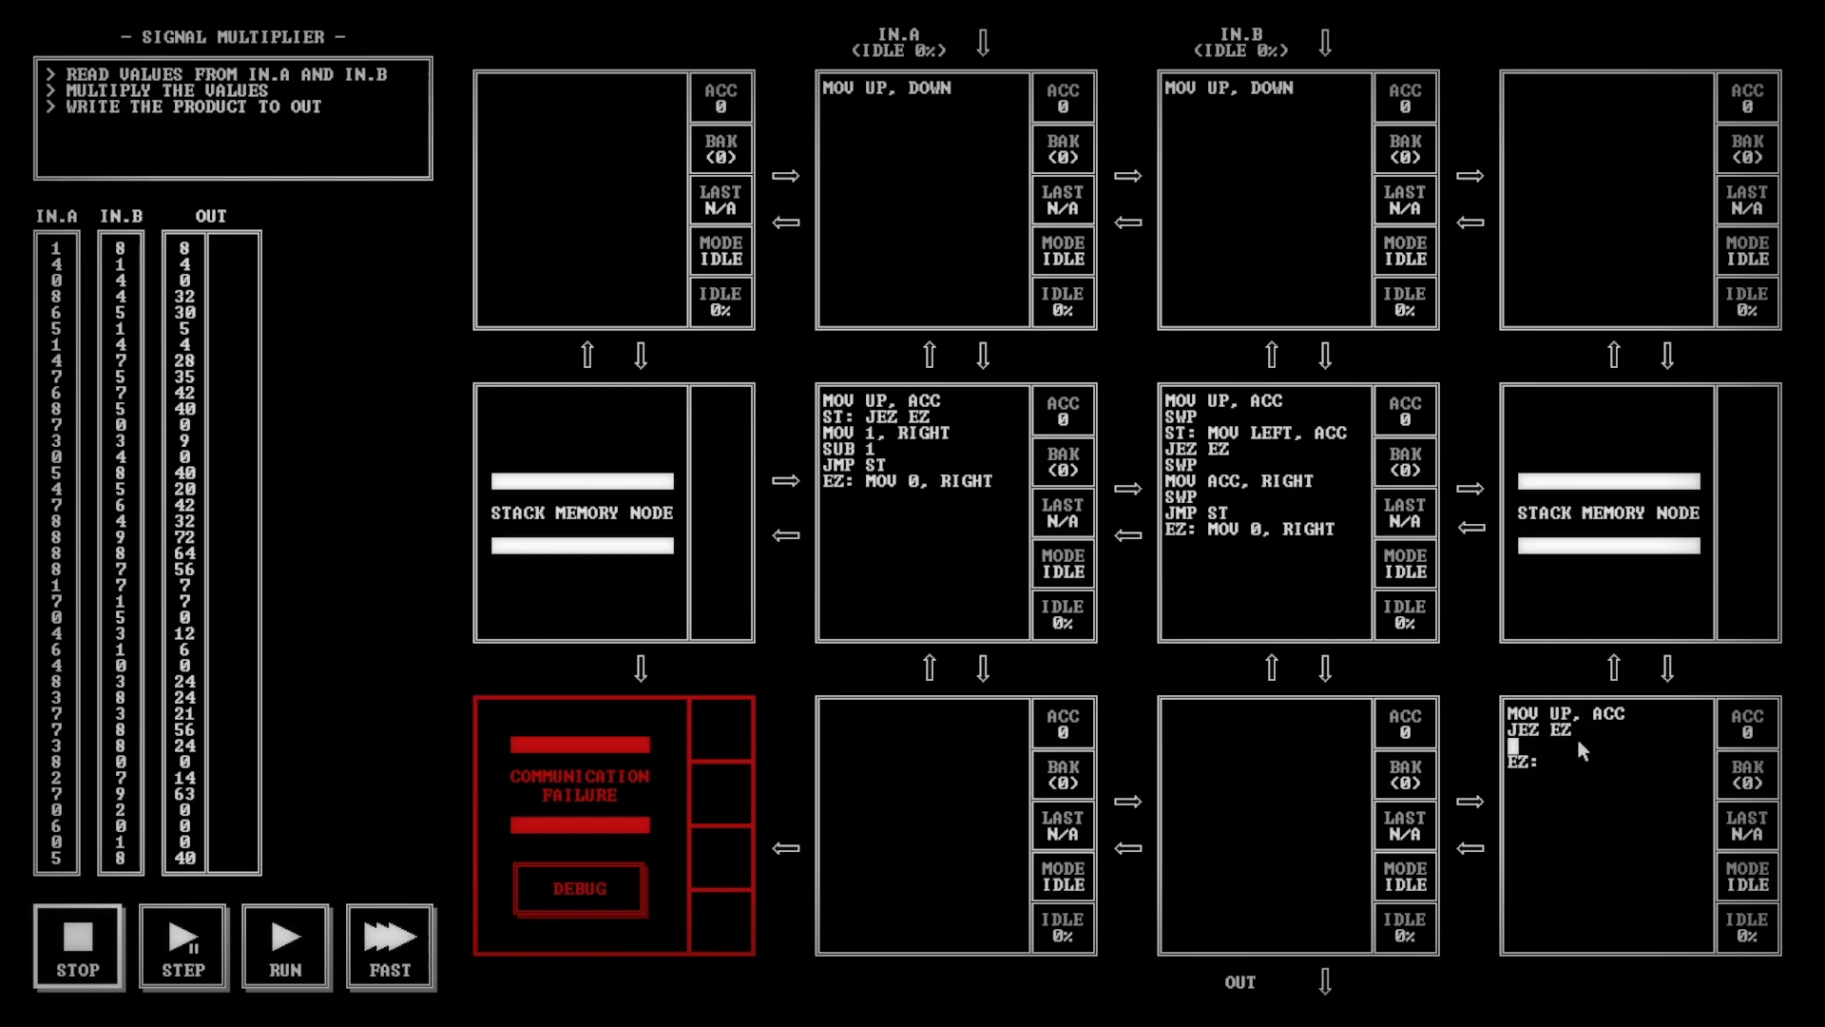
{"action": "mouse_move", "coordinate": [1514, 686]}
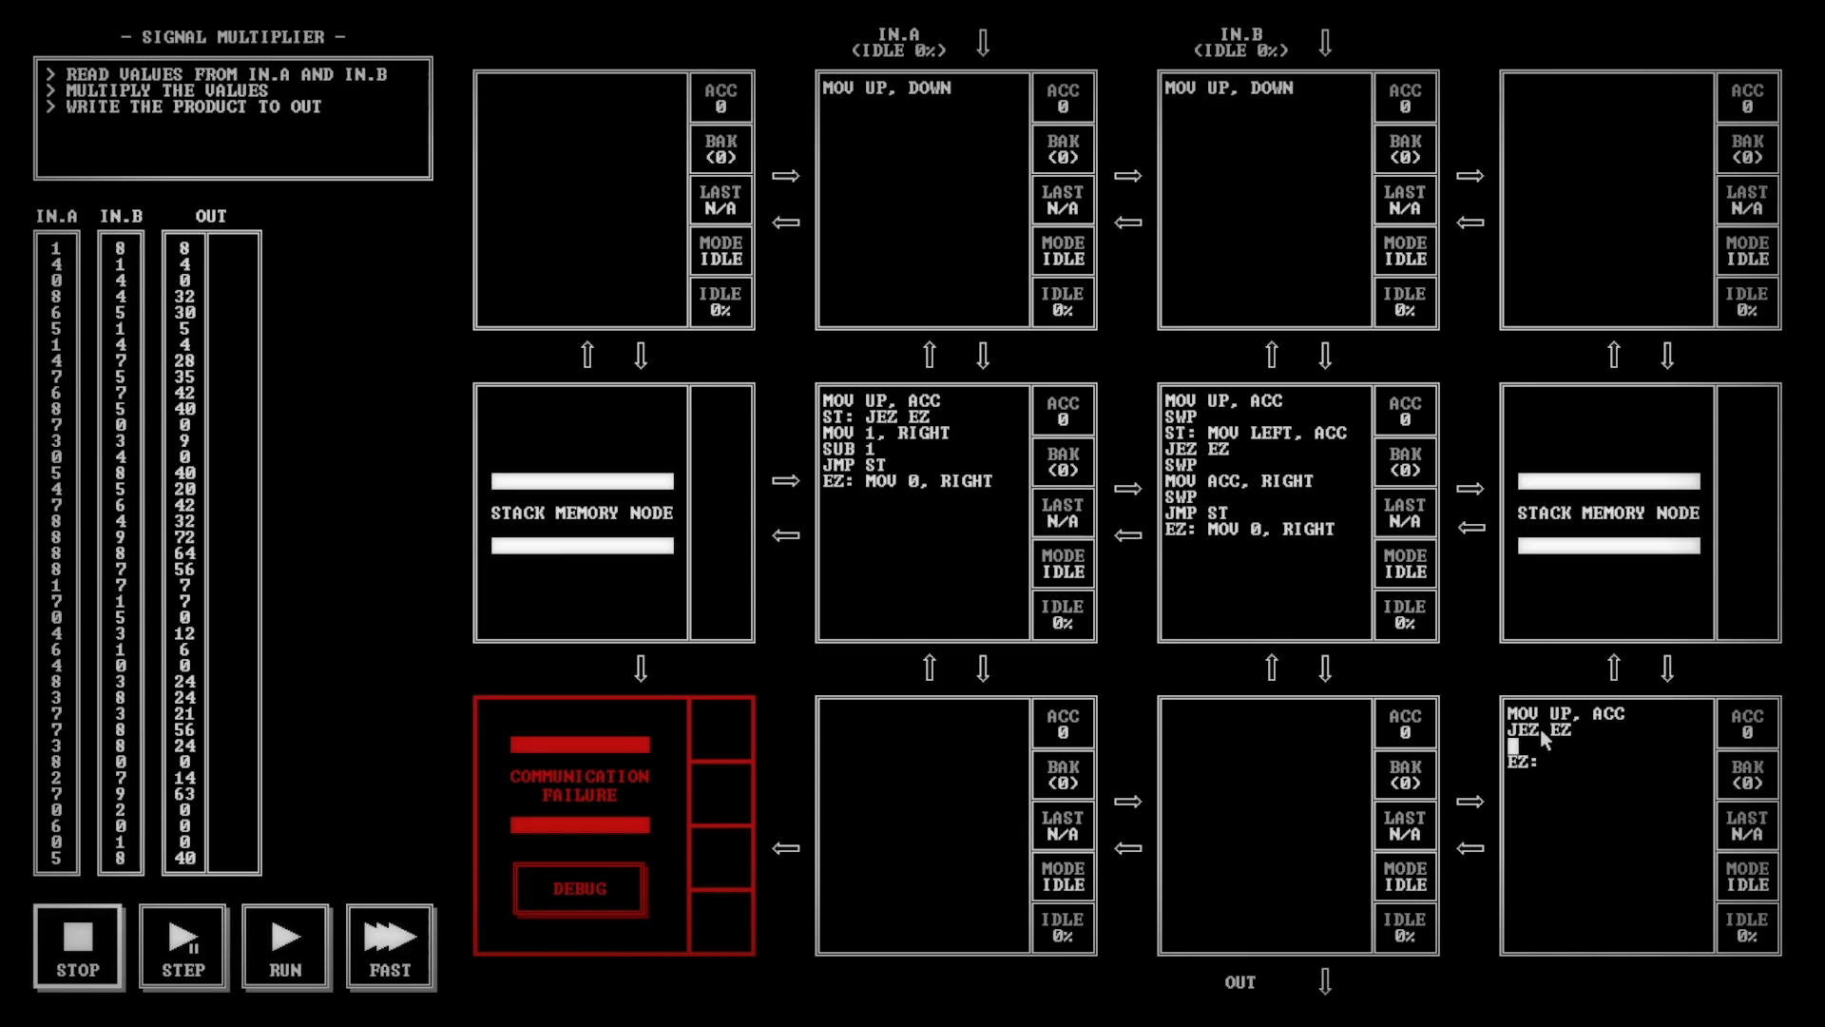
{"action": "mouse_move", "coordinate": [1694, 747]}
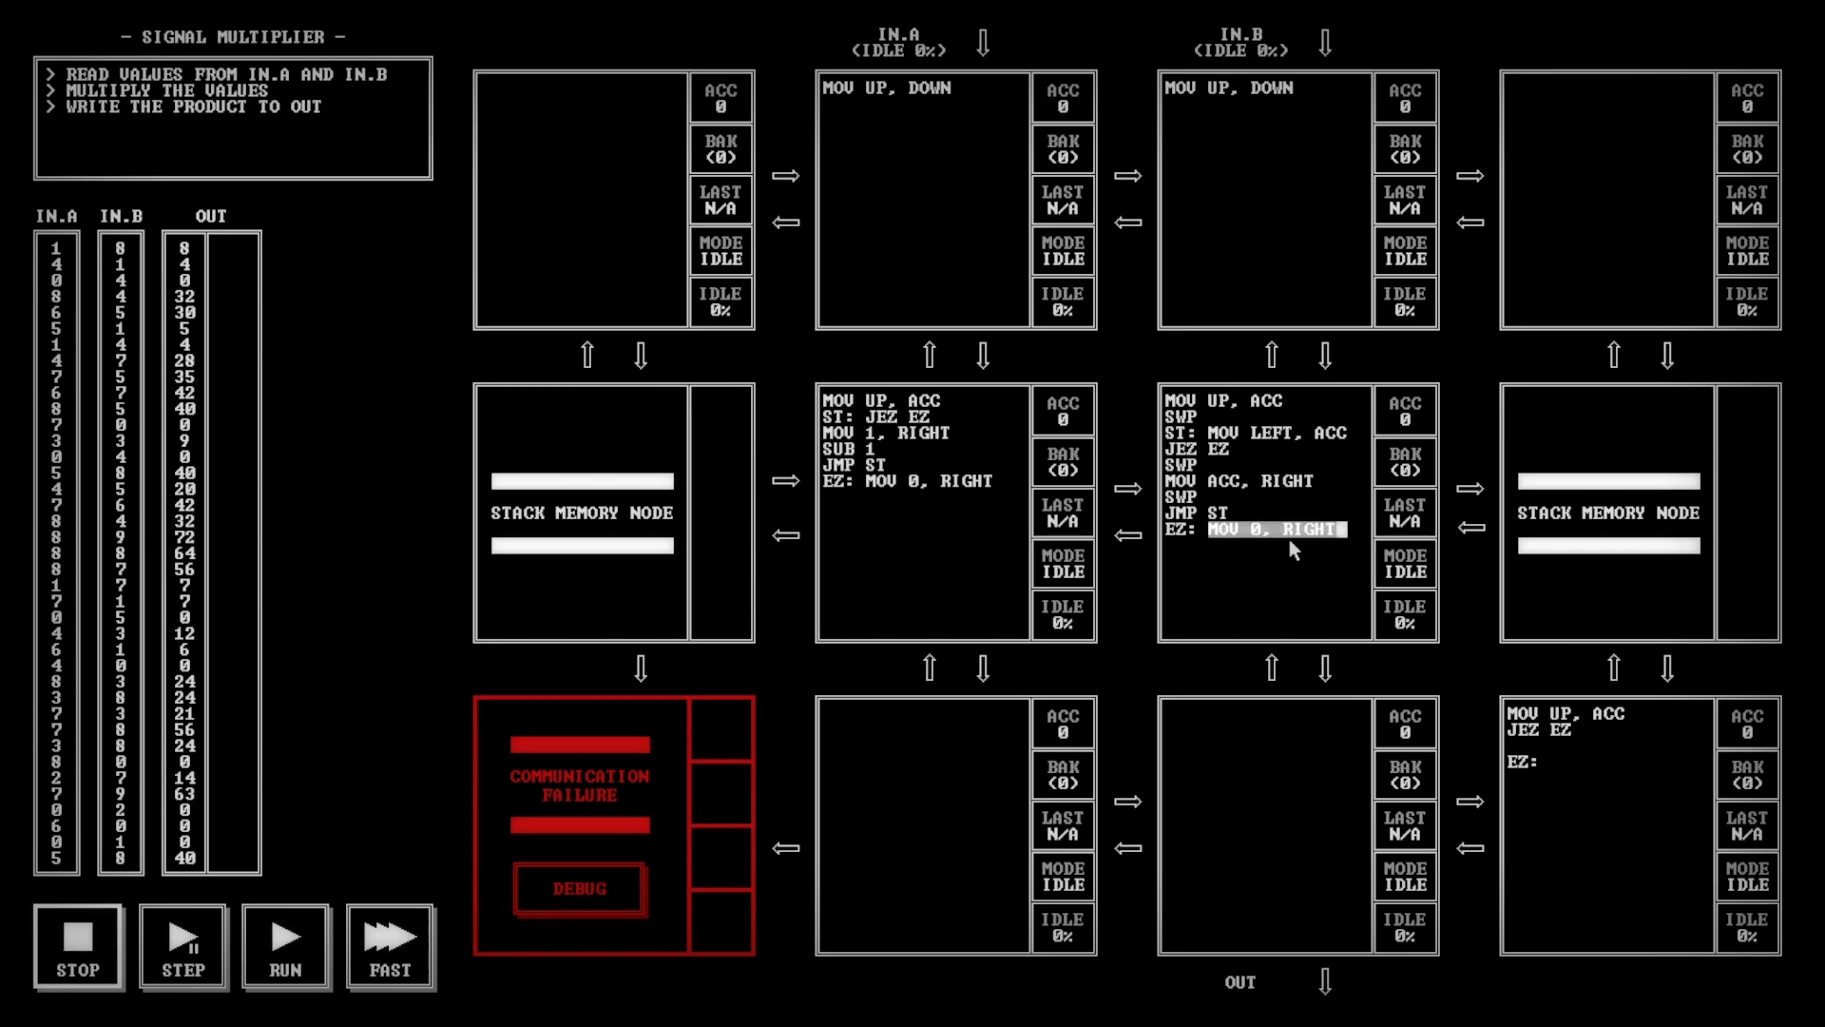
{"action": "mouse_move", "coordinate": [1247, 433]}
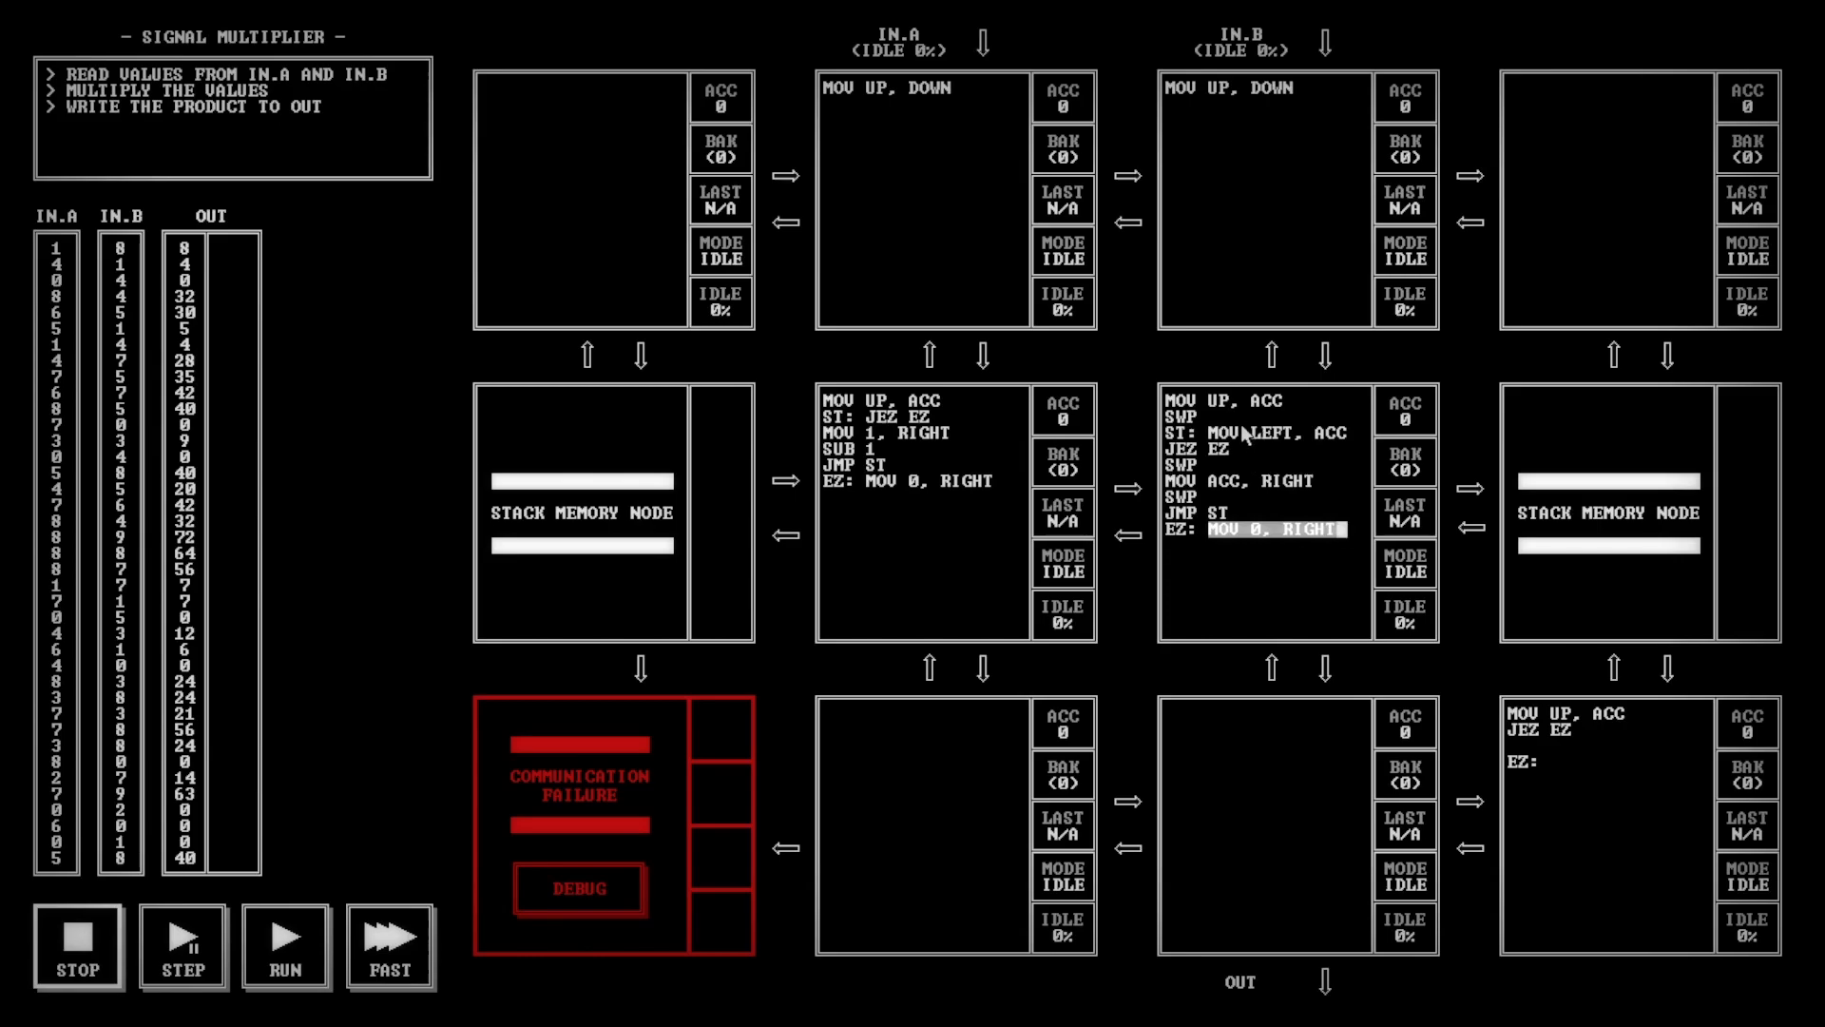
{"action": "mouse_move", "coordinate": [1266, 496]}
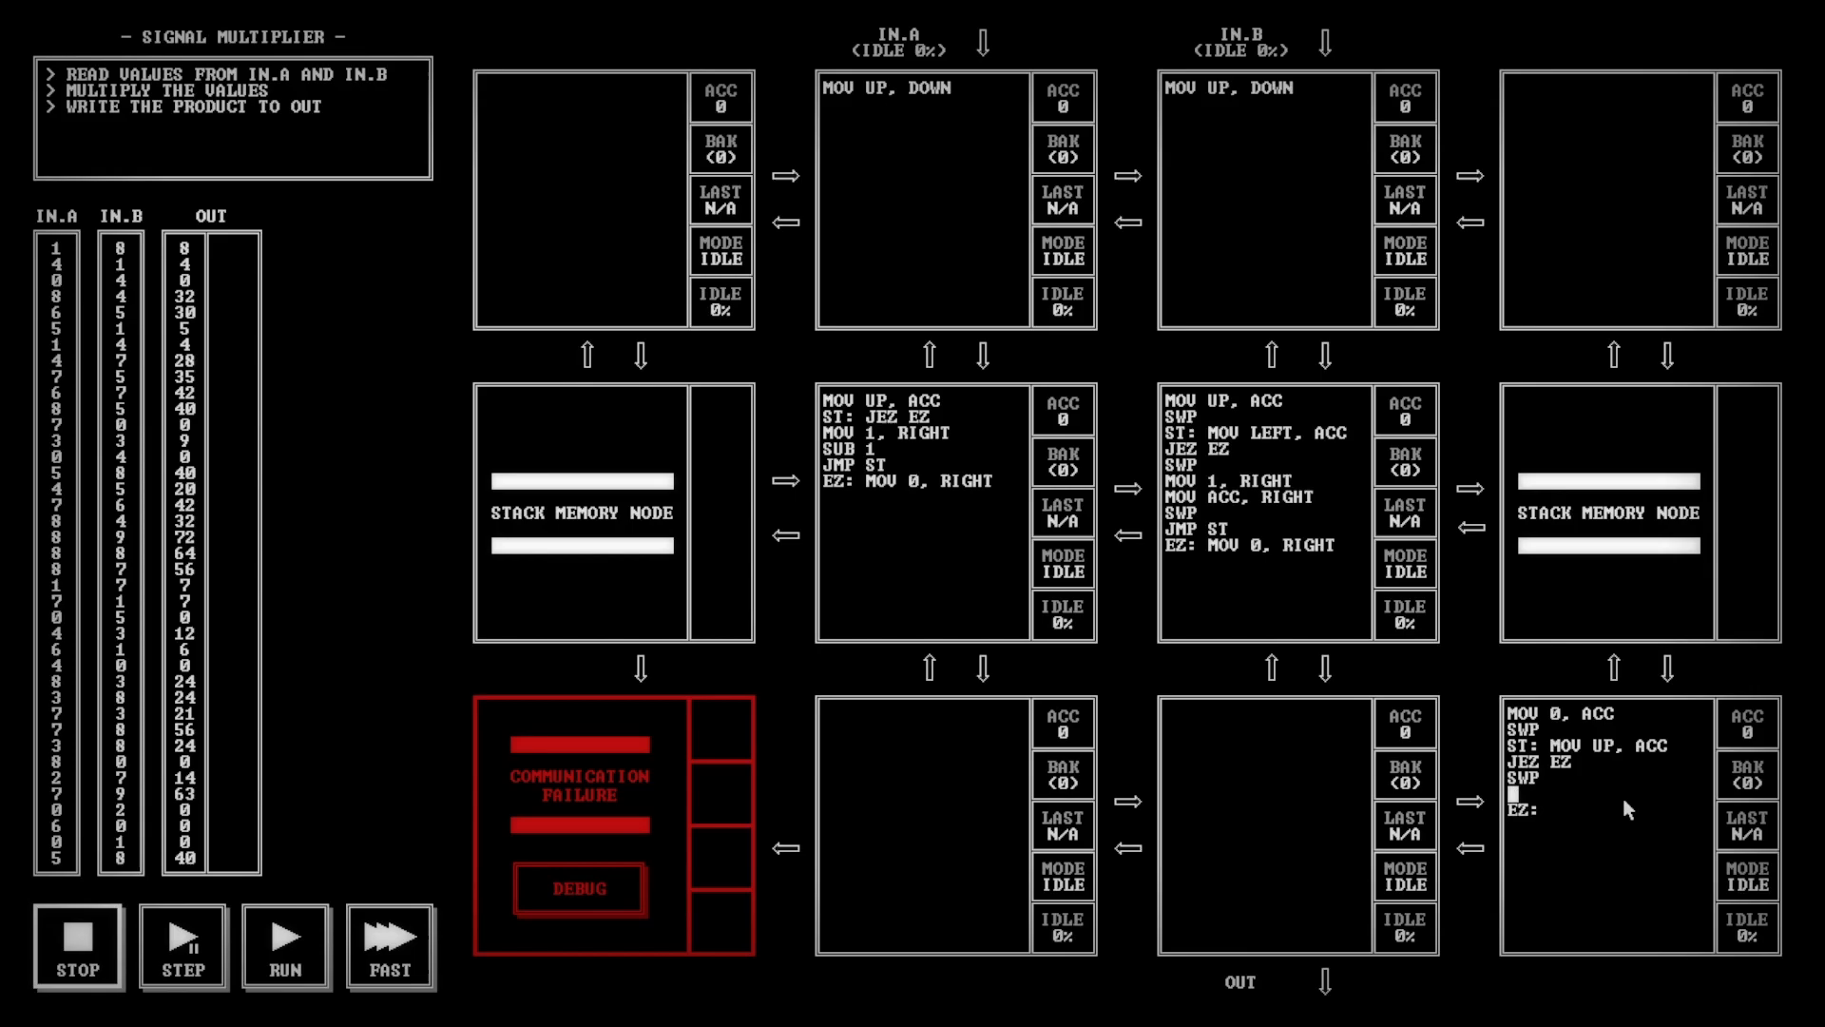
Complete the bottom-right summing loop with ADD UP, JMP ST and an EZ: SWP / MOV ACC, LEFT ending
{"action": "type", "text": "ADD UP"}
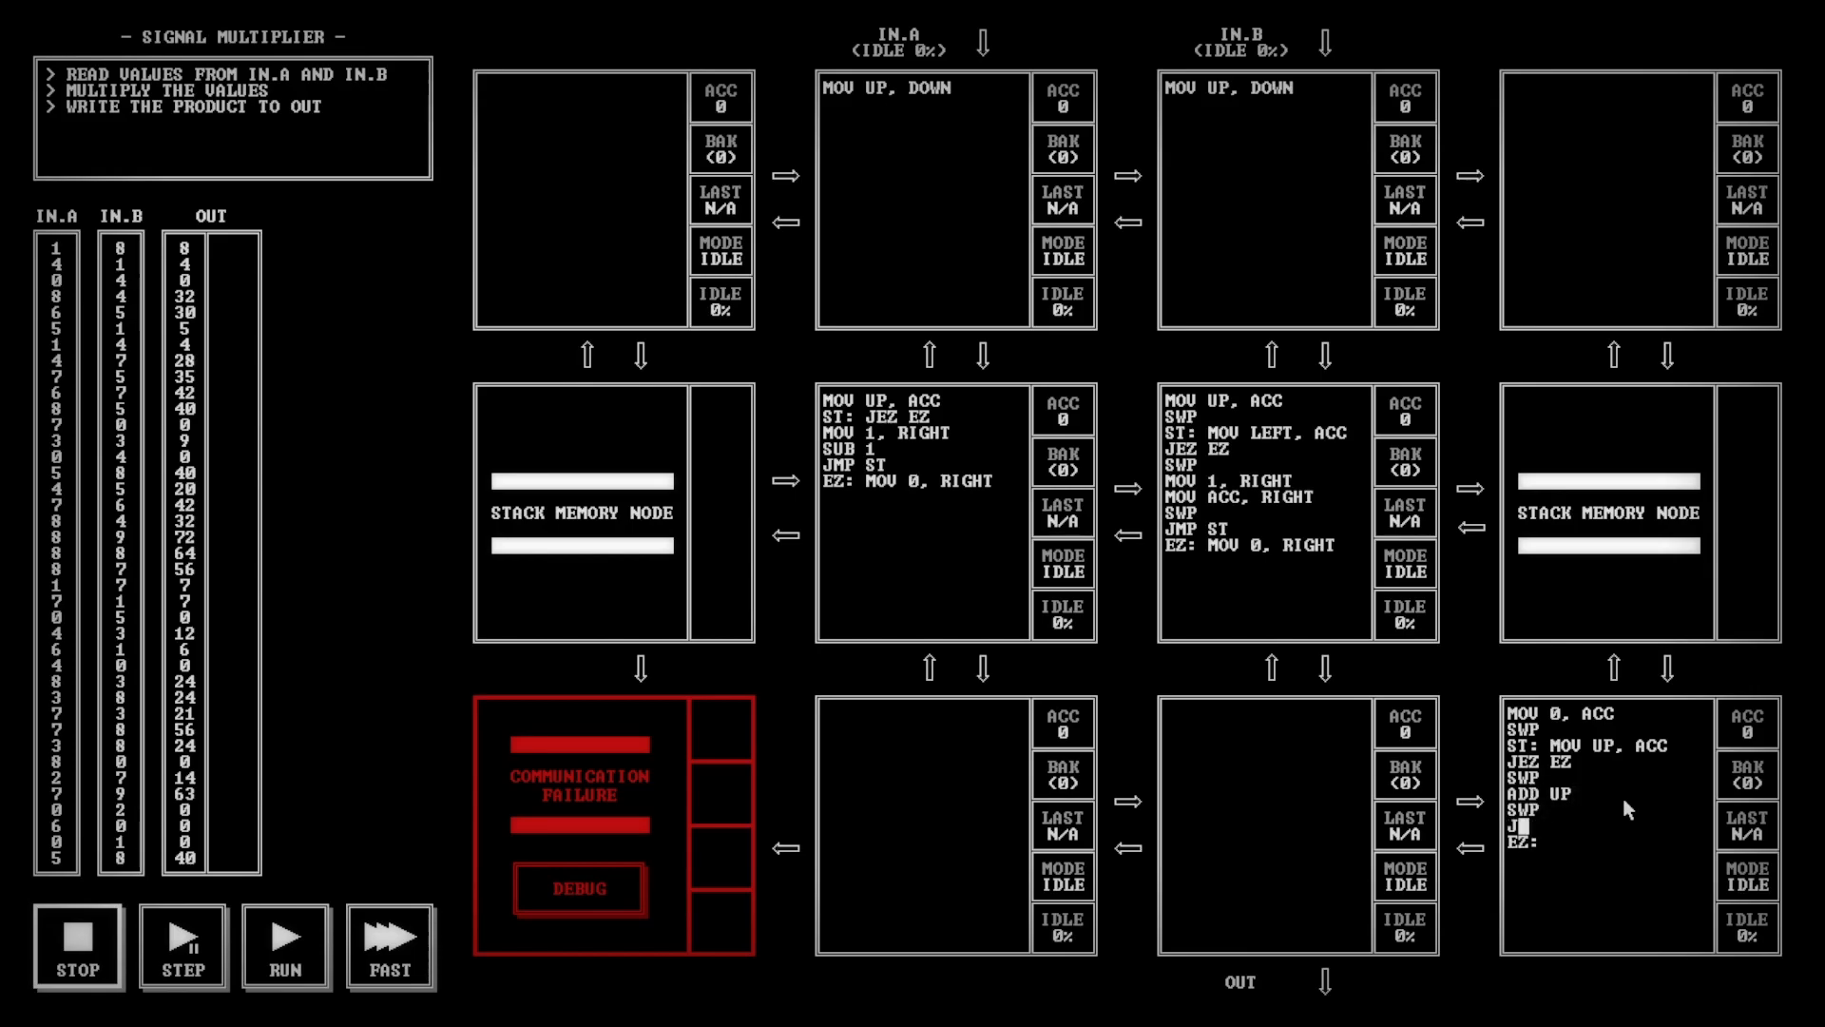
{"action": "type", "text": "JMP ST"}
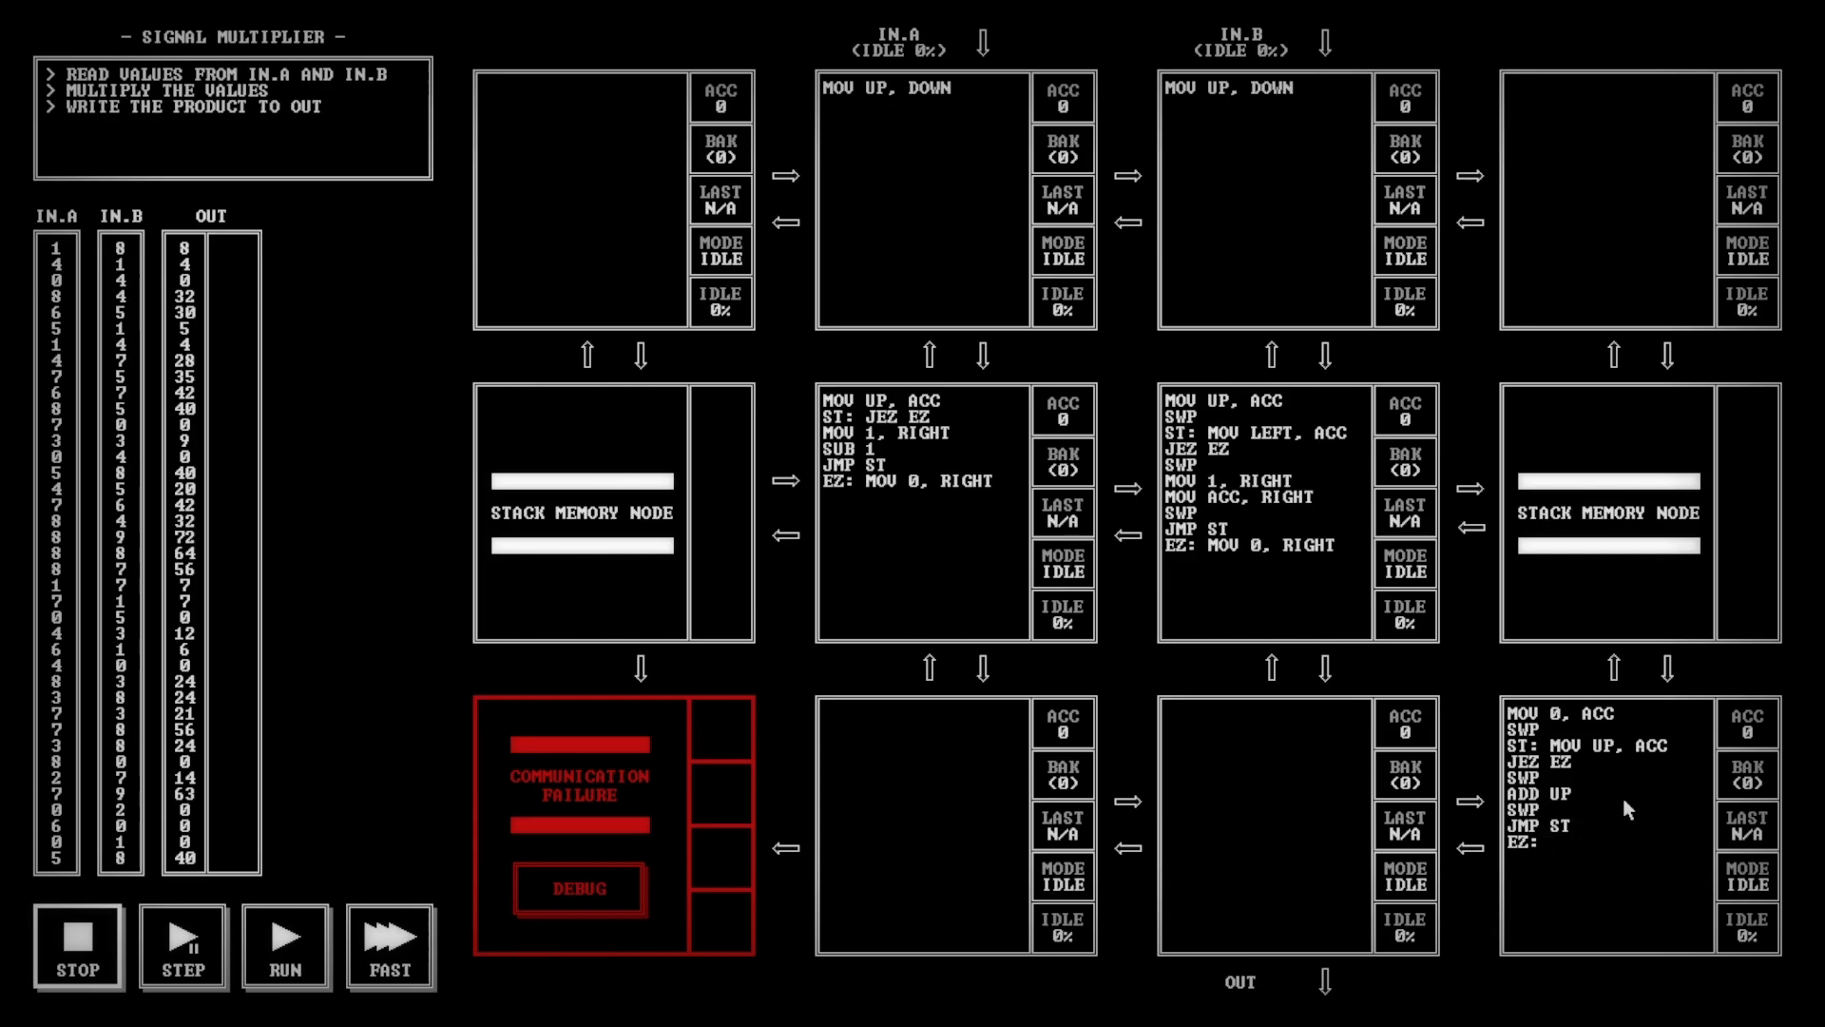
{"action": "type", "text": "SWP"}
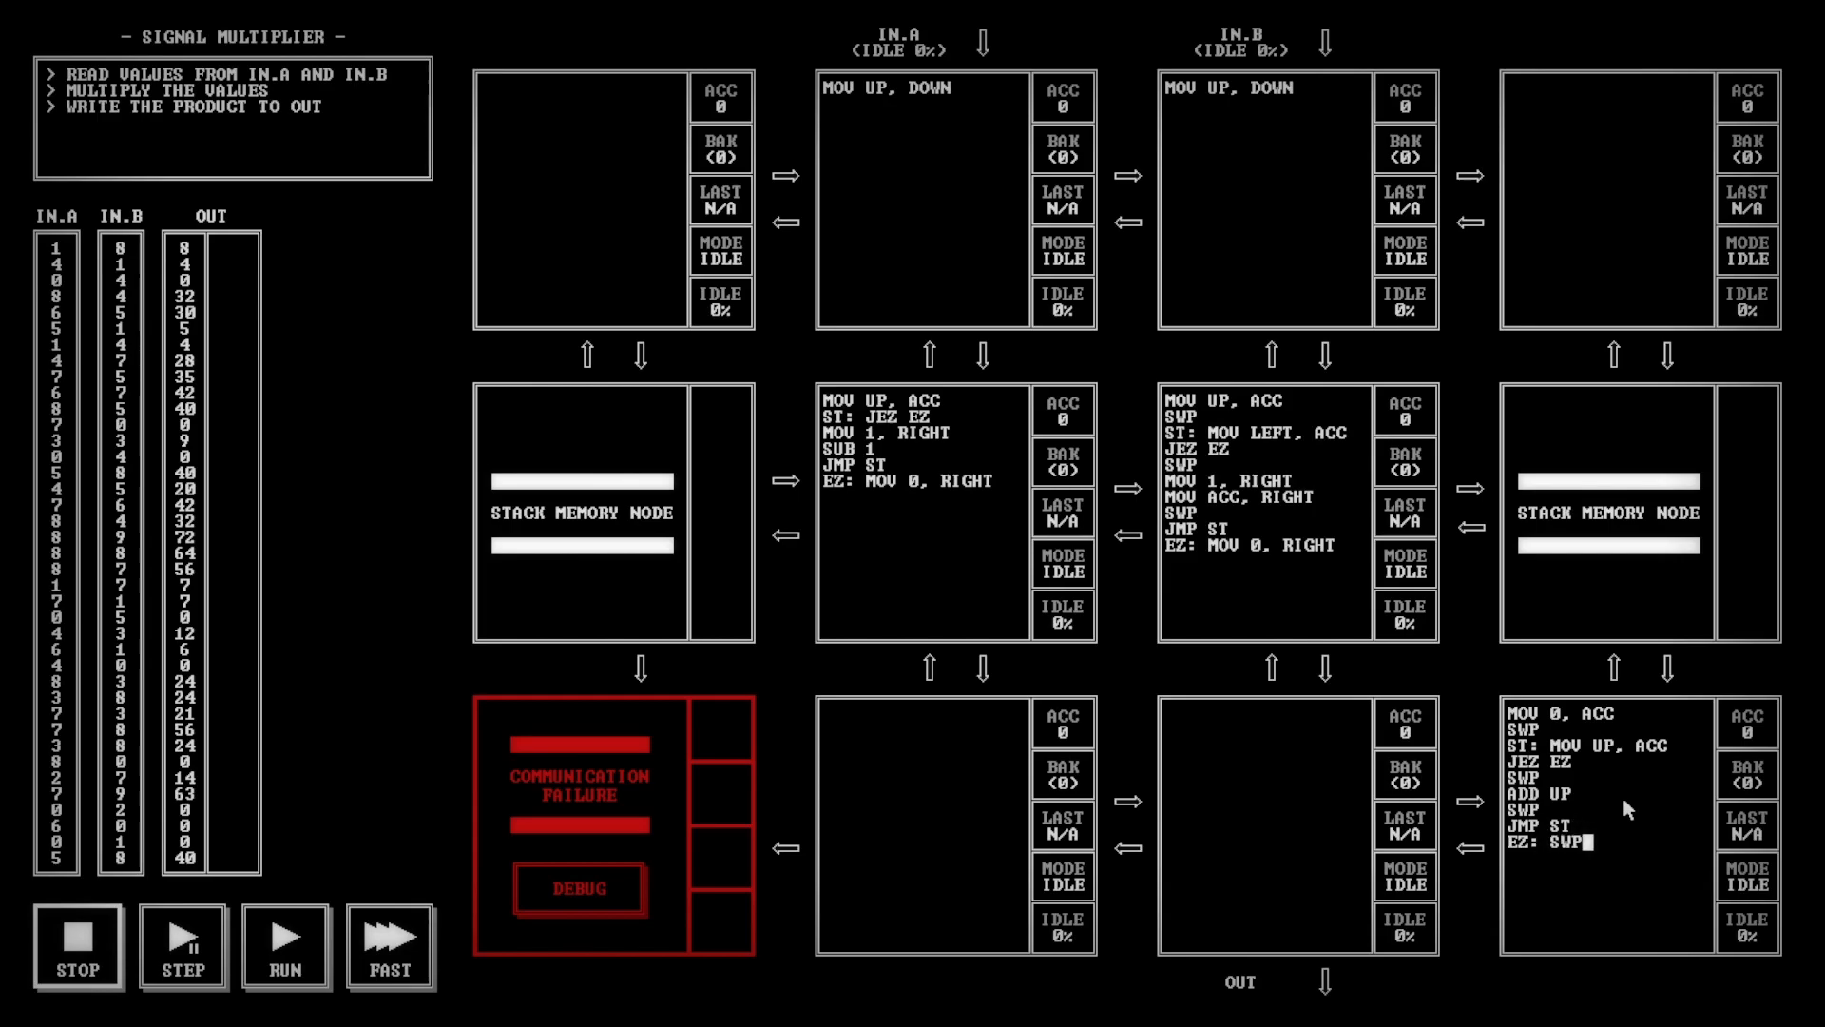
{"action": "type", "text": "MOV ACC, LEFT"}
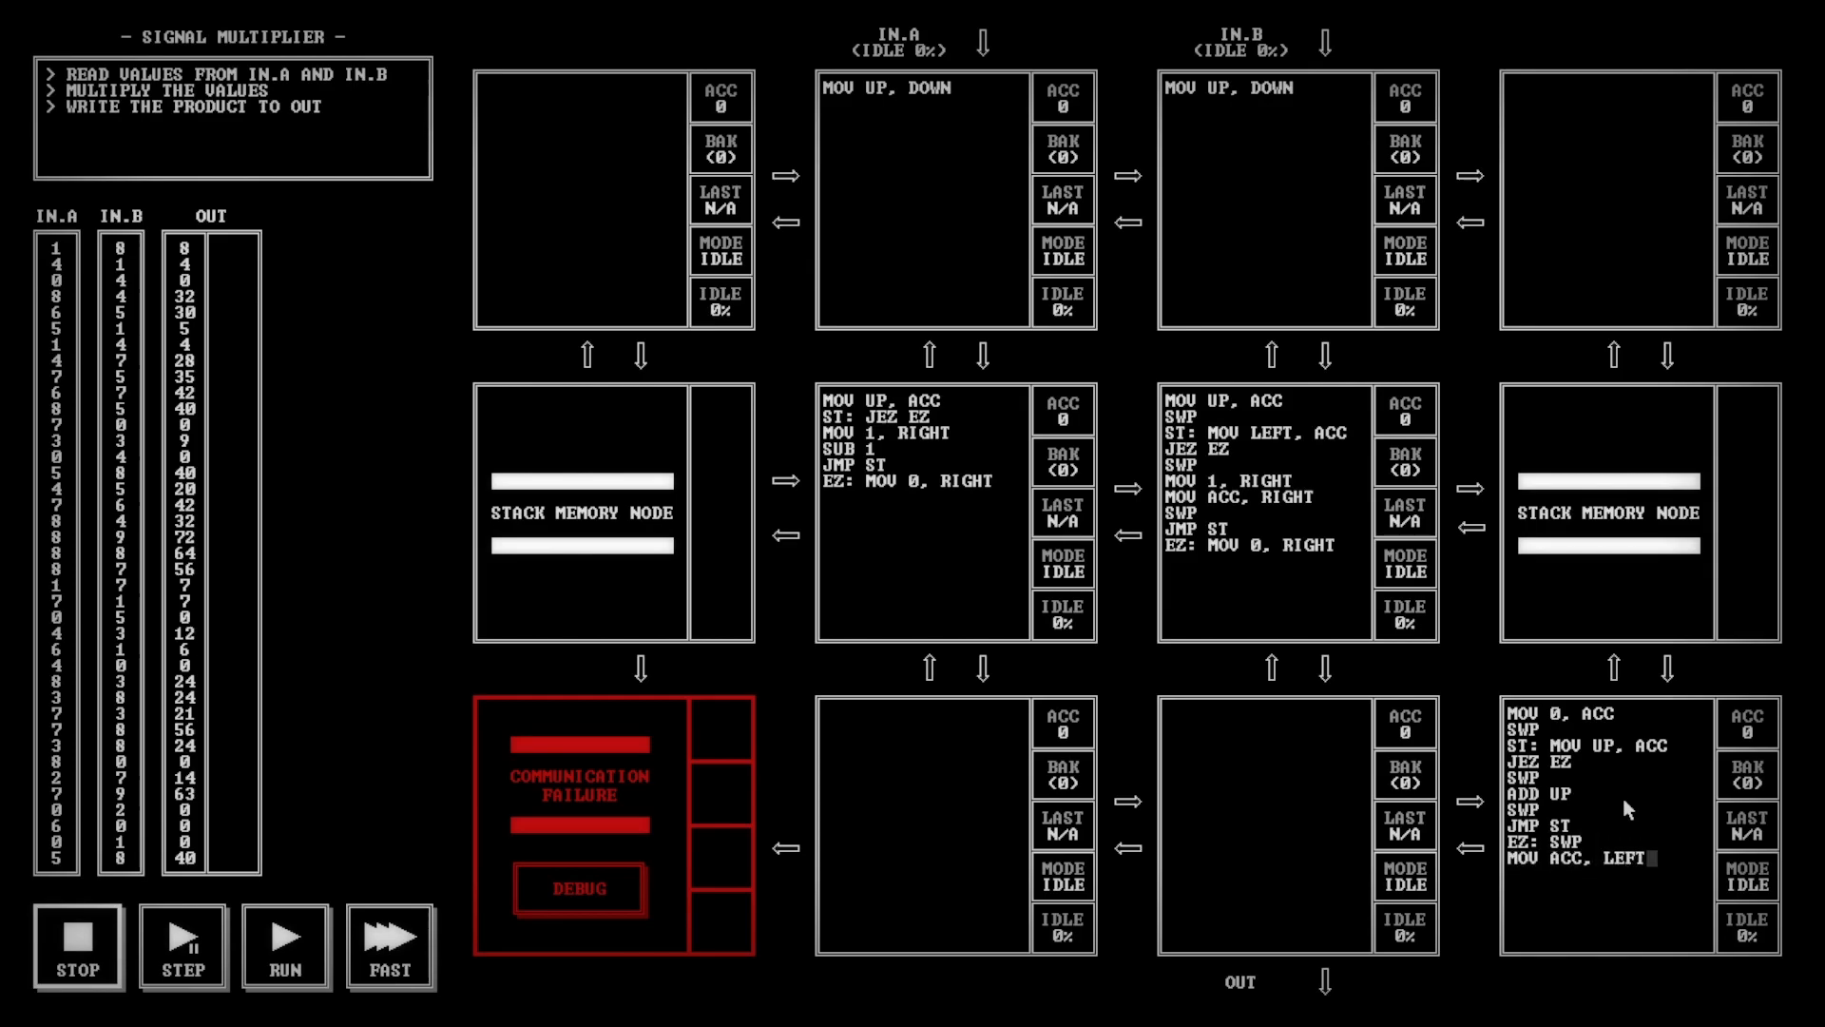
{"action": "mouse_move", "coordinate": [1213, 851]}
{"action": "type", "text": "MOV RIGHT, DOWN"}
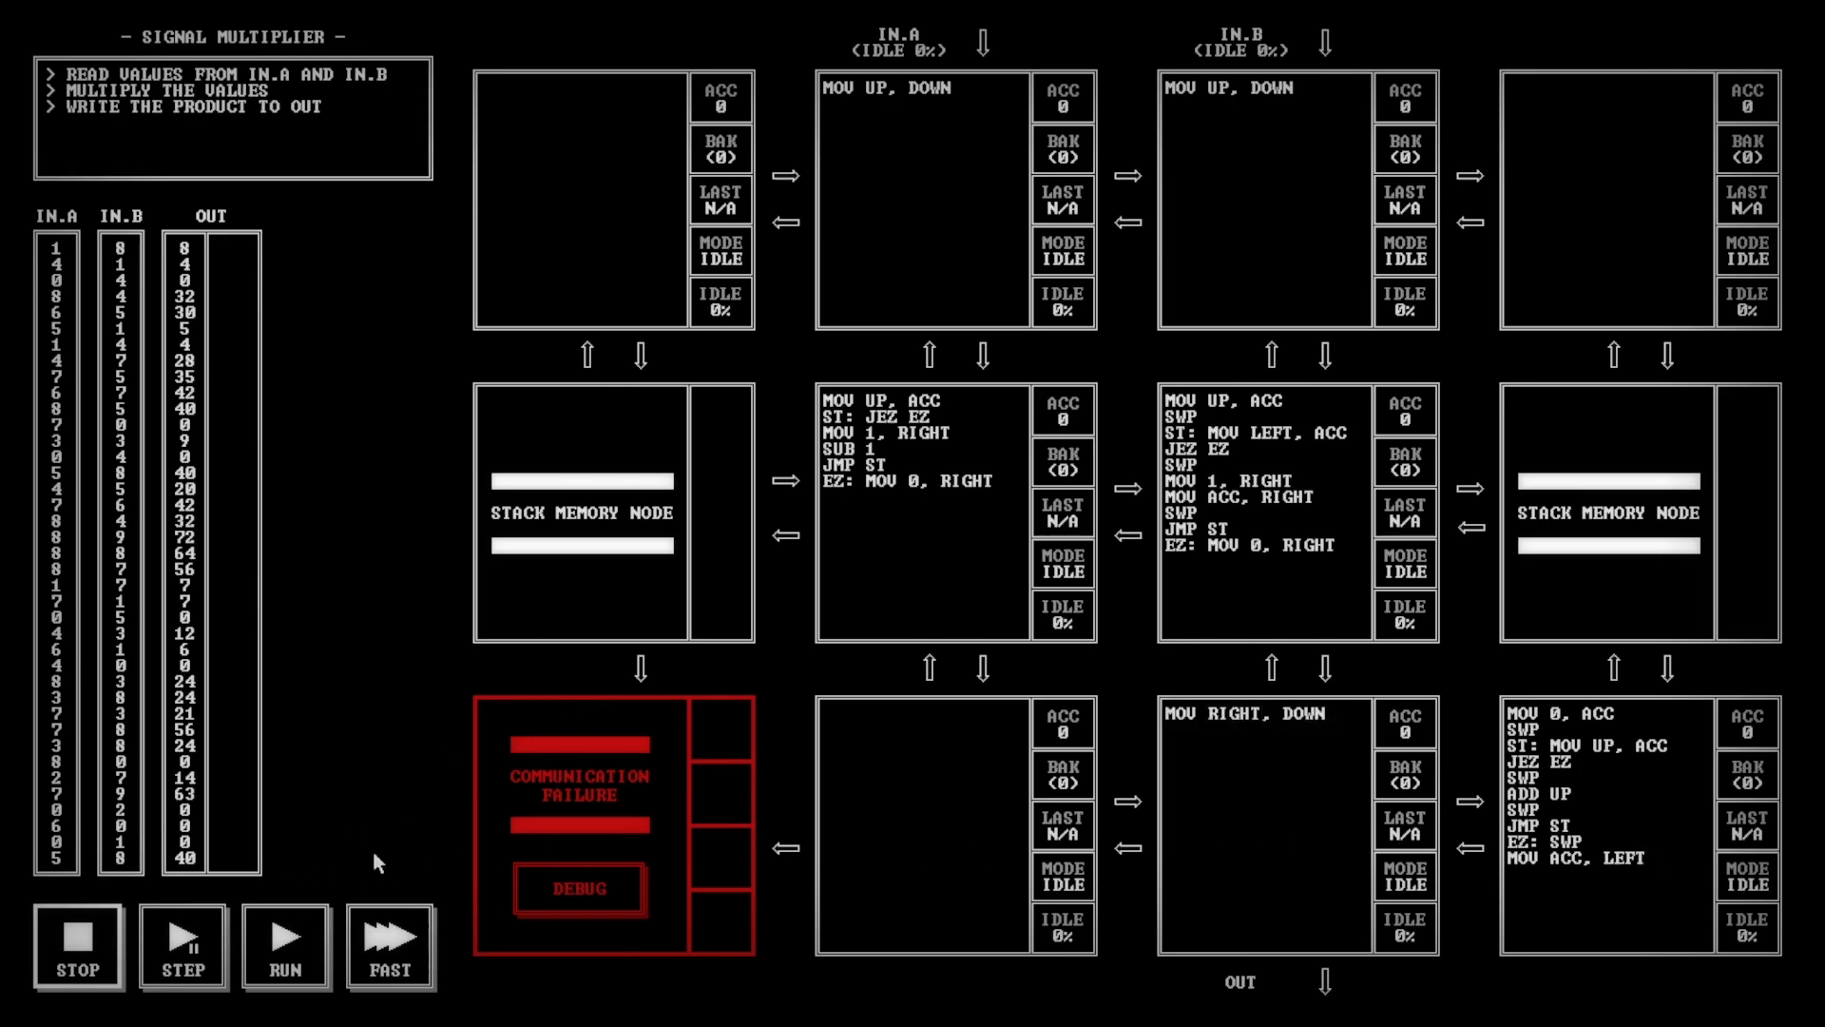
{"action": "left_click", "coordinate": [286, 945]}
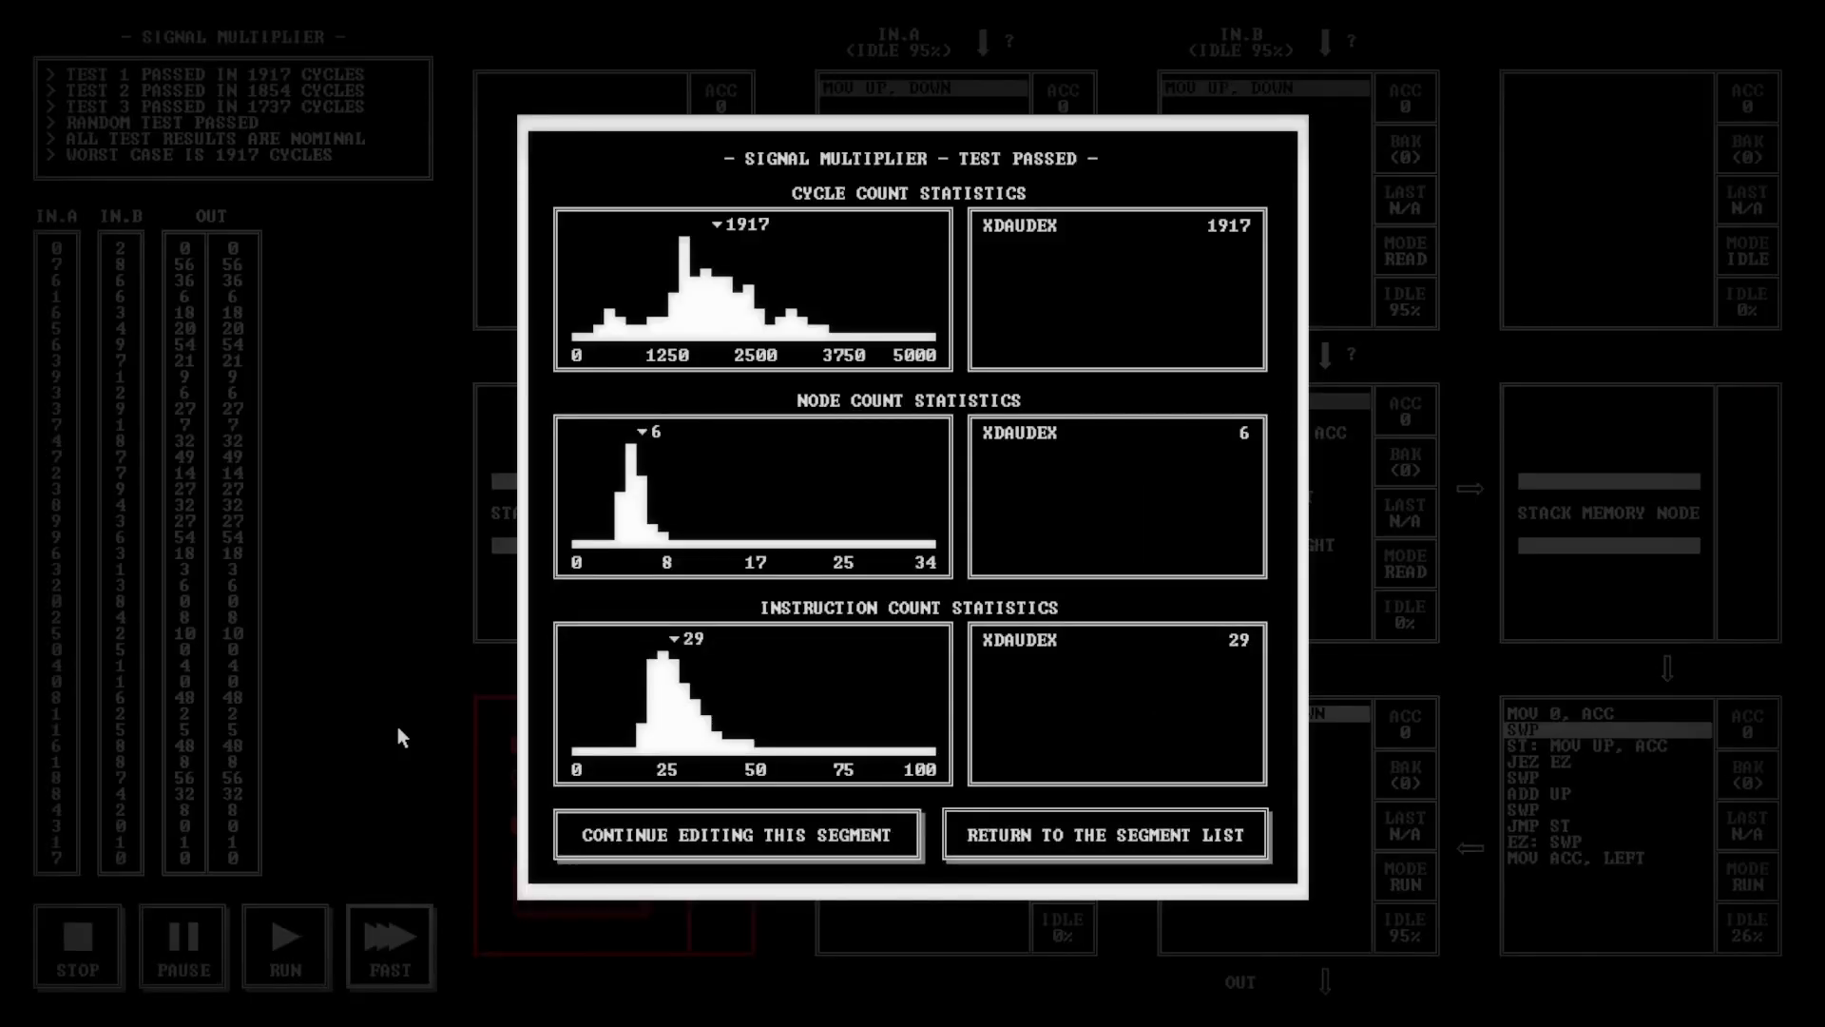
{"action": "mouse_move", "coordinate": [557, 433]}
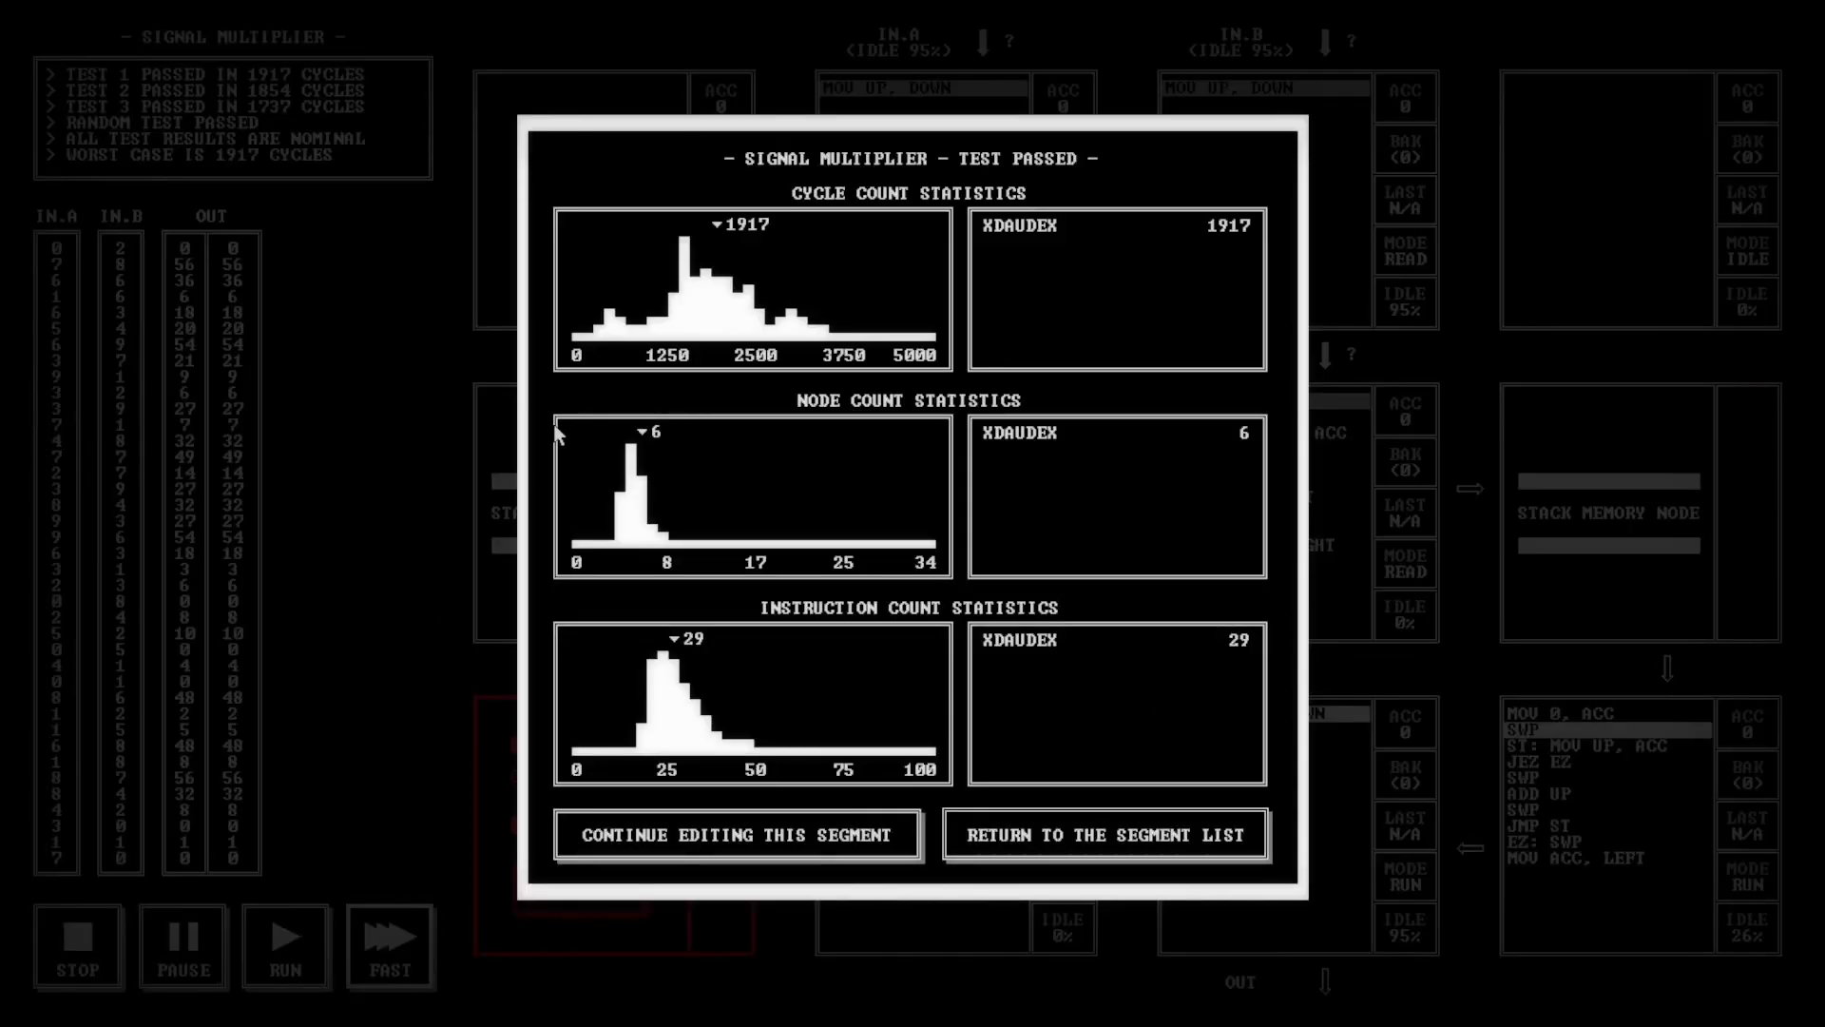
{"action": "mouse_move", "coordinate": [620, 325]}
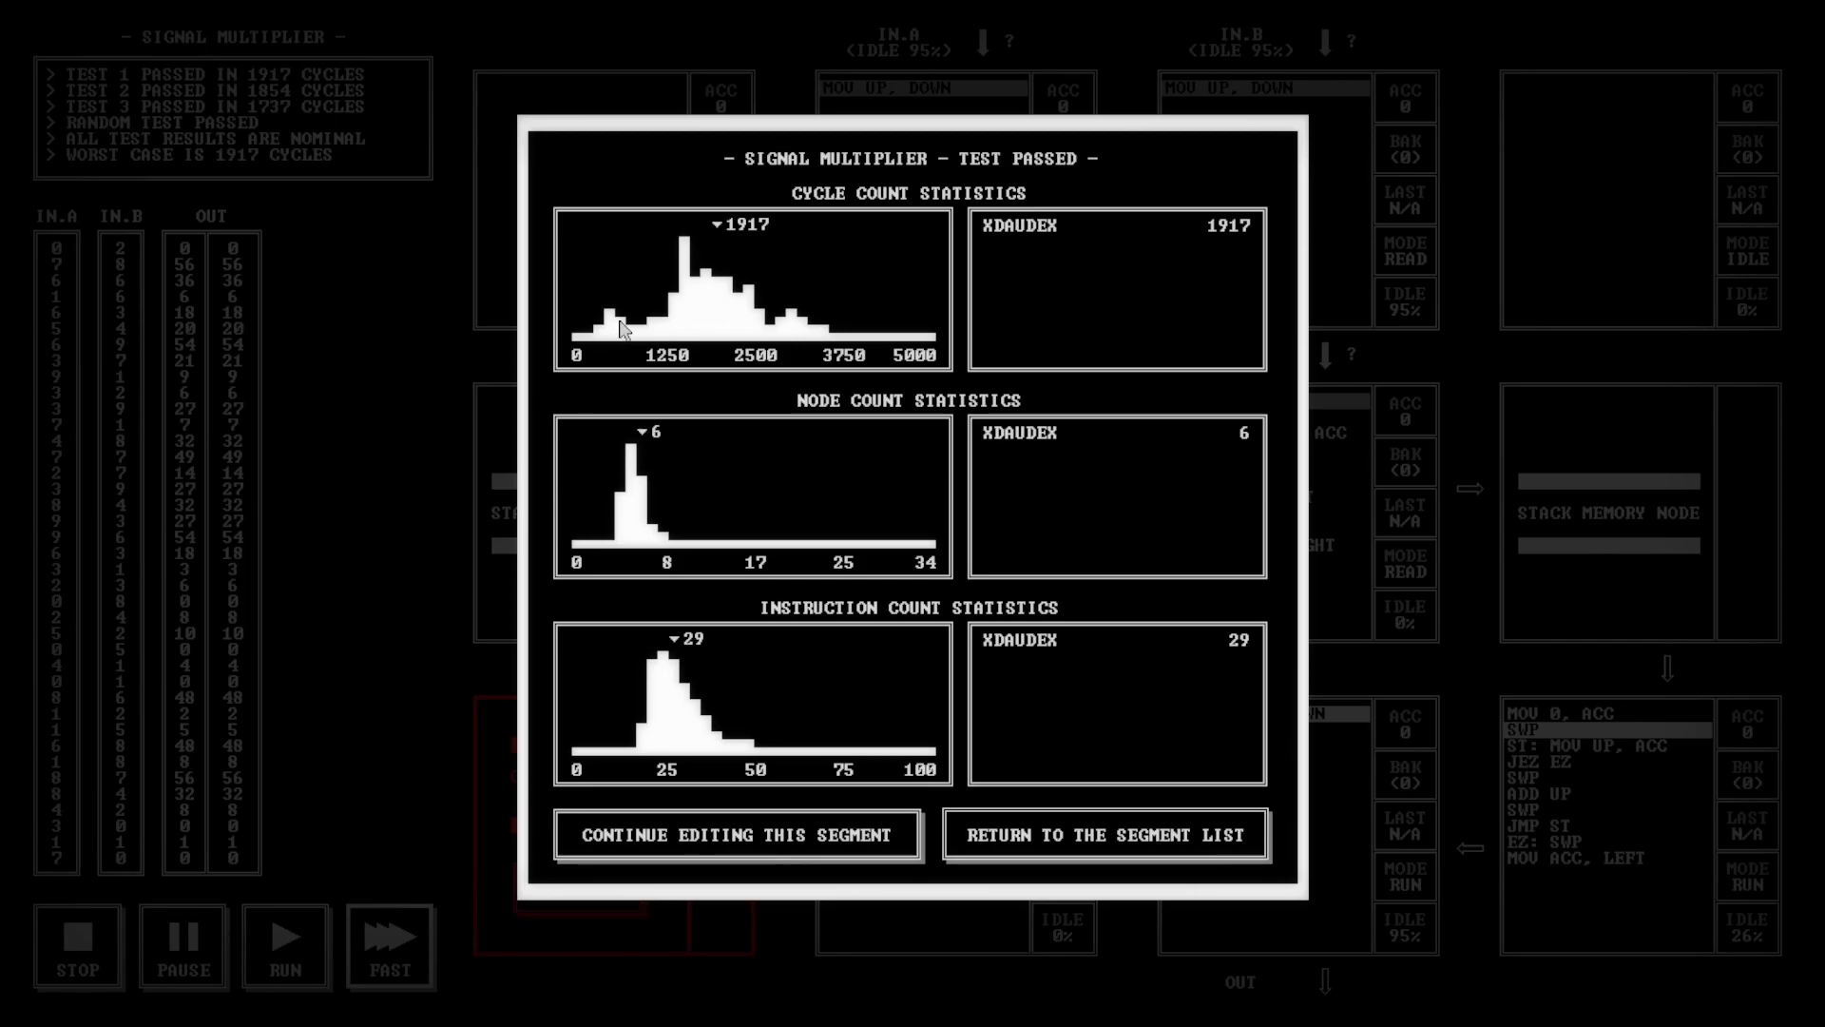
{"action": "mouse_move", "coordinate": [637, 318]}
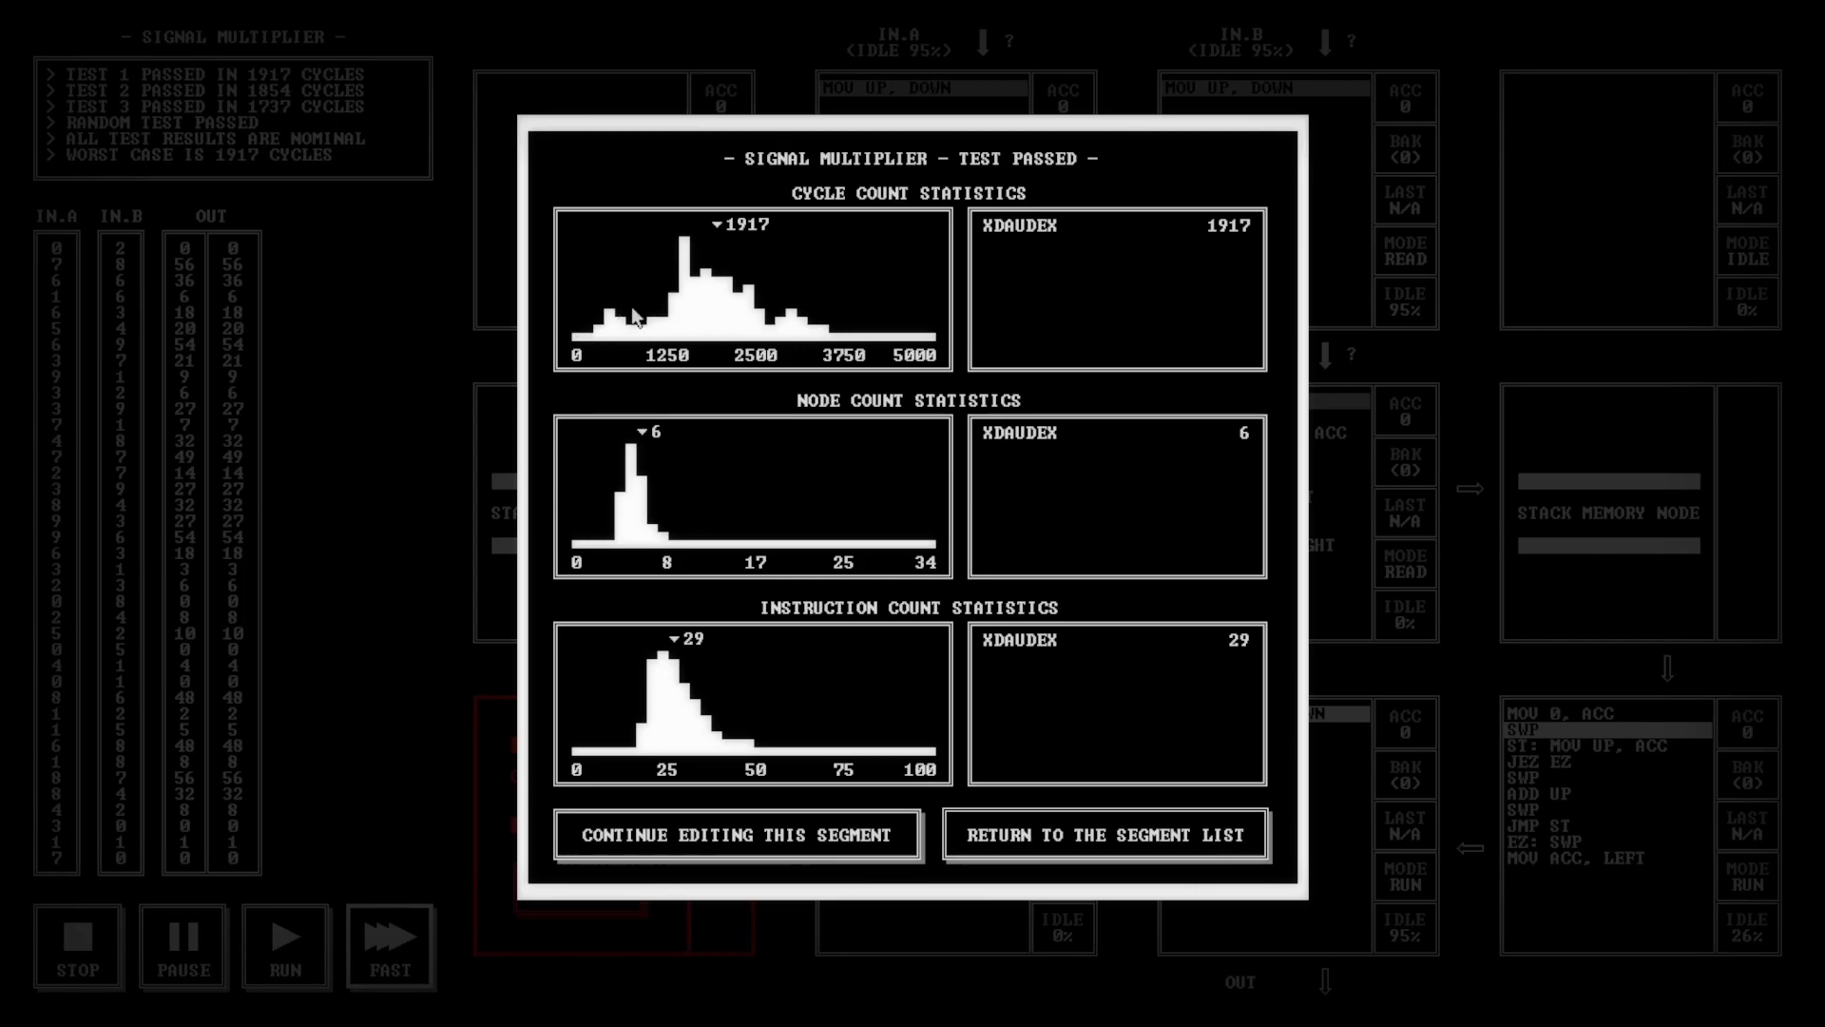
{"action": "mouse_move", "coordinate": [749, 234]}
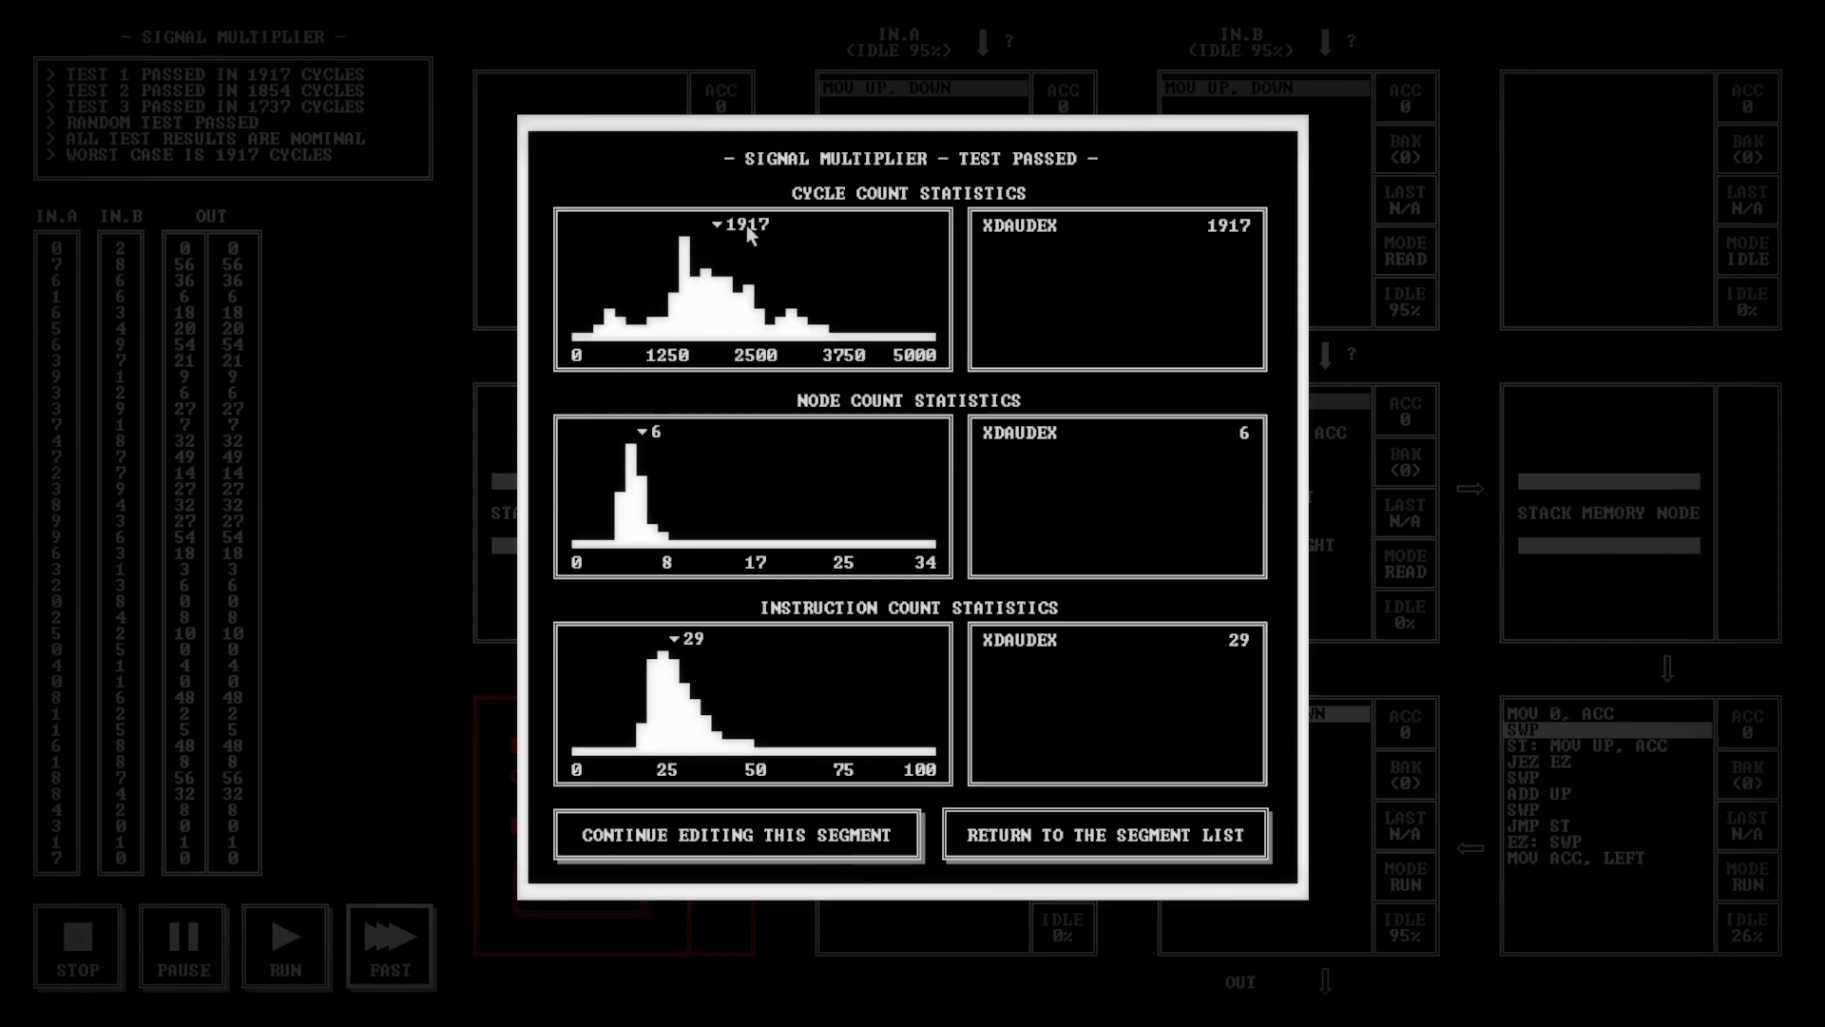
{"action": "mouse_move", "coordinate": [717, 304]}
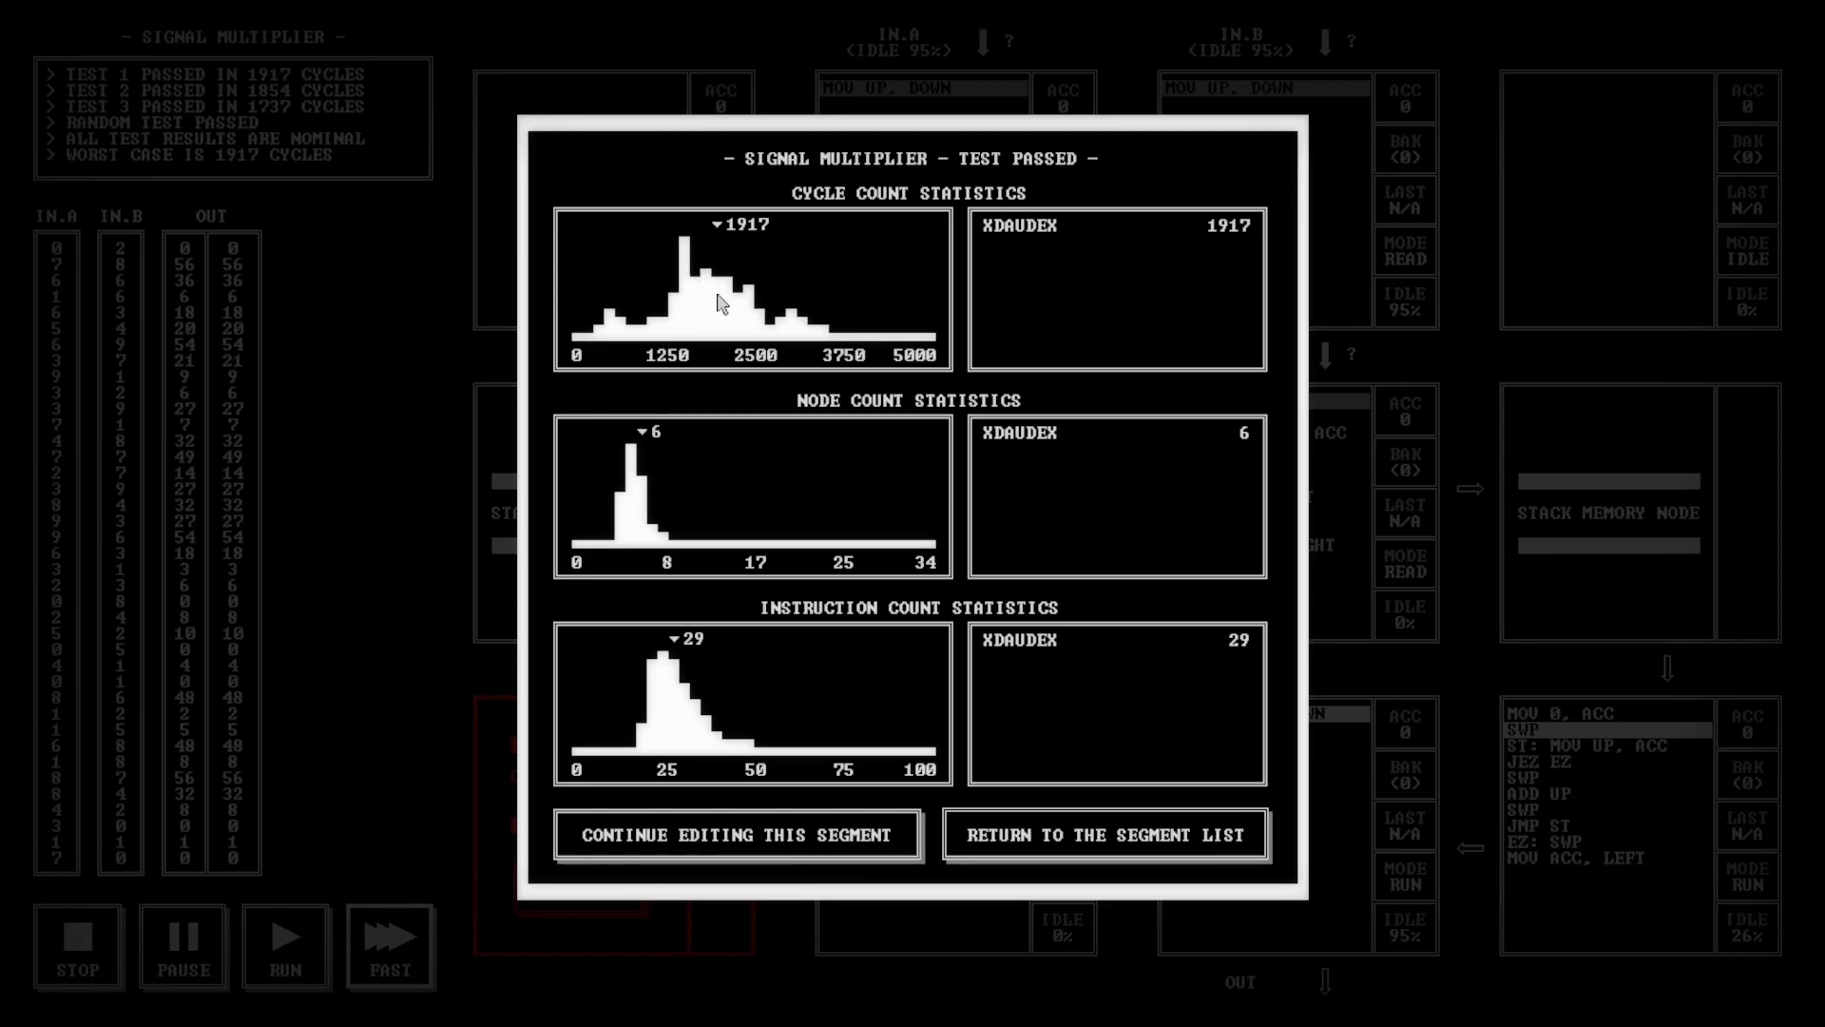
{"action": "mouse_move", "coordinate": [713, 289]}
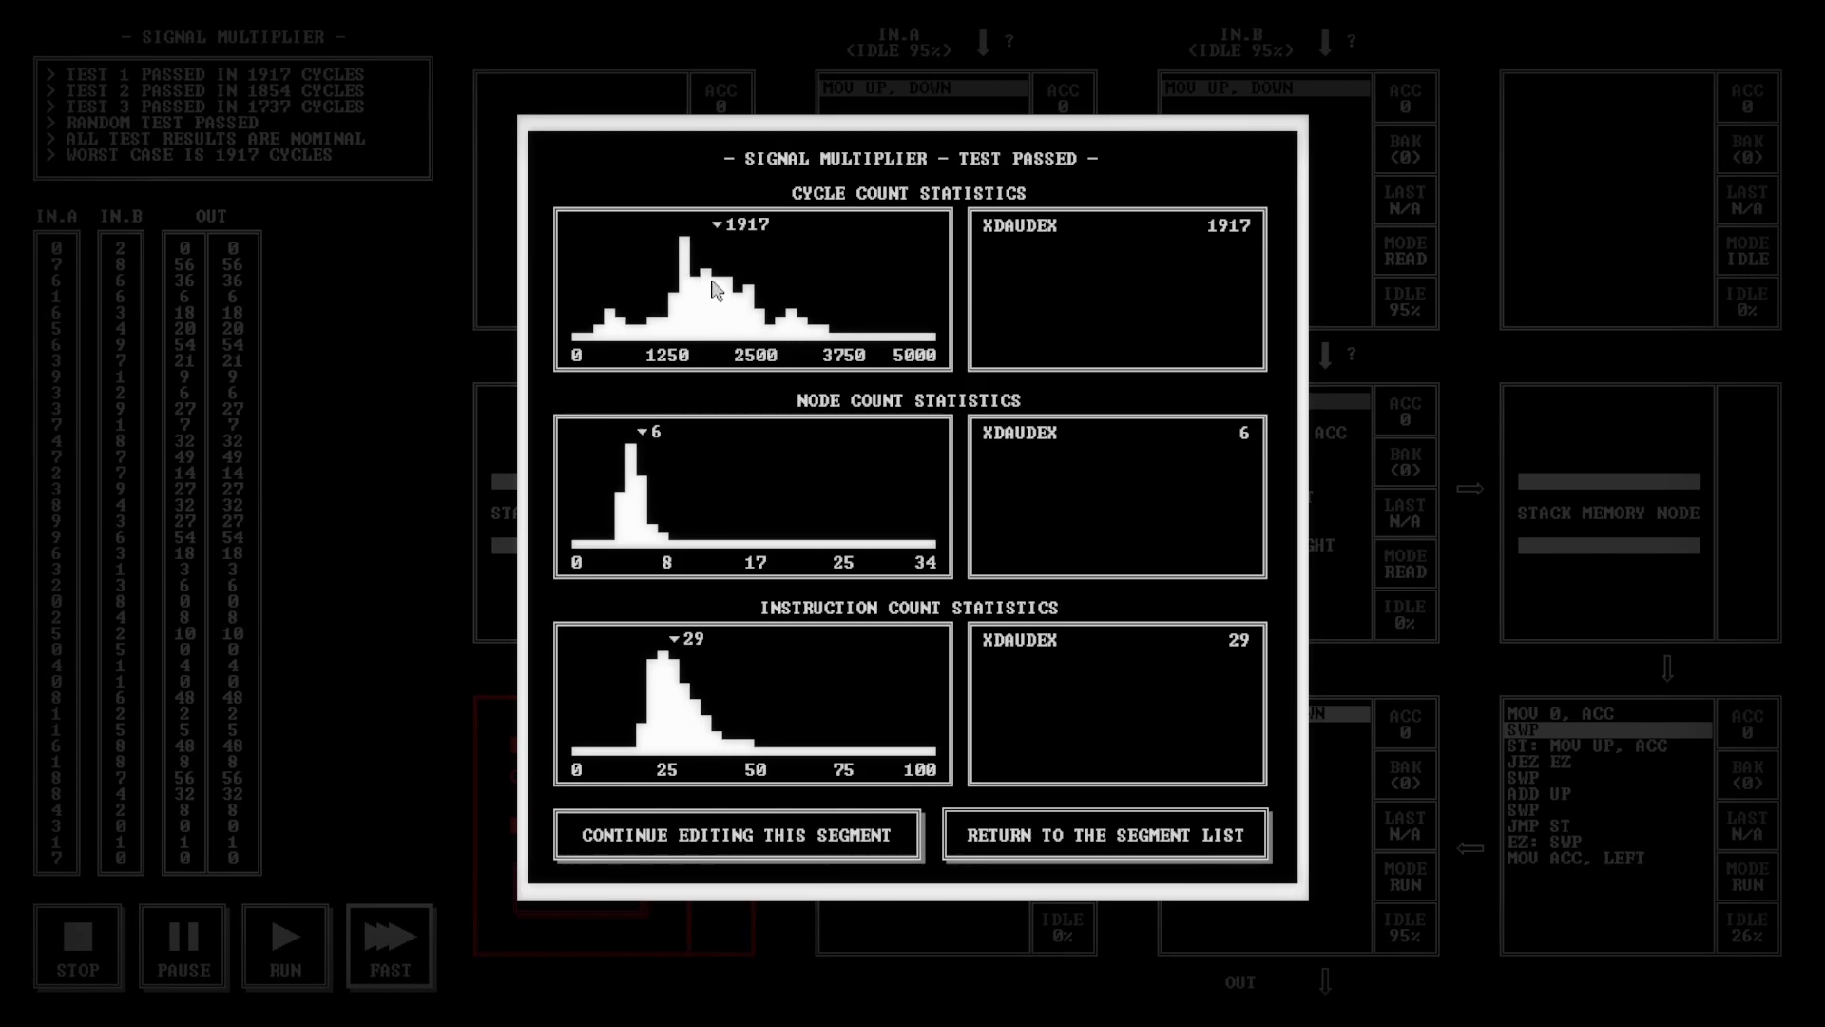
{"action": "mouse_move", "coordinate": [684, 517]}
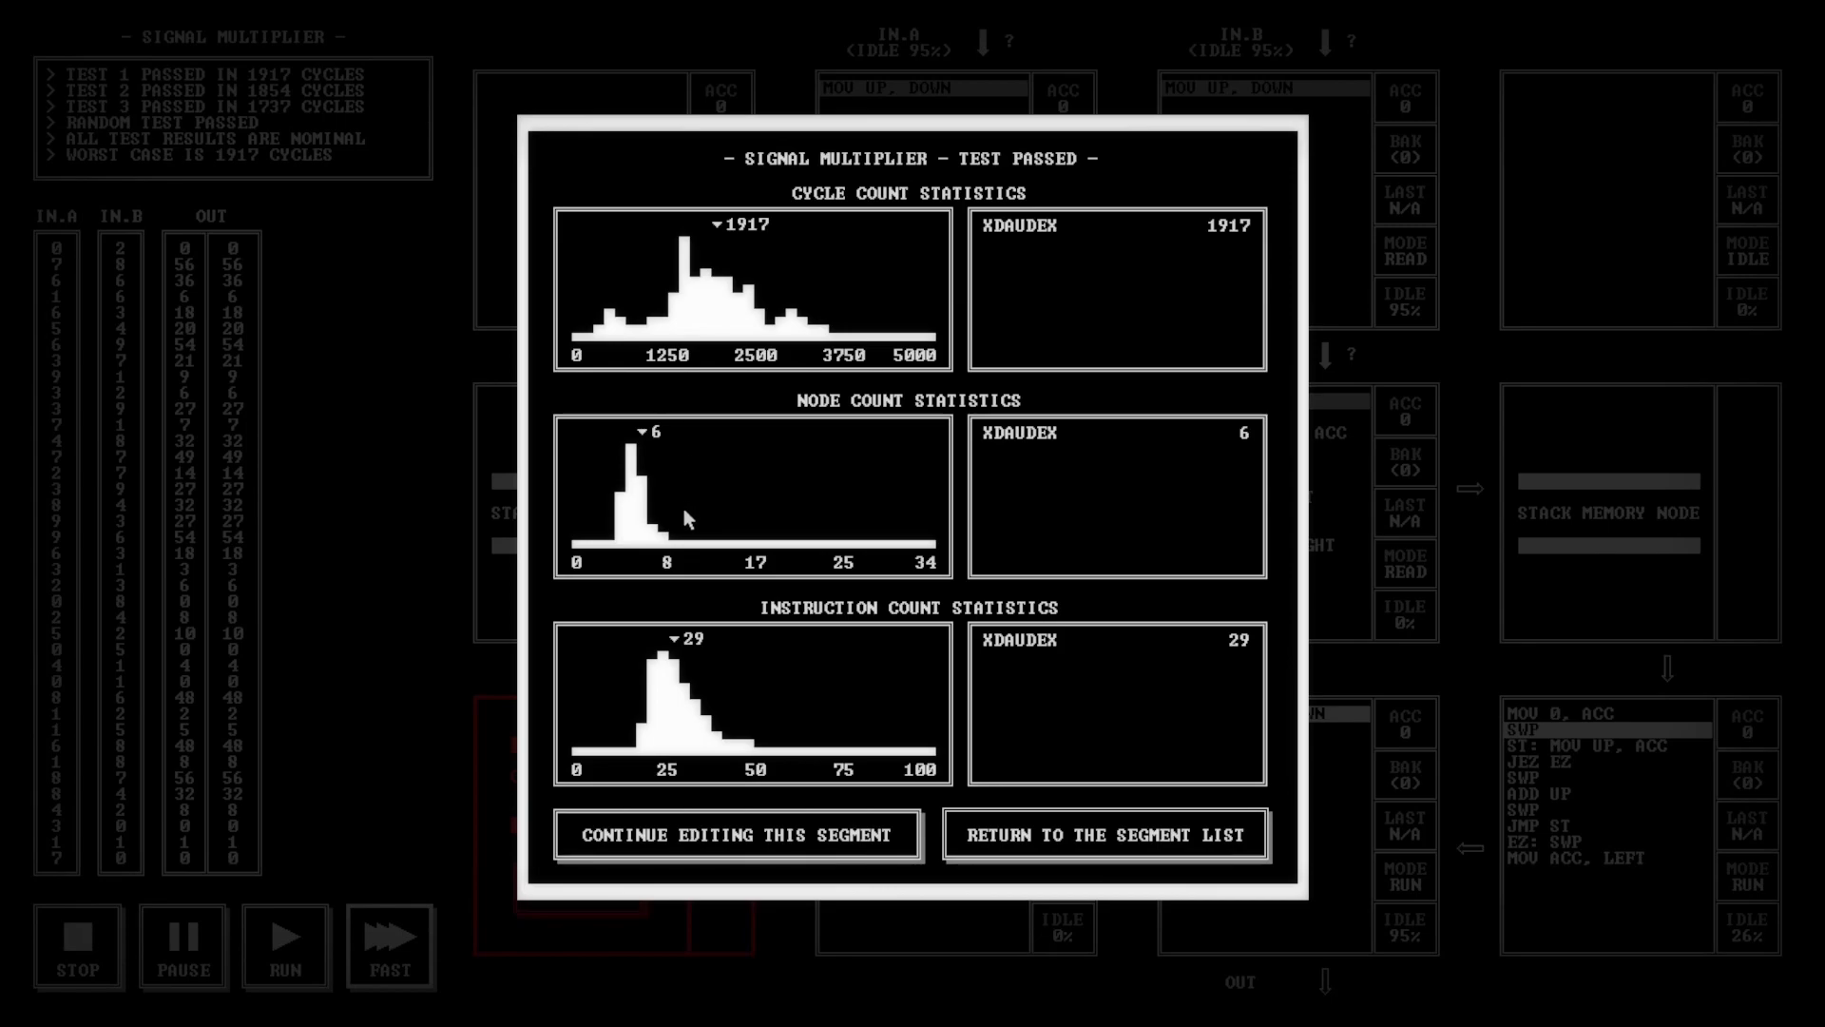
{"action": "mouse_move", "coordinate": [639, 453]}
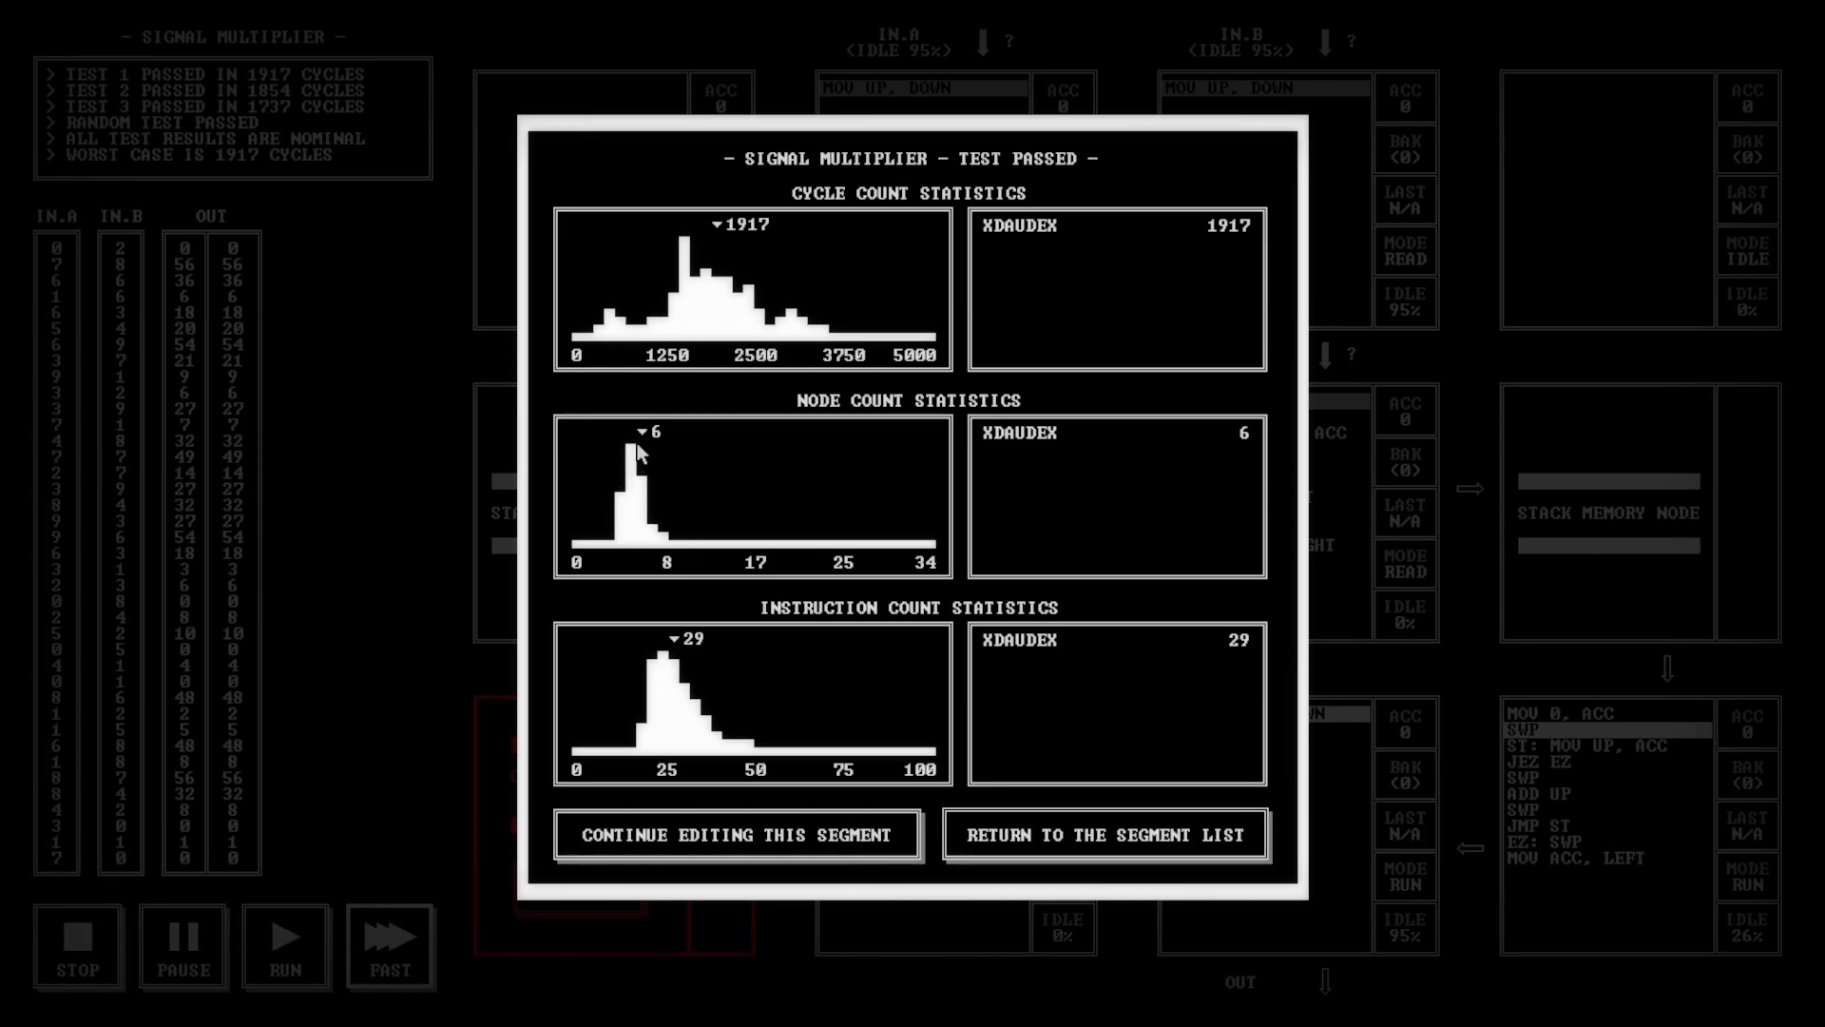
{"action": "mouse_move", "coordinate": [661, 512]}
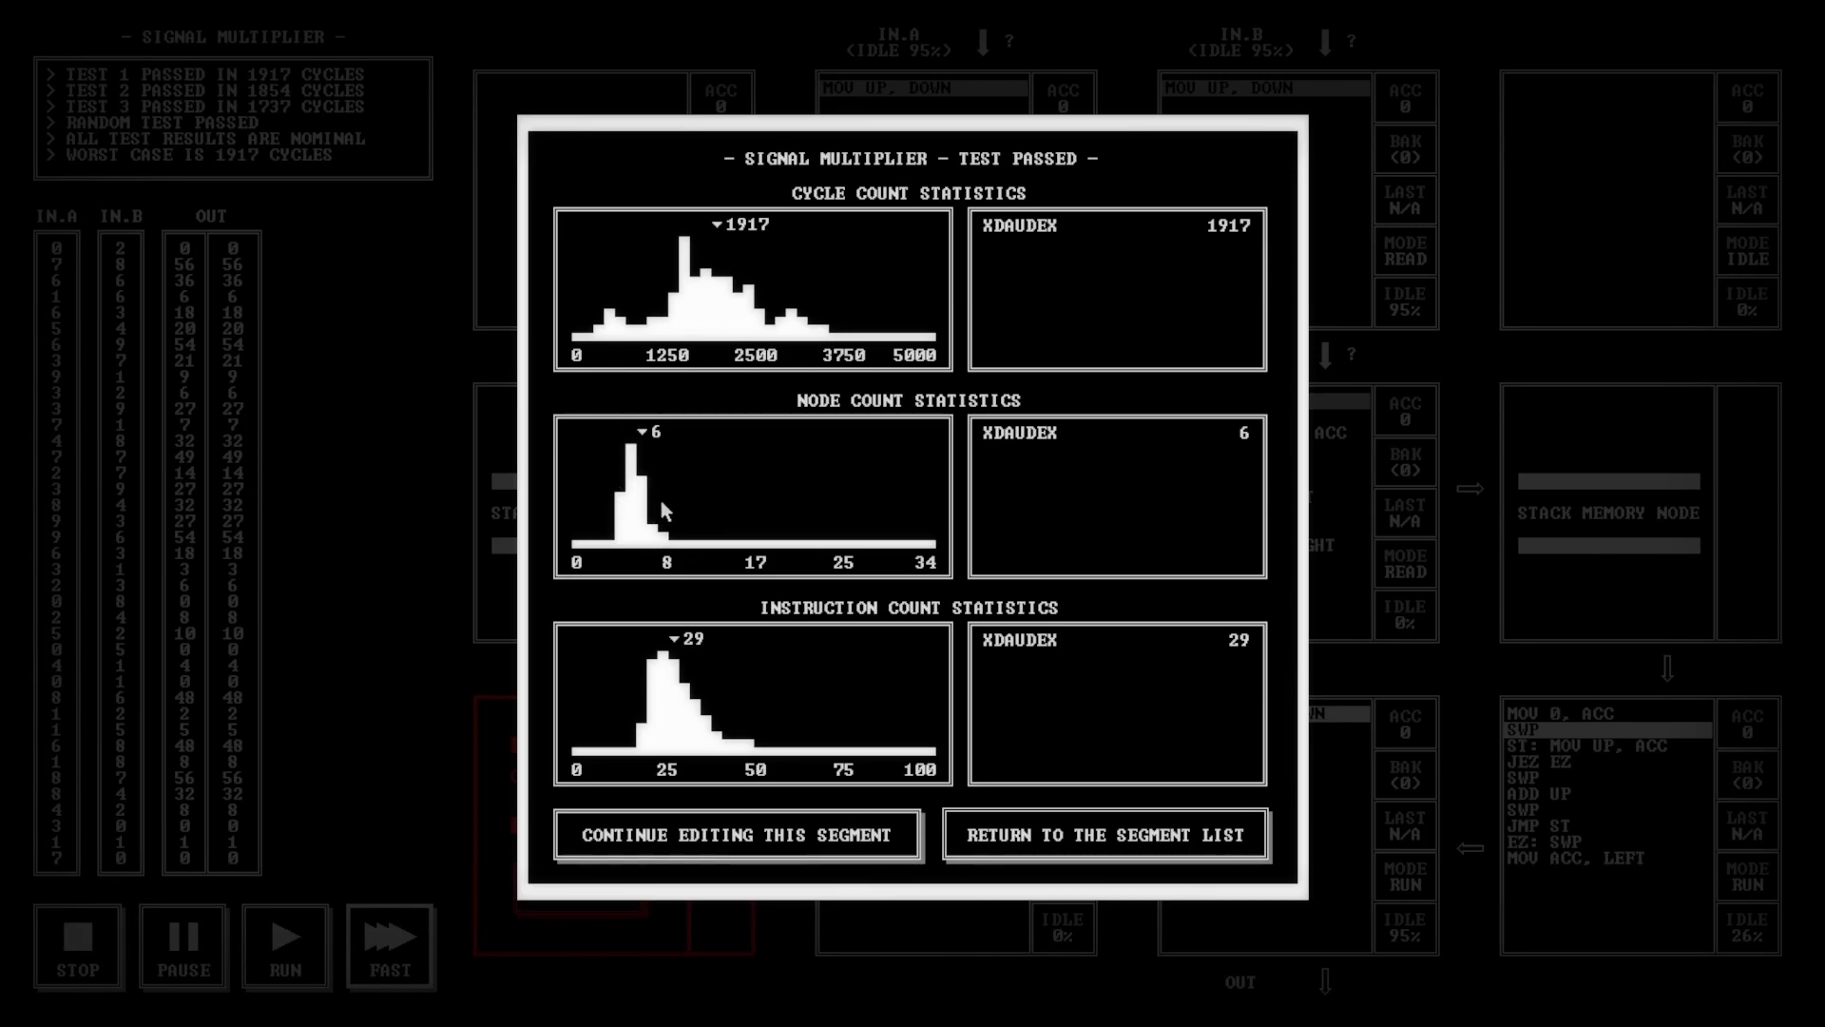
{"action": "mouse_move", "coordinate": [719, 667]}
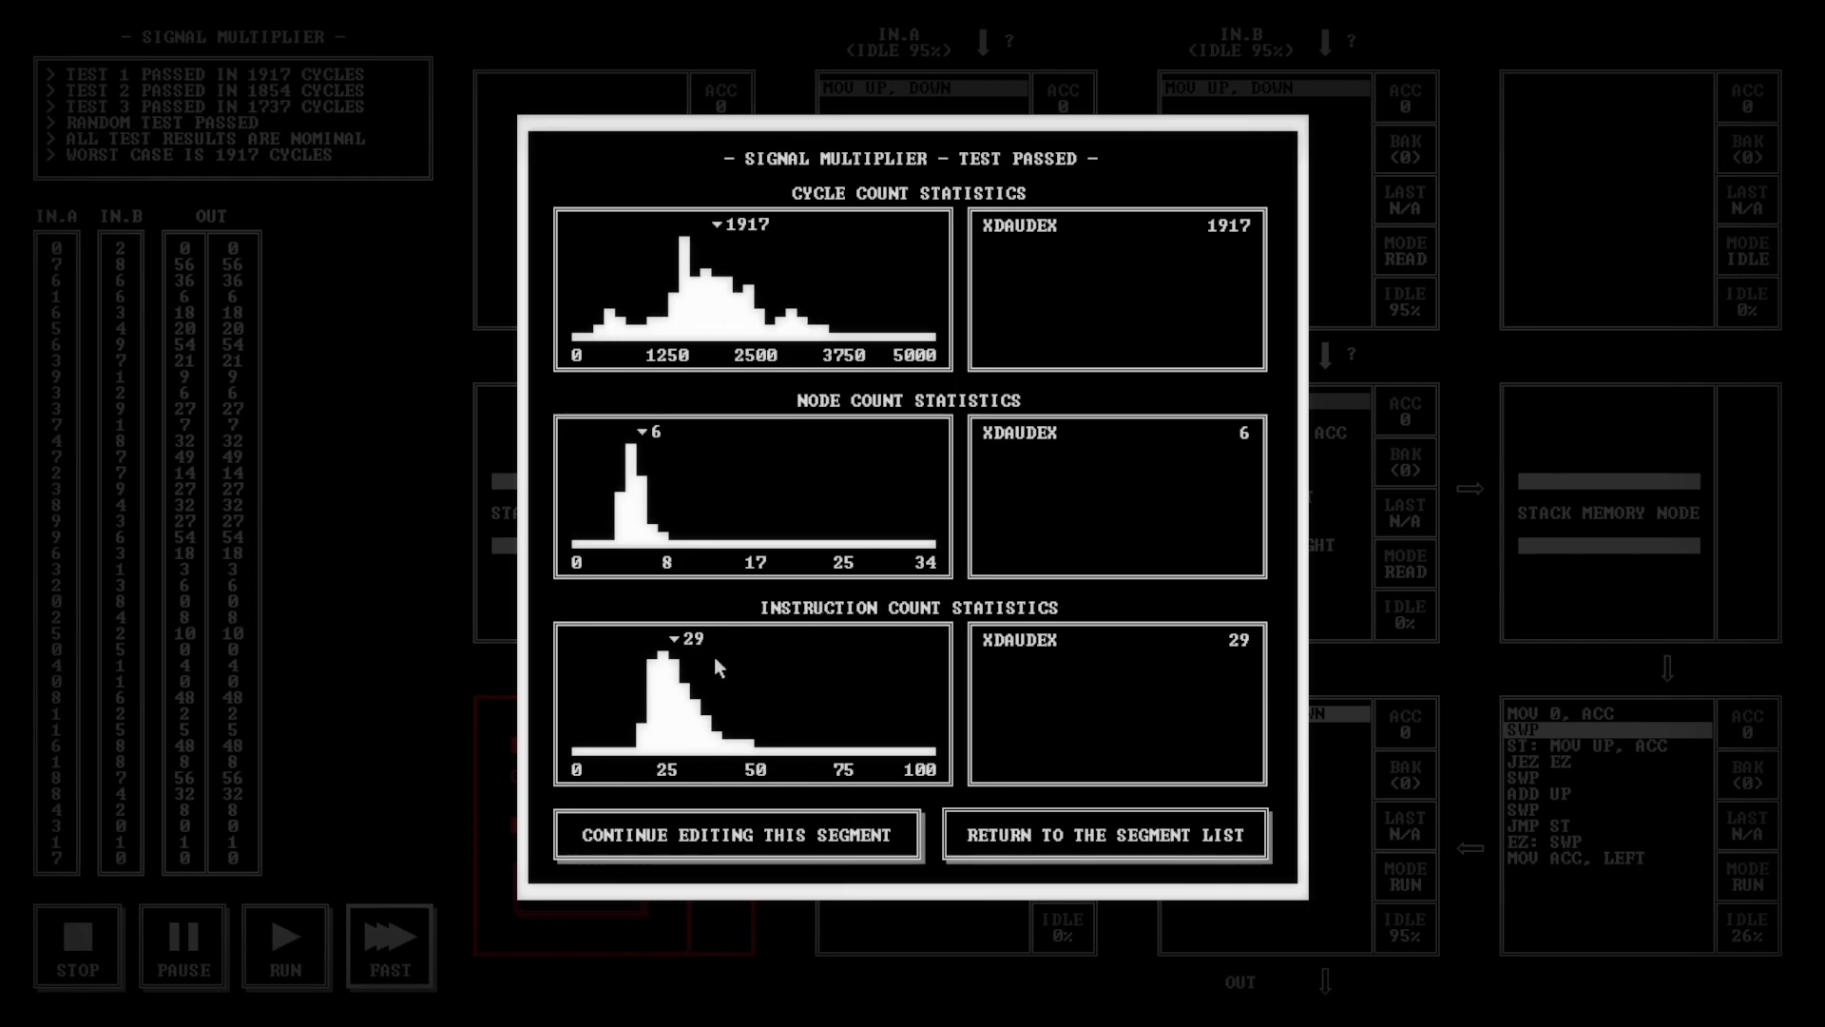
{"action": "mouse_move", "coordinate": [717, 564]}
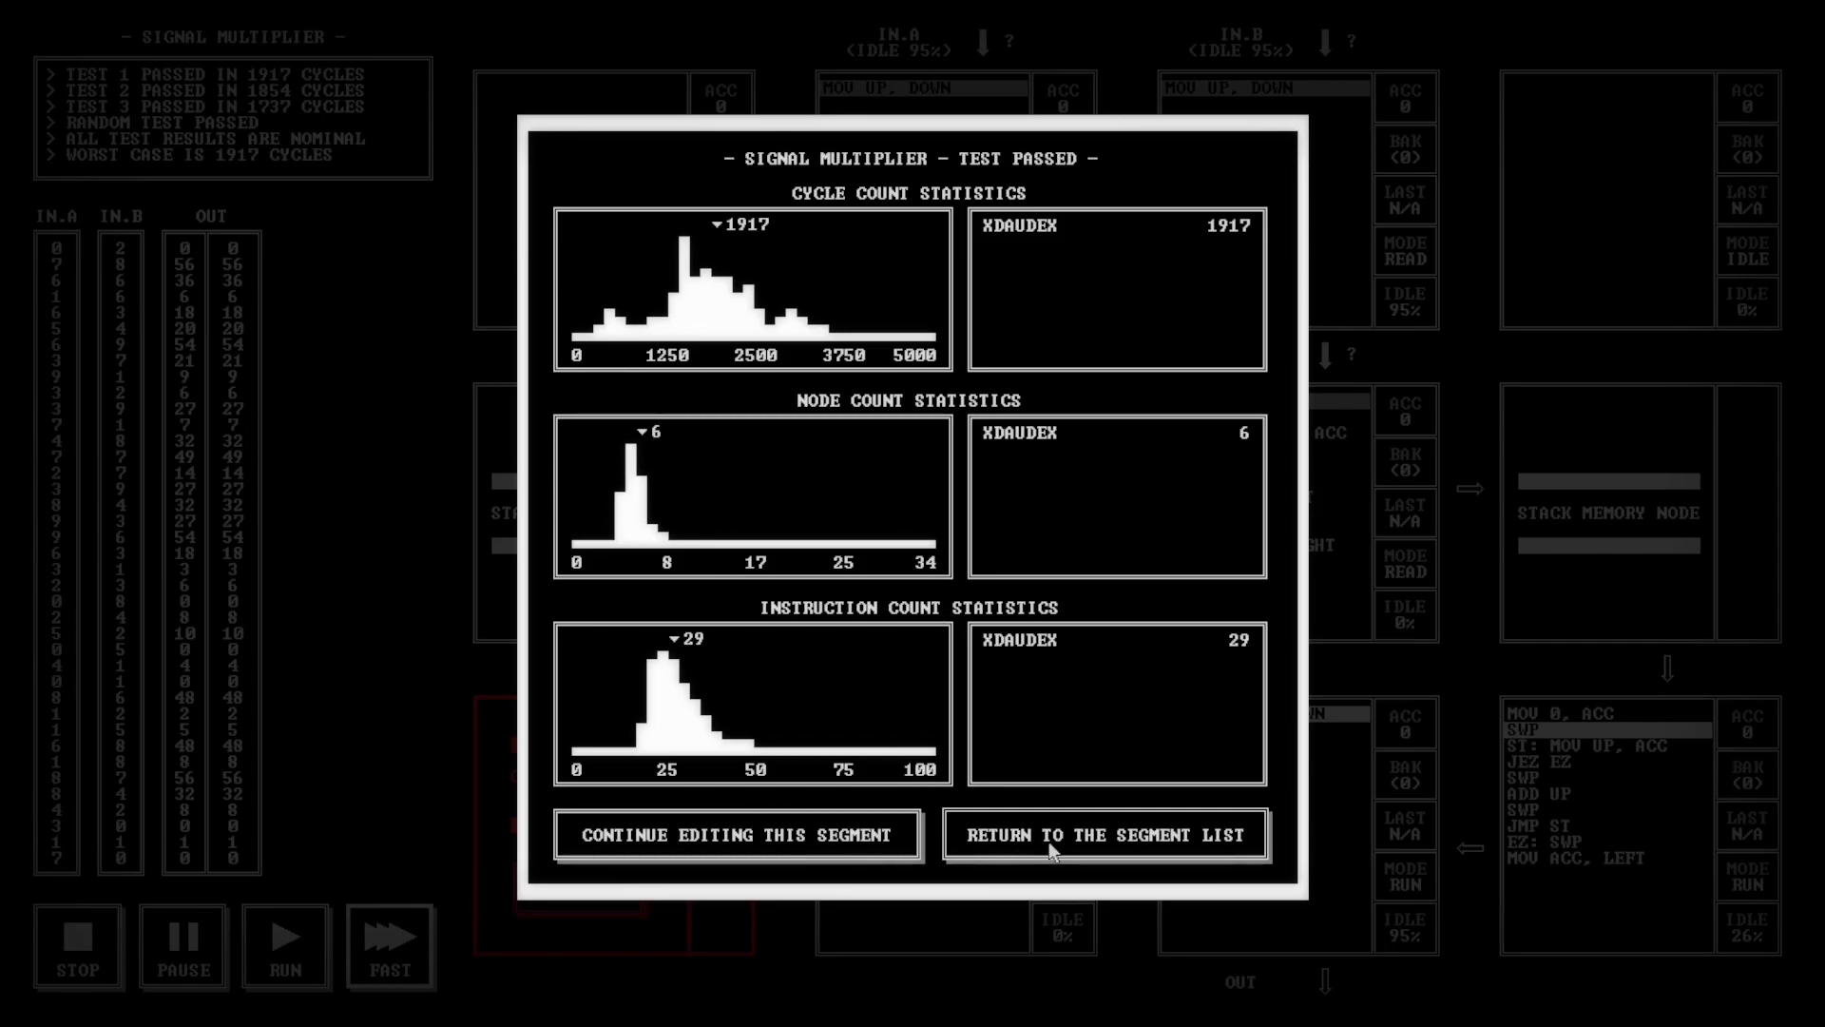
Return to the segment list and choose the Simple Sandbox segment
{"action": "left_click", "coordinate": [1105, 833]}
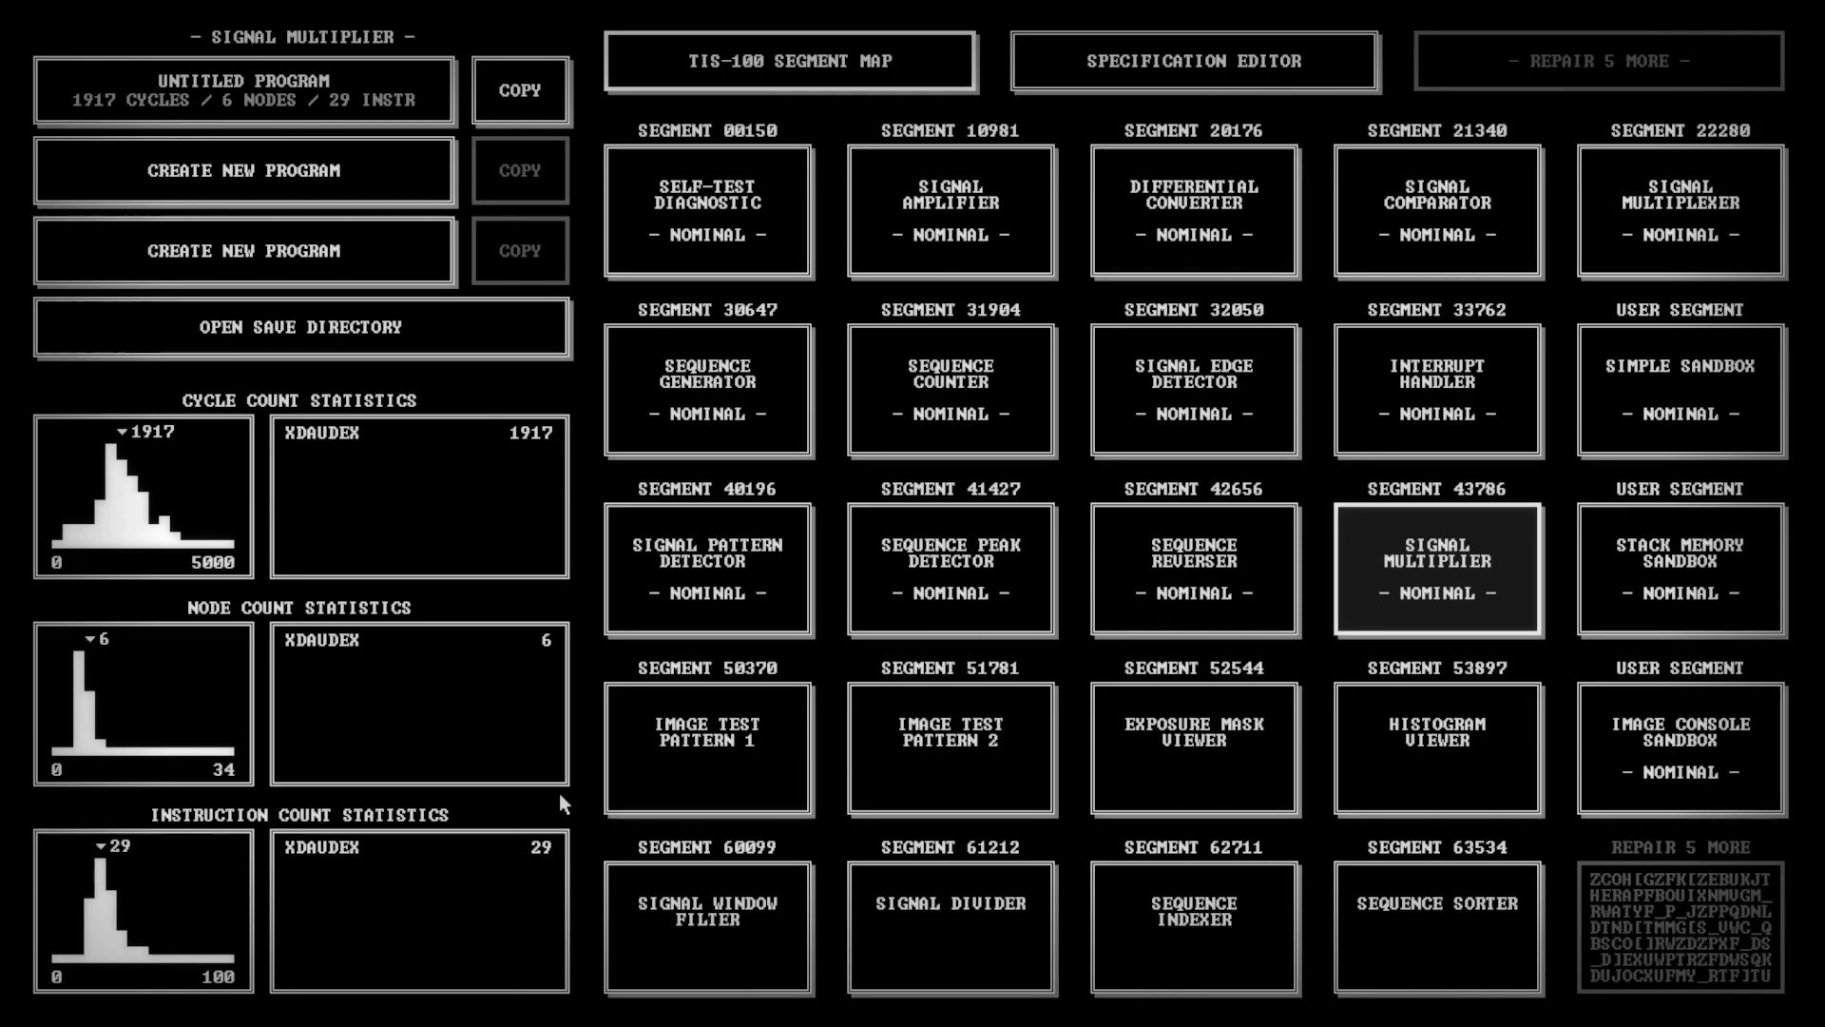
{"action": "mouse_move", "coordinate": [1036, 774]}
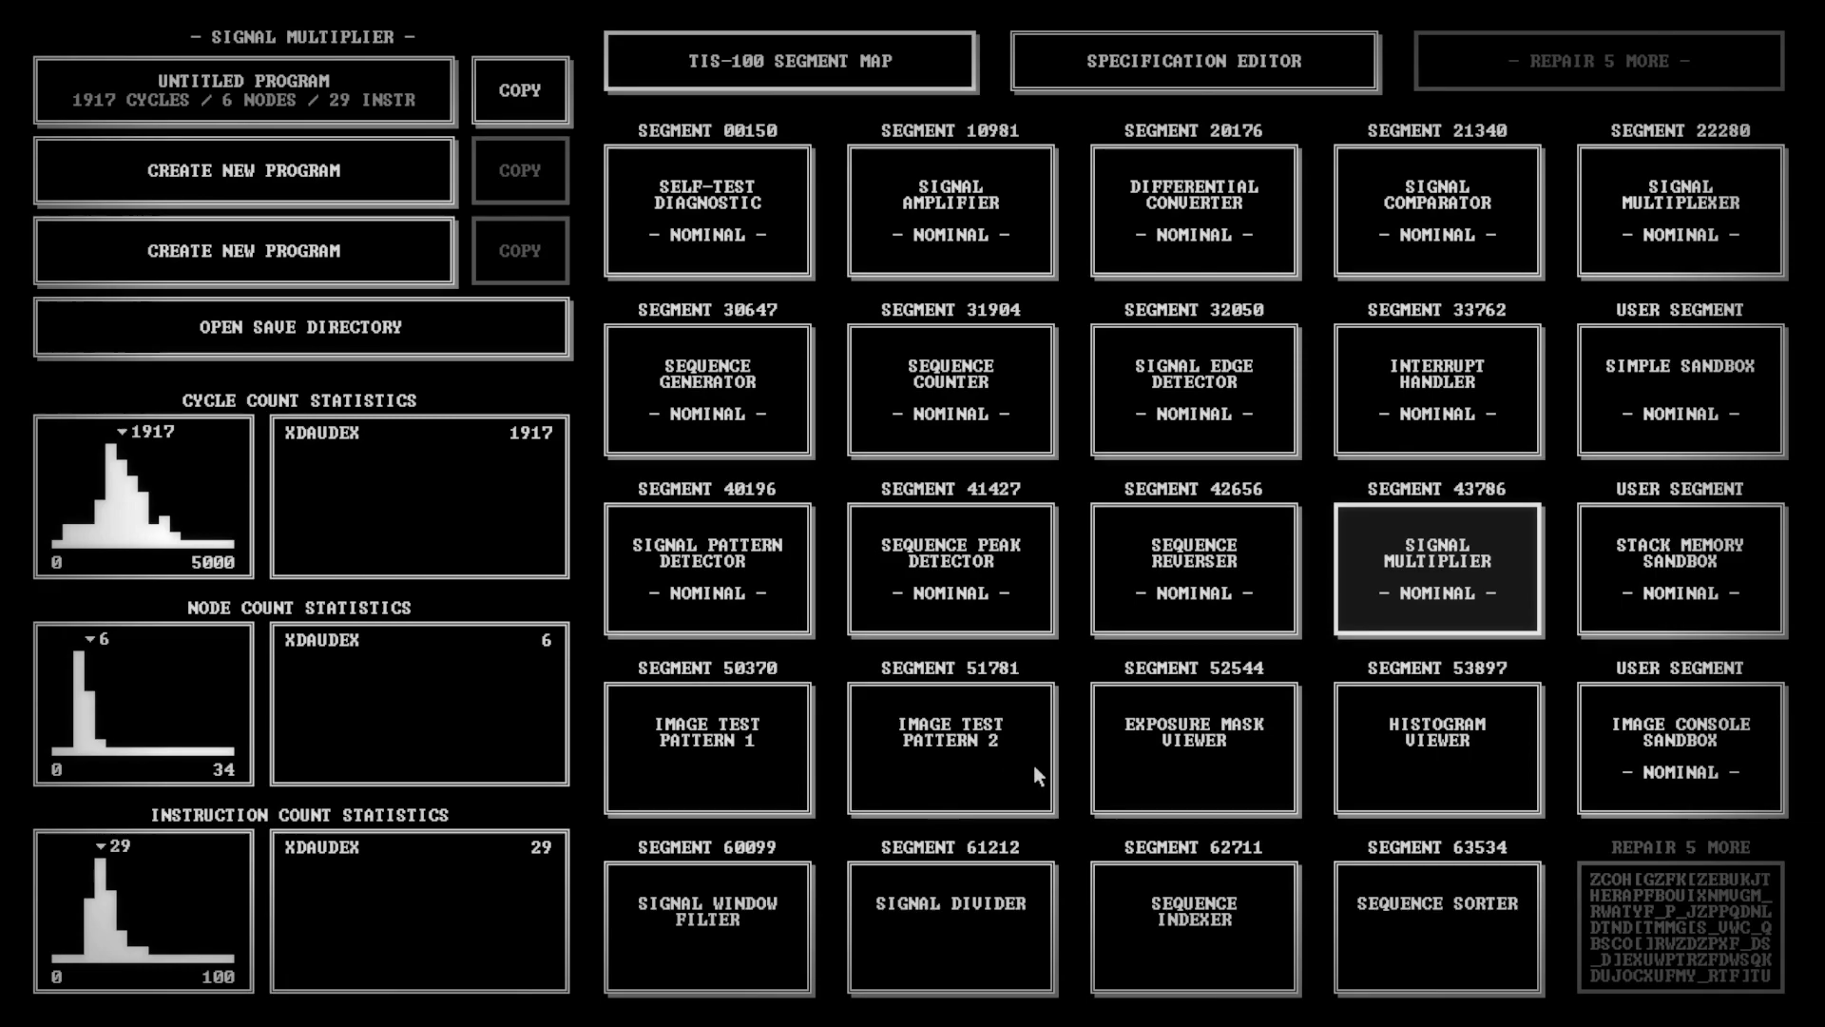
{"action": "mouse_move", "coordinate": [1361, 785]}
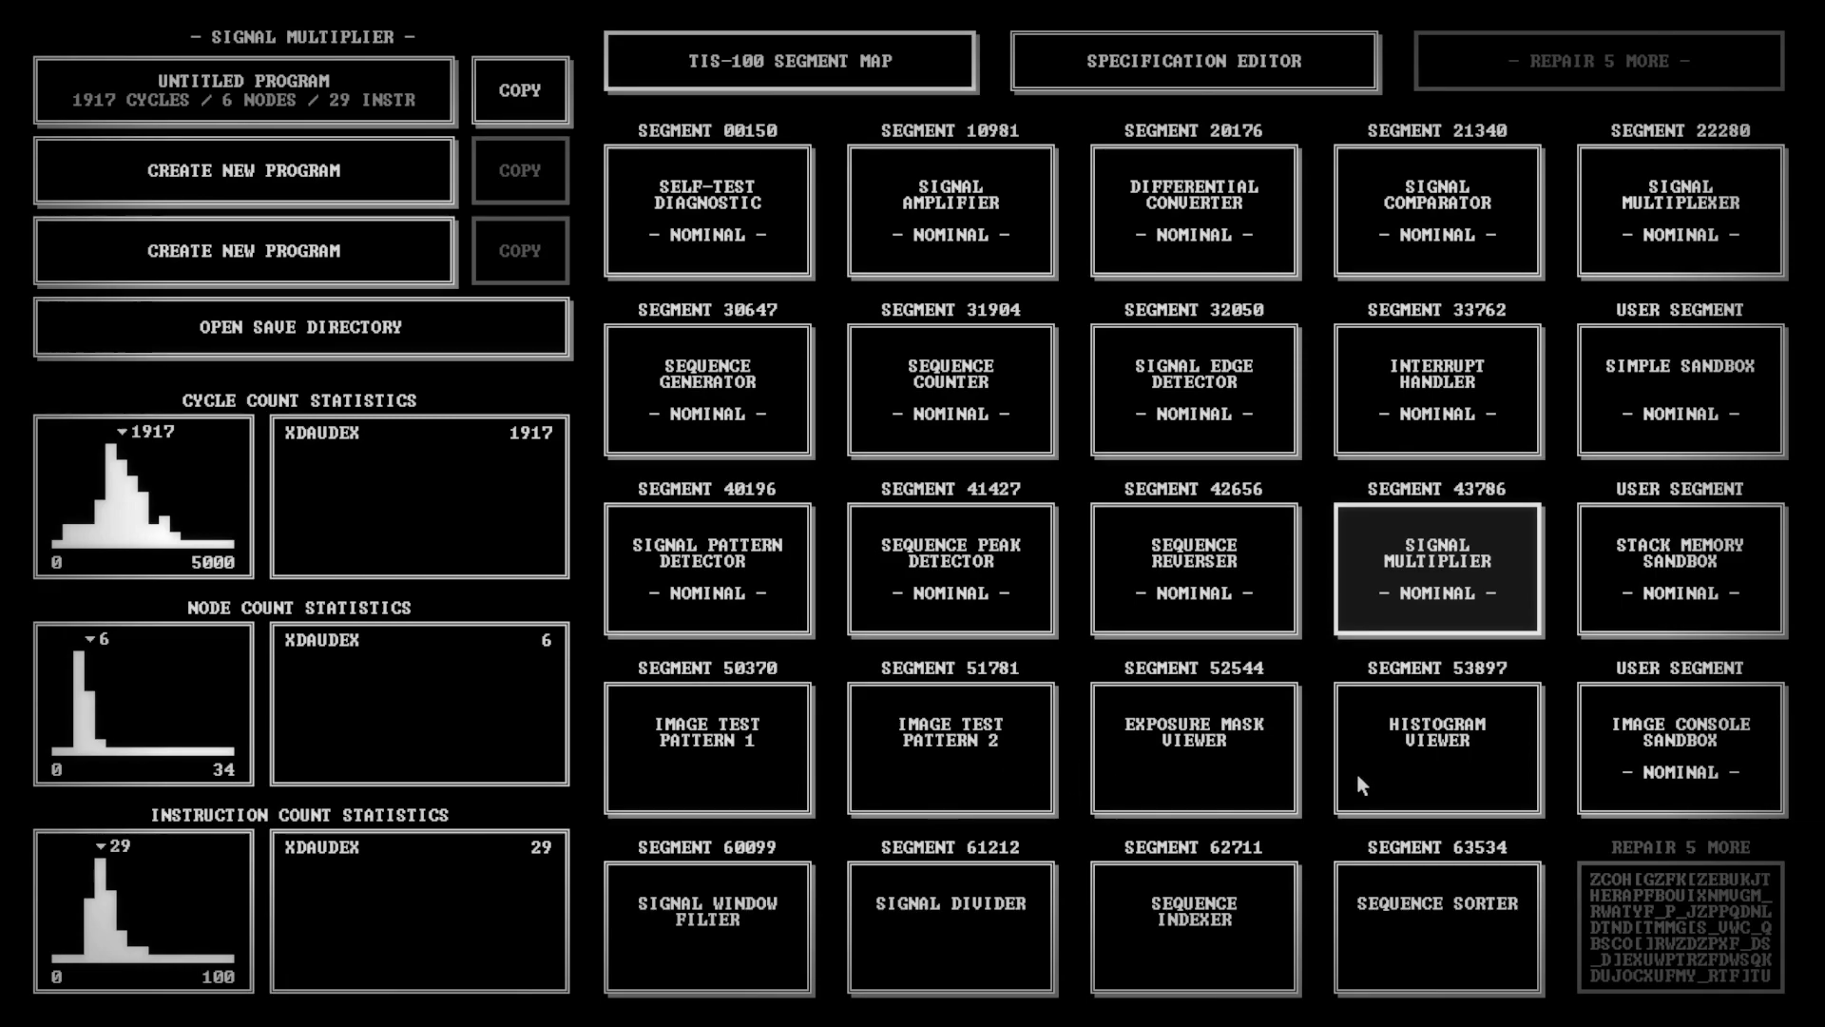
{"action": "mouse_move", "coordinate": [1244, 464]}
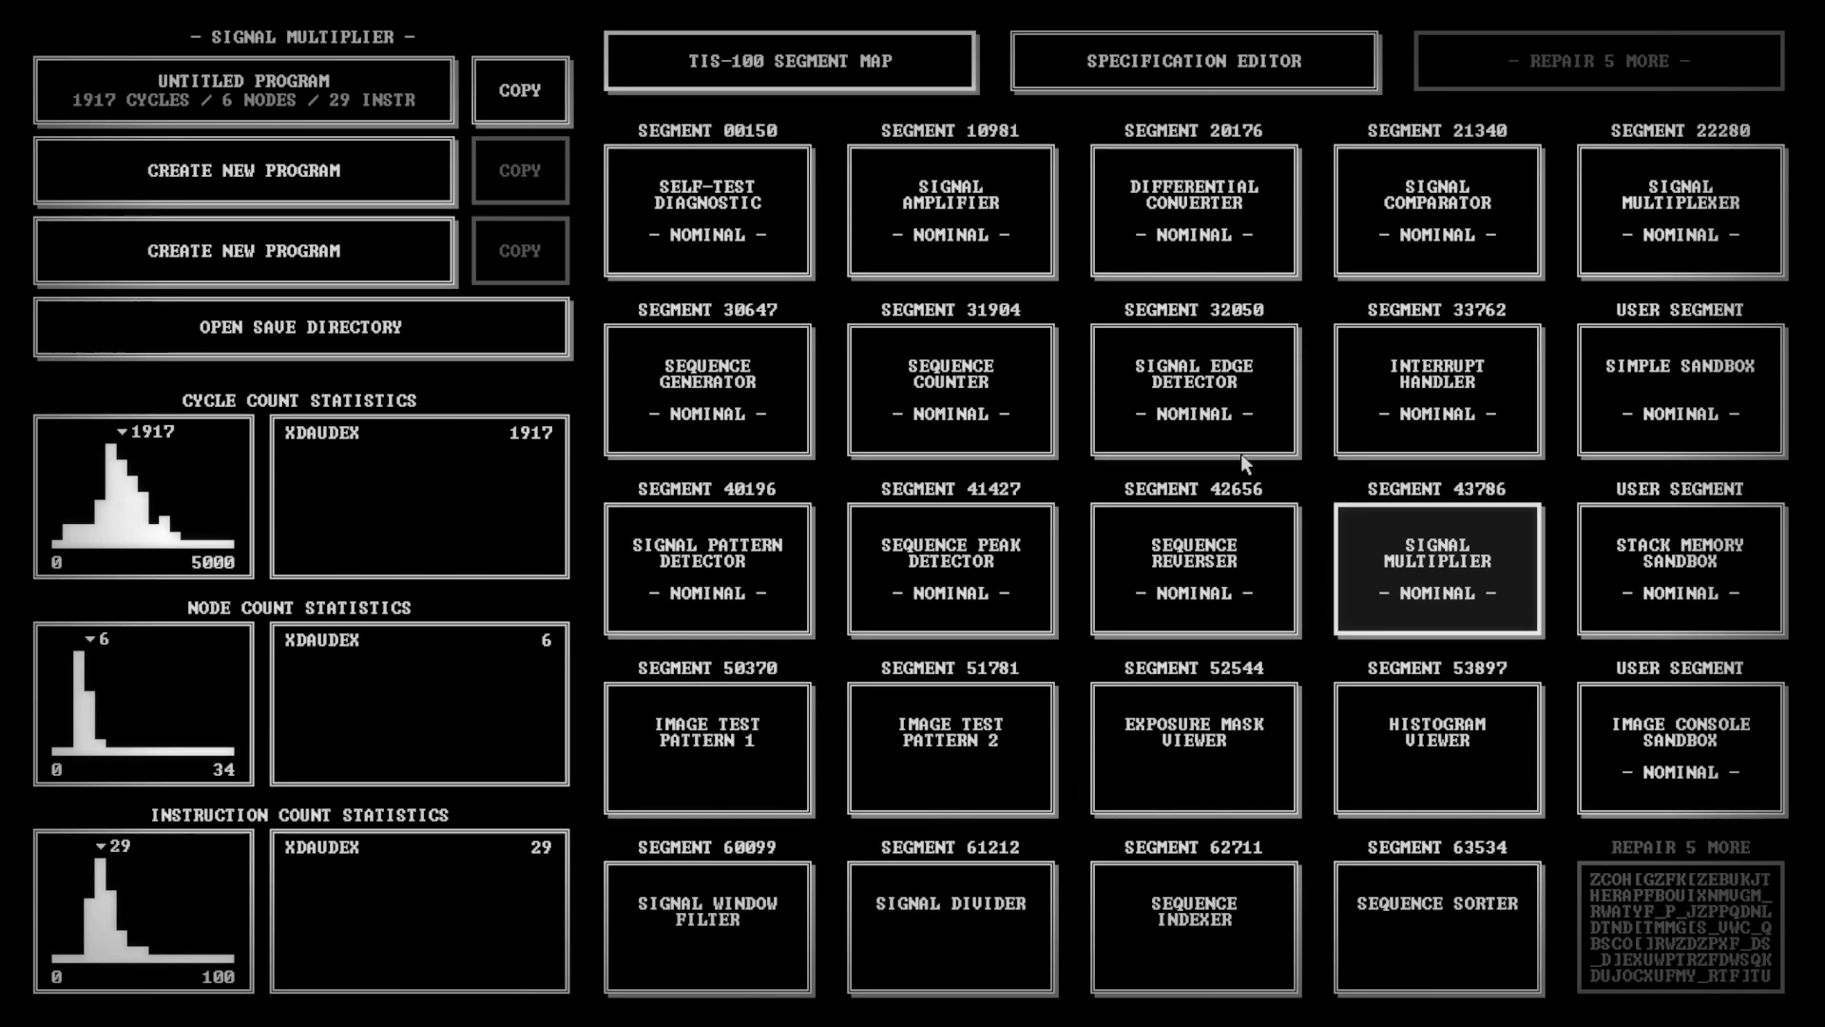
{"action": "mouse_move", "coordinate": [1640, 918]}
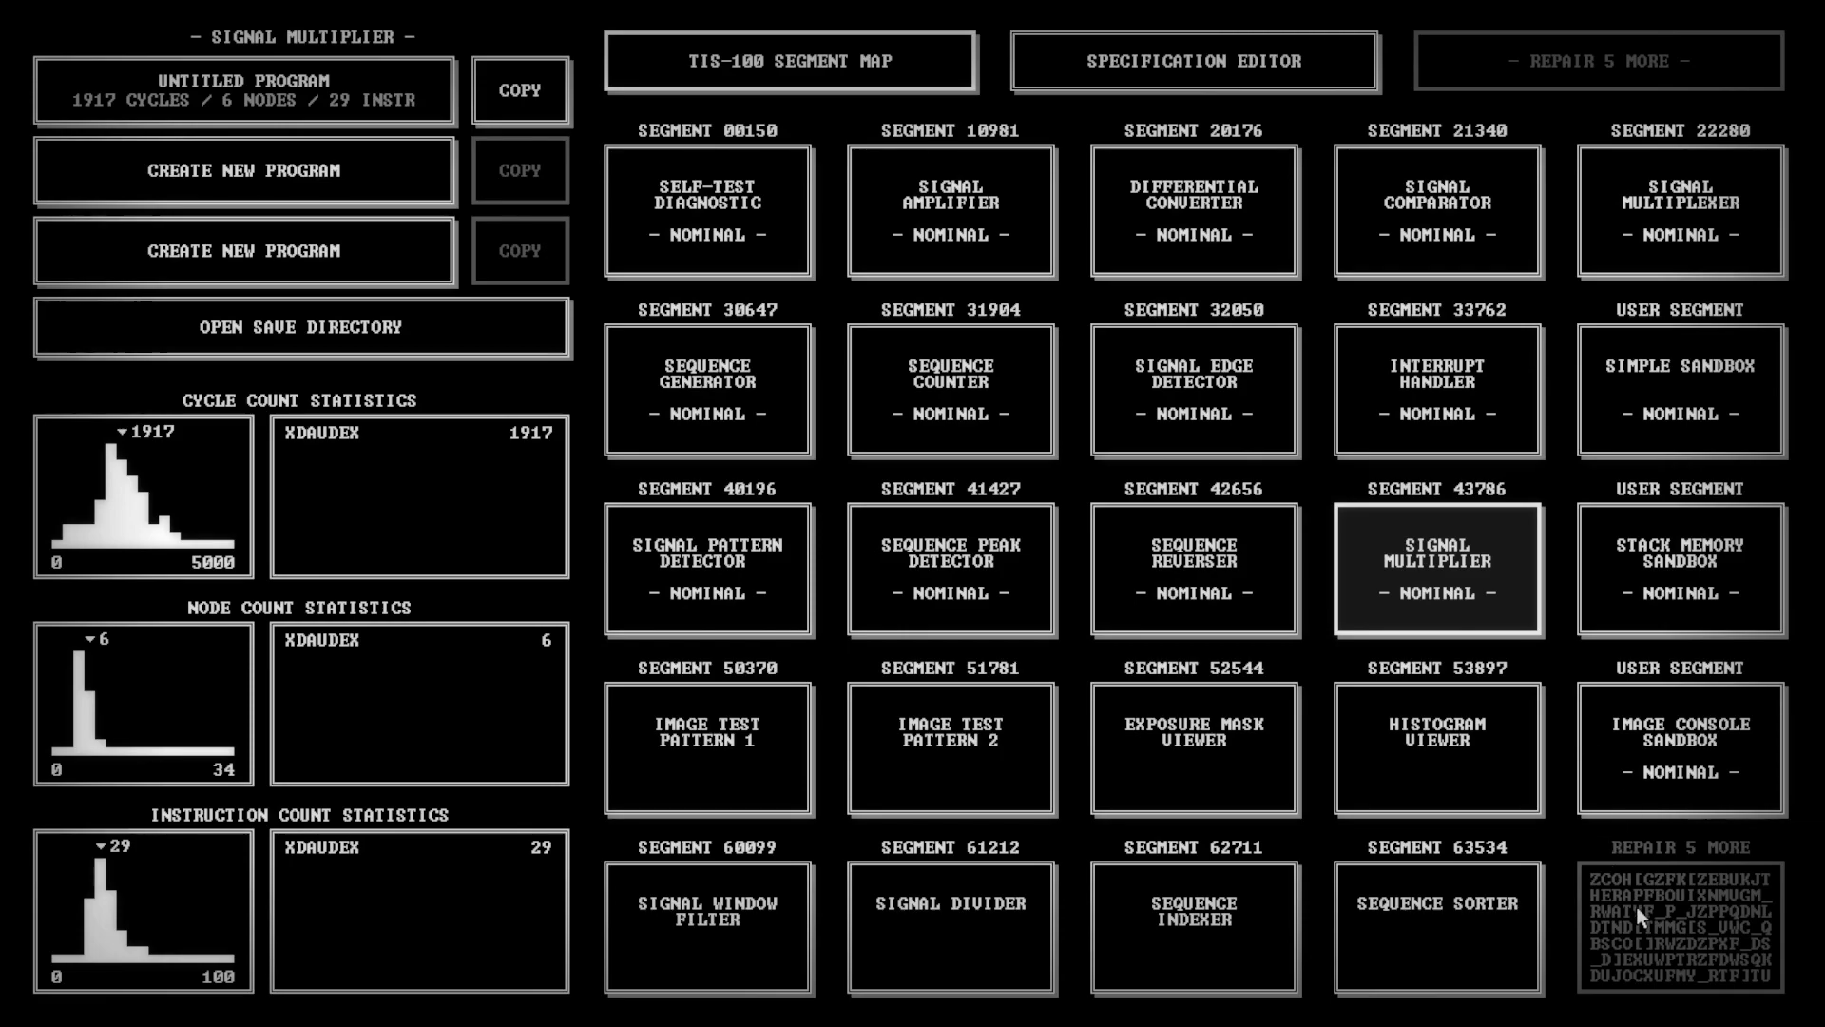
{"action": "mouse_move", "coordinate": [1439, 110]}
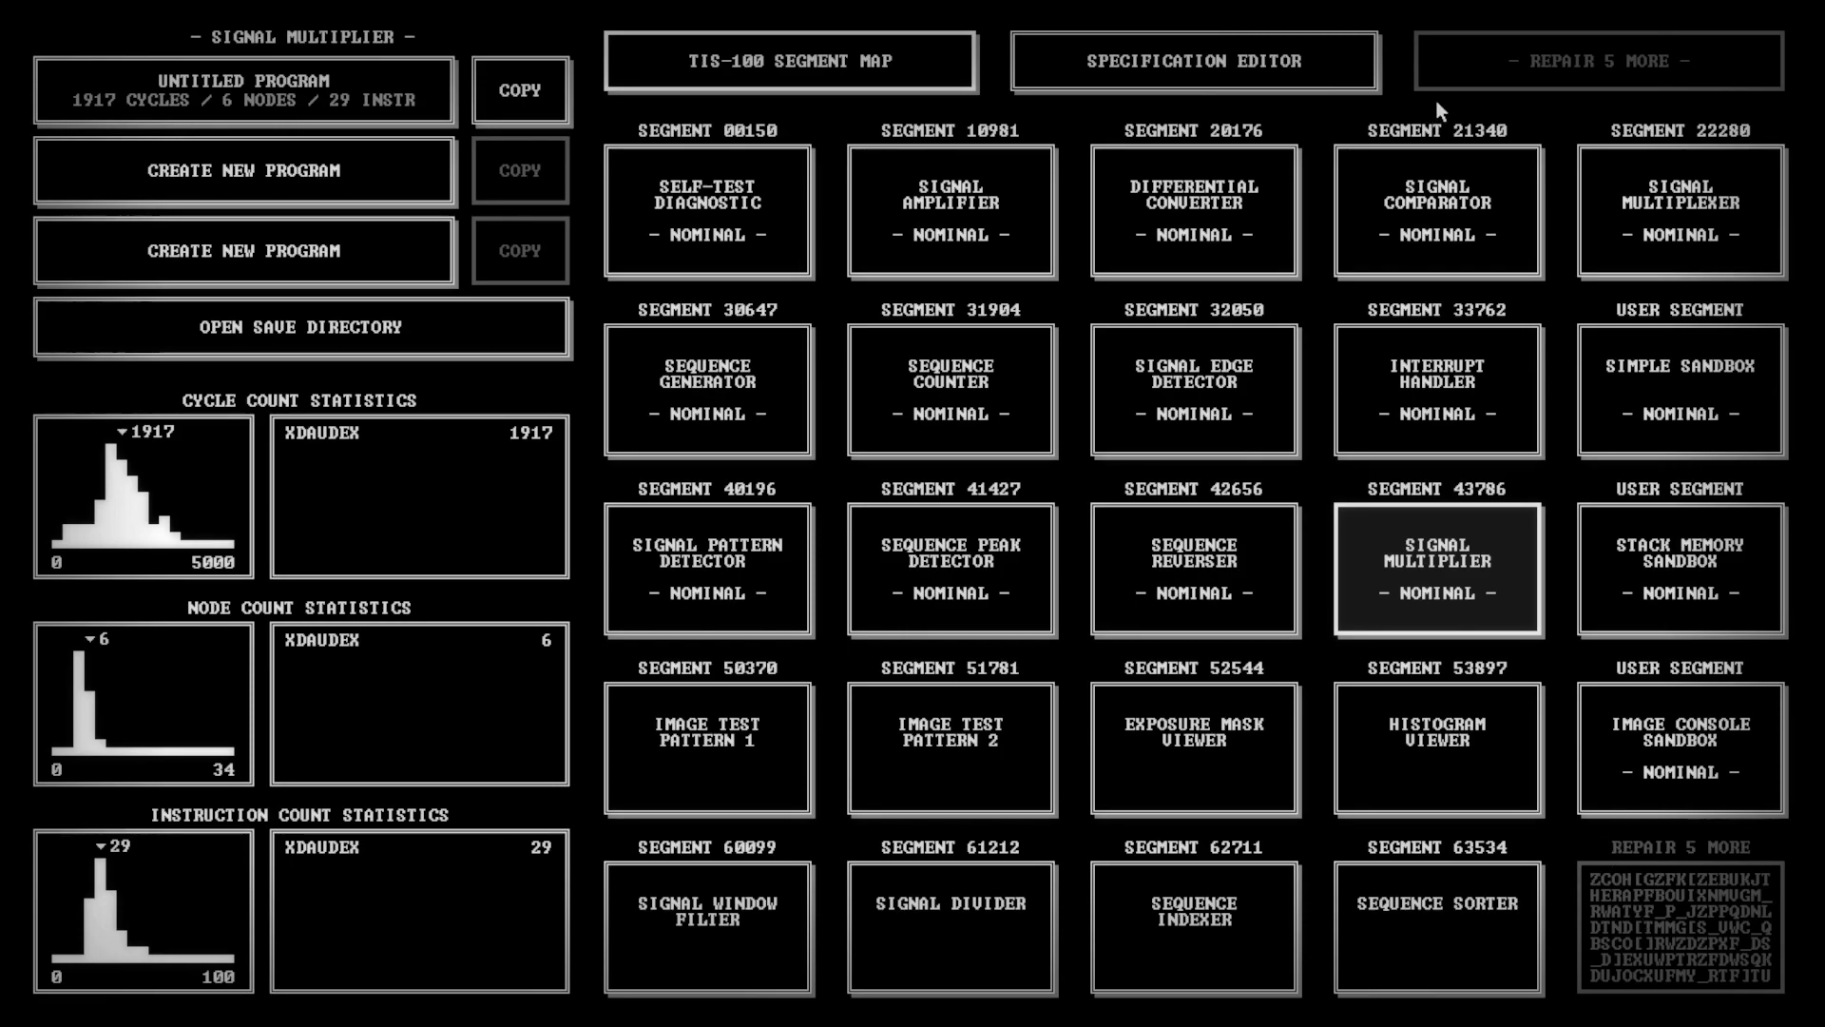
{"action": "mouse_move", "coordinate": [1070, 104]}
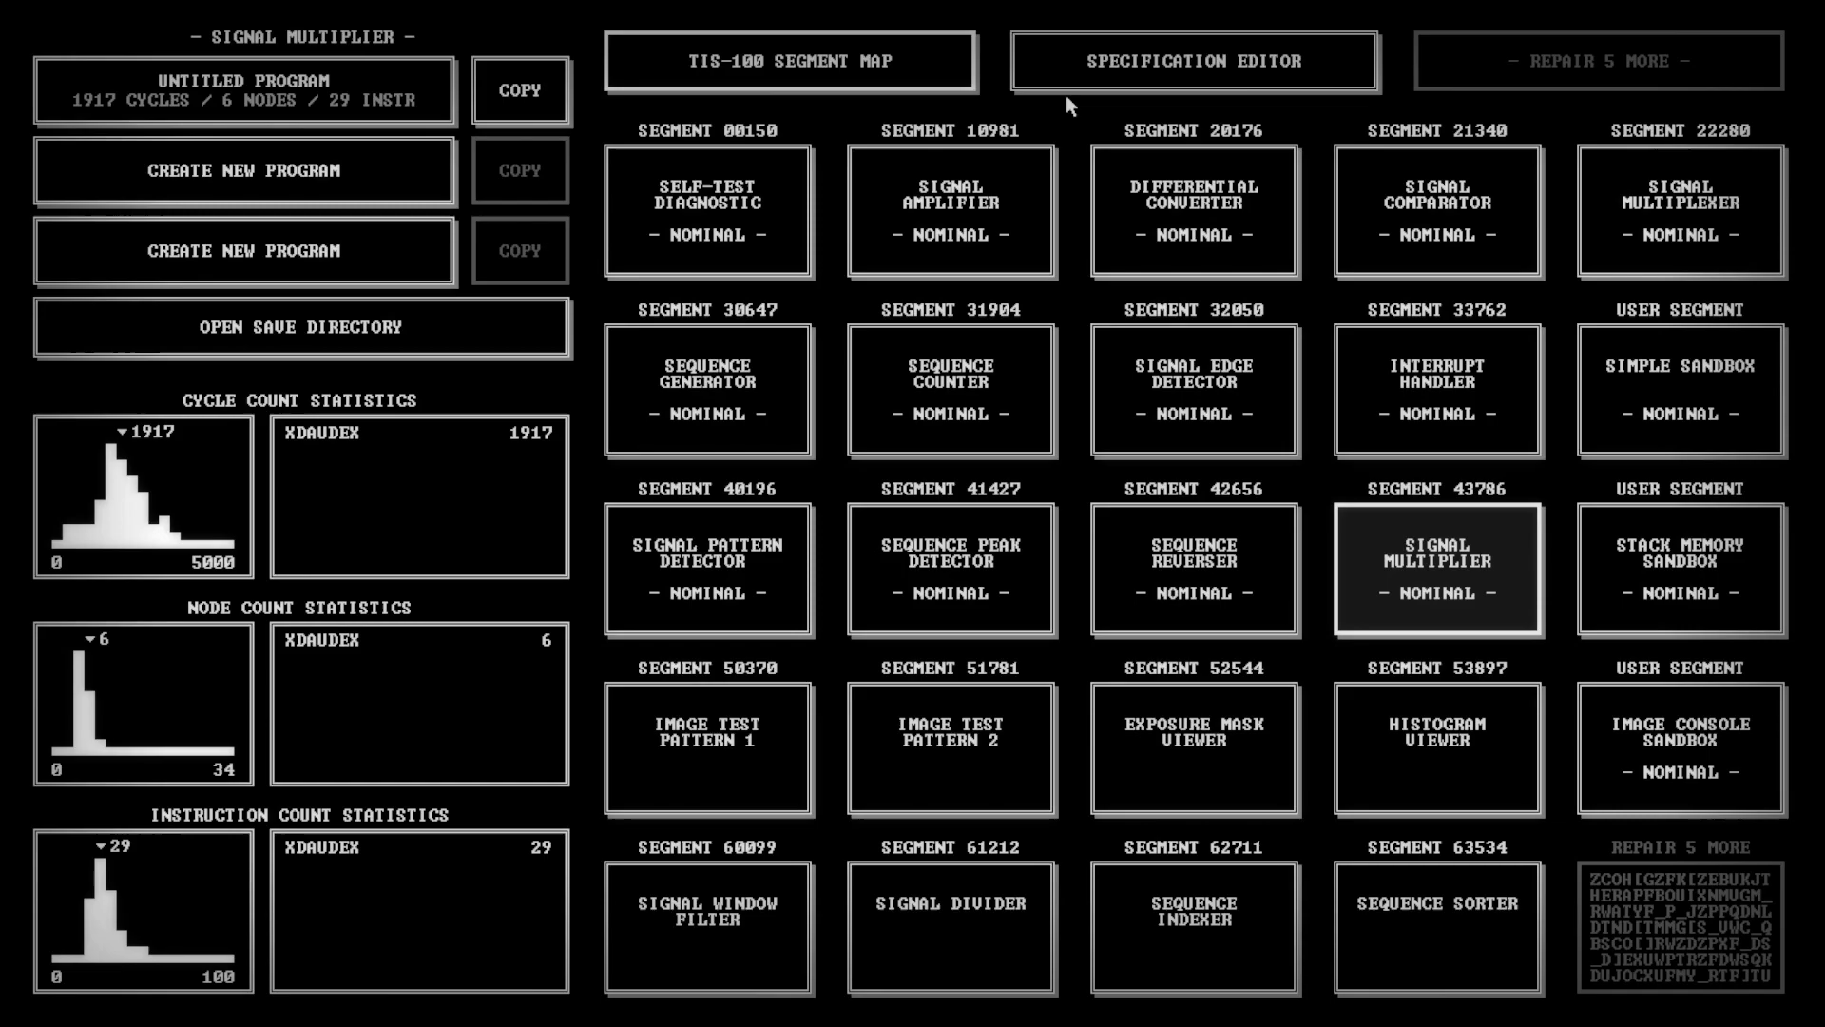
{"action": "left_click", "coordinate": [1679, 388]}
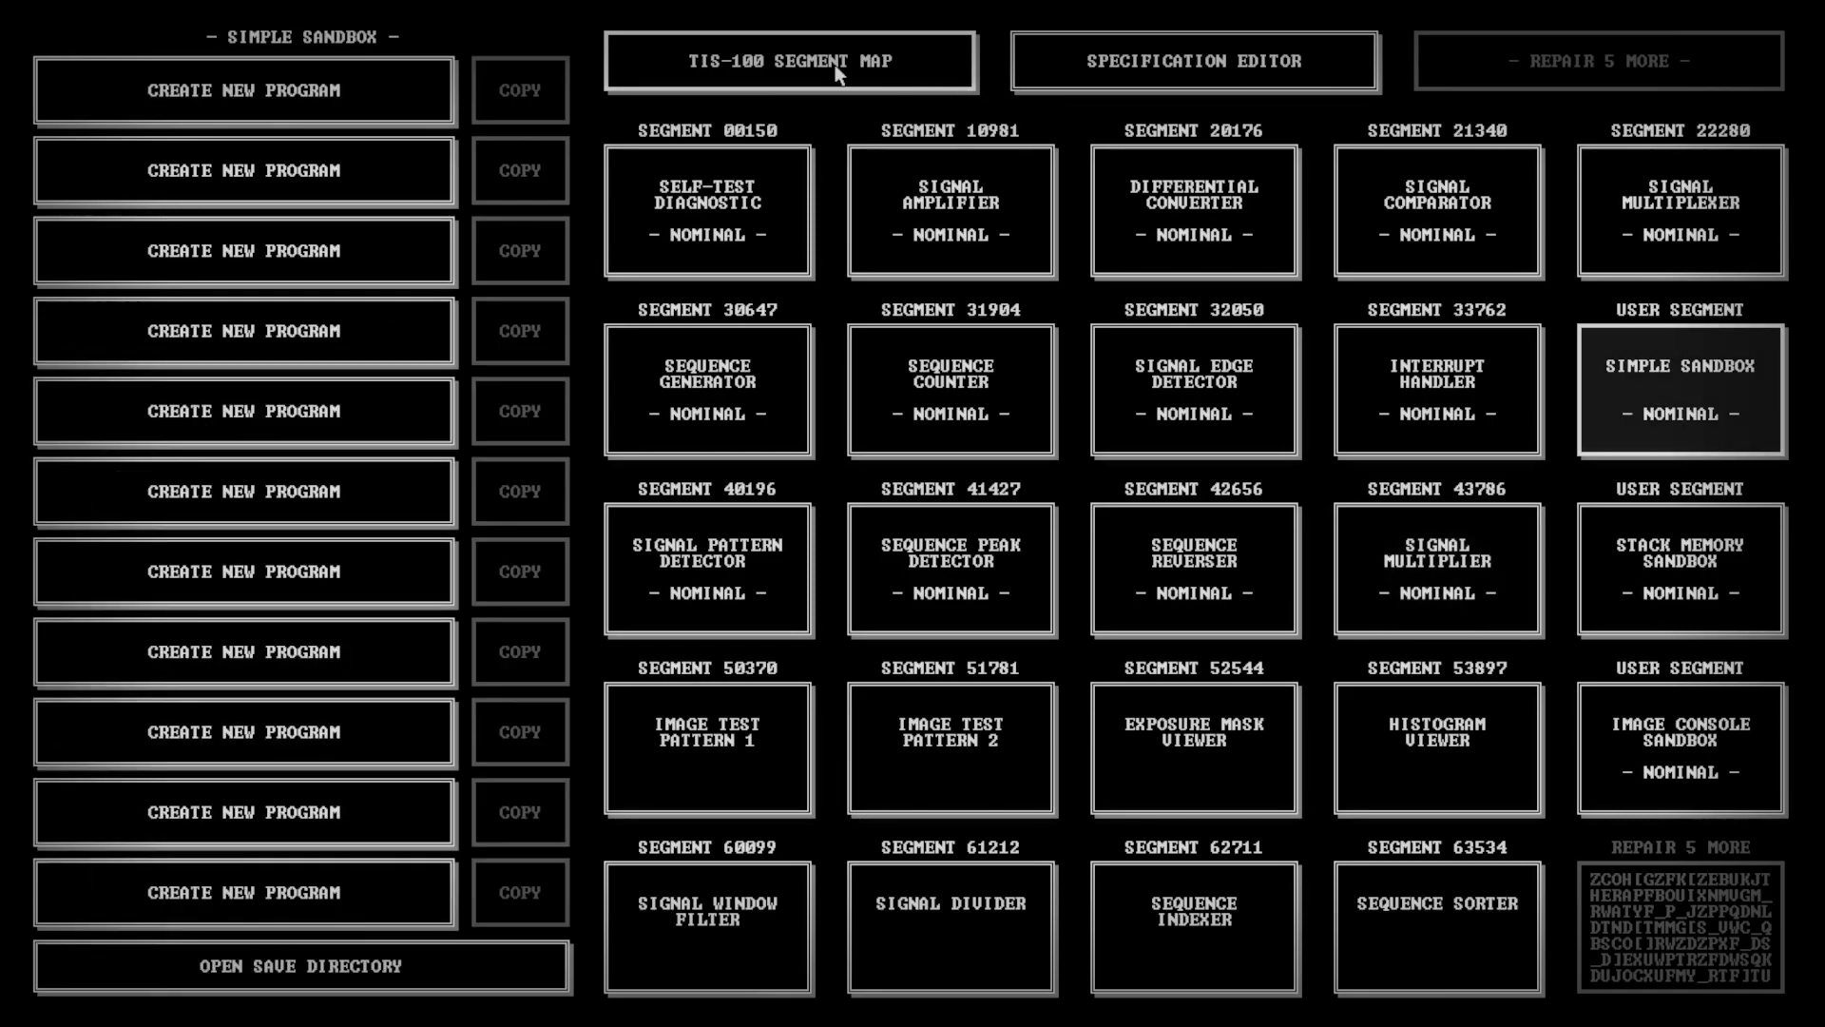
{"action": "mouse_move", "coordinate": [1025, 228]}
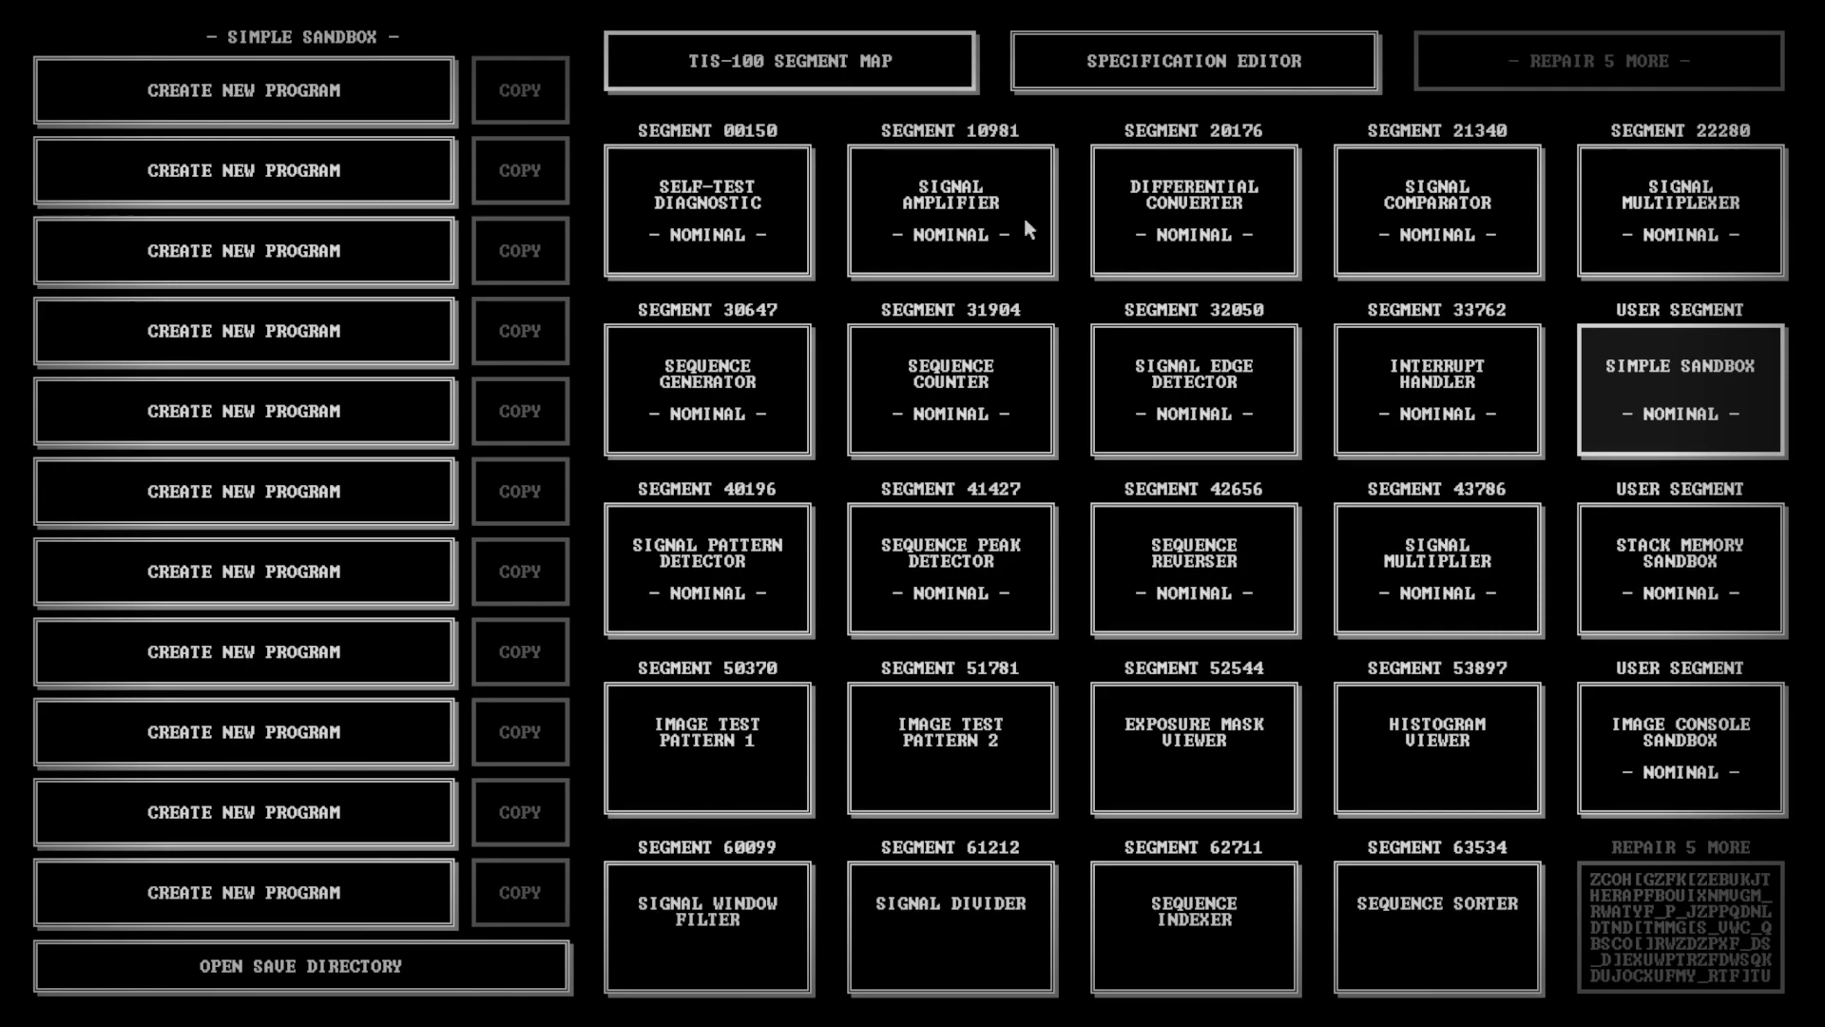